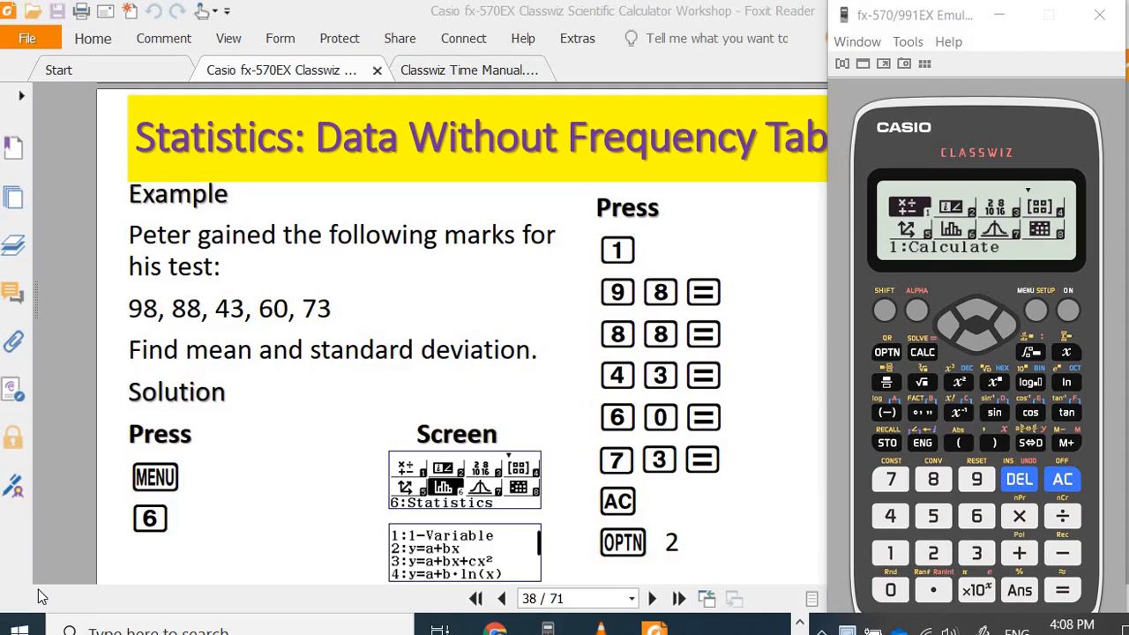
mouse_move(999, 144)
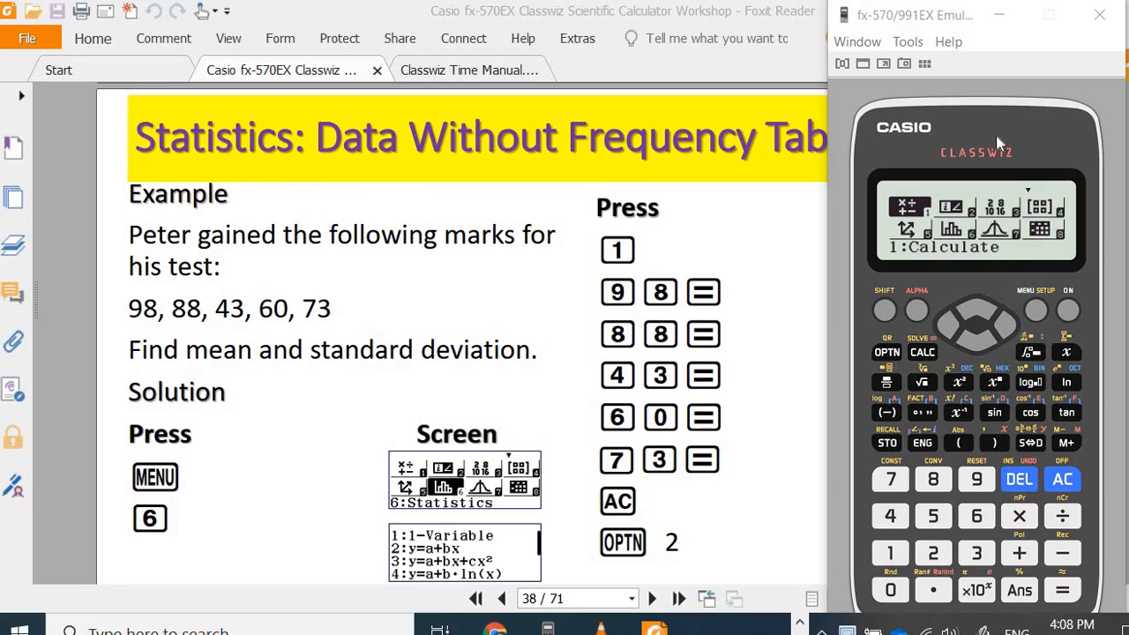
mouse_move(861, 25)
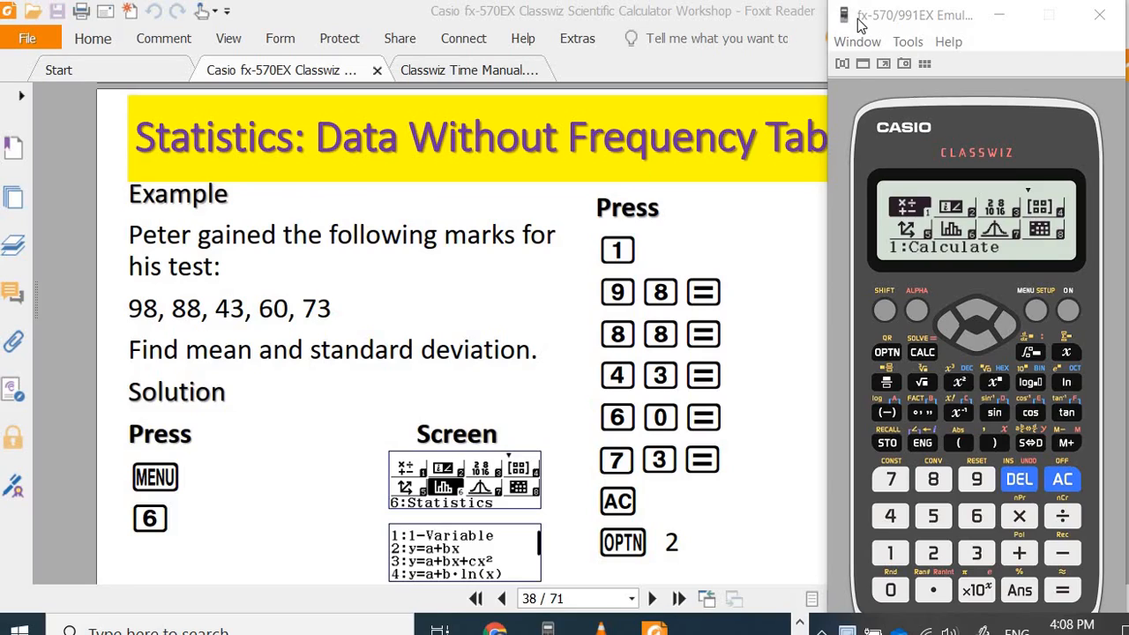
mouse_move(944, 72)
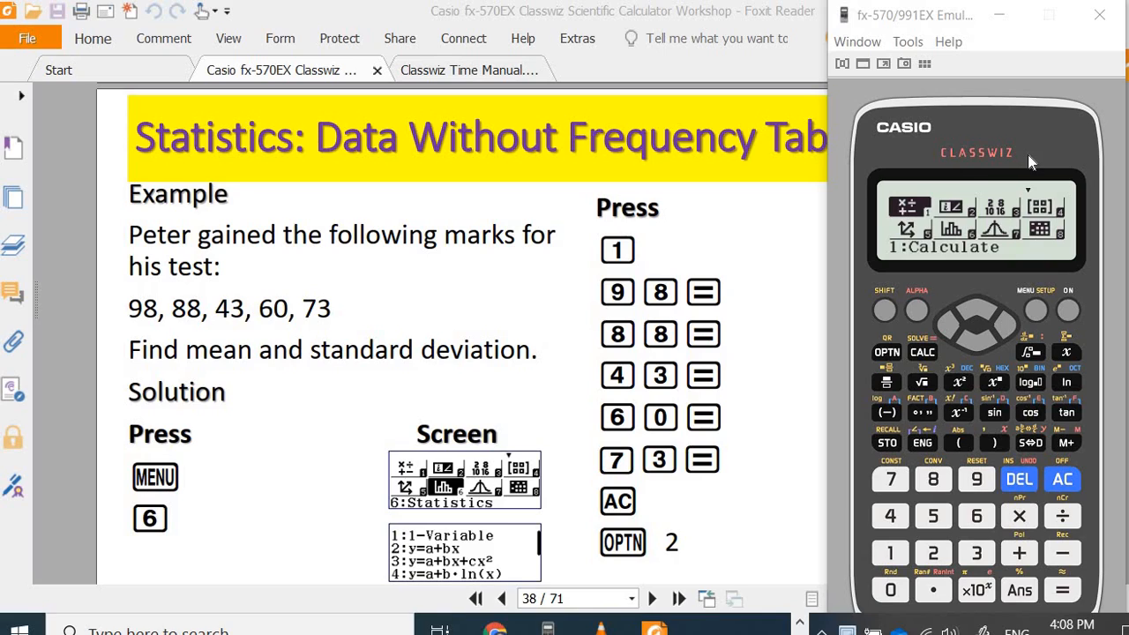
mouse_move(932, 215)
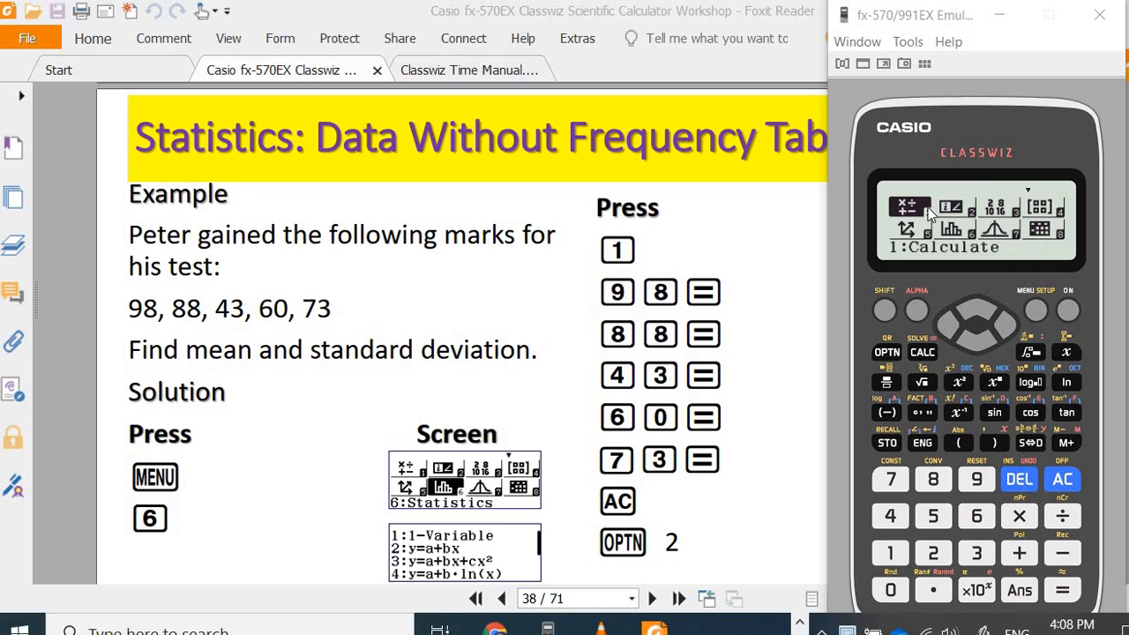
mouse_move(997, 287)
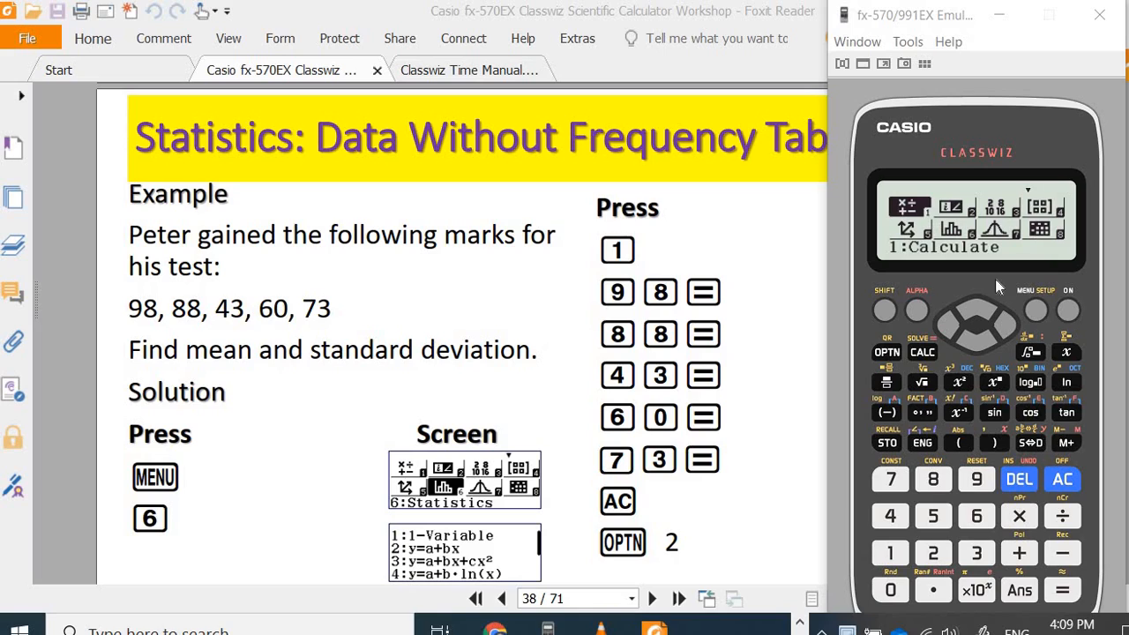
mouse_move(1046, 315)
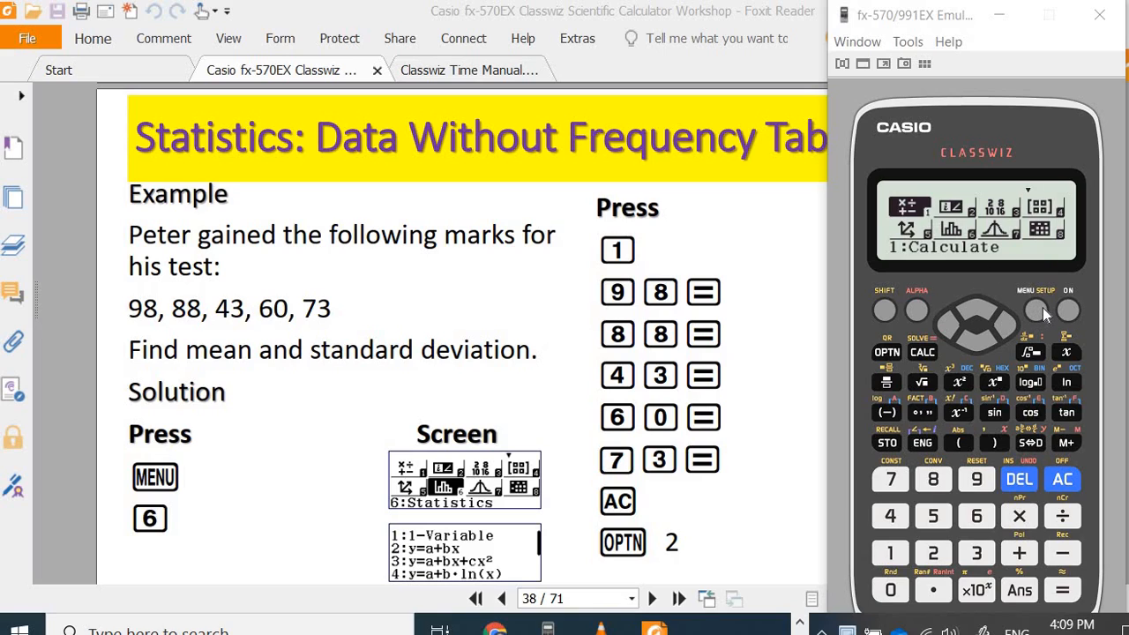
mouse_move(980, 238)
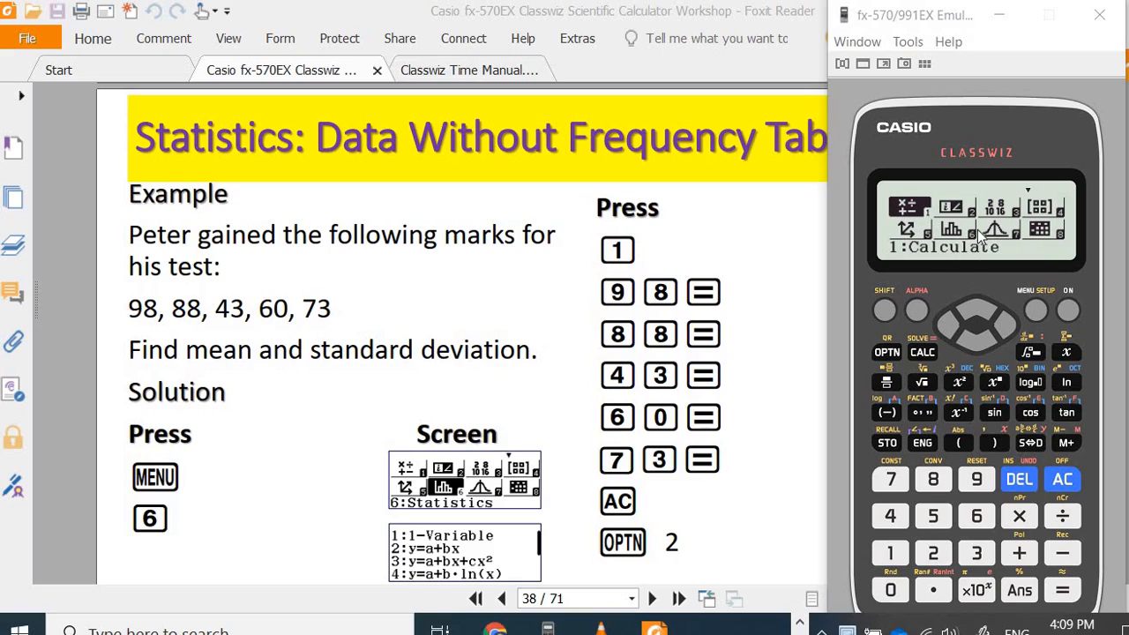
mouse_move(976, 352)
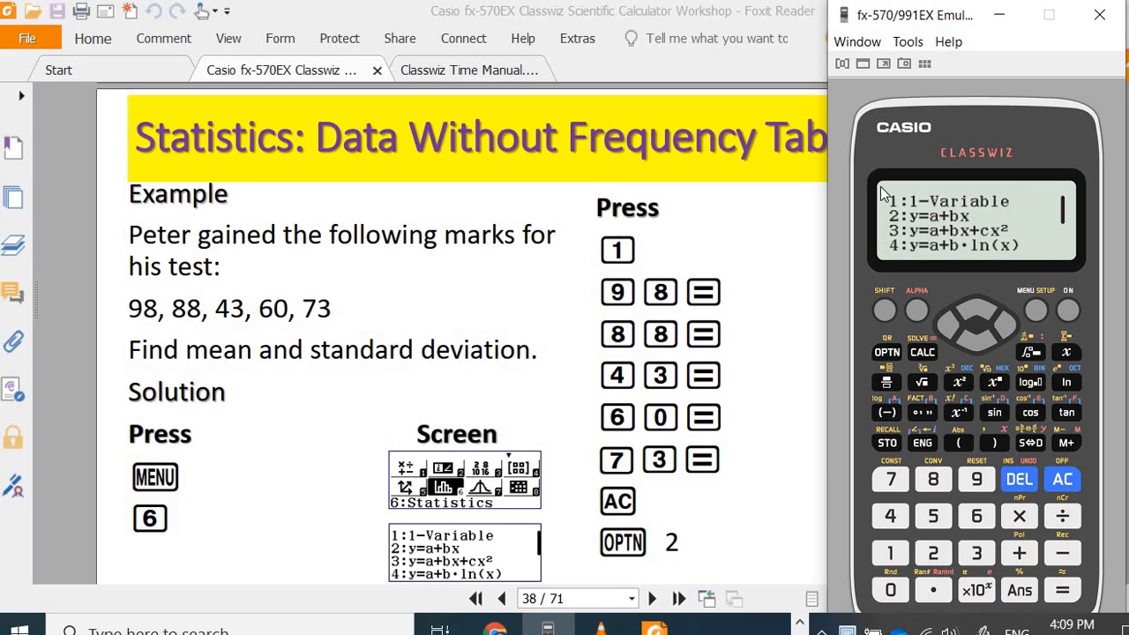
mouse_move(1022, 207)
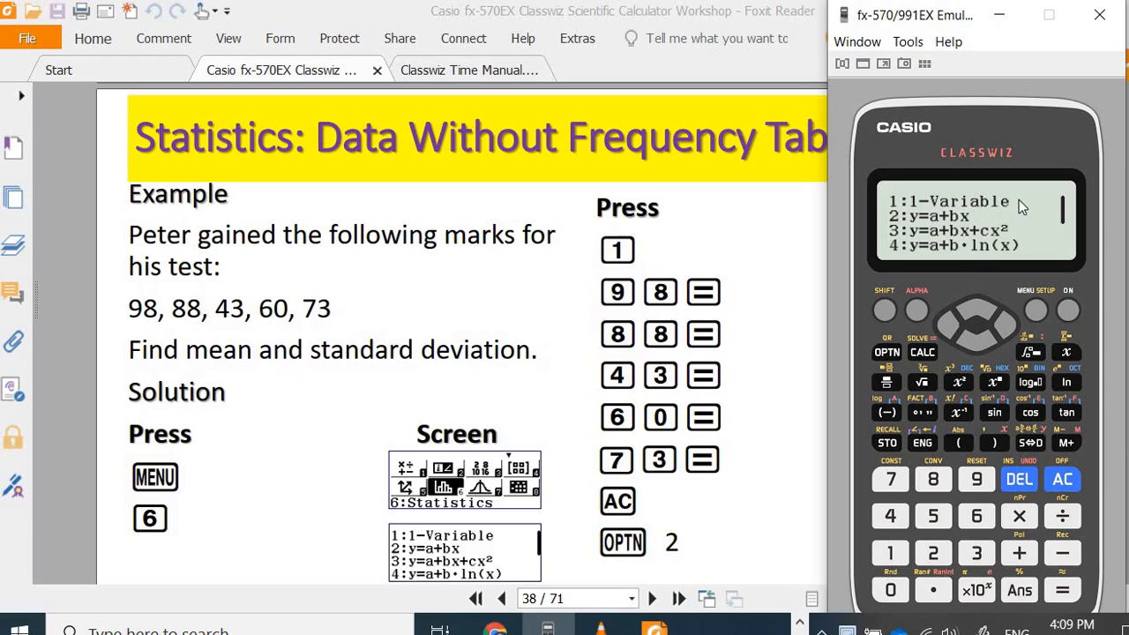
mouse_move(975, 225)
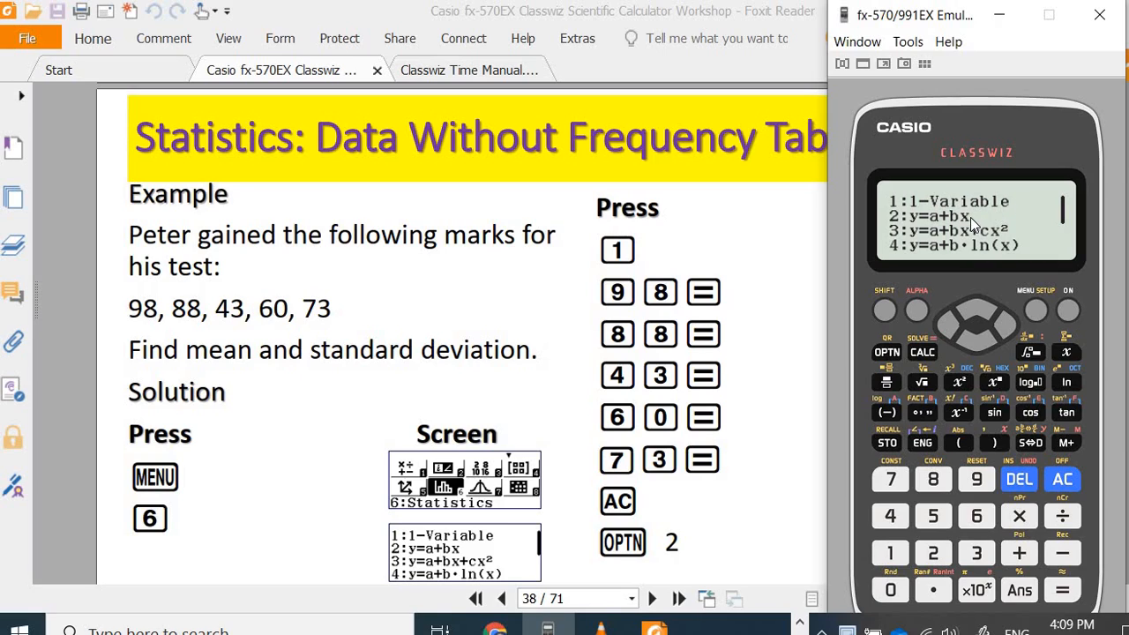
mouse_move(999, 263)
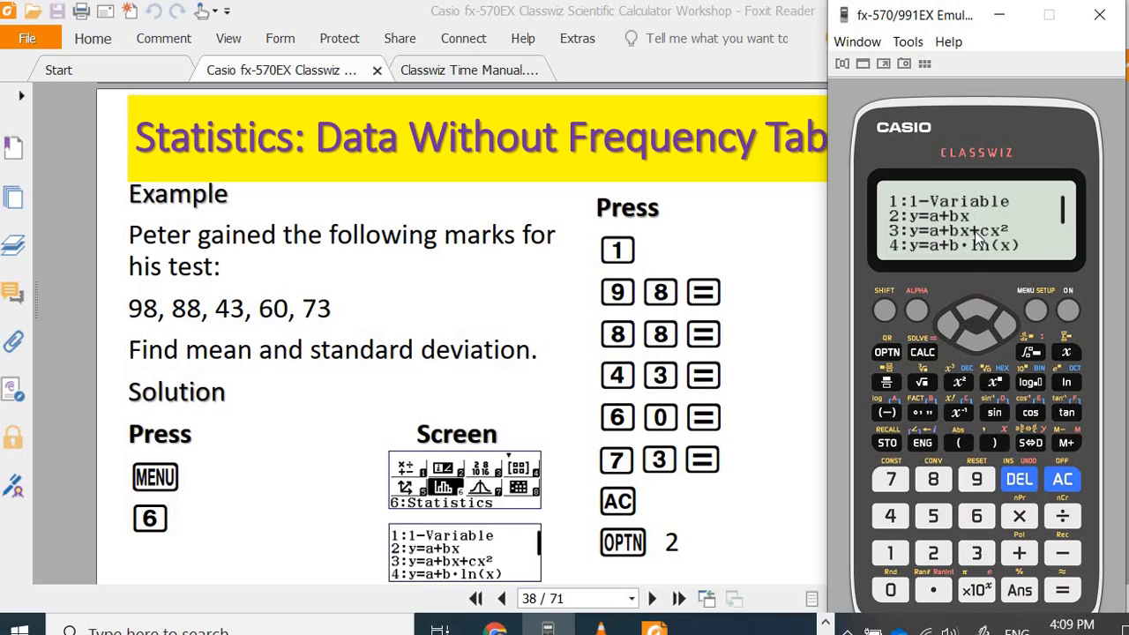
mouse_move(1015, 199)
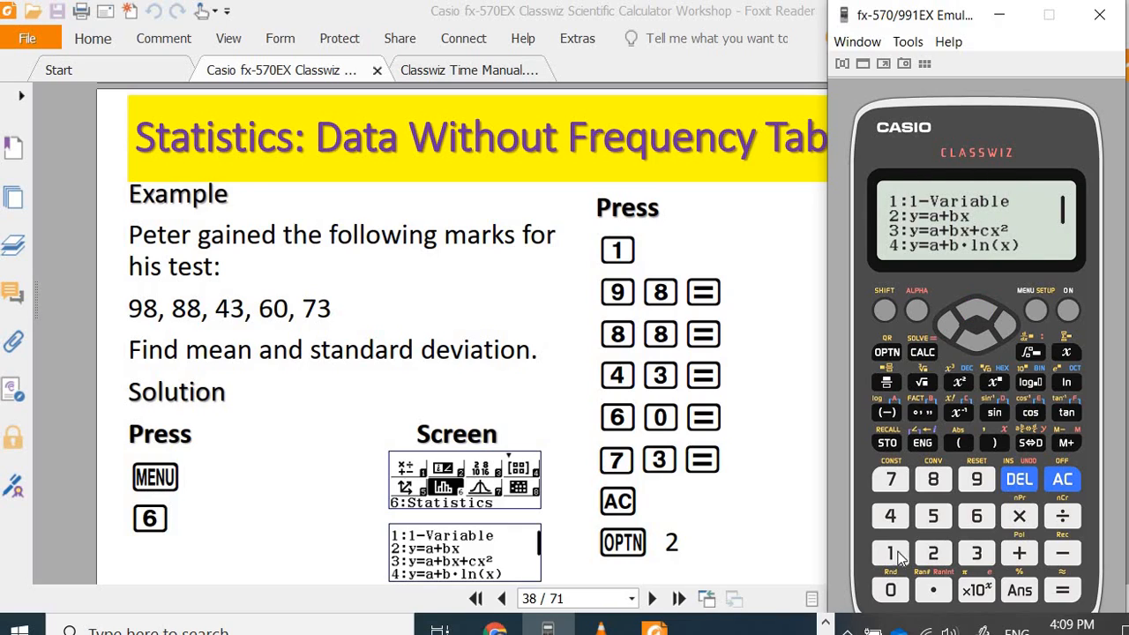
- Choose 1-Variable statistics and enter the marks 98, 88, 43, 60 and 73
click(890, 553)
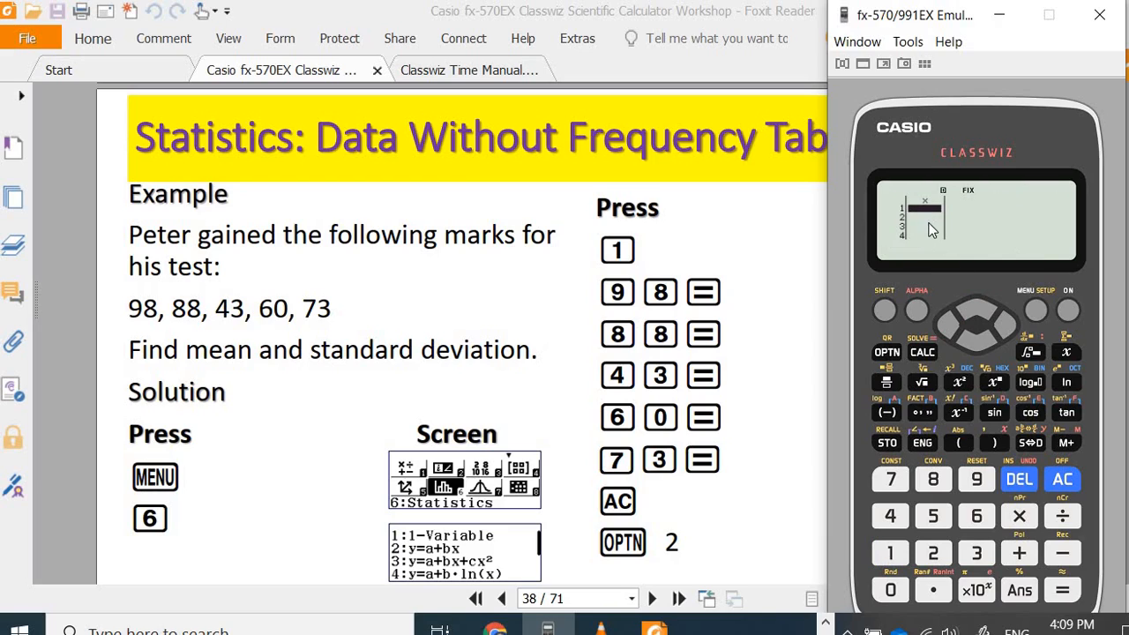
mouse_move(184, 295)
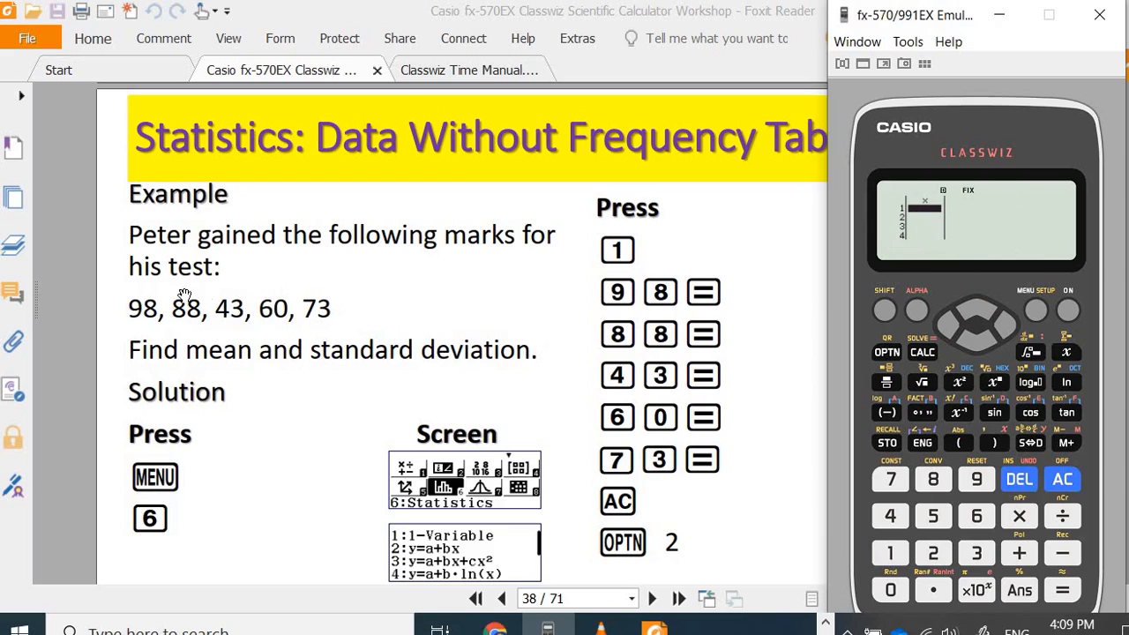
mouse_move(454, 370)
text(98)
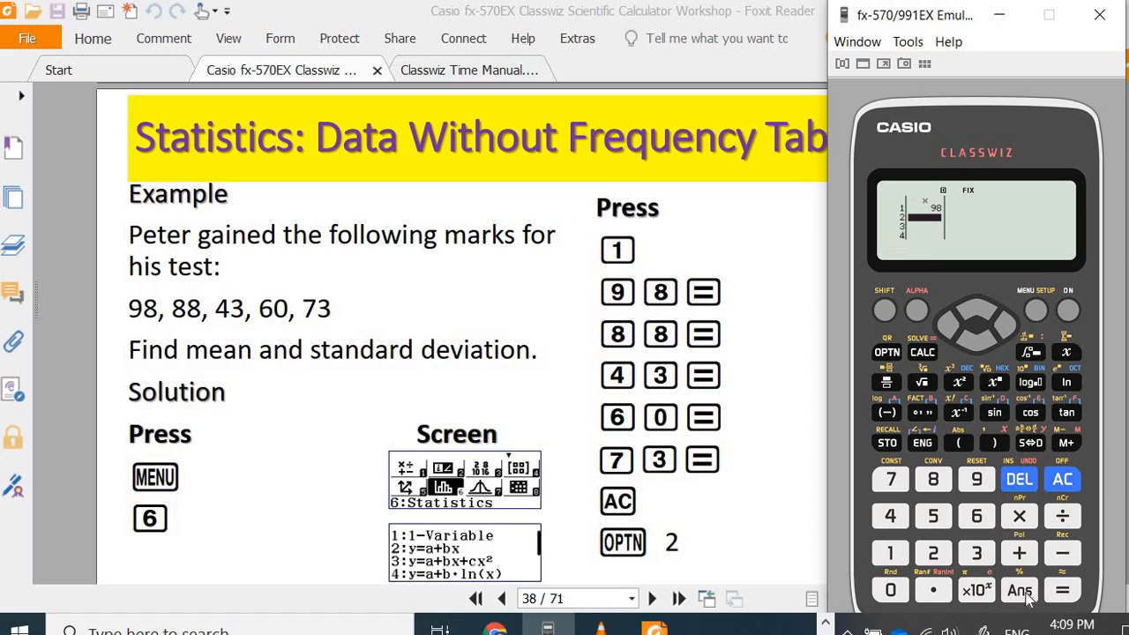
click(1062, 590)
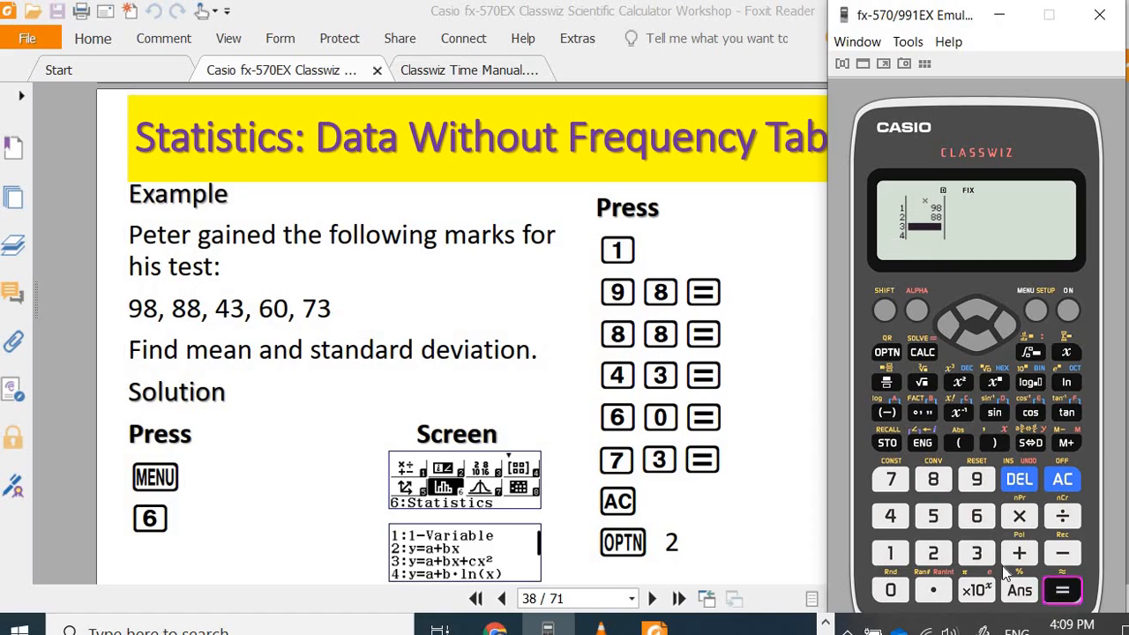
click(1062, 591)
text(60)
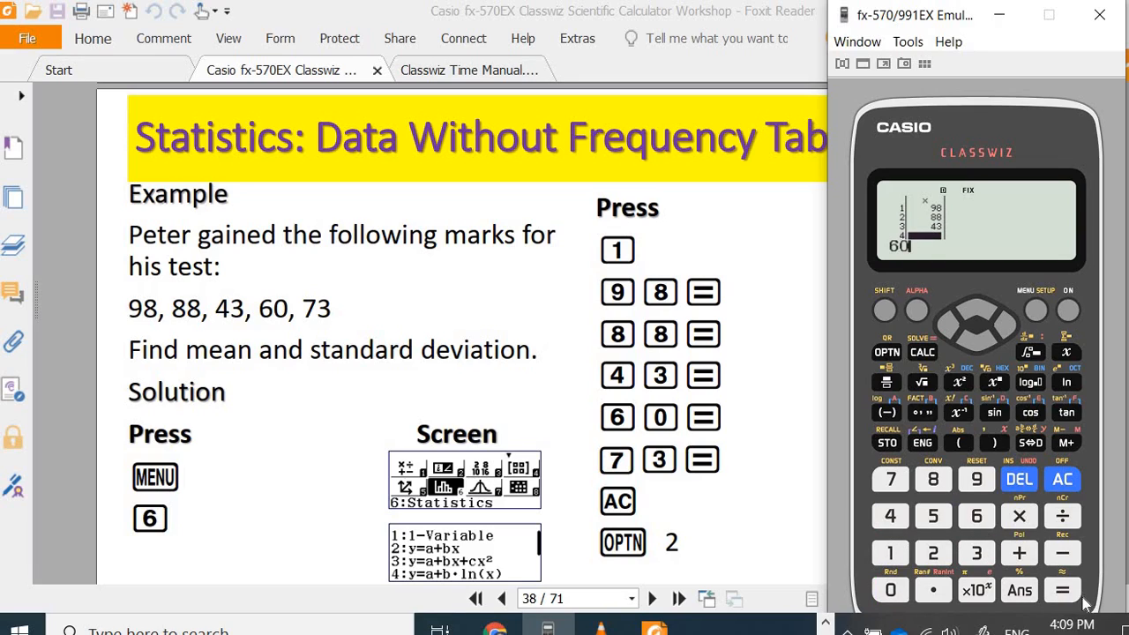
click(1062, 590)
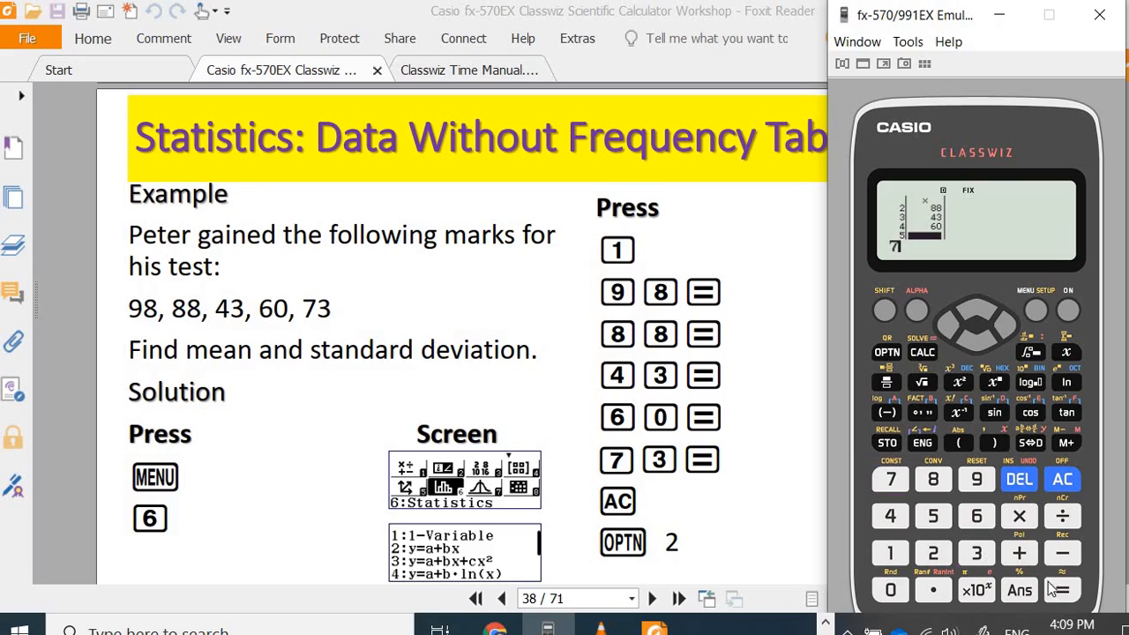
click(1062, 590)
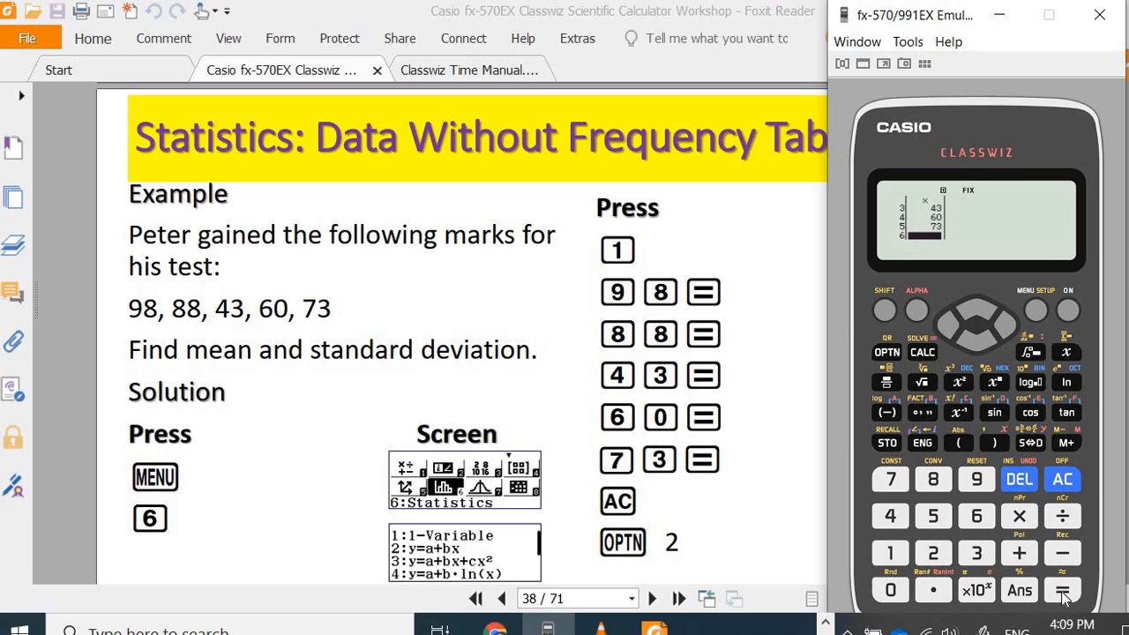
- Move back up through the entries to the first mark, 98
click(976, 304)
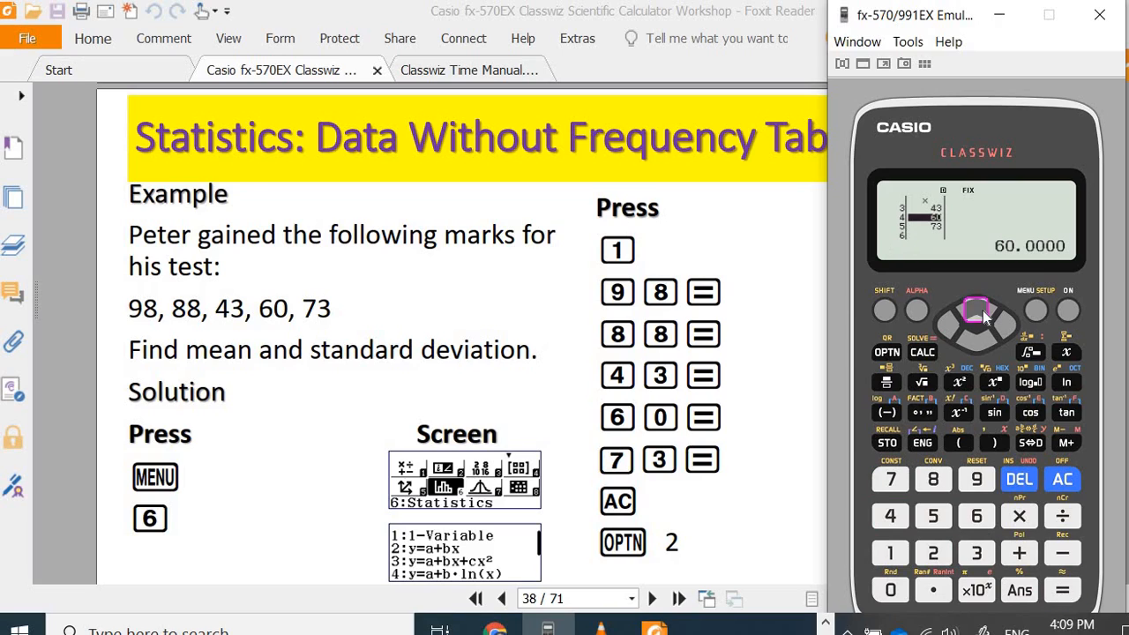
click(976, 300)
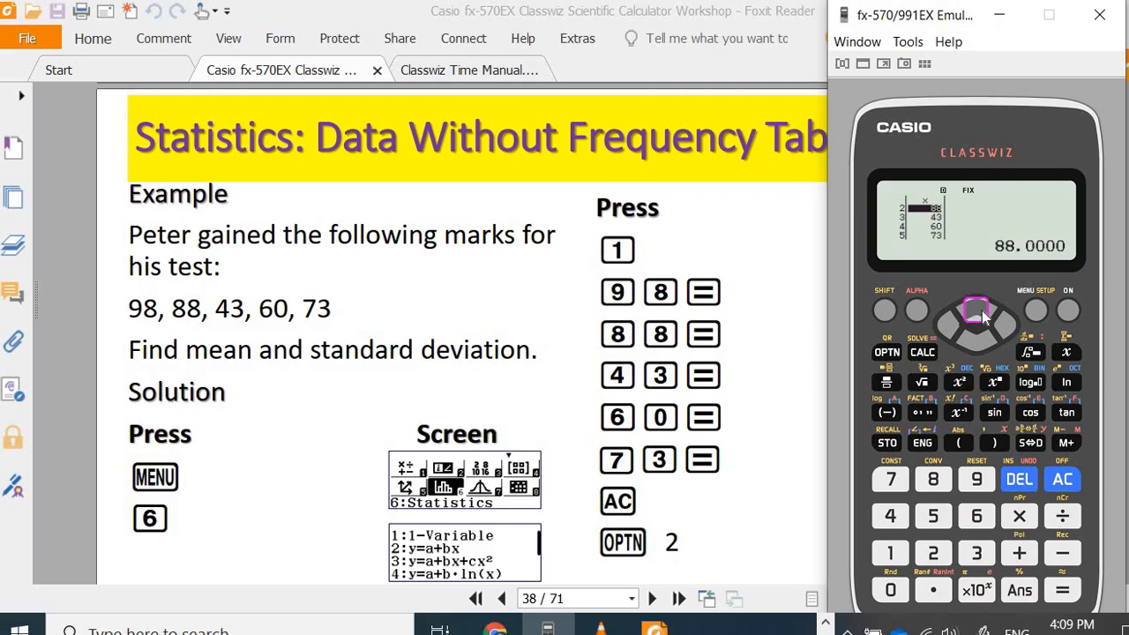
click(977, 310)
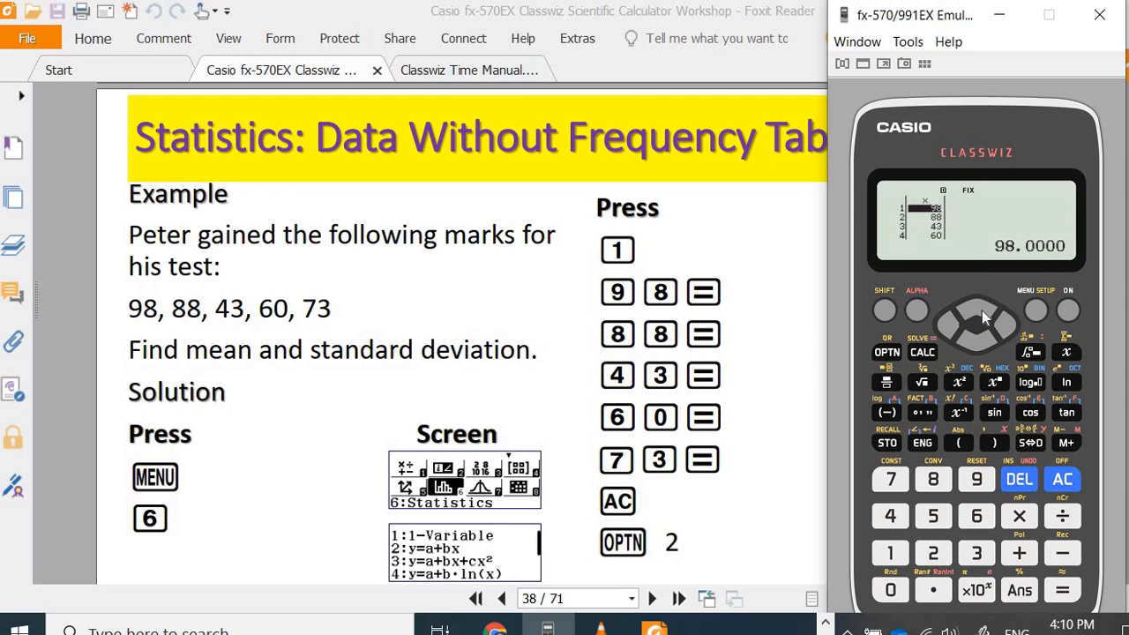
mouse_move(597, 249)
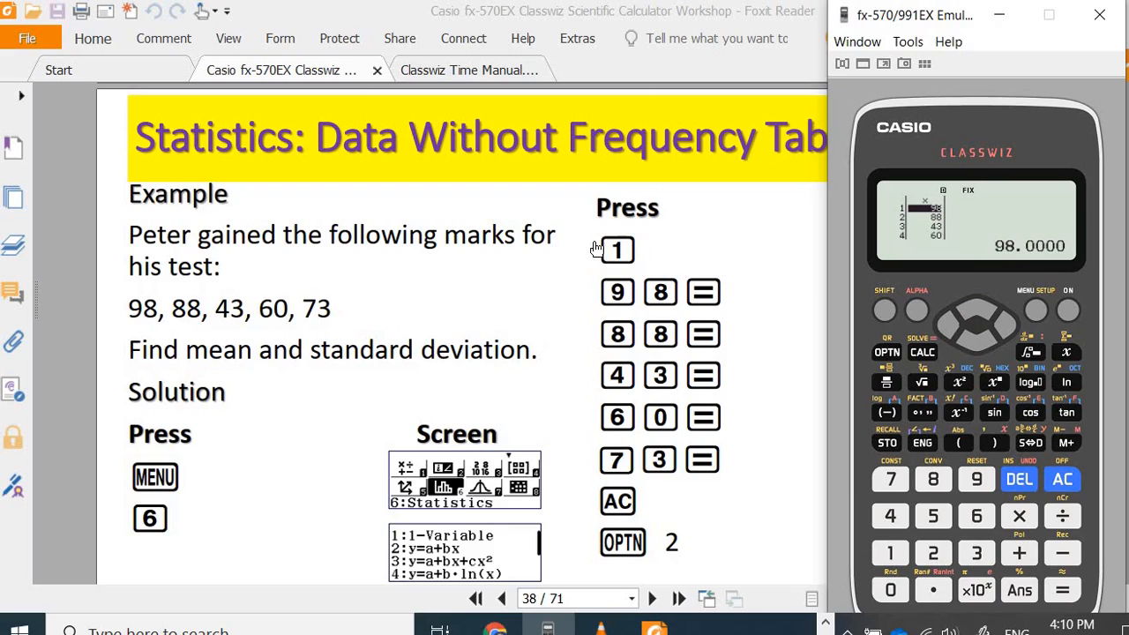
mouse_move(674, 452)
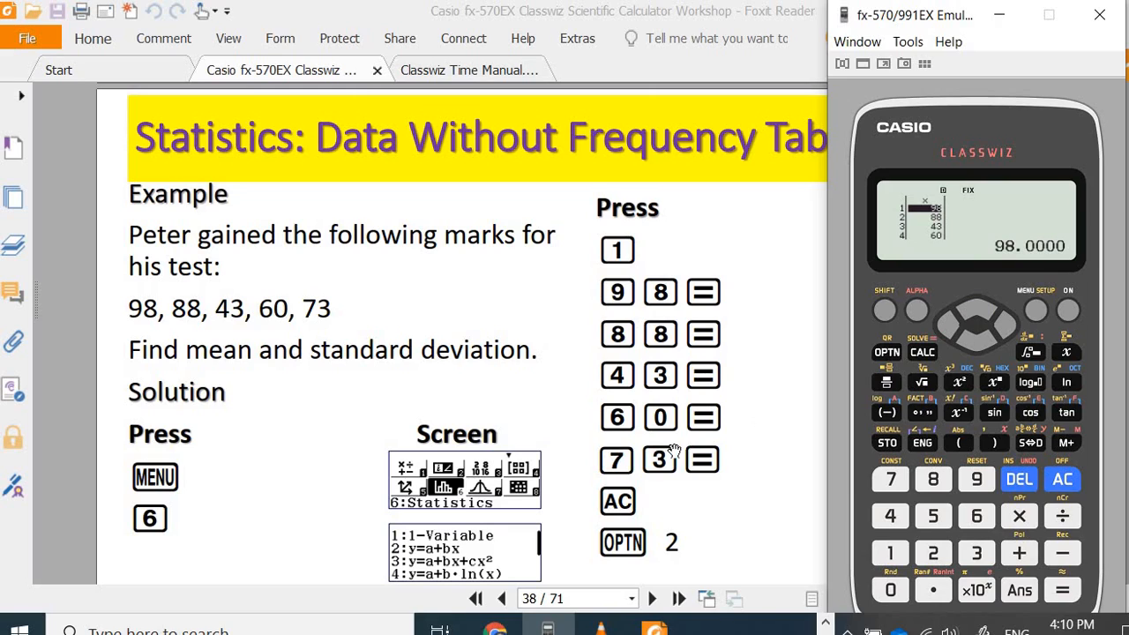
- Show the OPTN menu with Select Type, 1-Variable Calc and Data
click(1062, 479)
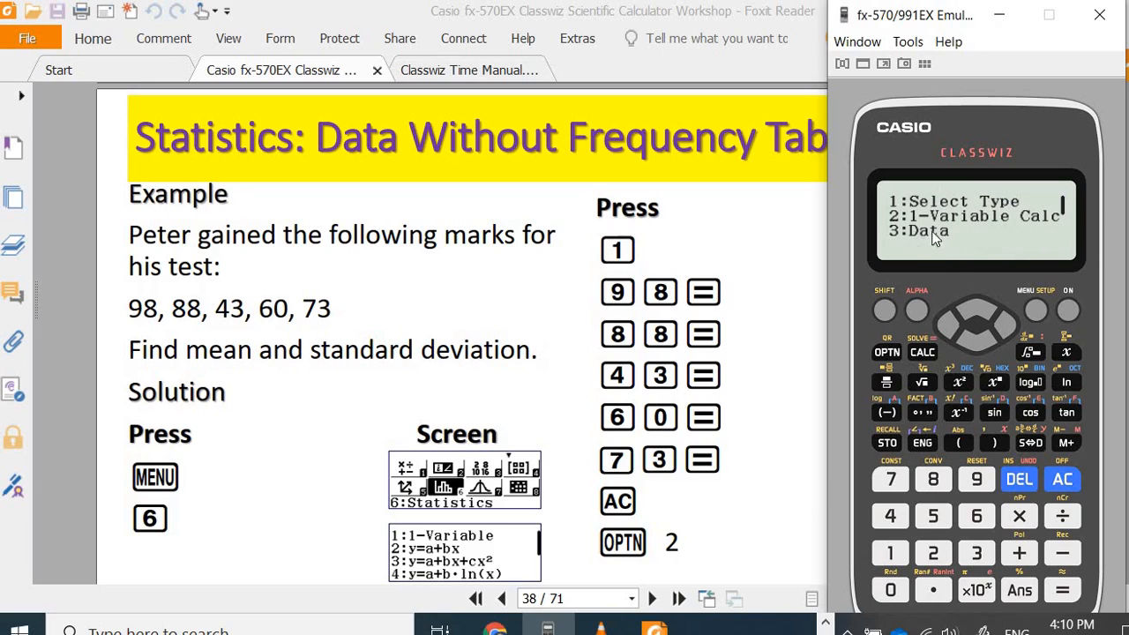
mouse_move(909, 228)
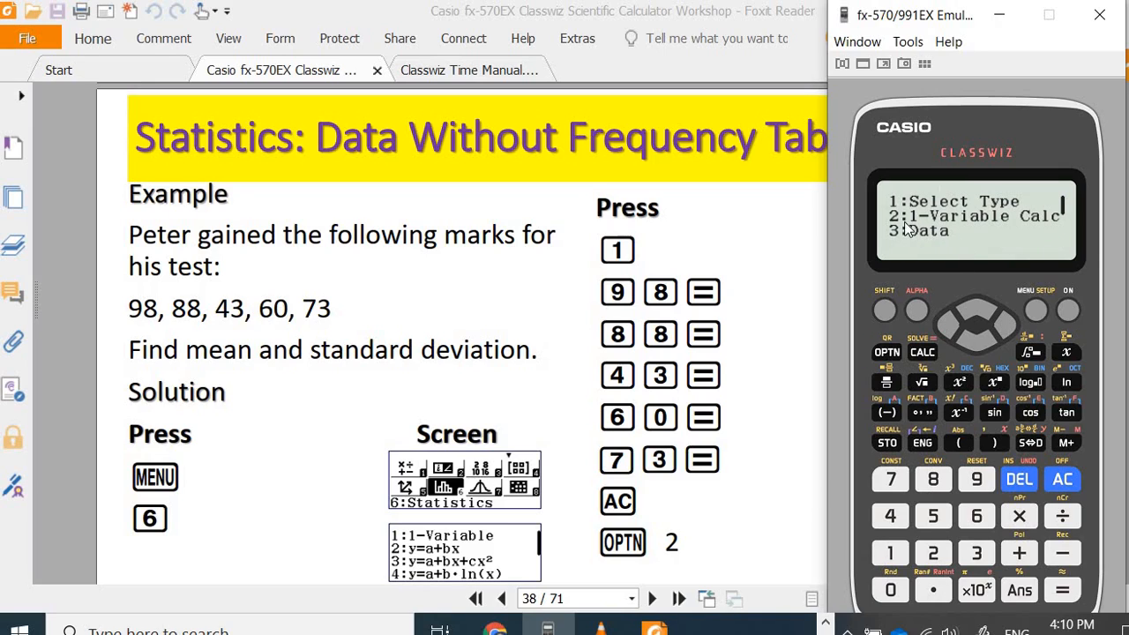
mouse_move(1035, 227)
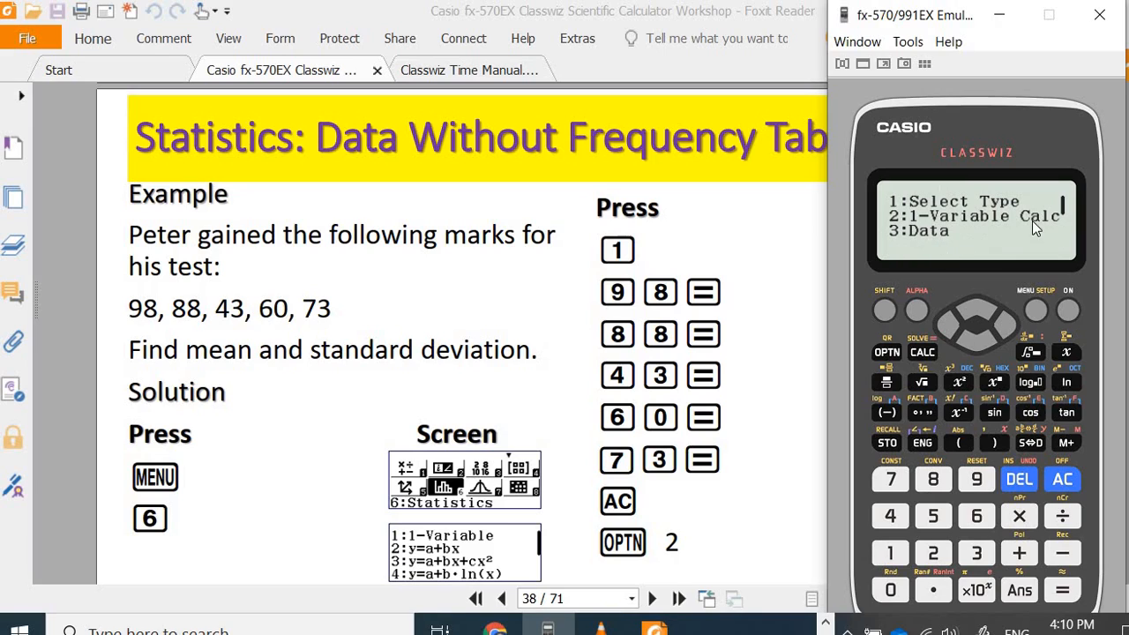
mouse_move(939, 565)
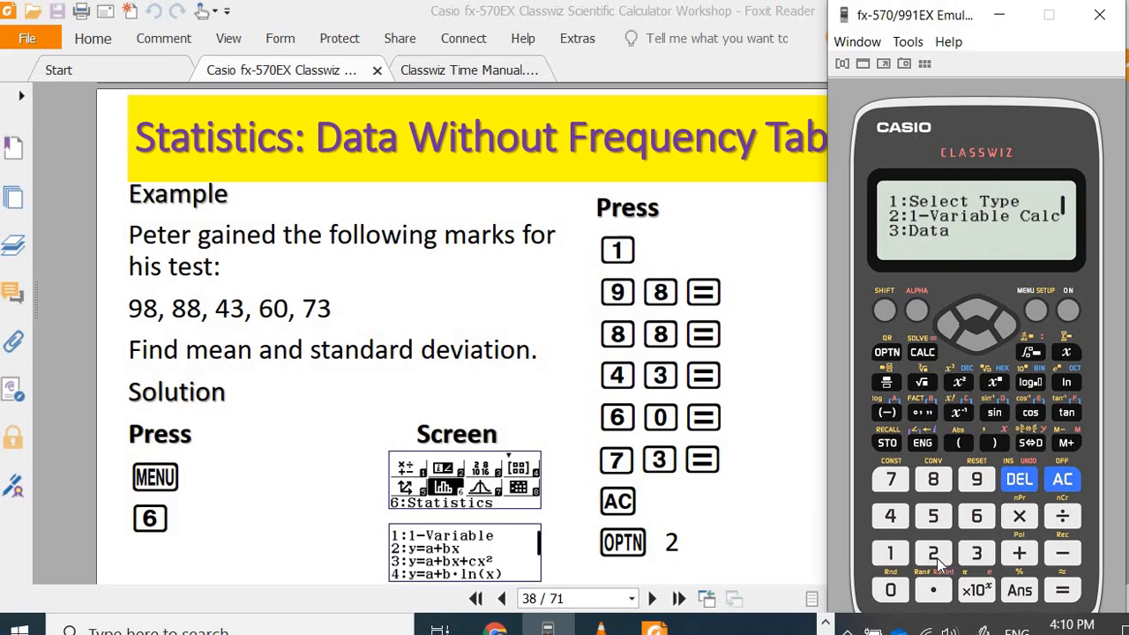
- Run 1-Variable Calc on the marks, giving mean 72.4 and σx 19.58162404
click(933, 553)
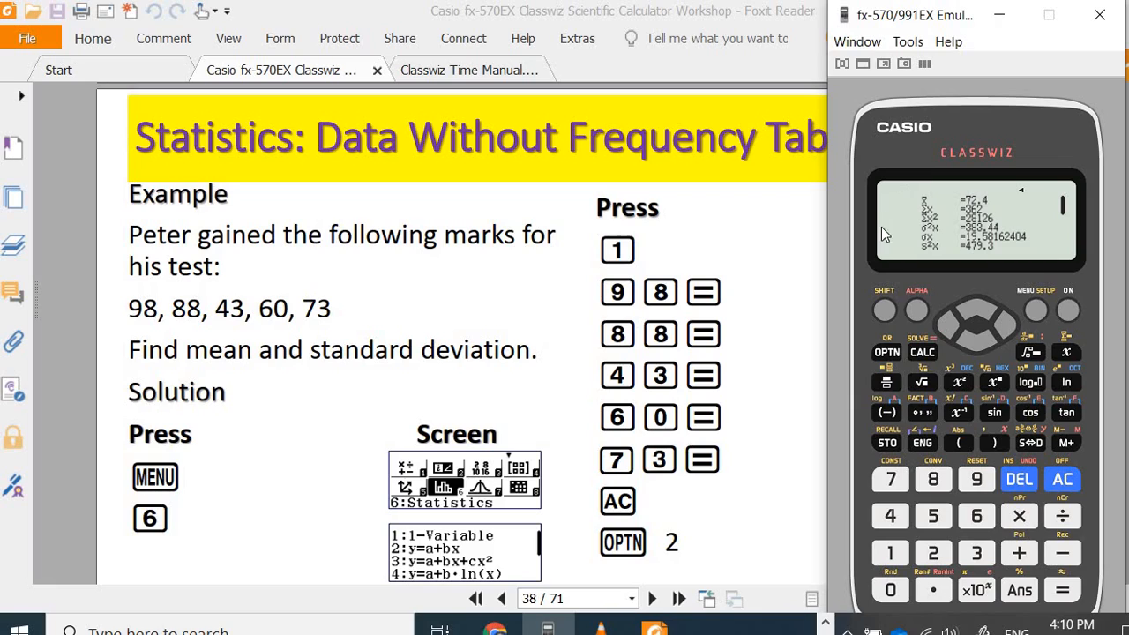
mouse_move(1030, 217)
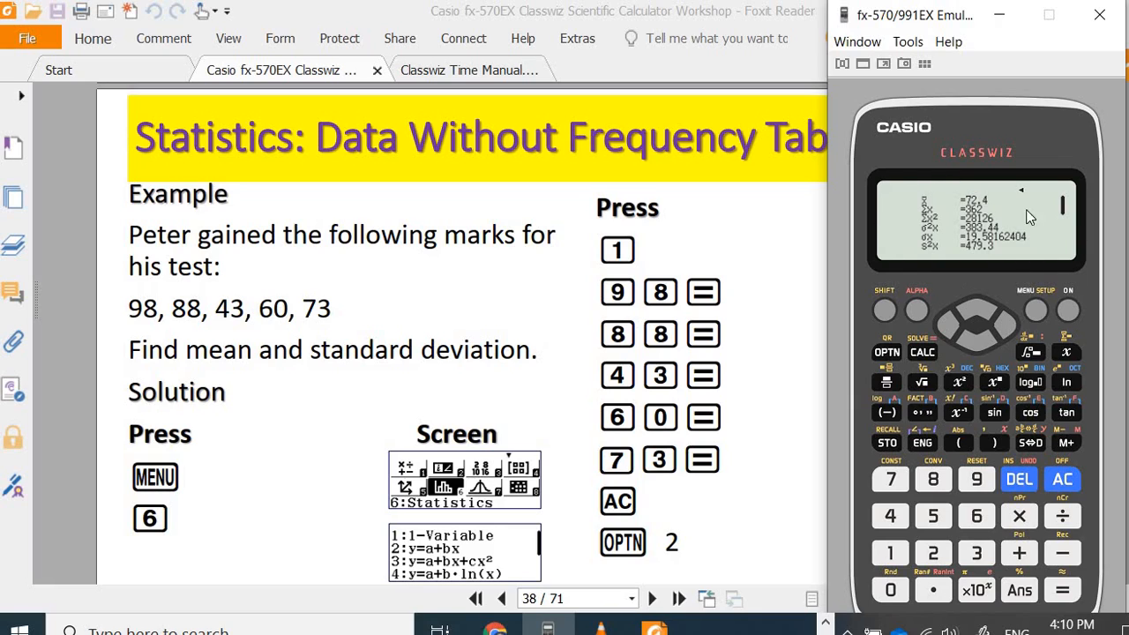
mouse_move(924, 212)
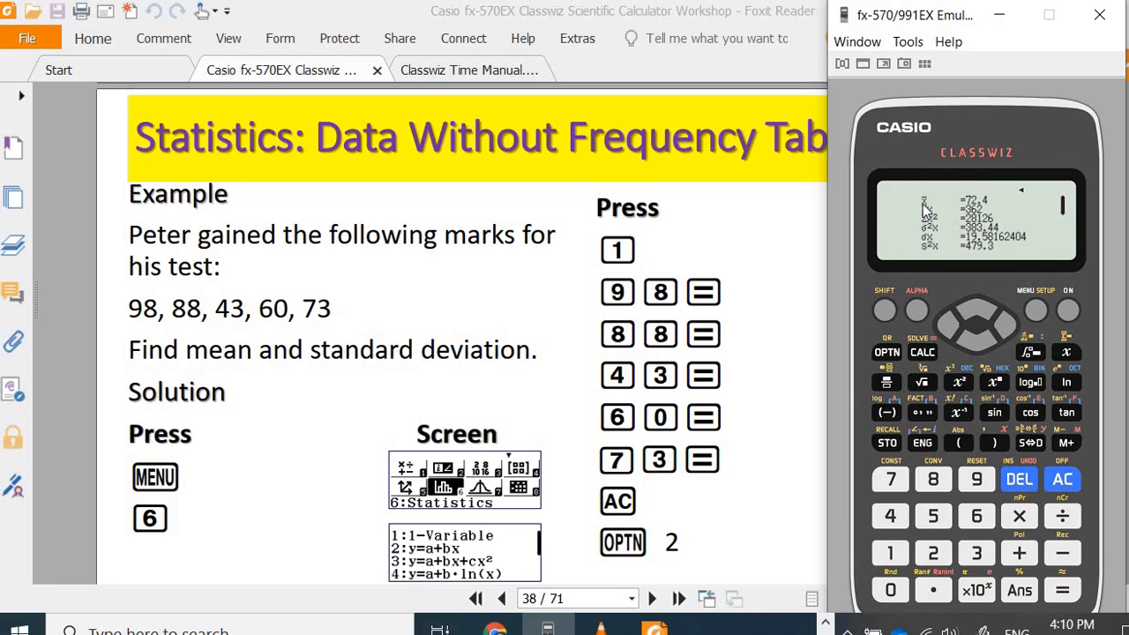
mouse_move(1001, 208)
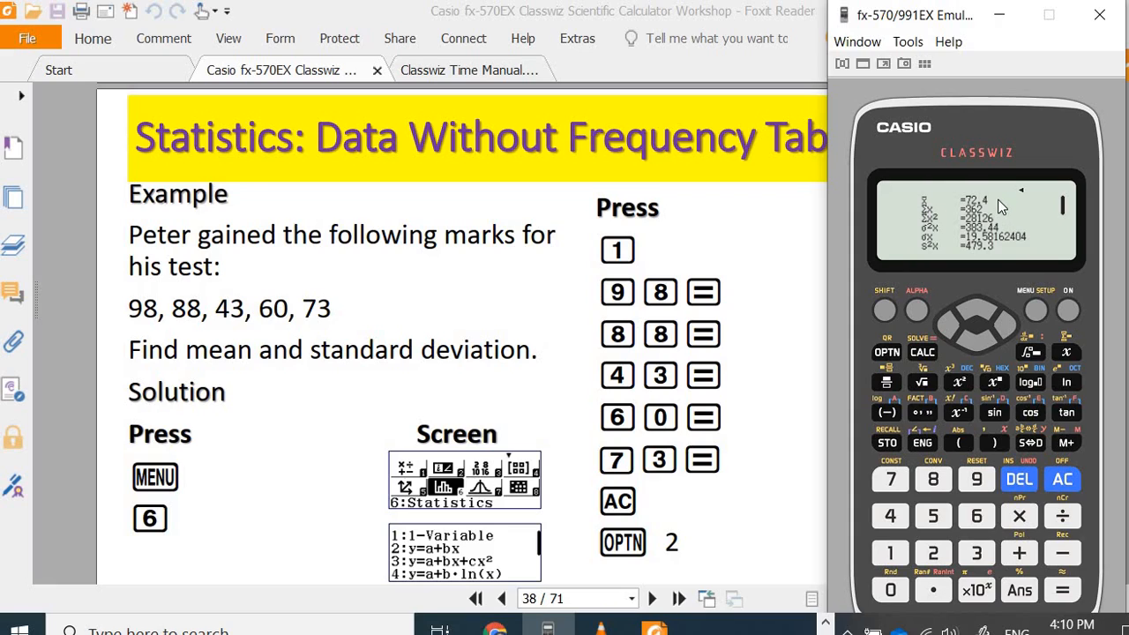
mouse_move(932, 218)
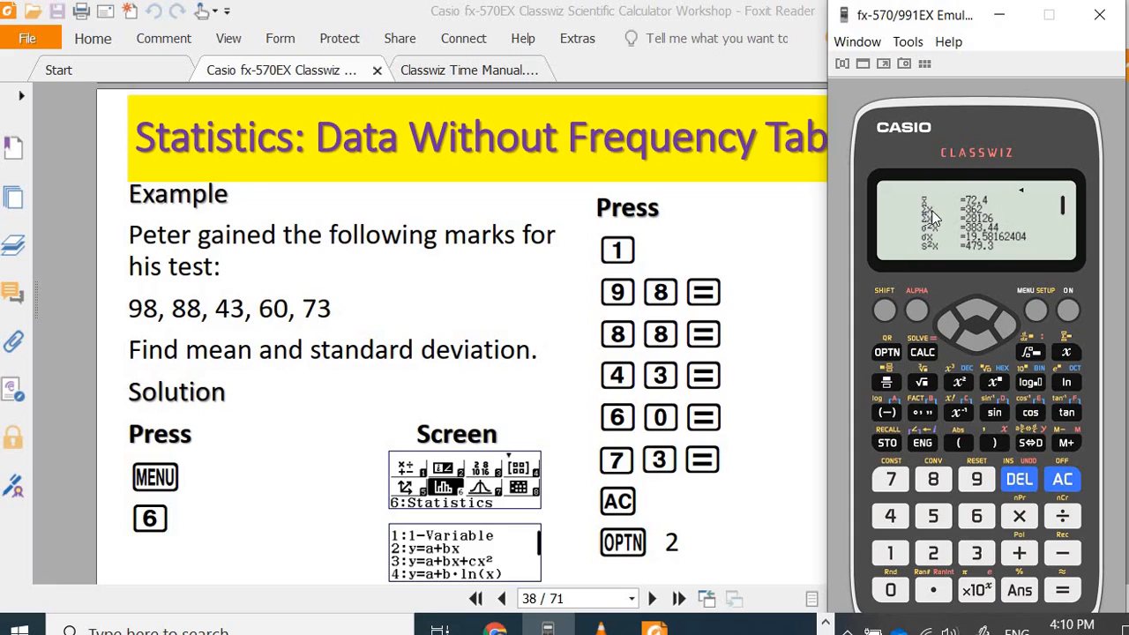
mouse_move(995, 220)
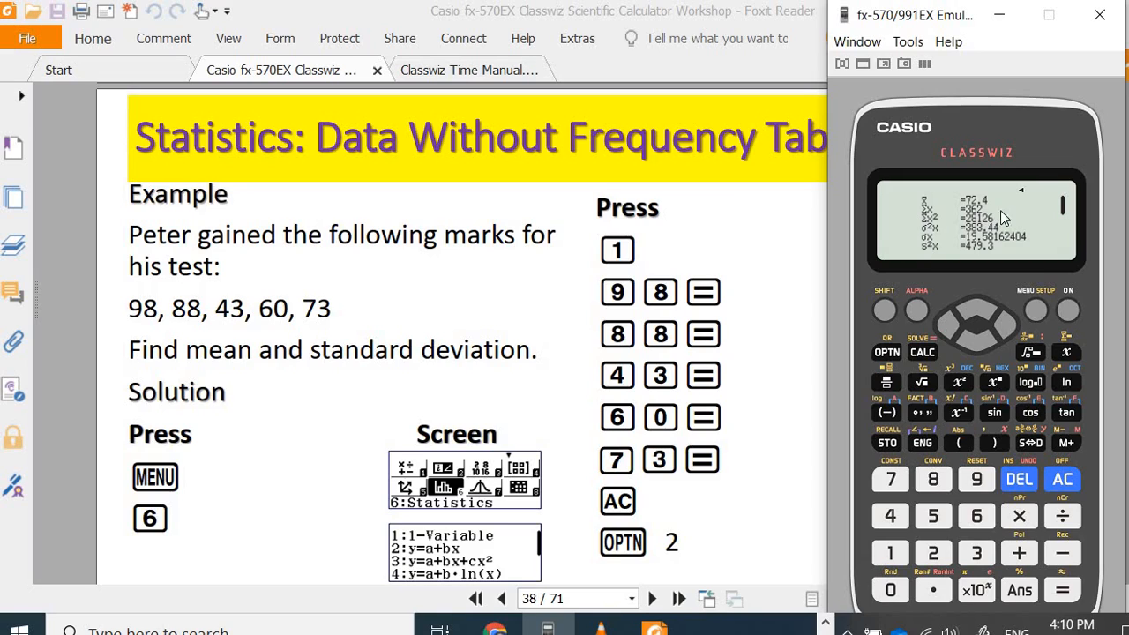
mouse_move(935, 237)
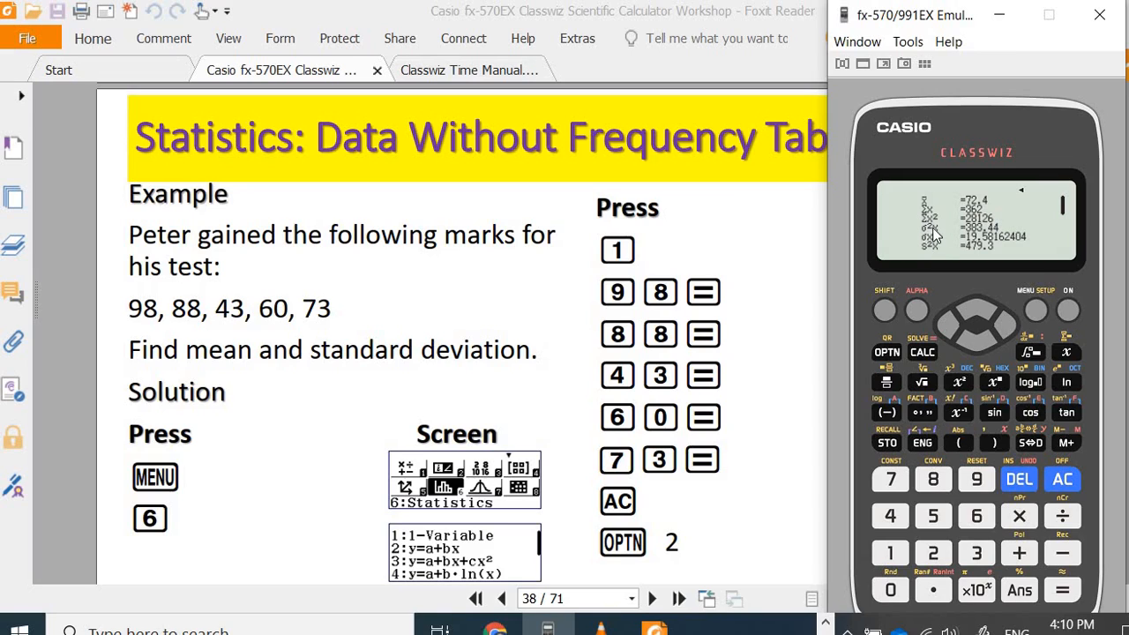
mouse_move(962, 238)
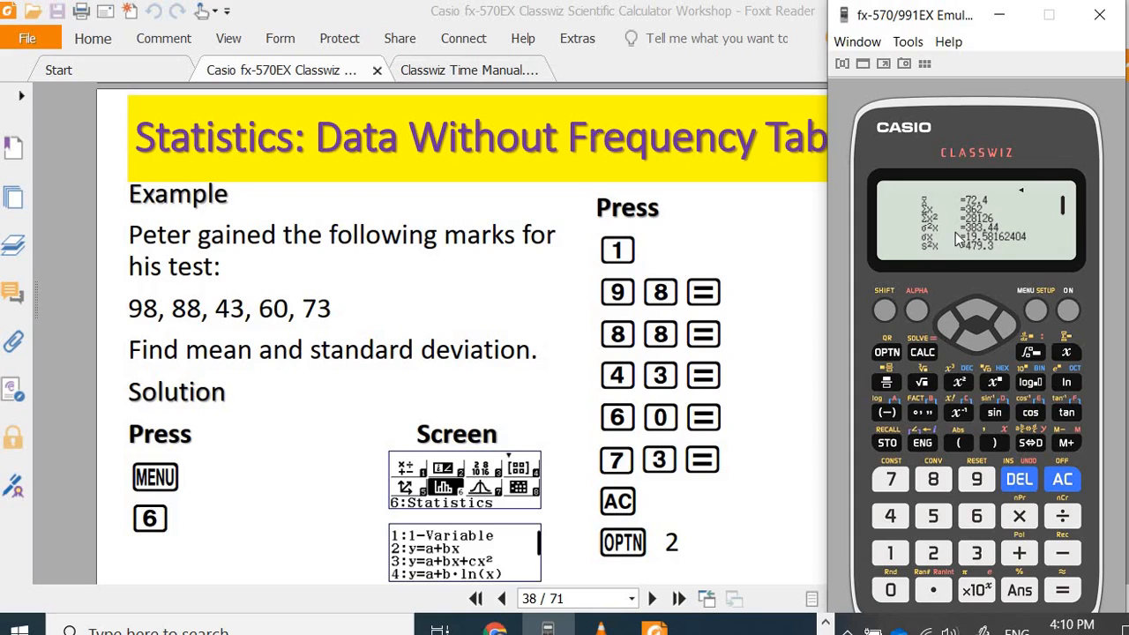
mouse_move(1004, 247)
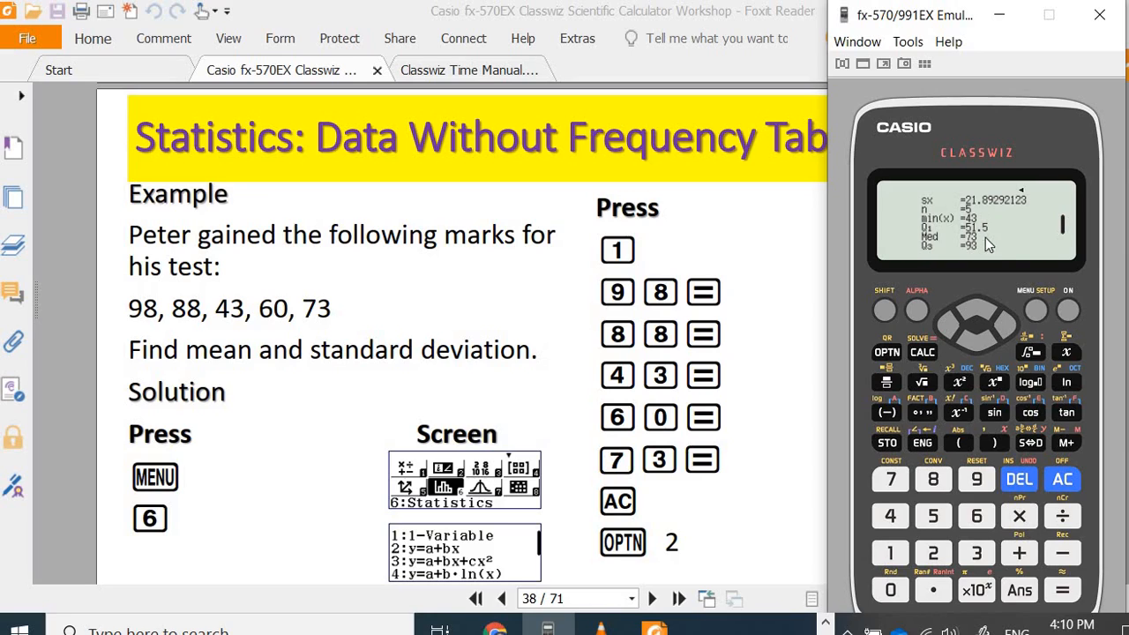
mouse_move(979, 263)
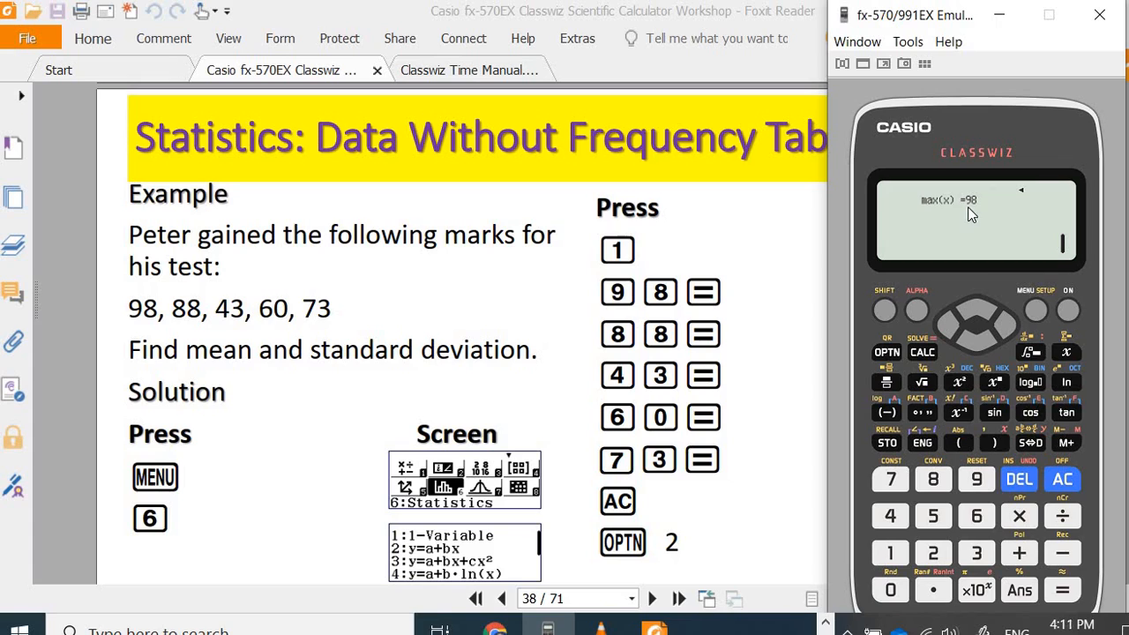
mouse_move(652, 602)
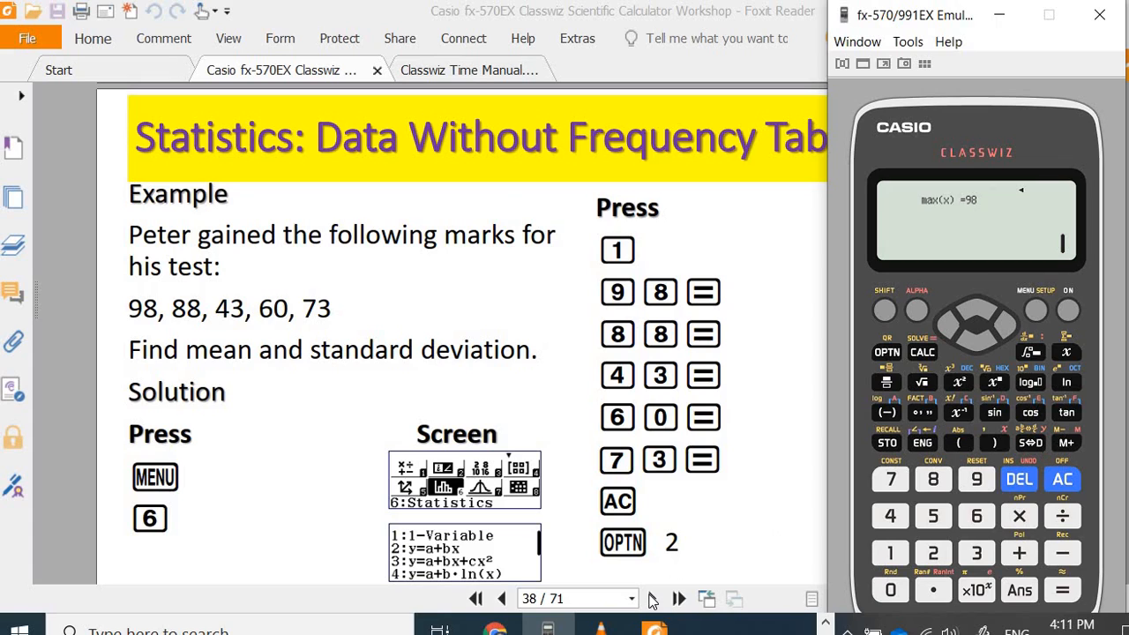
- Advance from page 38 to page 39 showing median, quartiles and box plot
click(652, 598)
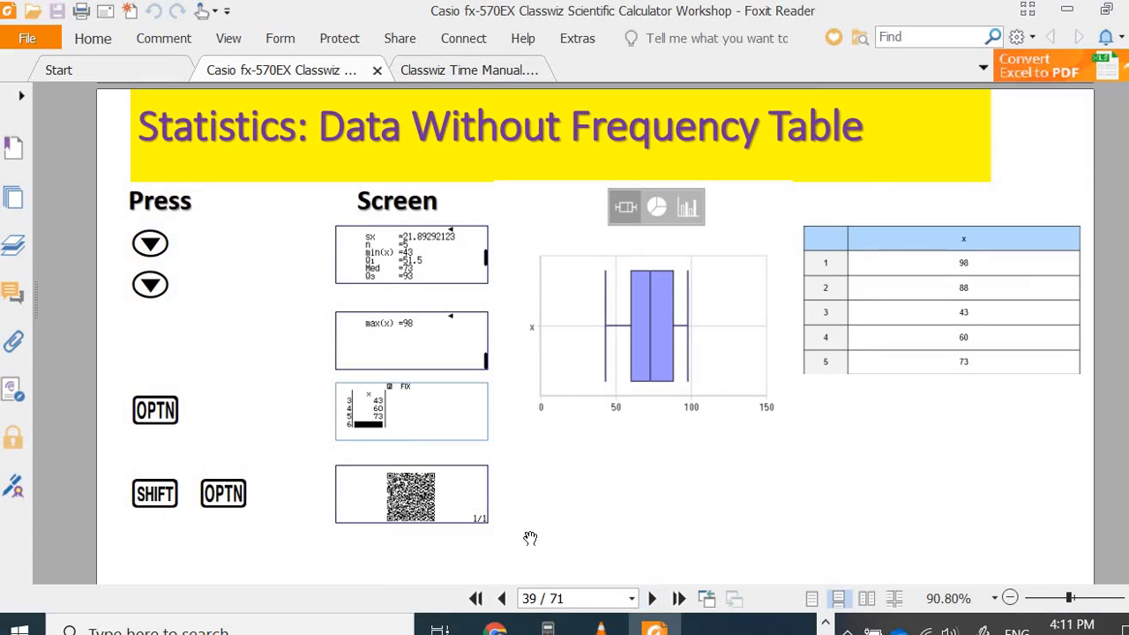
mouse_move(710, 631)
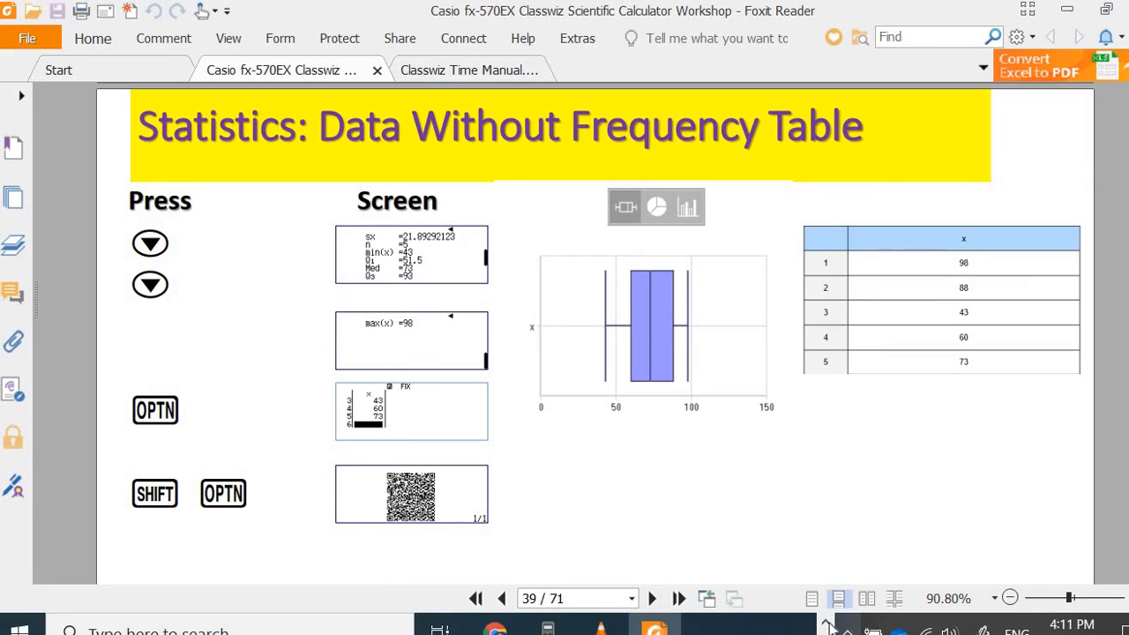
- Return the emulator to the marks data table and generate its QR code
click(548, 629)
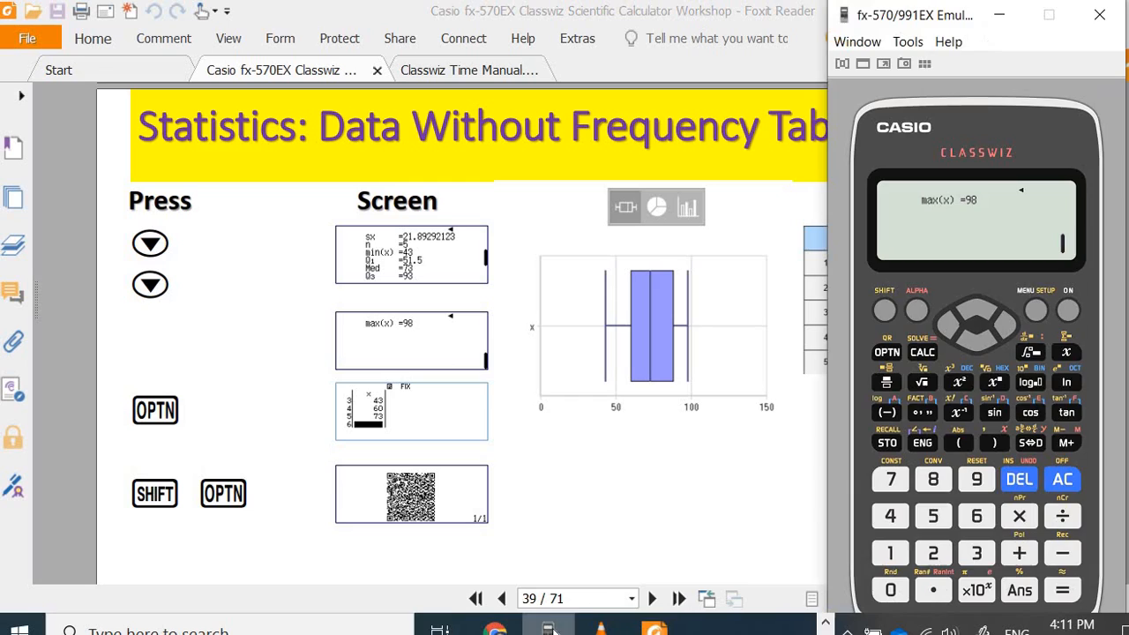
mouse_move(912, 352)
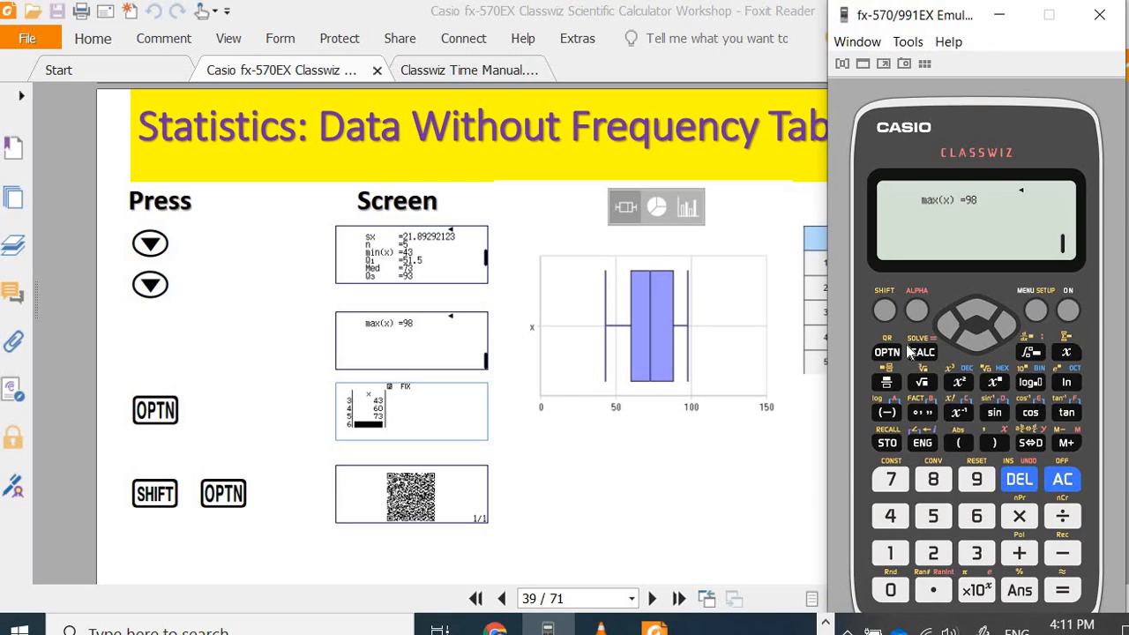
click(886, 352)
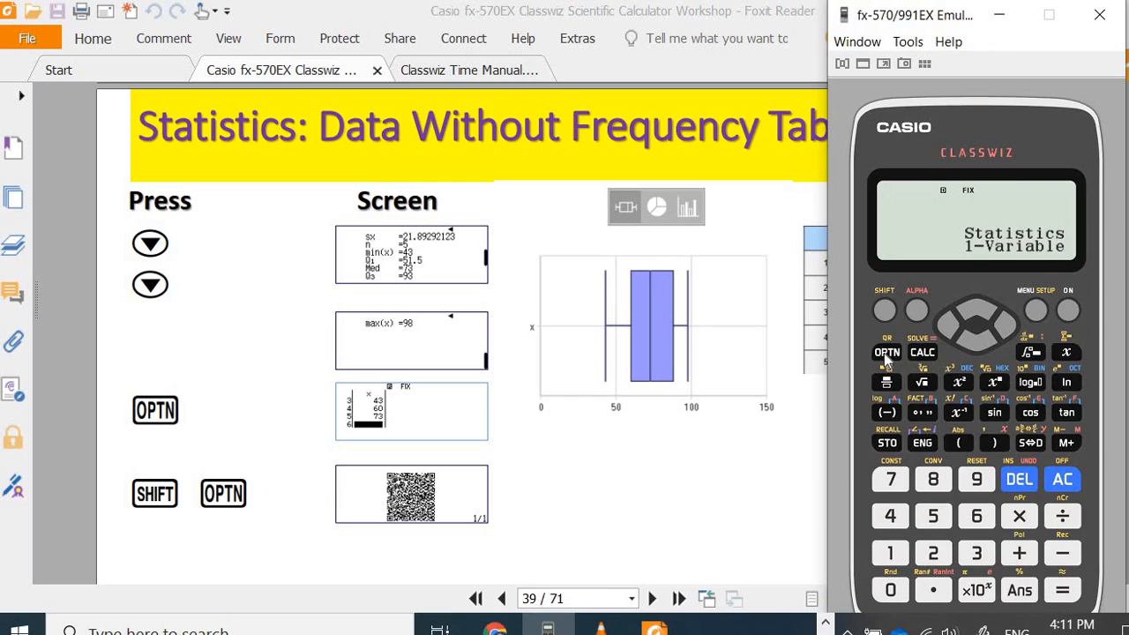
click(1062, 479)
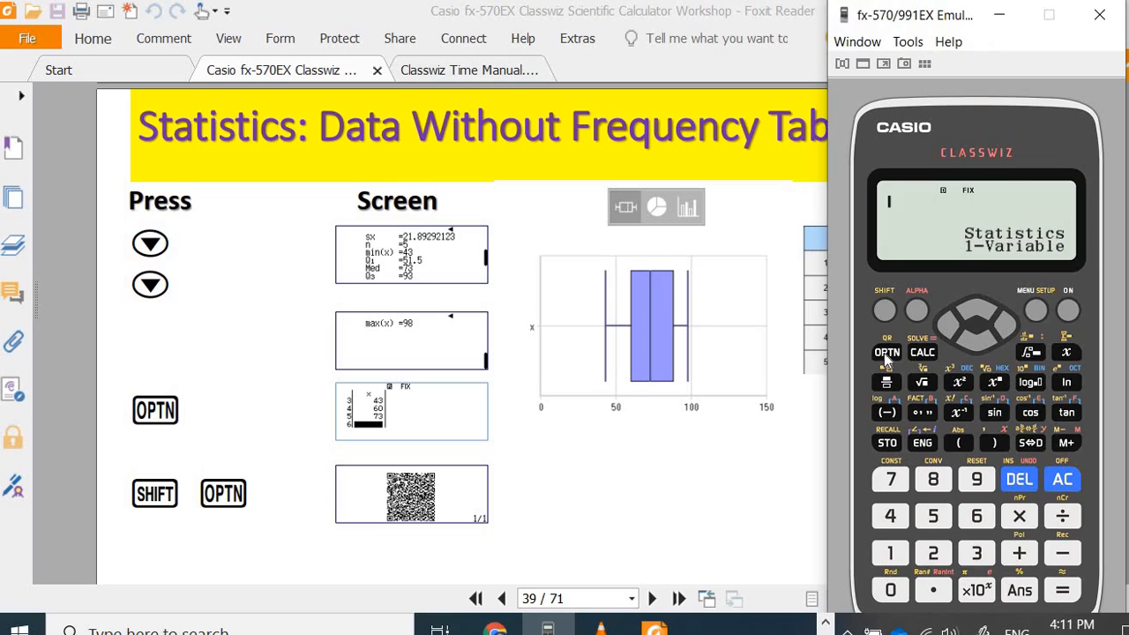
click(887, 352)
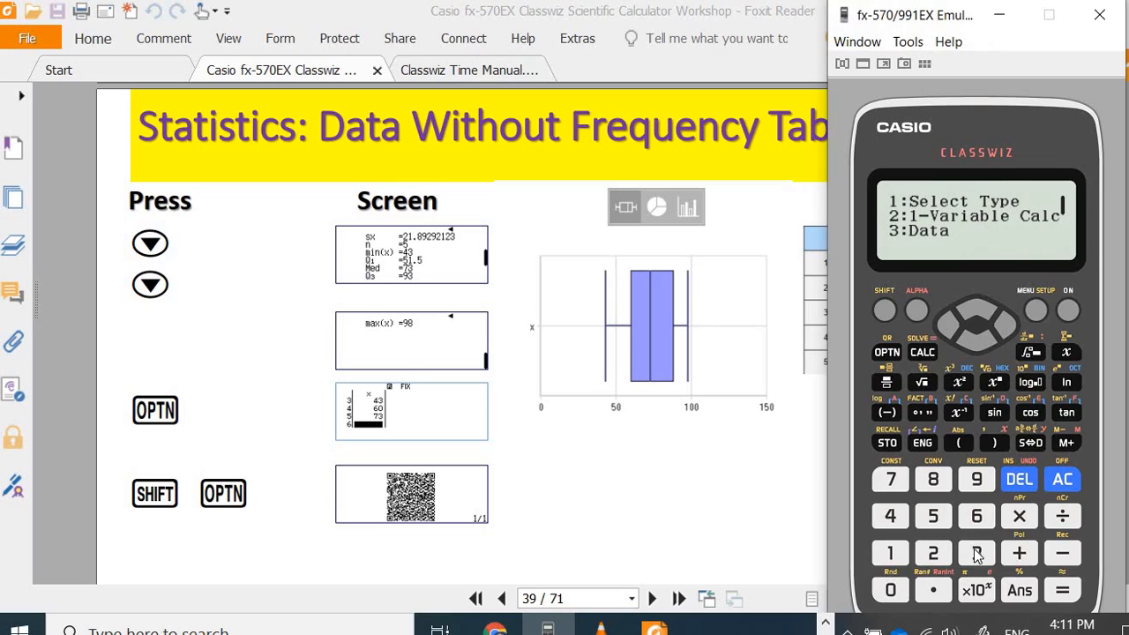
click(976, 553)
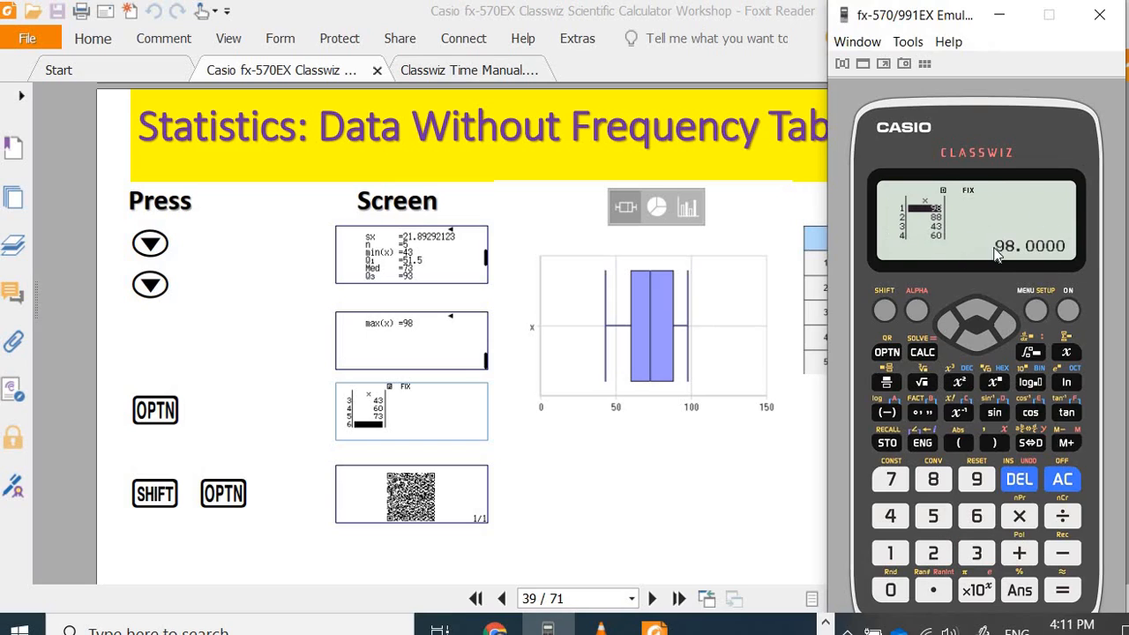
click(887, 352)
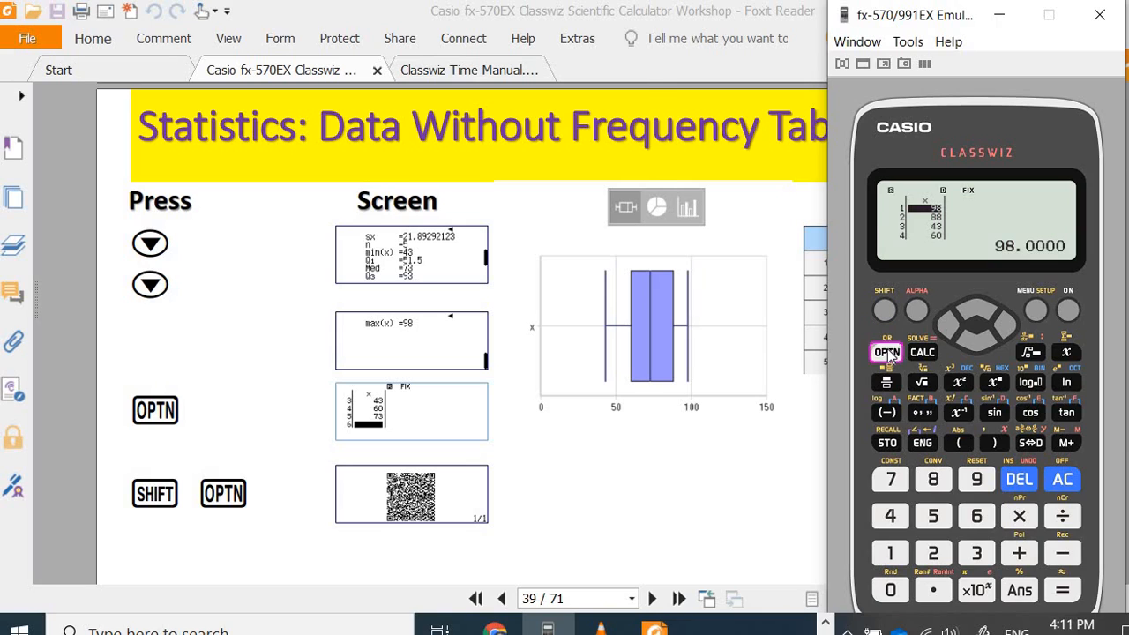
click(886, 352)
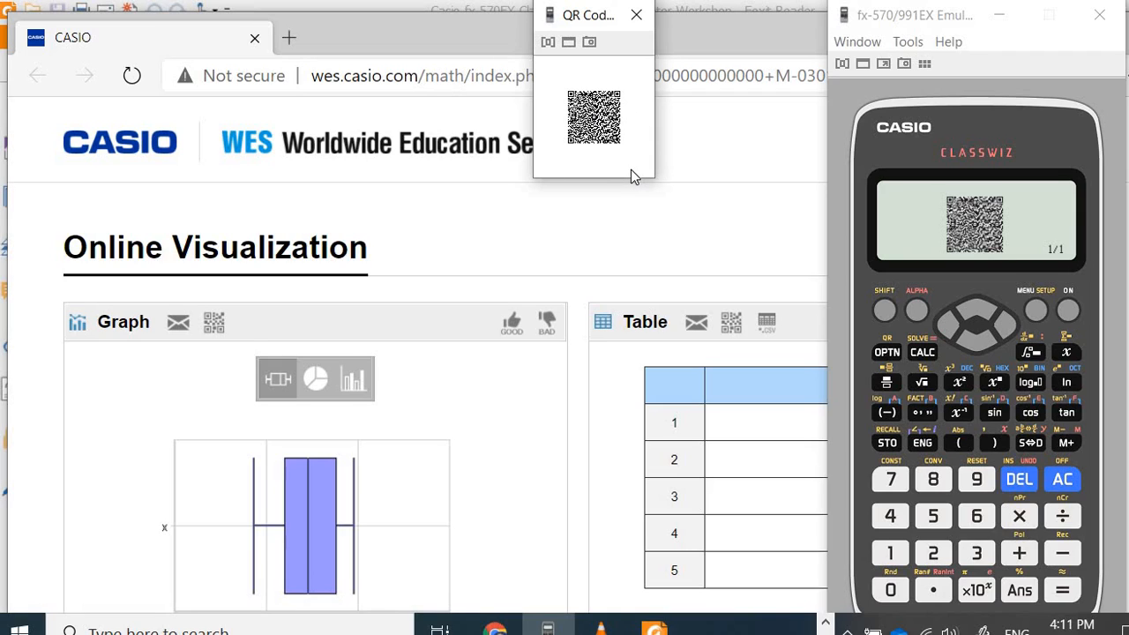
mouse_move(322, 501)
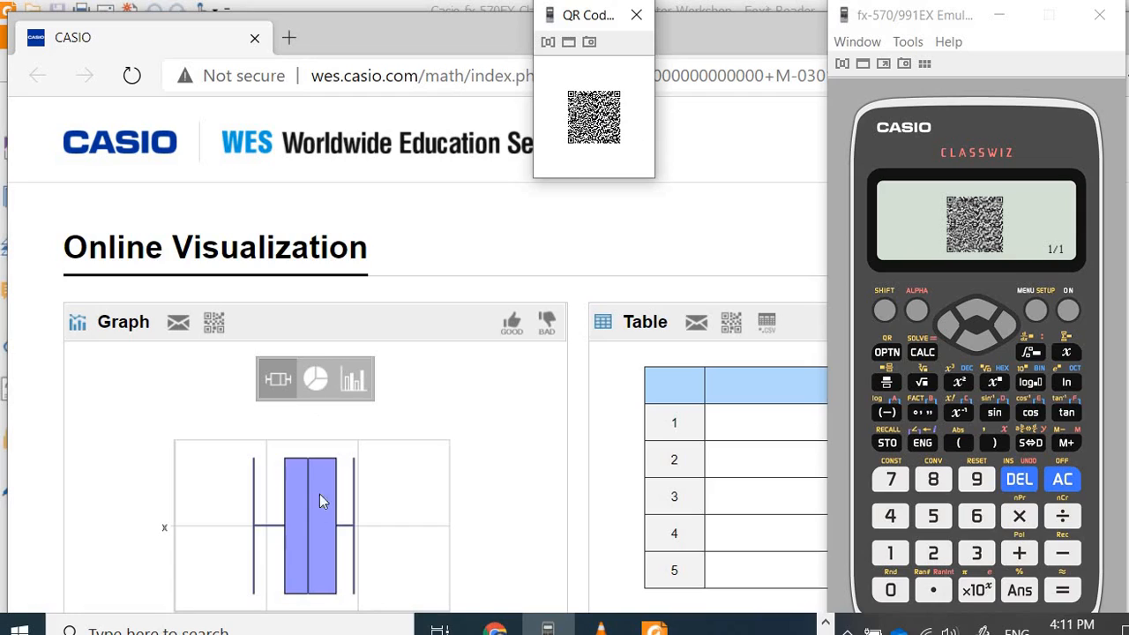
mouse_move(374, 414)
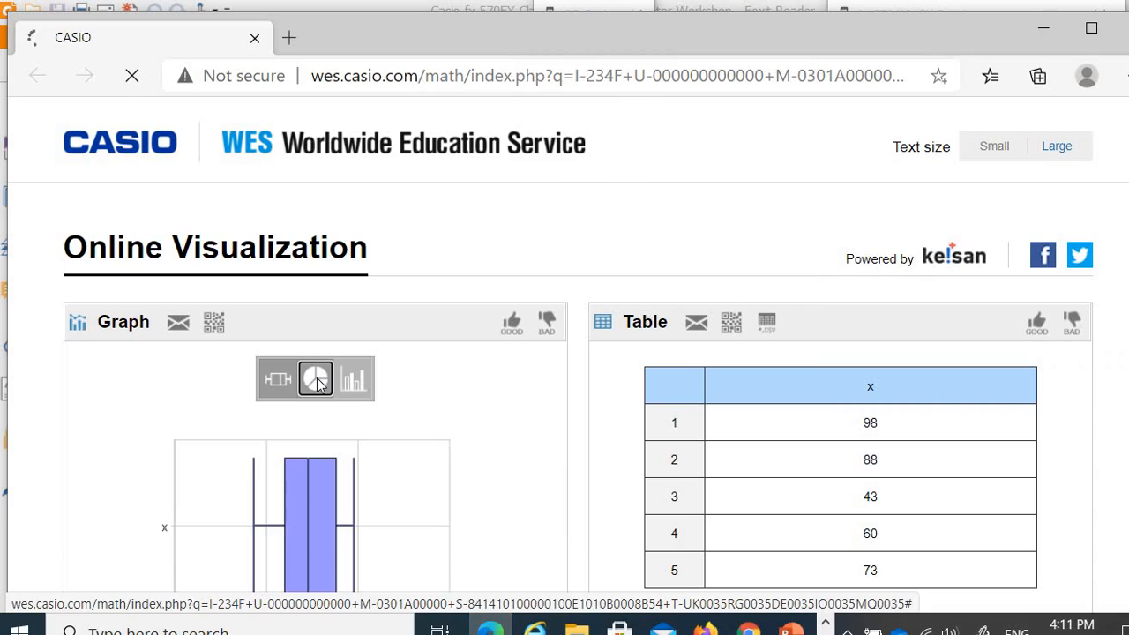
- Switch the Graph panel from pie chart to a bar chart of the five marks
click(314, 379)
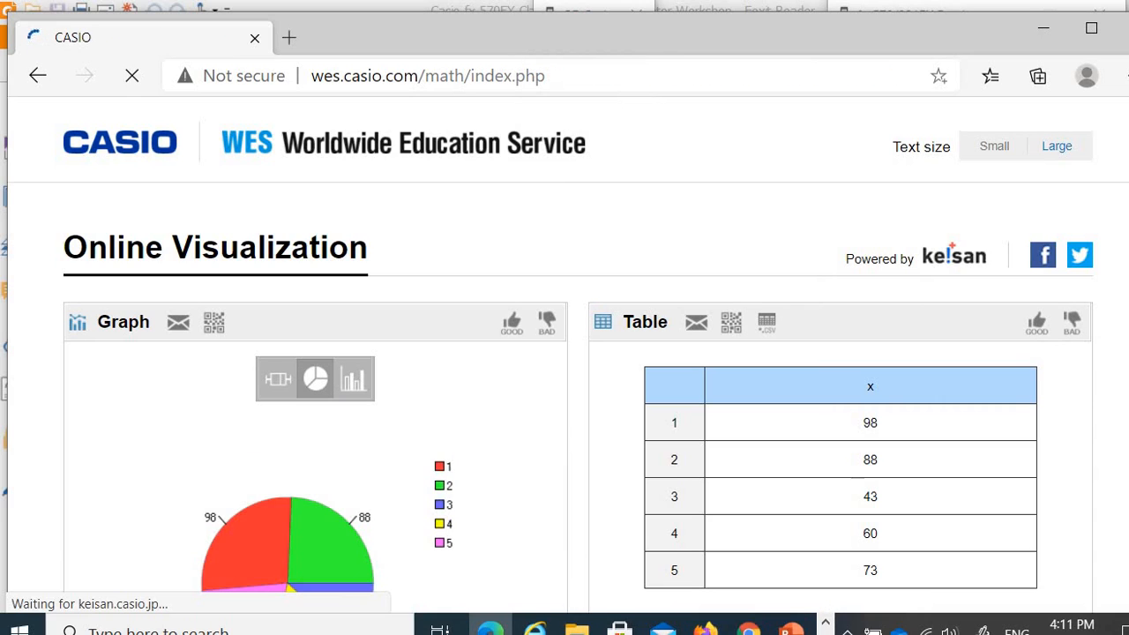
scroll(down, 3)
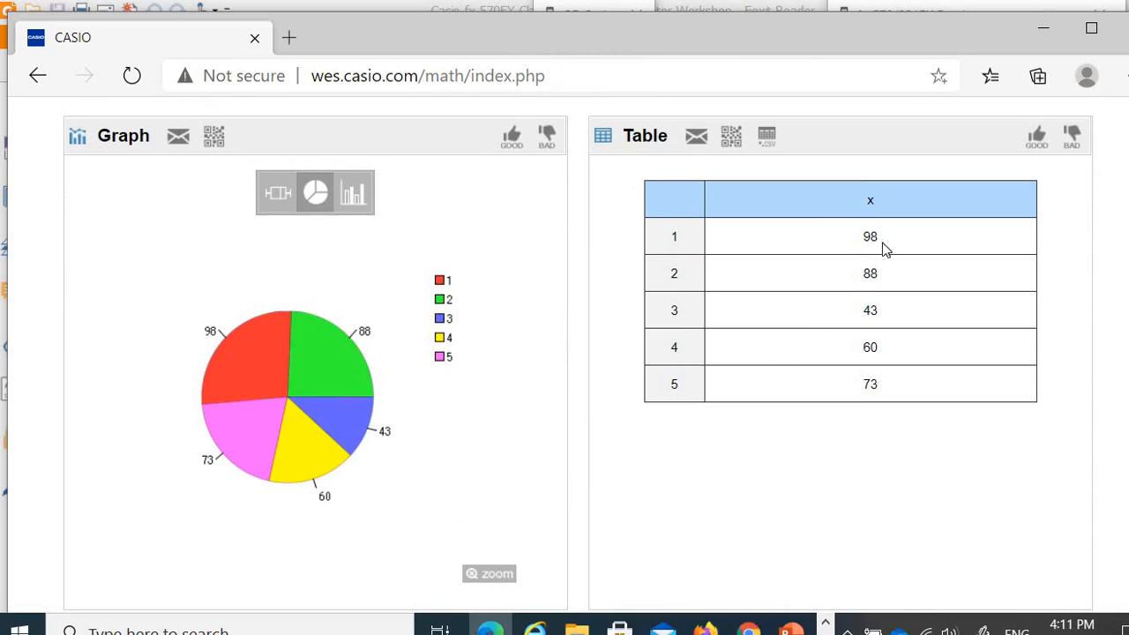
mouse_move(793, 191)
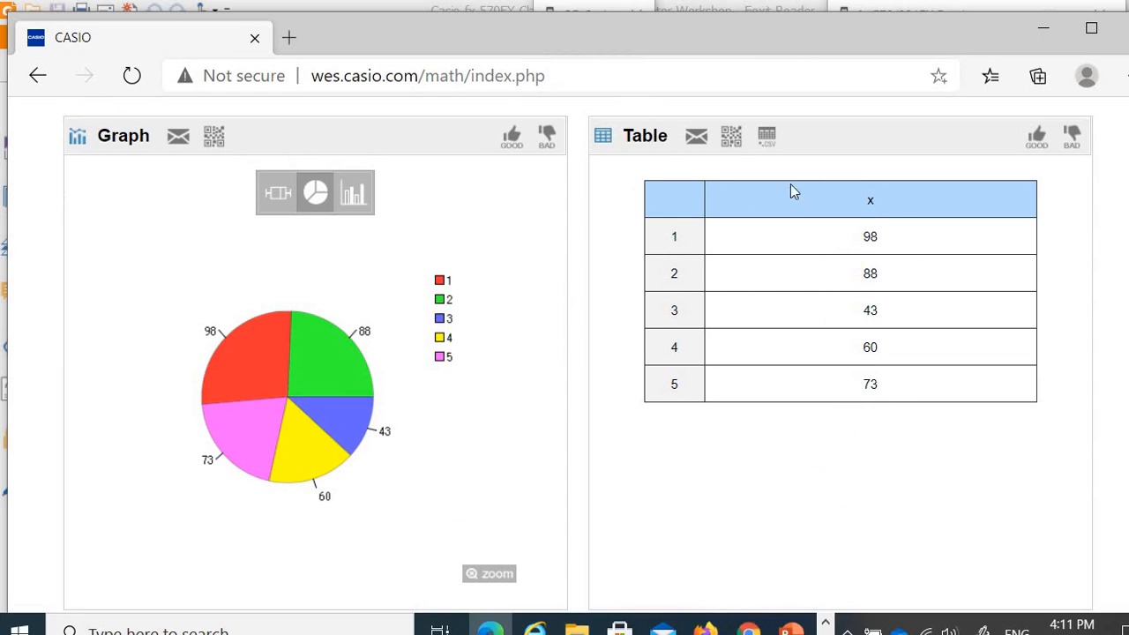
mouse_move(931, 257)
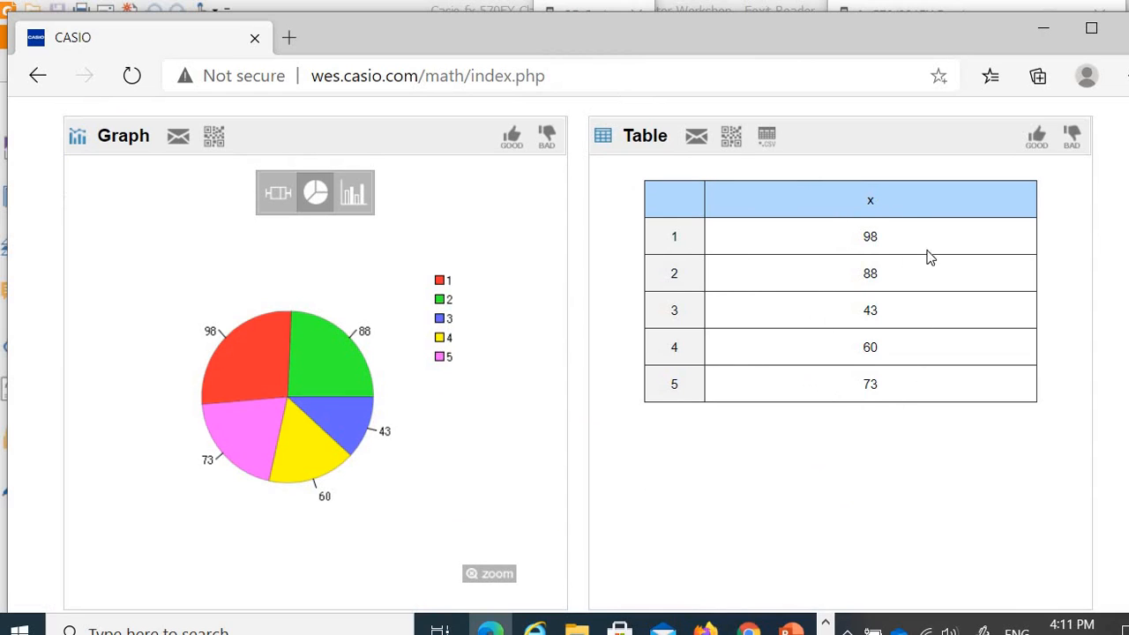
mouse_move(275, 337)
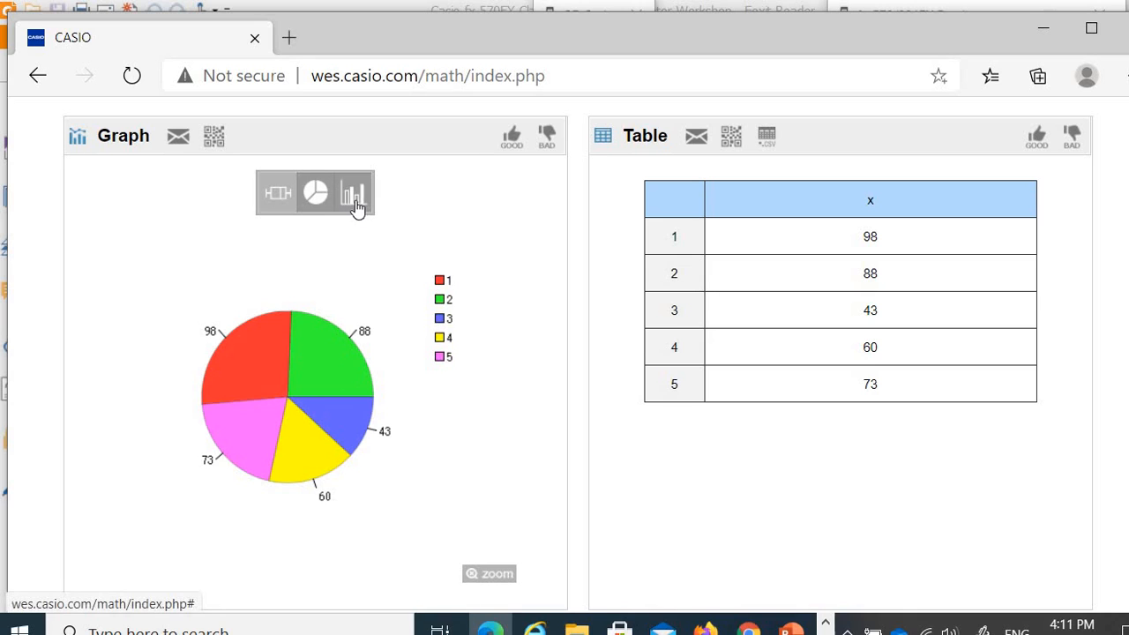
click(352, 192)
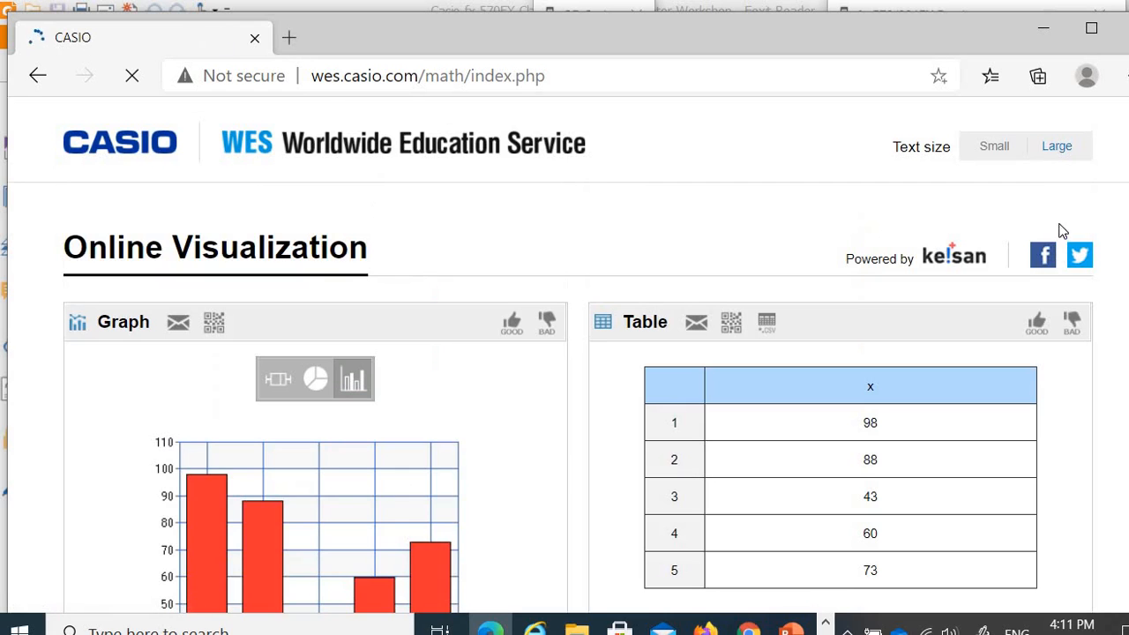
scroll(down, 3)
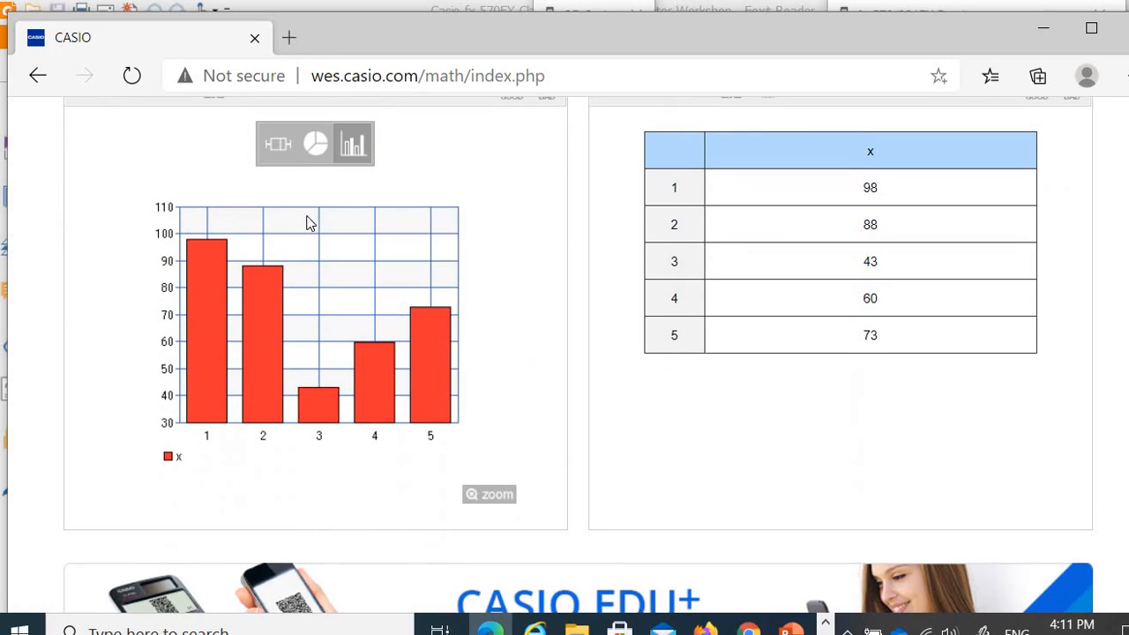
mouse_move(719, 609)
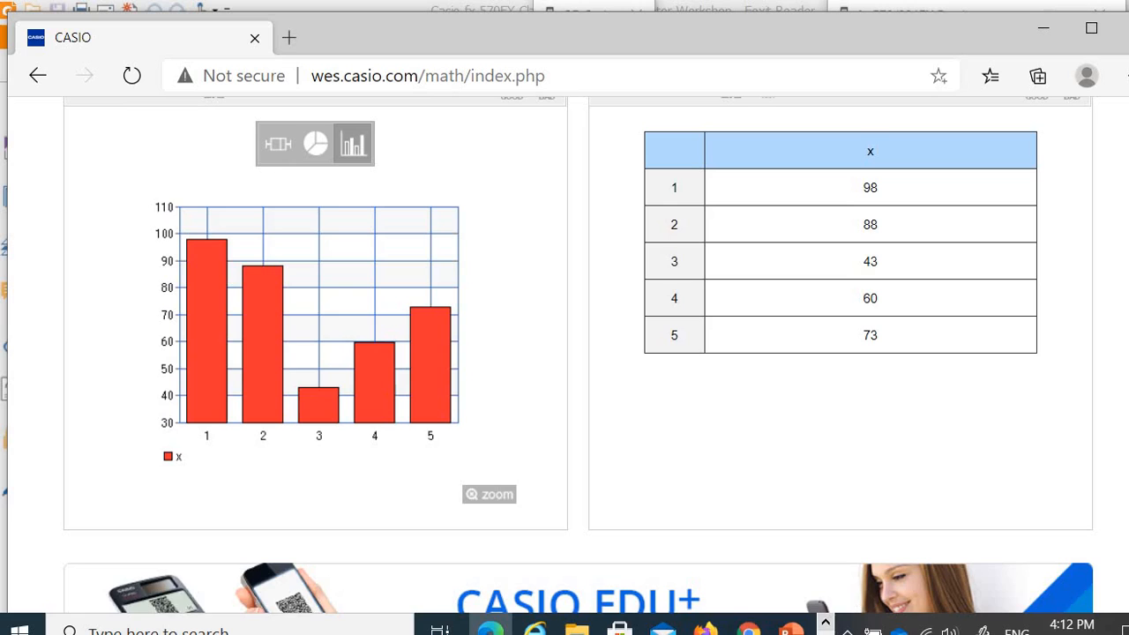
scroll(up, 3)
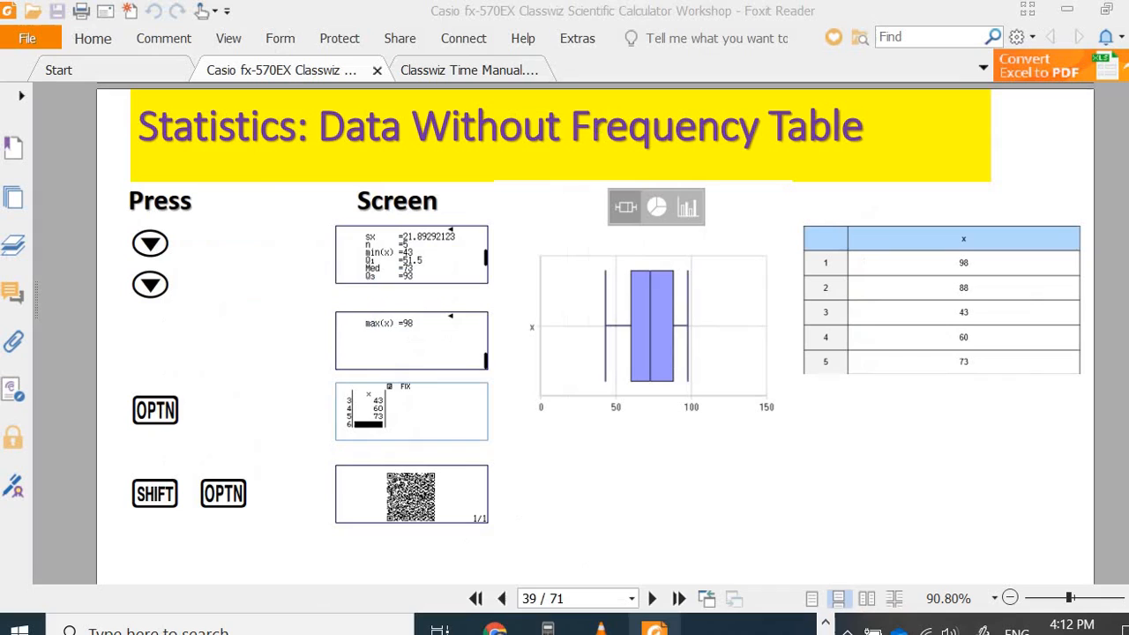
mouse_move(401, 397)
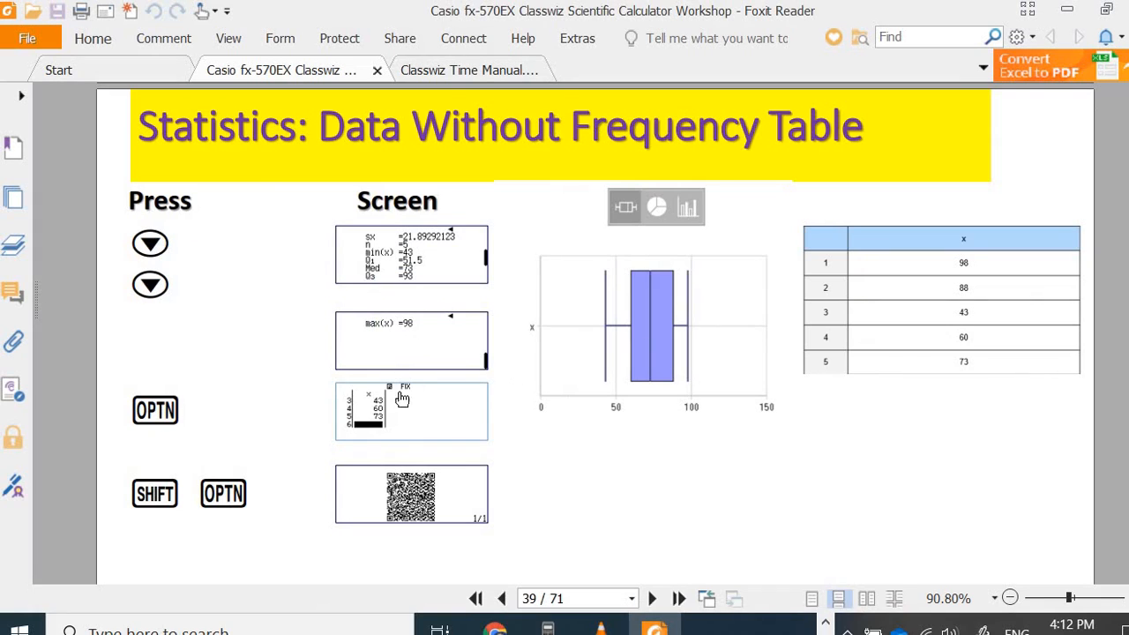
mouse_move(216, 415)
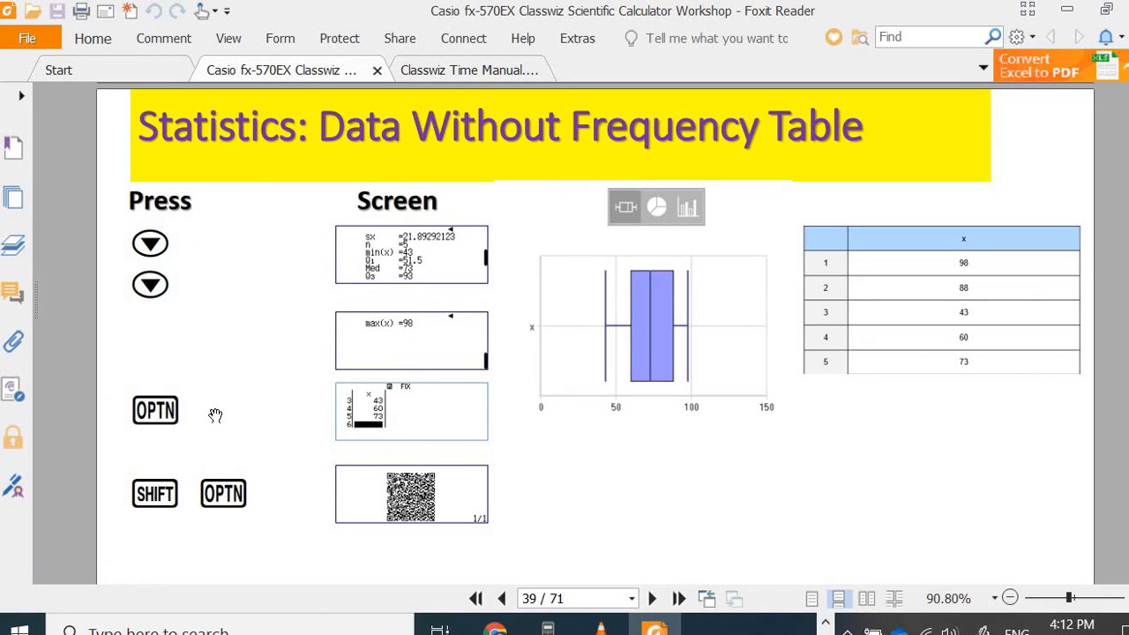
mouse_move(388, 384)
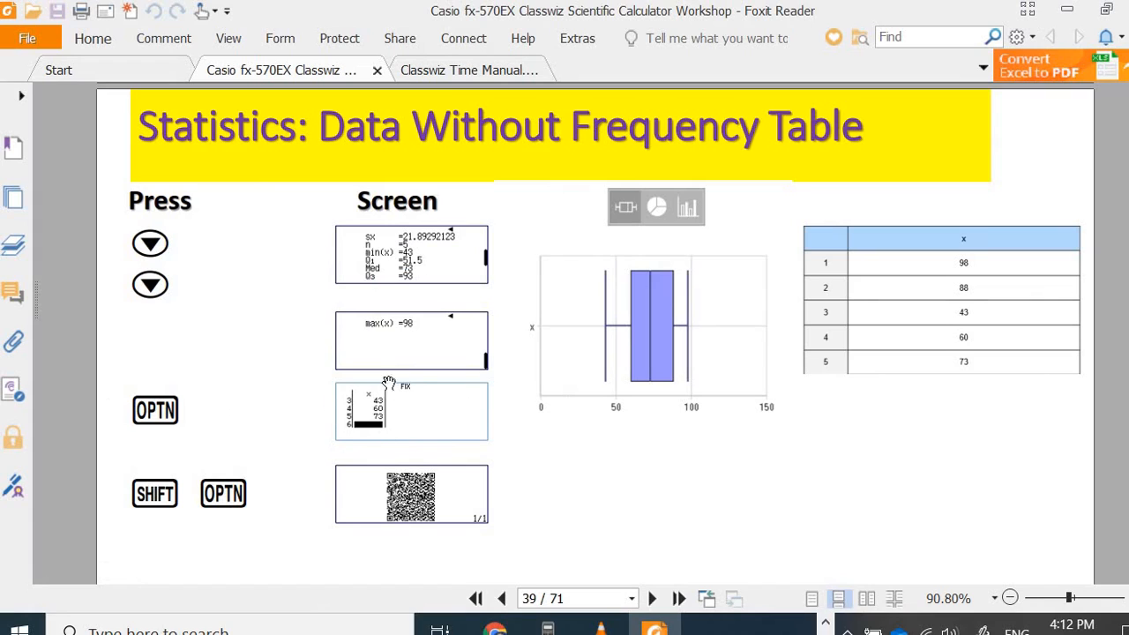
mouse_move(396, 332)
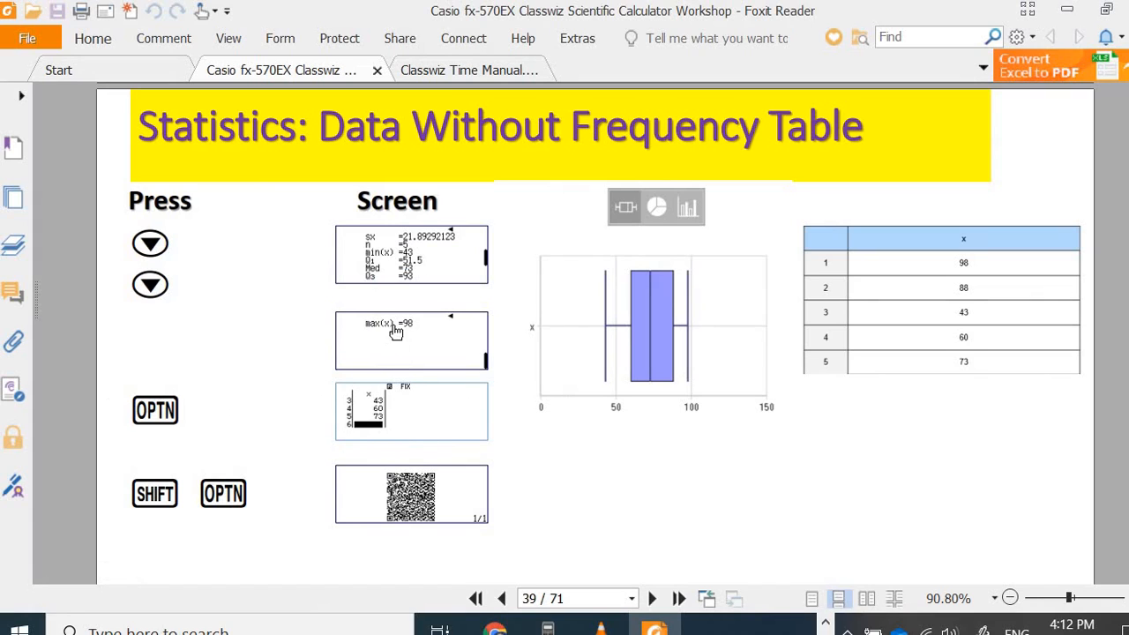
mouse_move(654, 292)
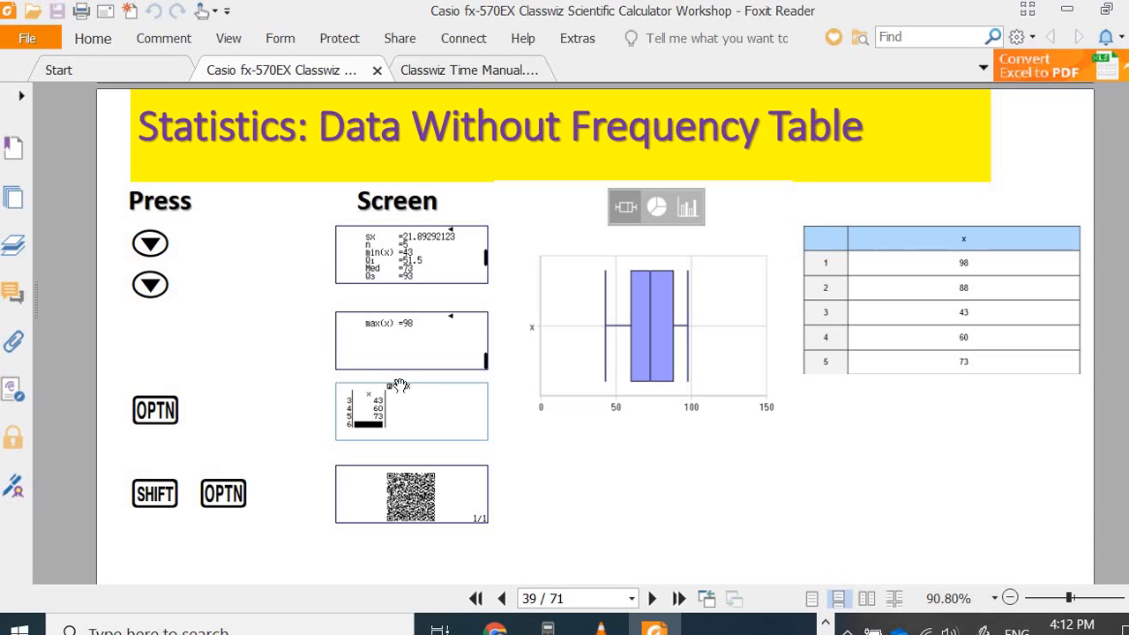
mouse_move(344, 375)
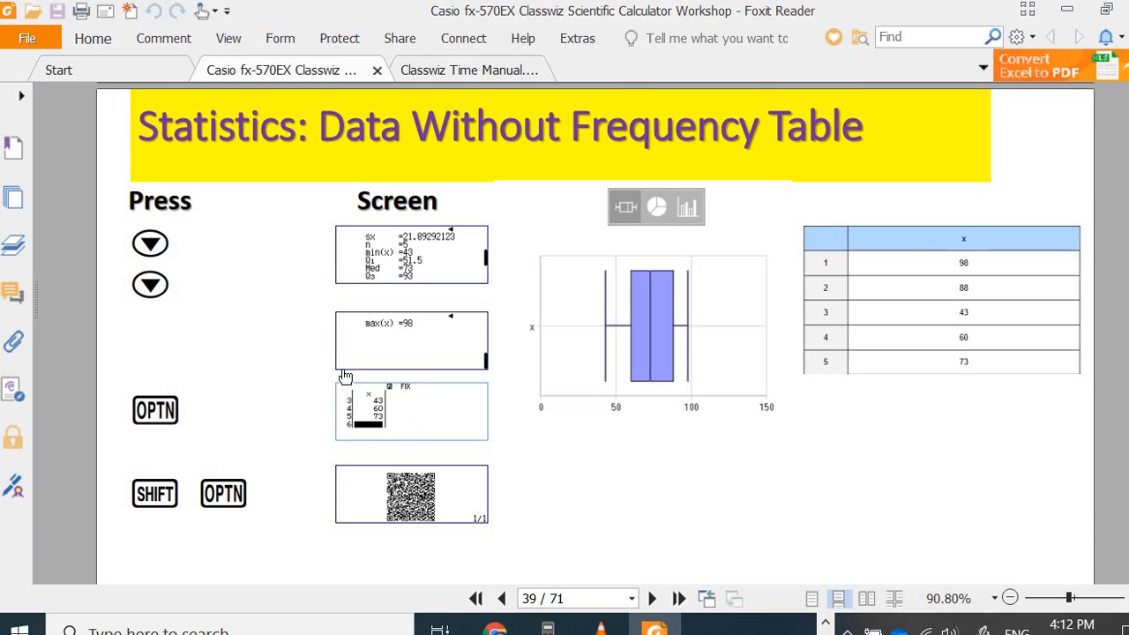
mouse_move(358, 402)
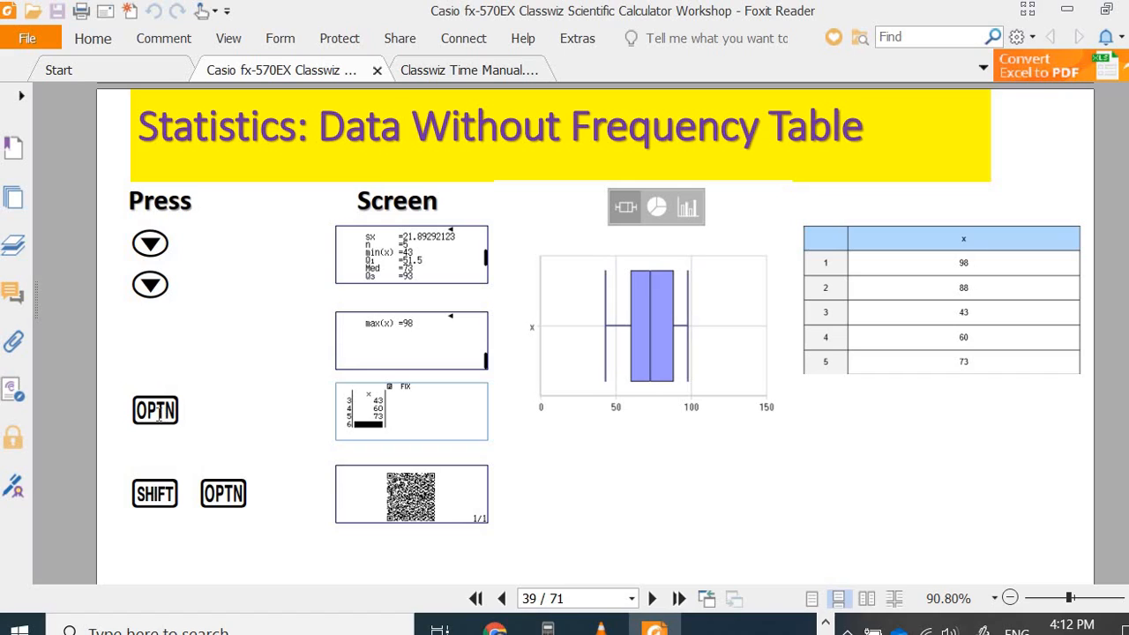
mouse_move(381, 392)
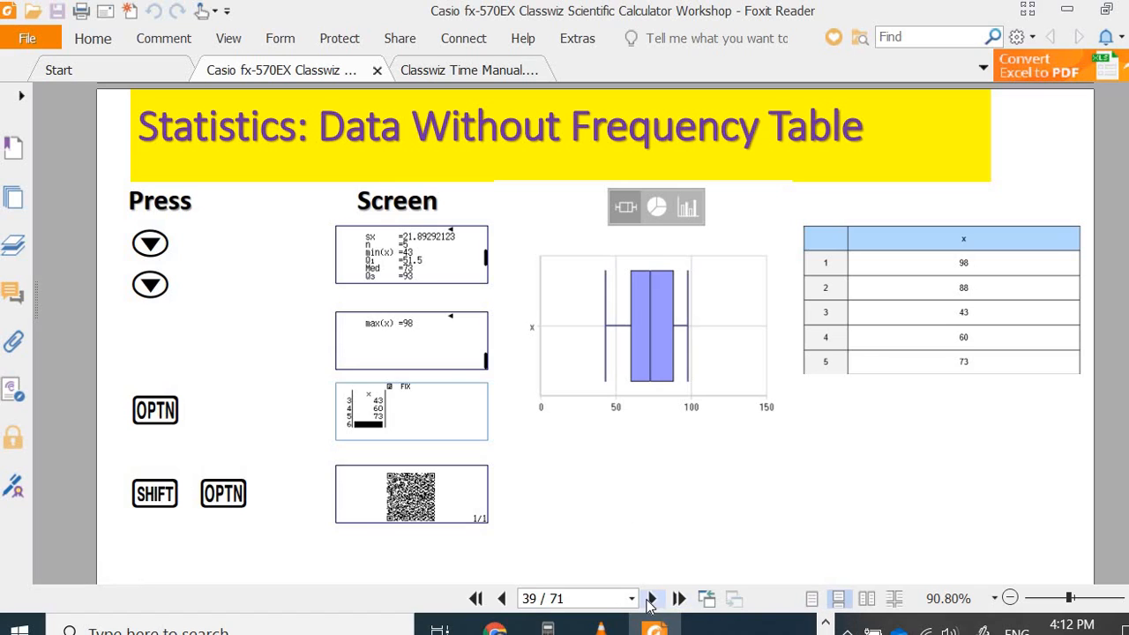
- Advance to page 41's die-score frequency table and close the emulator's QR Code window
click(655, 599)
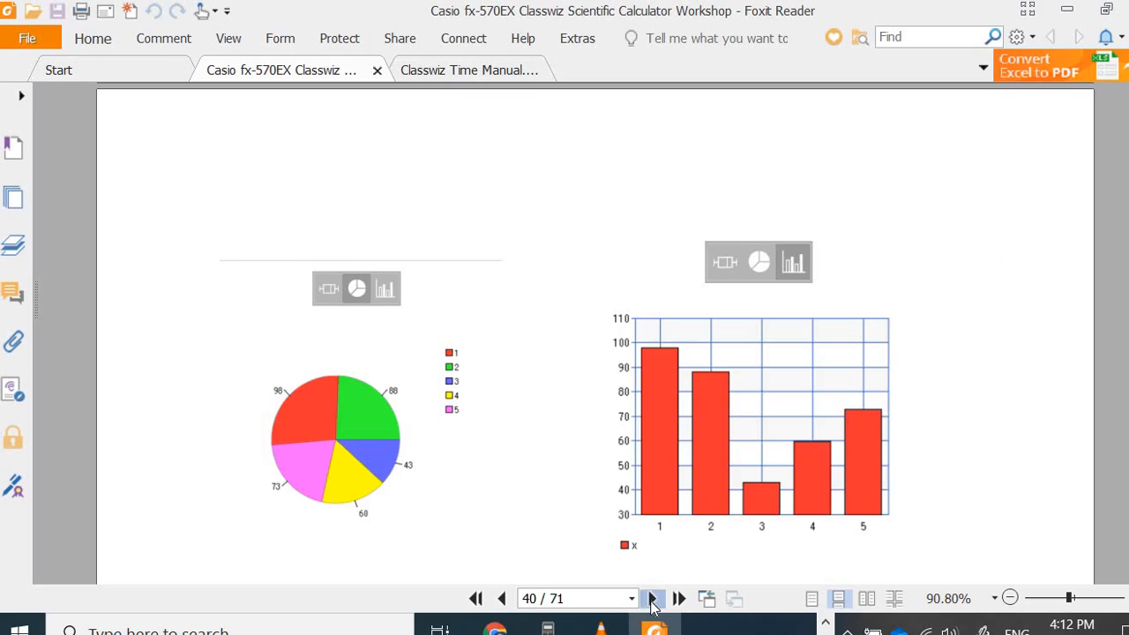
click(655, 599)
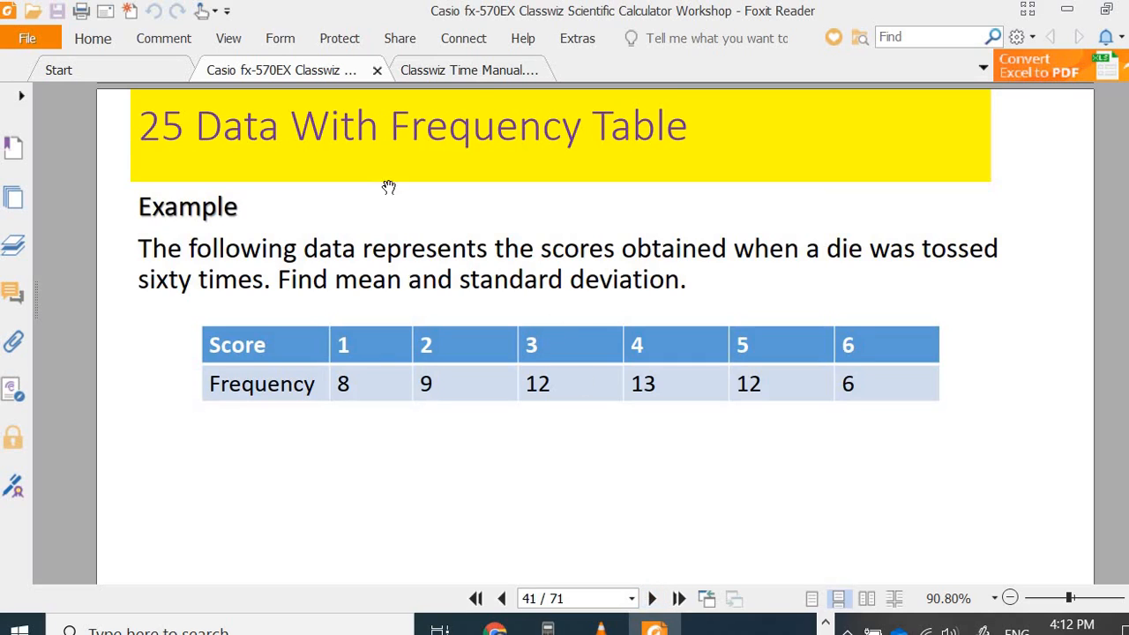
mouse_move(554, 147)
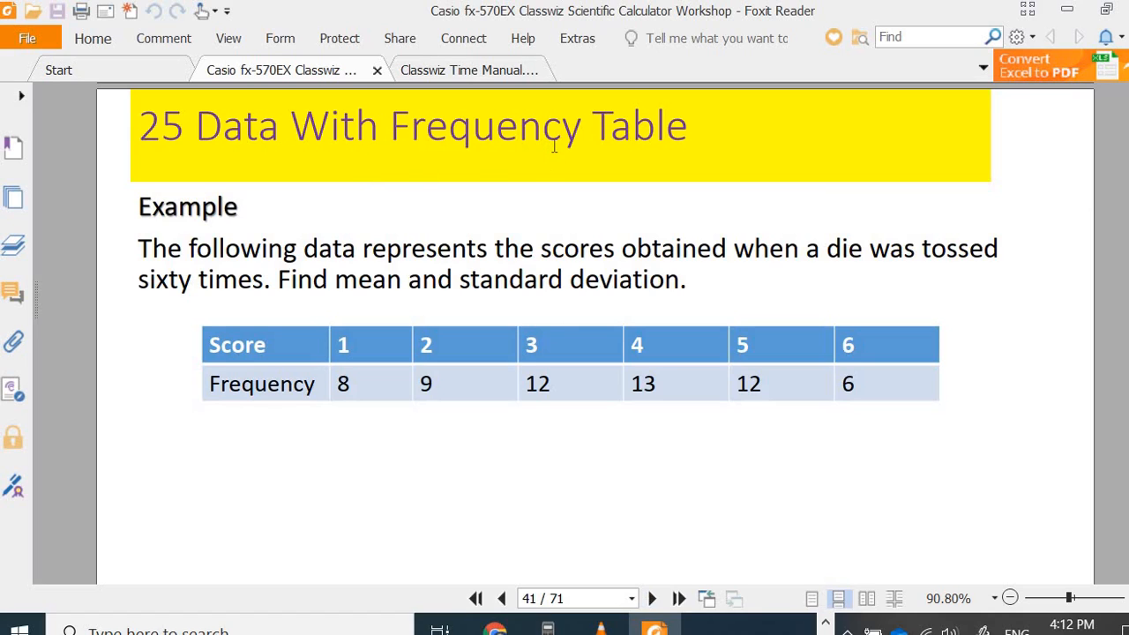
mouse_move(345, 354)
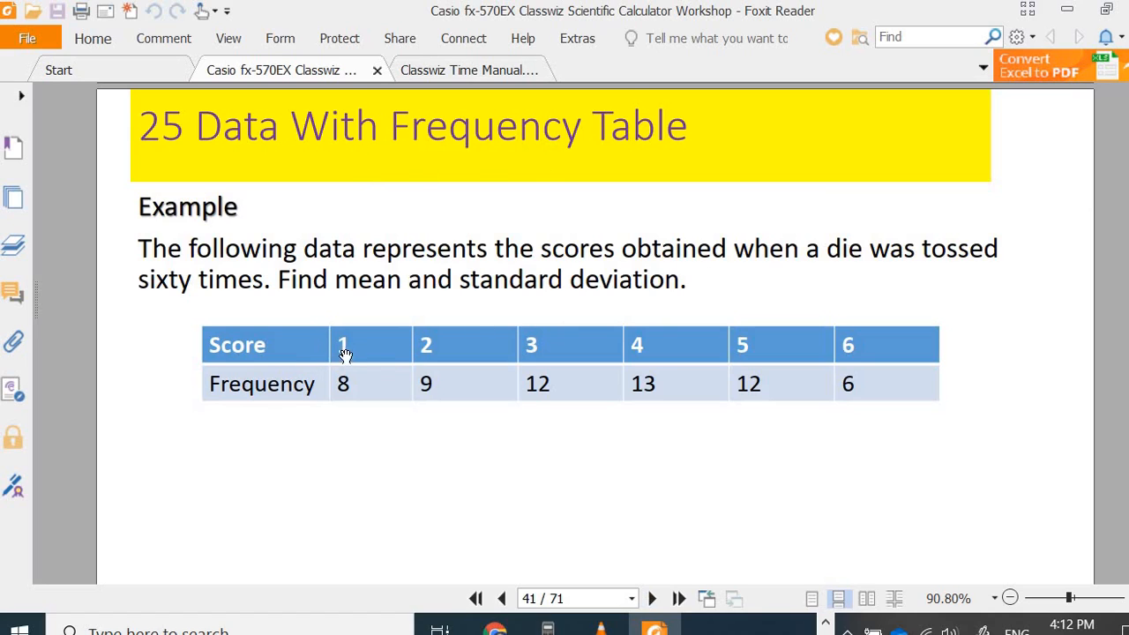
mouse_move(858, 345)
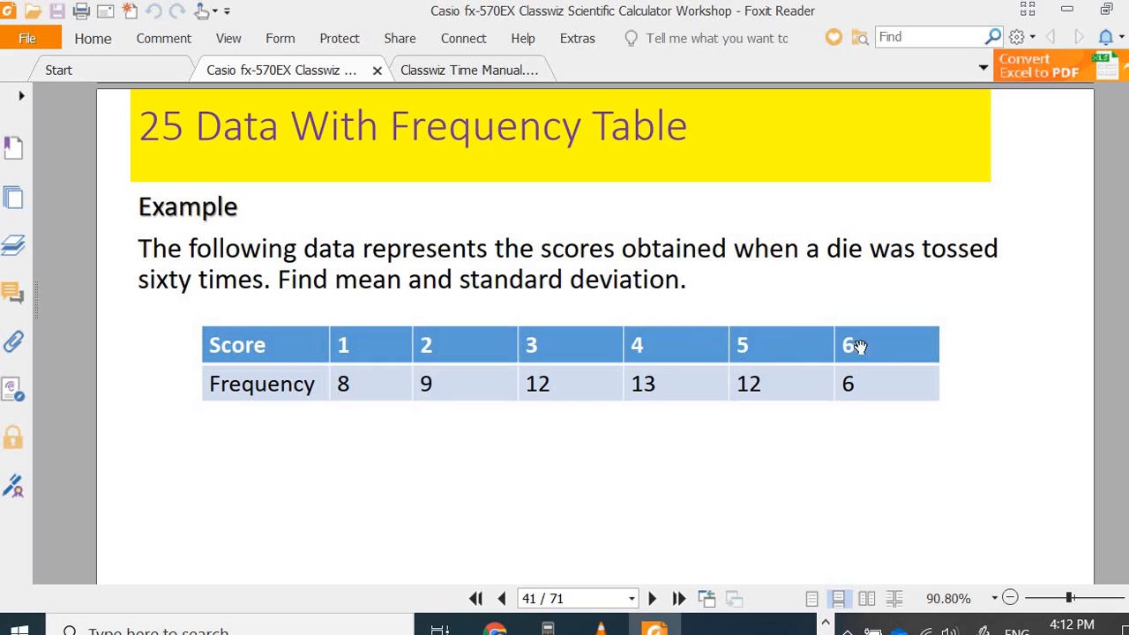
mouse_move(943, 431)
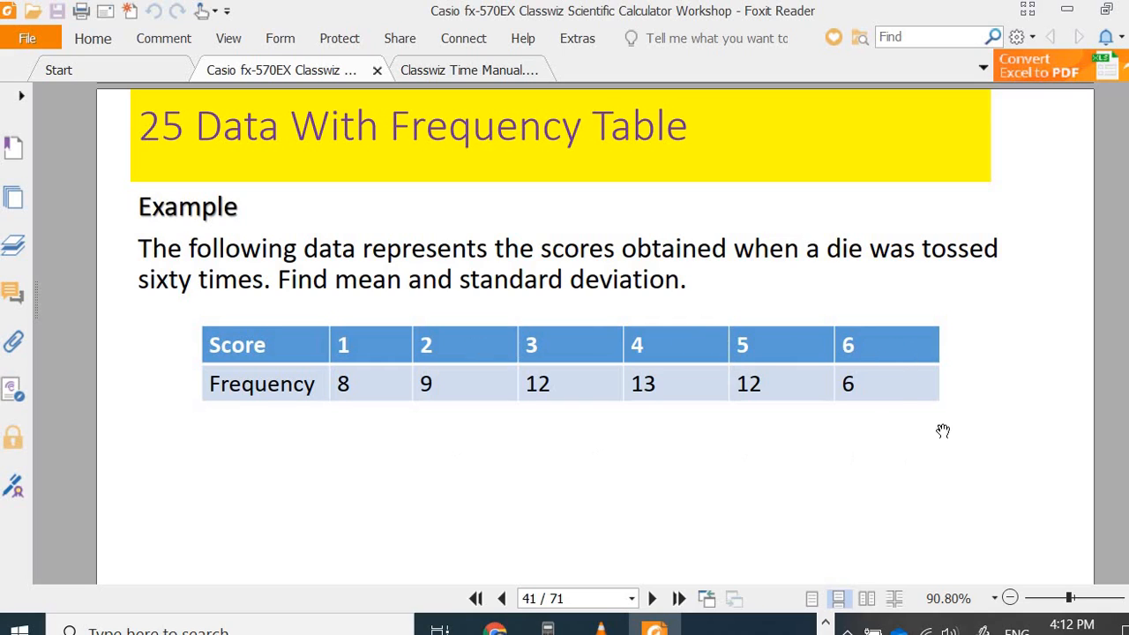
mouse_move(886, 354)
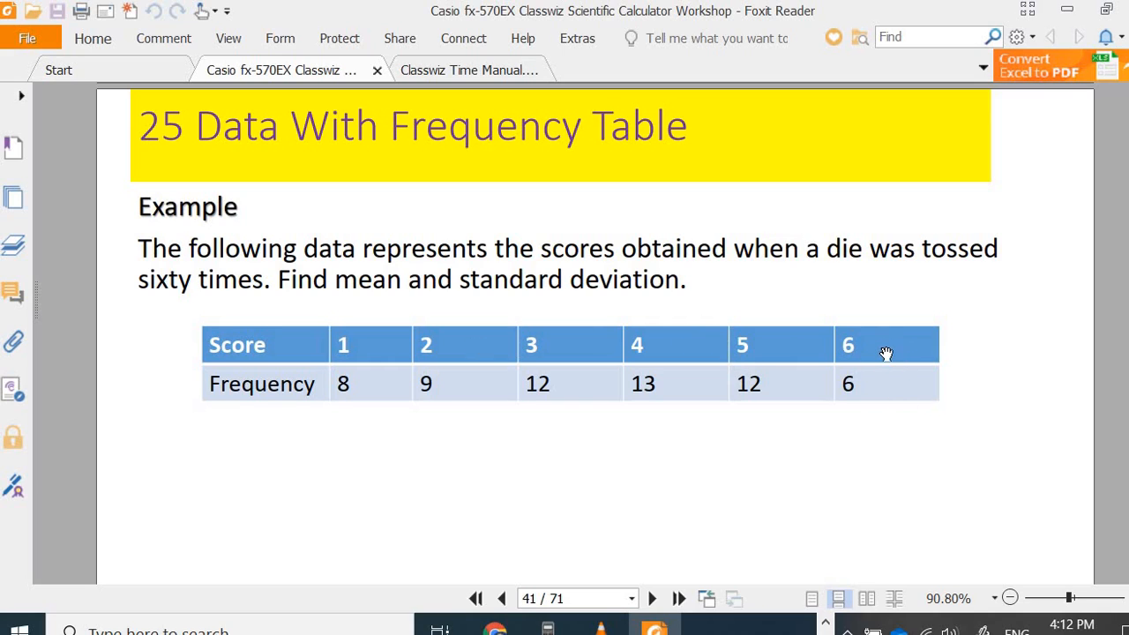
mouse_move(847, 261)
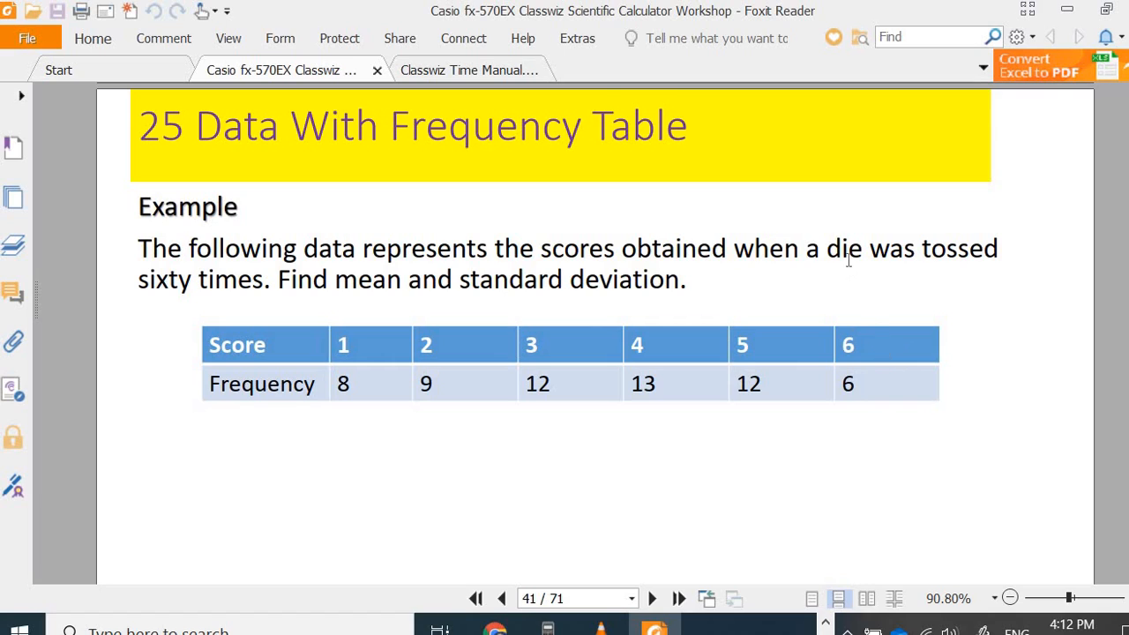
mouse_move(749, 272)
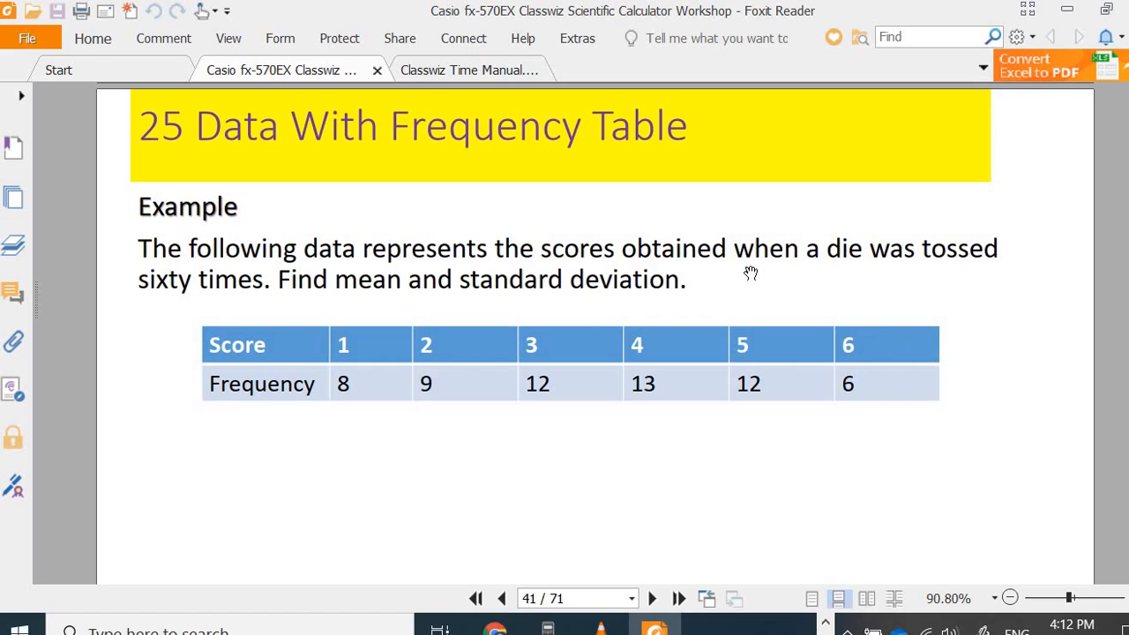
mouse_move(833, 256)
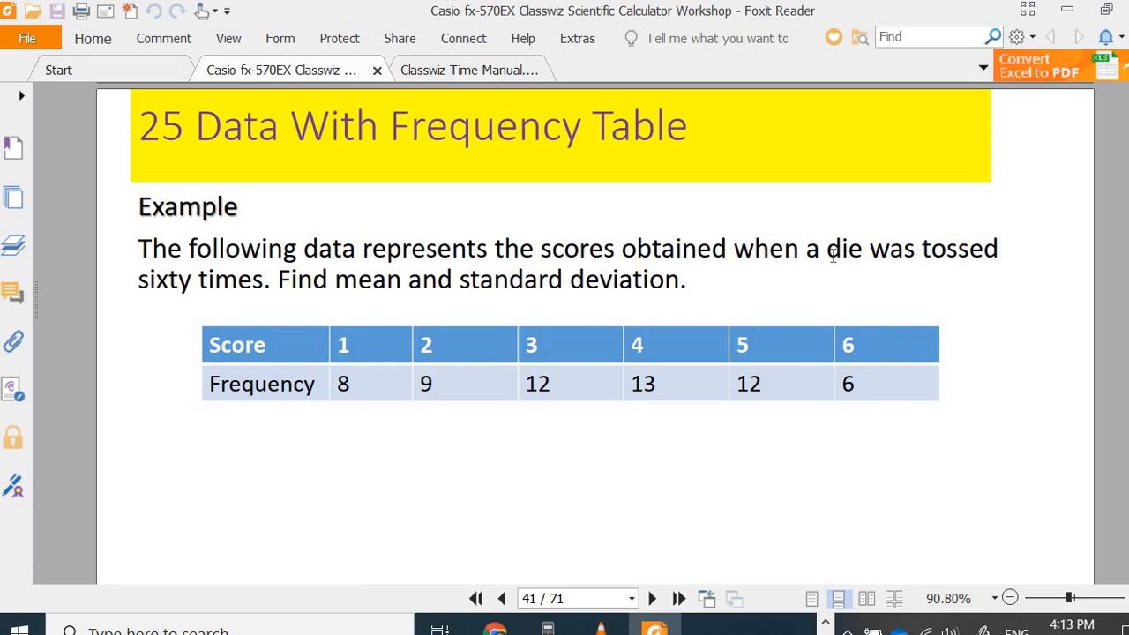
mouse_move(207, 296)
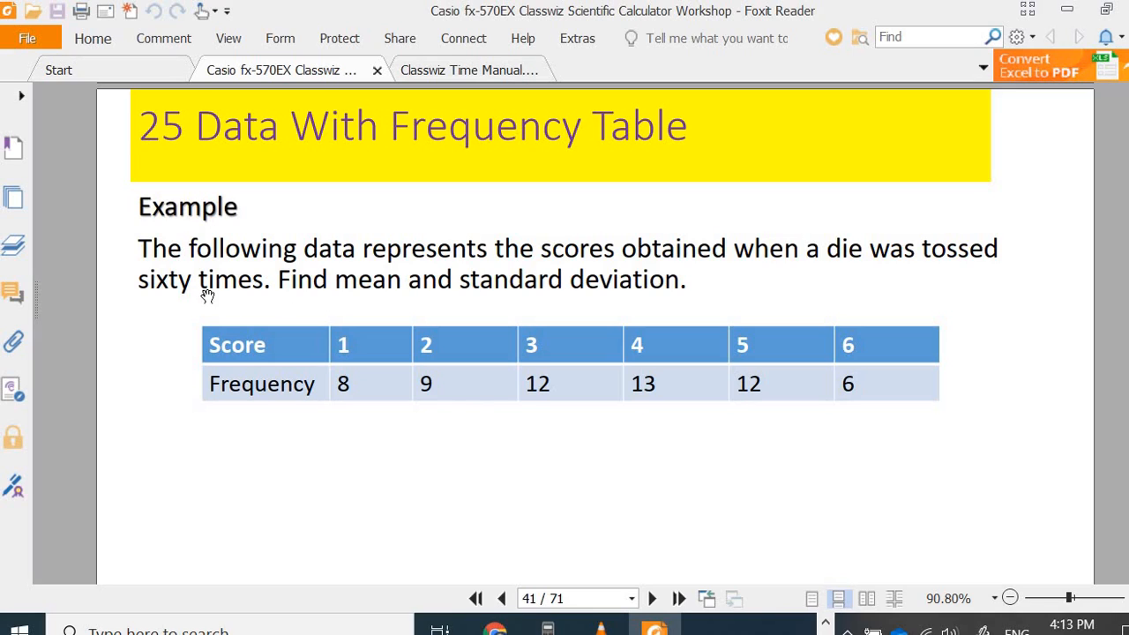
mouse_move(315, 374)
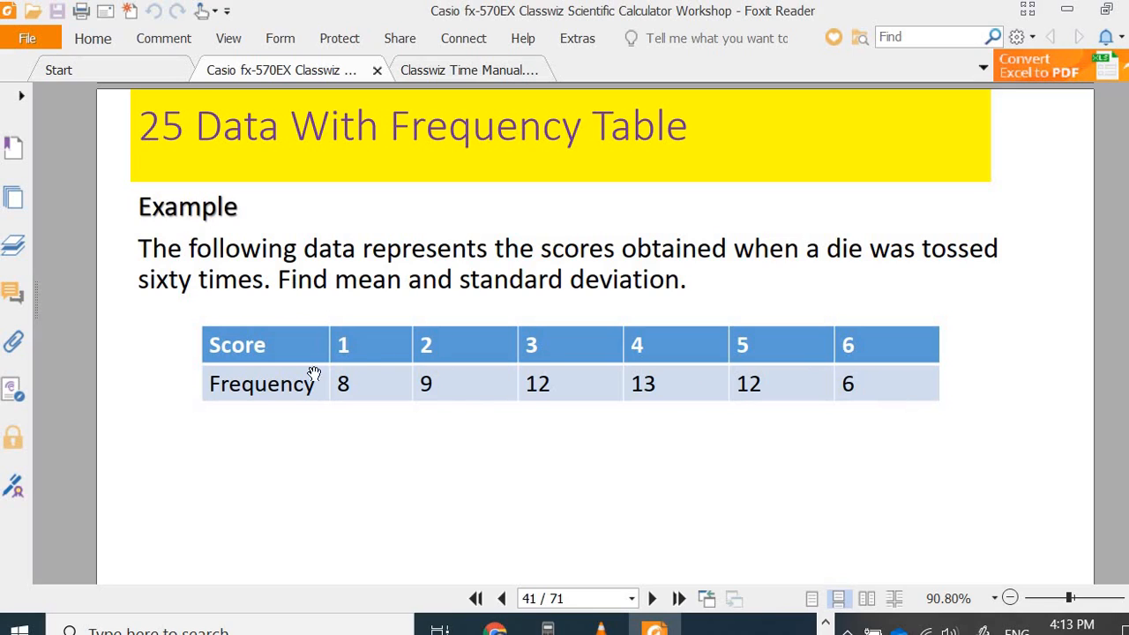
mouse_move(374, 299)
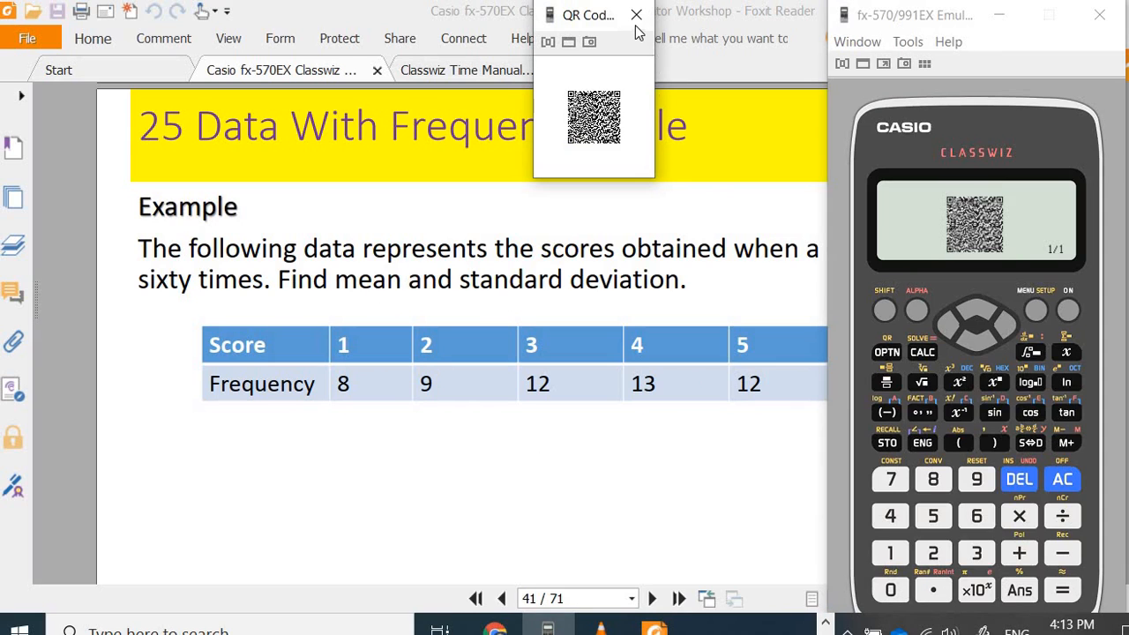
click(636, 15)
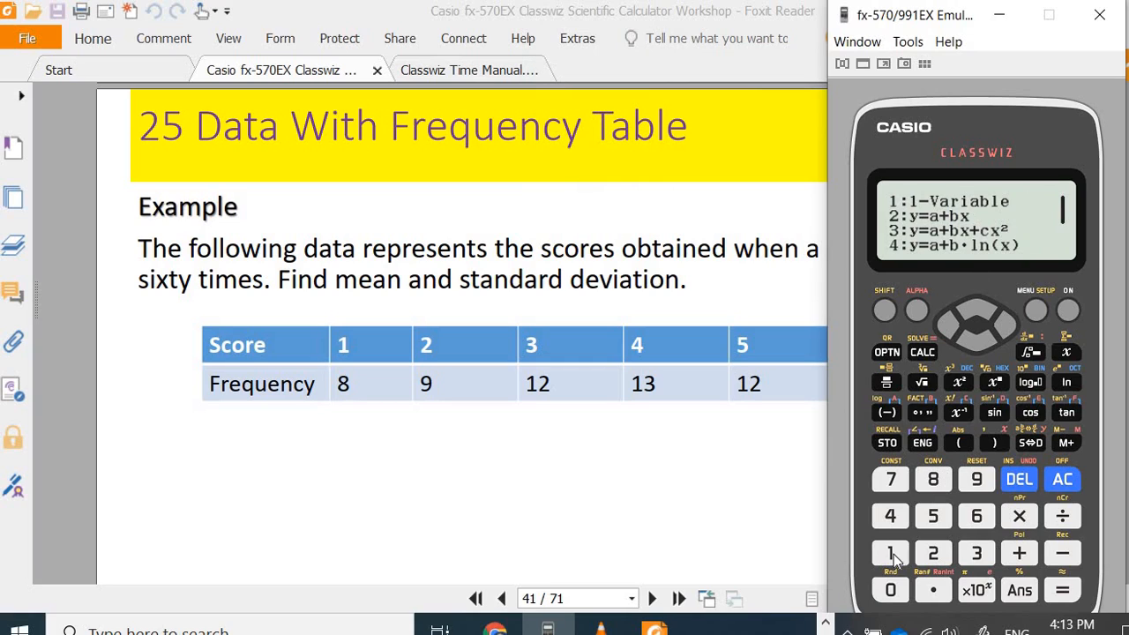
- Select the 1-Variable statistics type for the die-score data
click(890, 553)
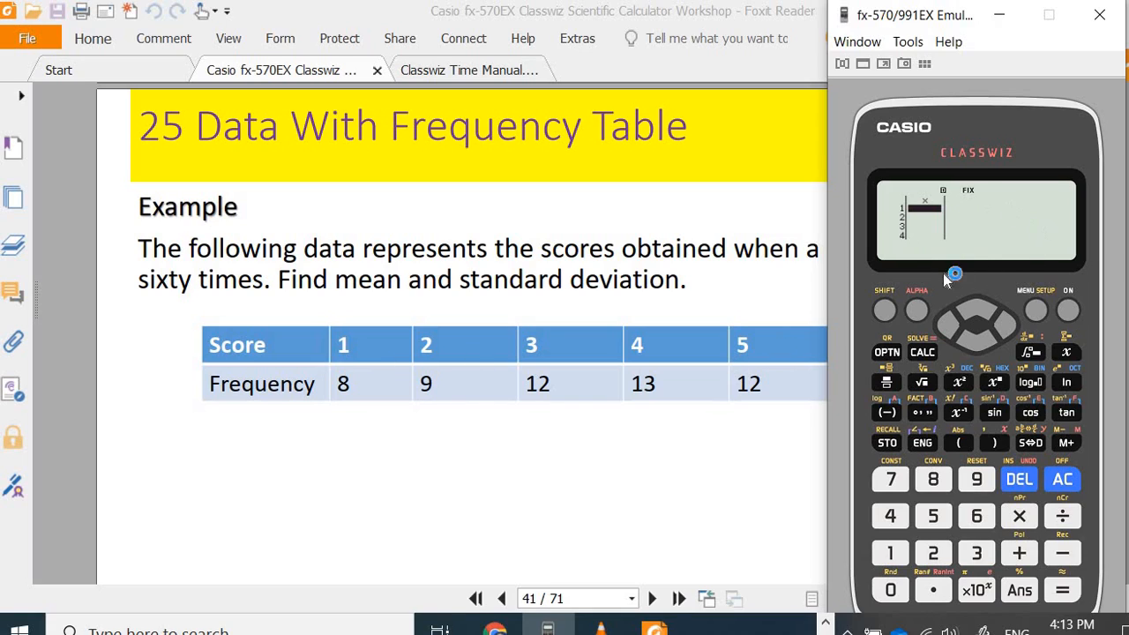
mouse_move(887, 320)
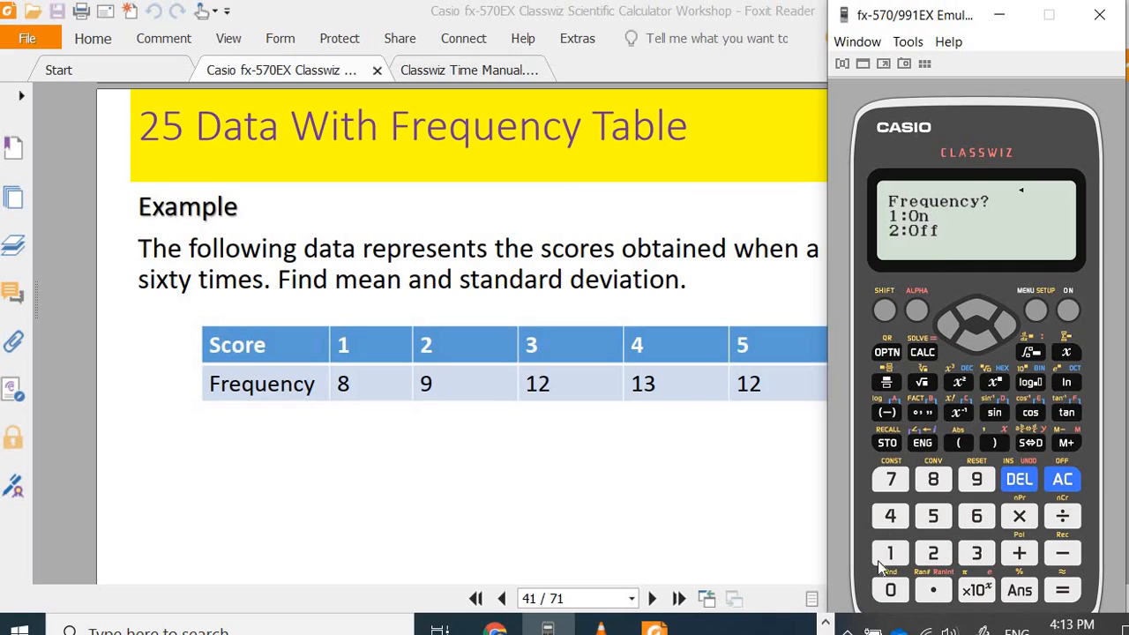
- Turn on the frequency column and enter die scores 1 to 6
click(890, 554)
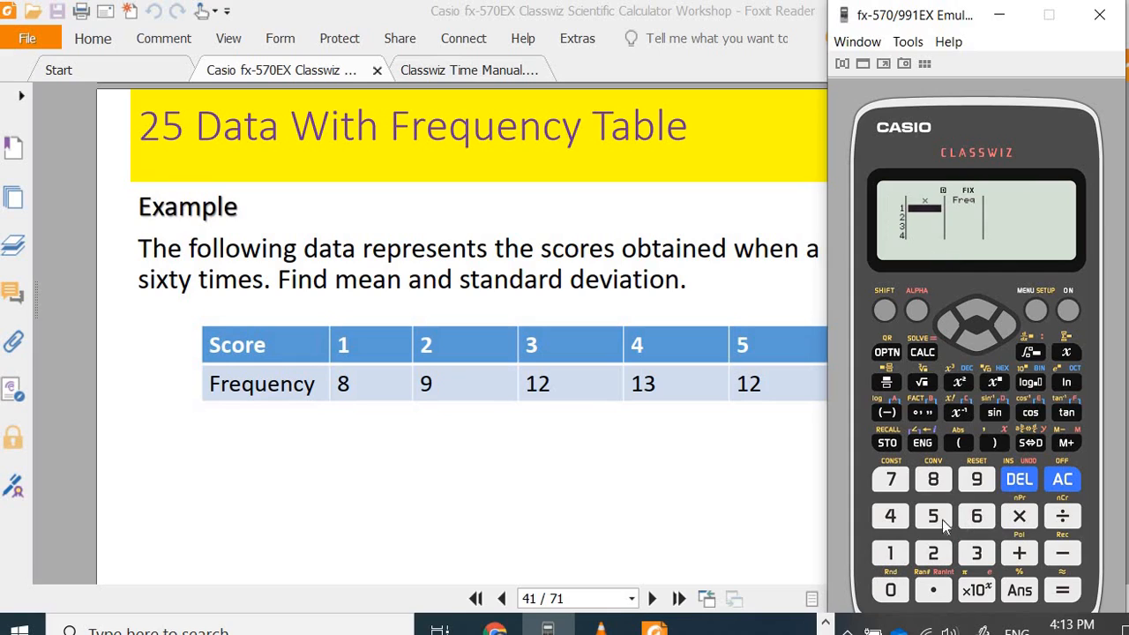
mouse_move(889, 565)
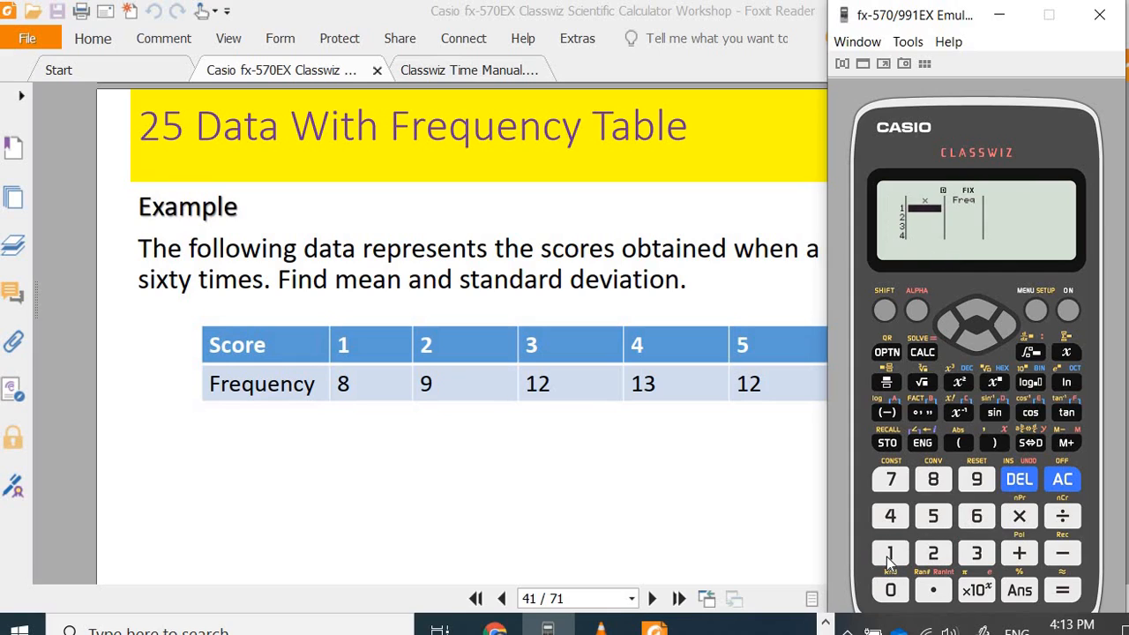
click(933, 553)
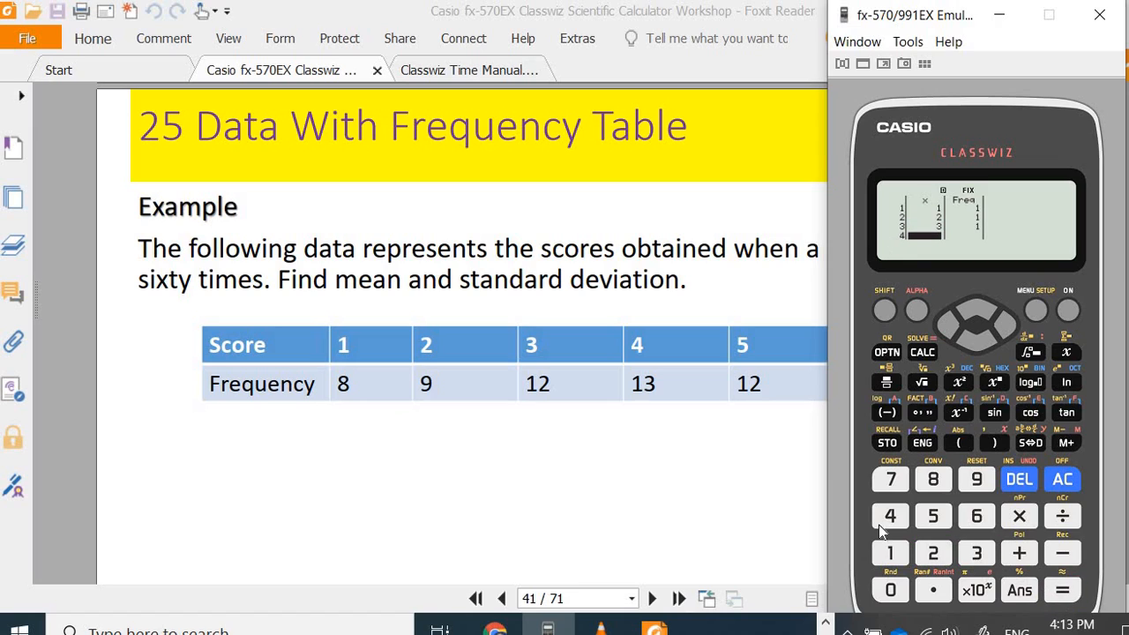
click(1063, 590)
text(8)
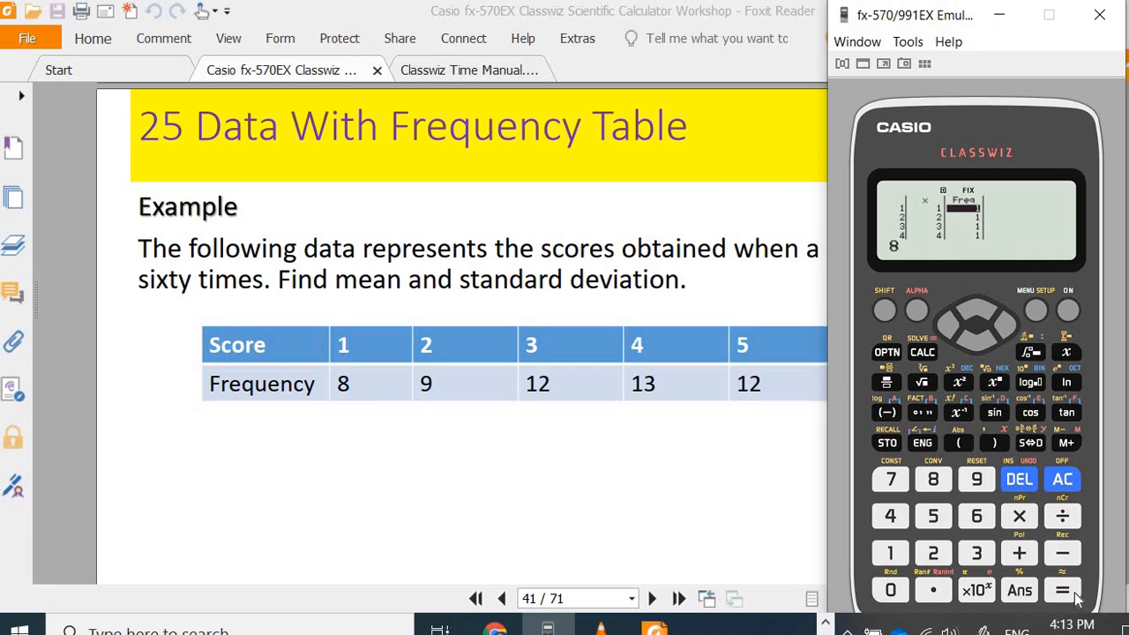
- Enter frequencies 8, 9, 12, 13, 12 and 6, then scroll back up to check
click(1063, 591)
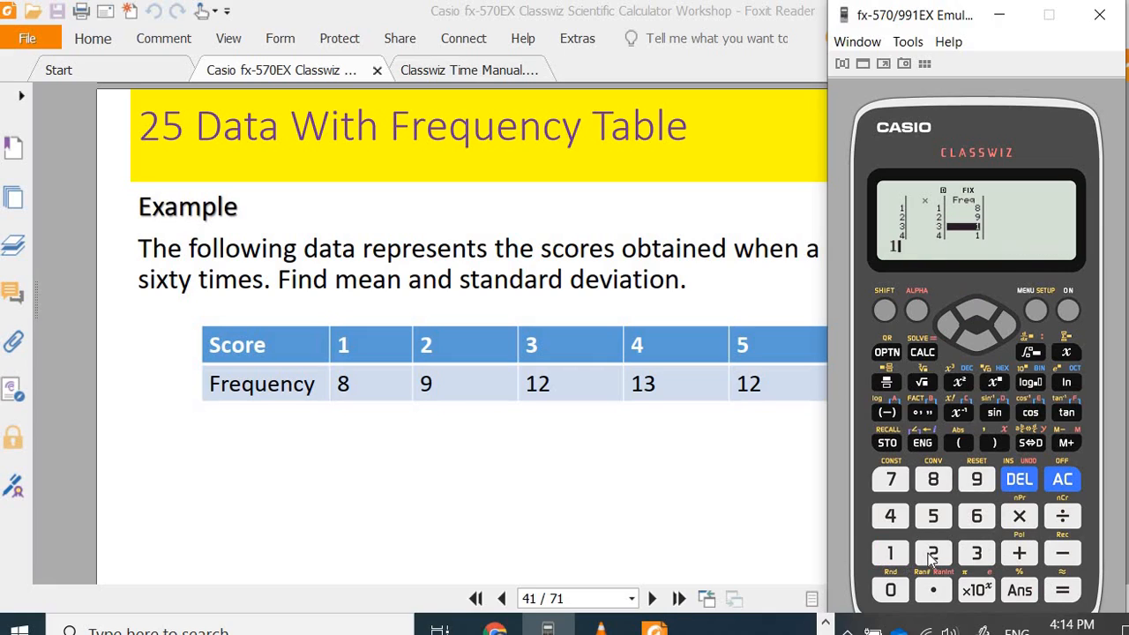
click(890, 553)
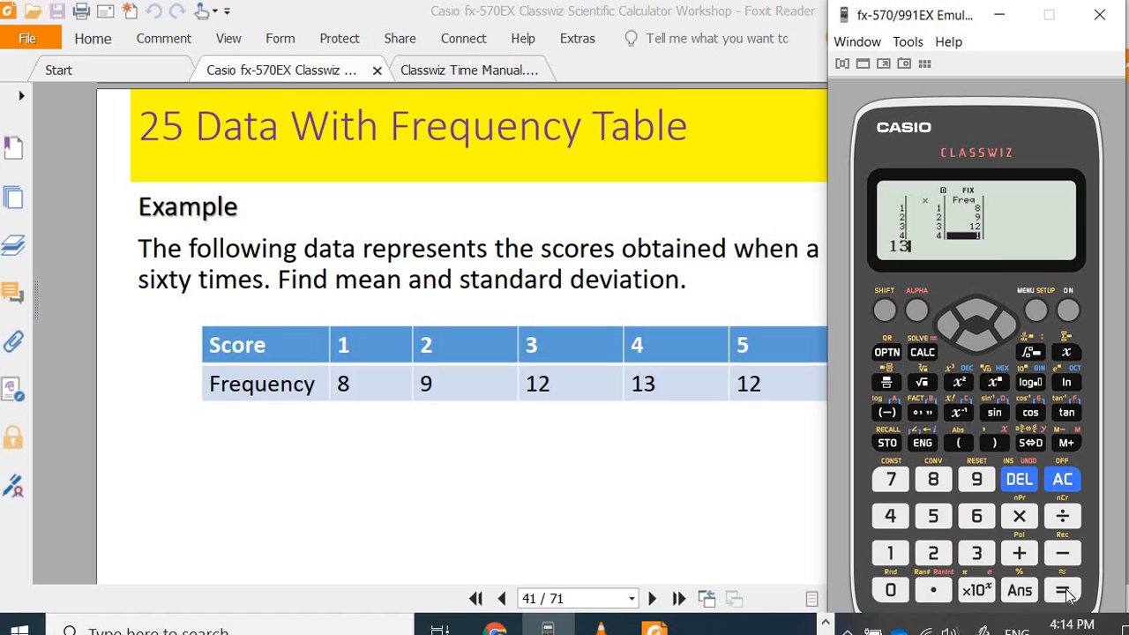
click(1062, 589)
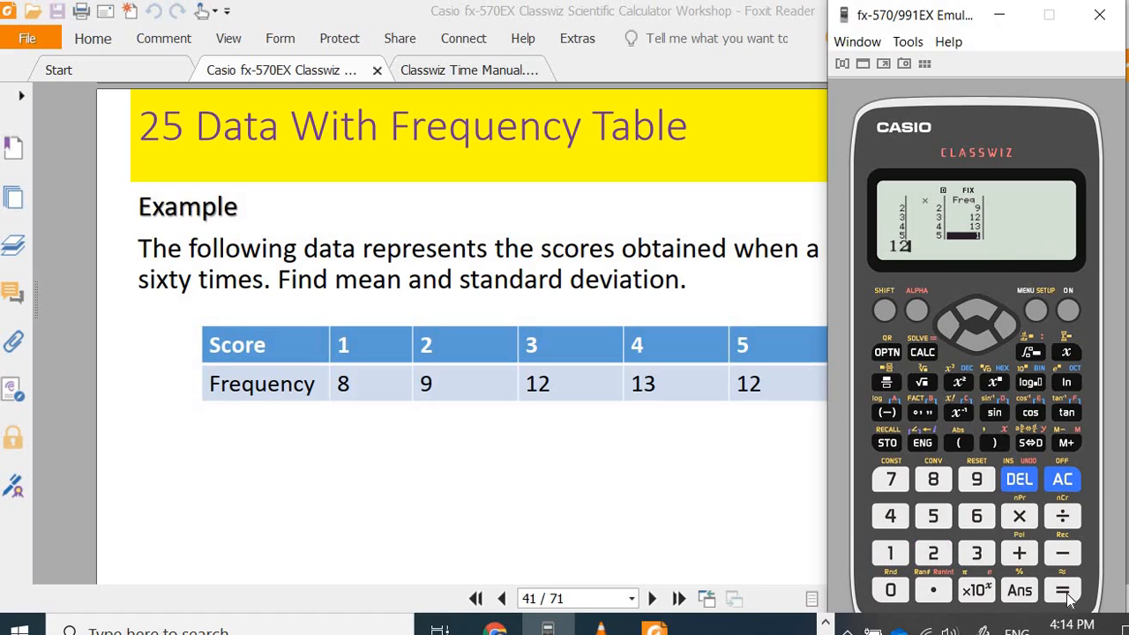
click(1062, 591)
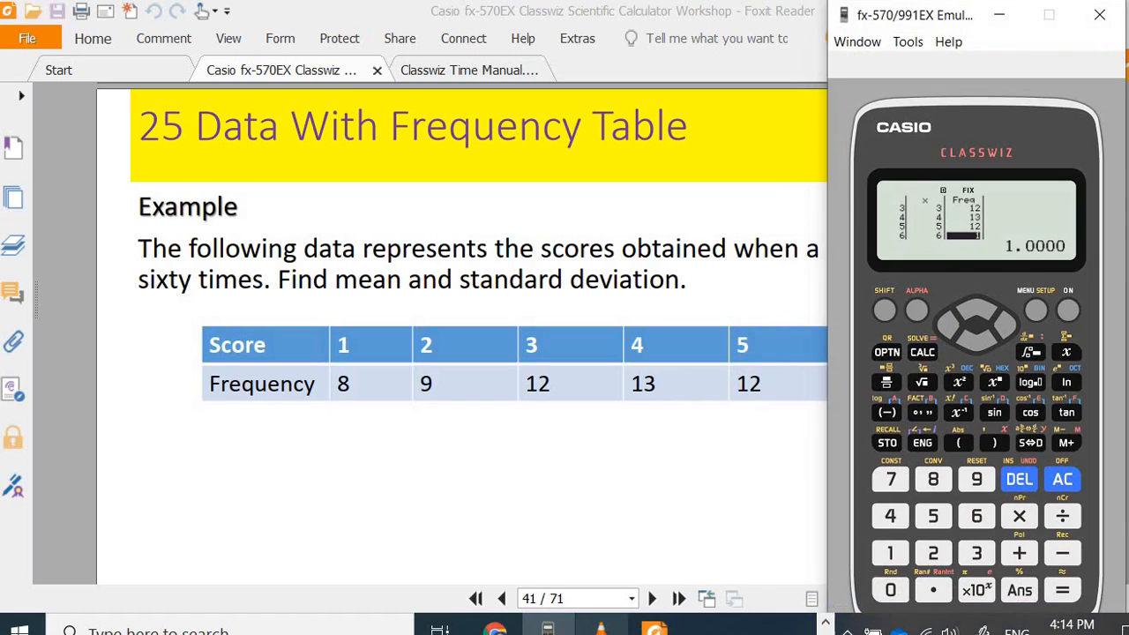
click(977, 516)
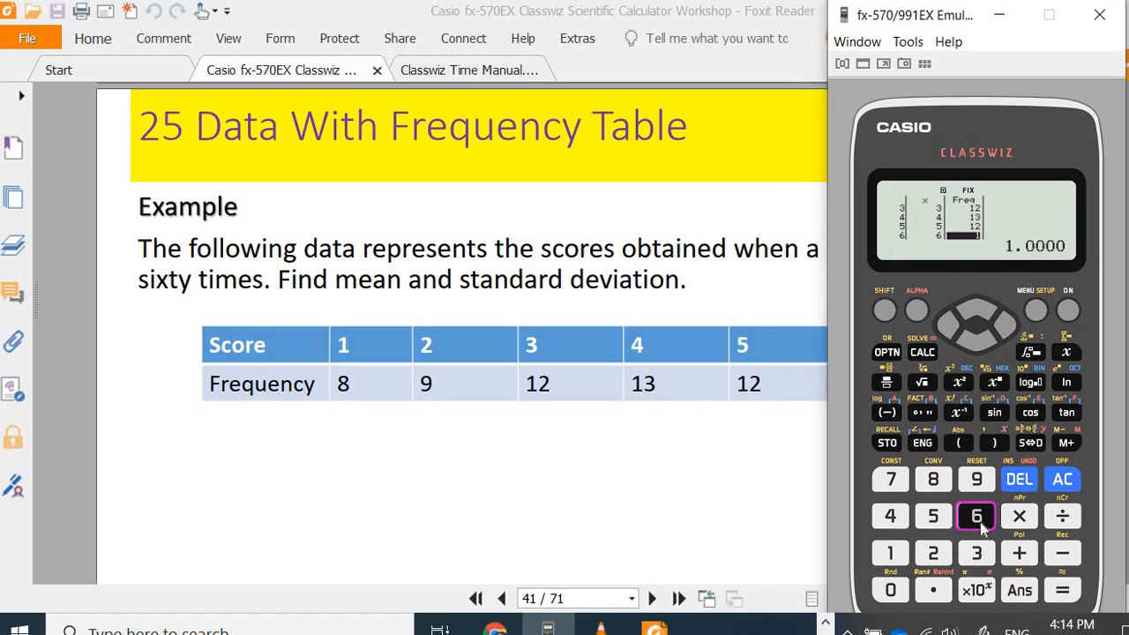
click(977, 317)
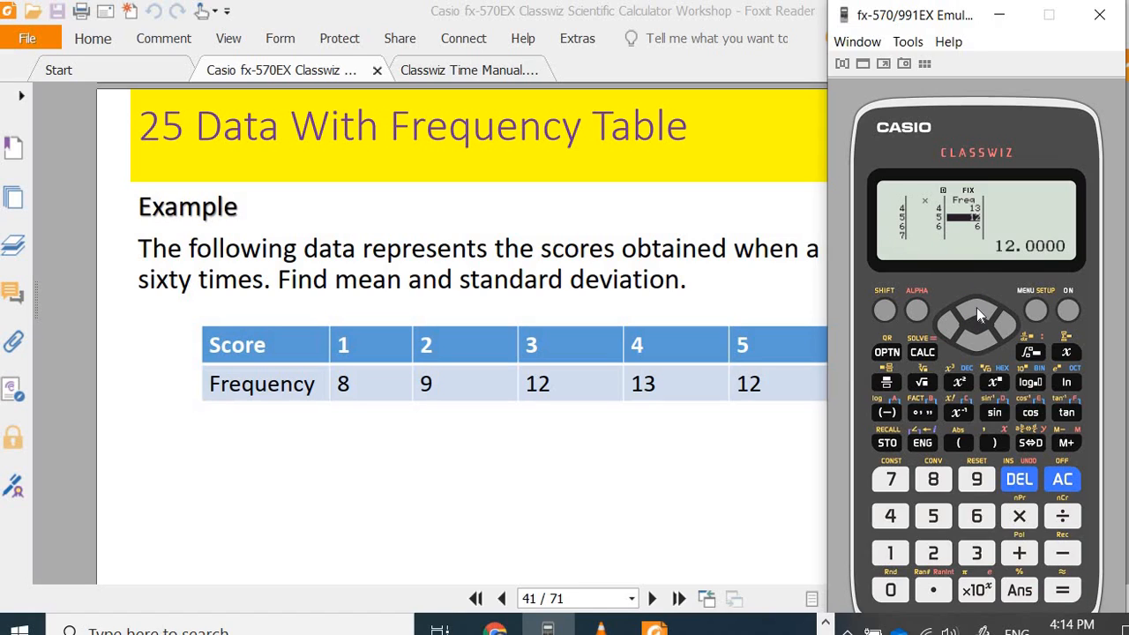
click(977, 310)
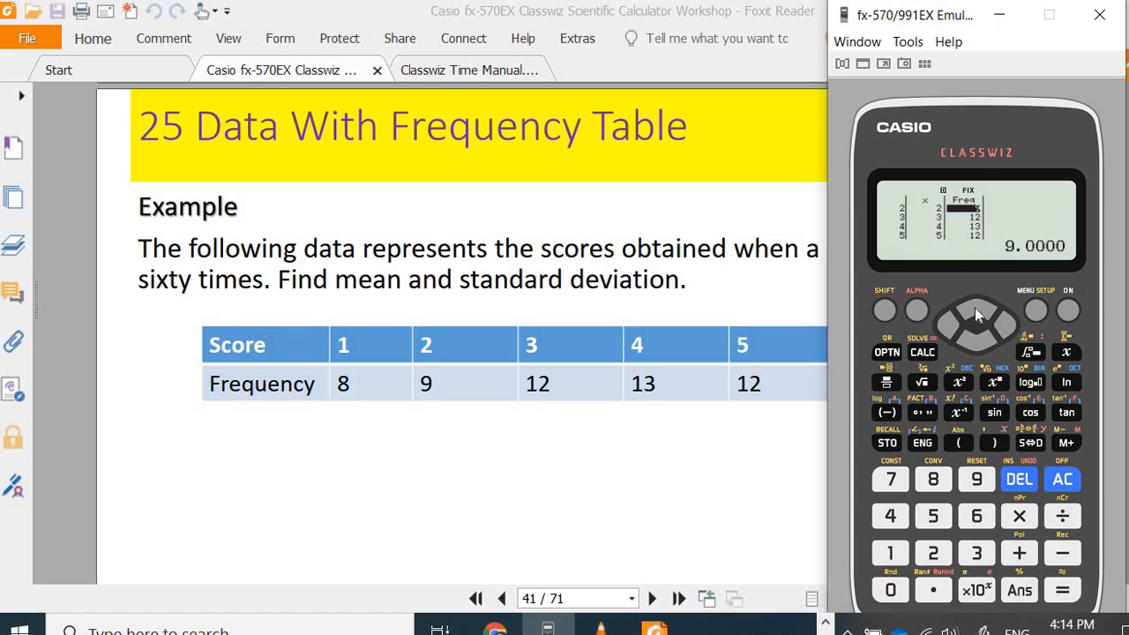
click(977, 304)
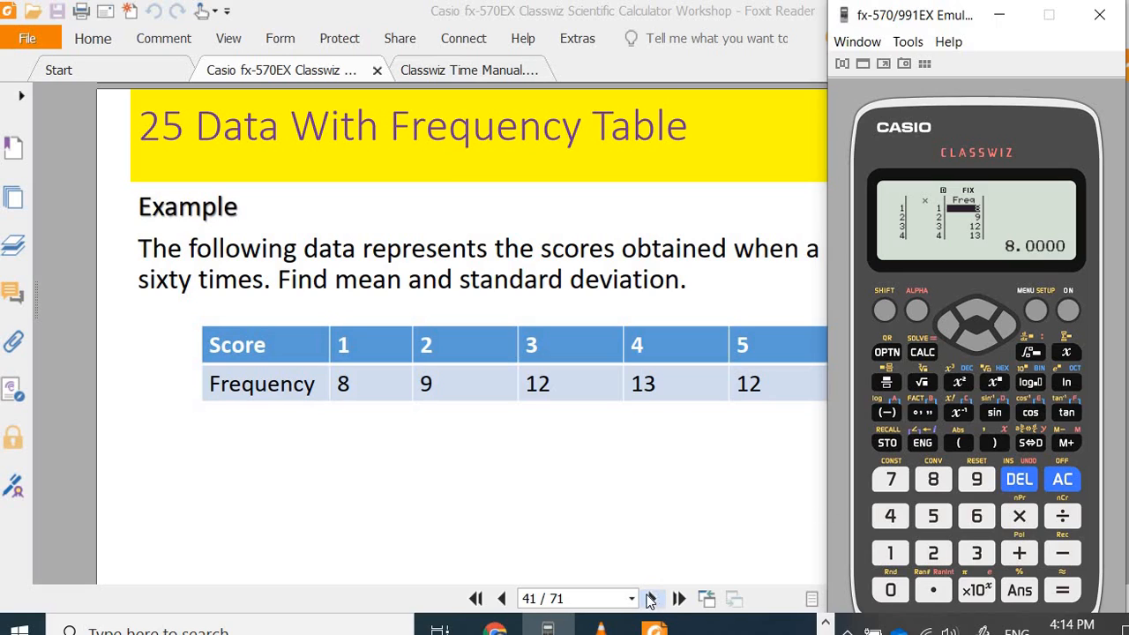
mouse_move(709, 387)
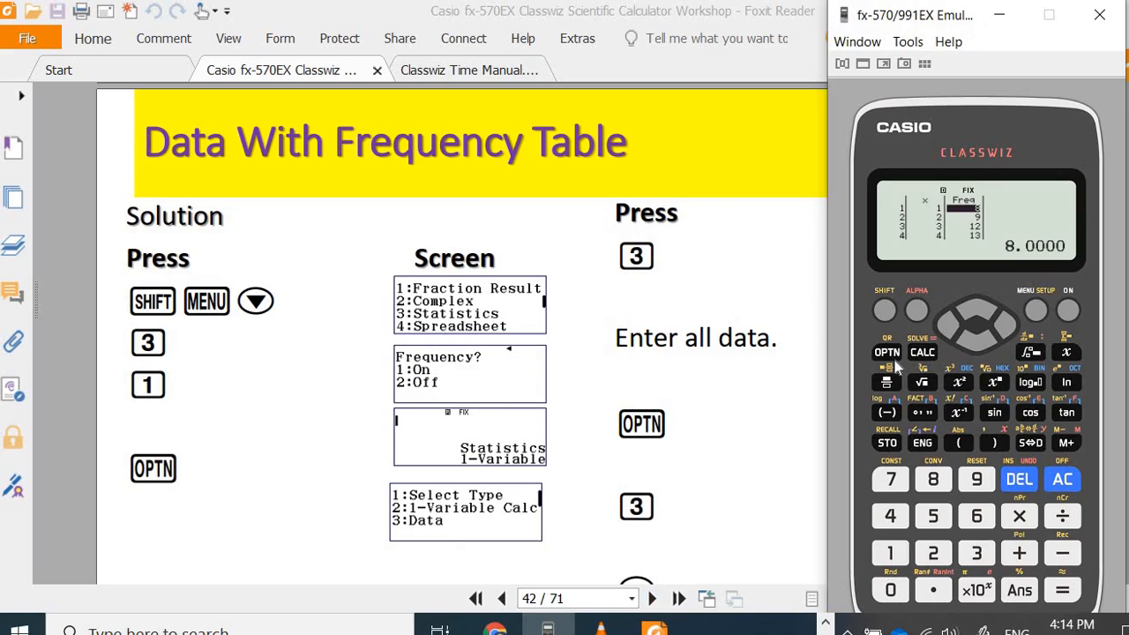
- Run 1-Variable Calc and page from mean 3.5 and n 60 to max(x) 6
click(886, 352)
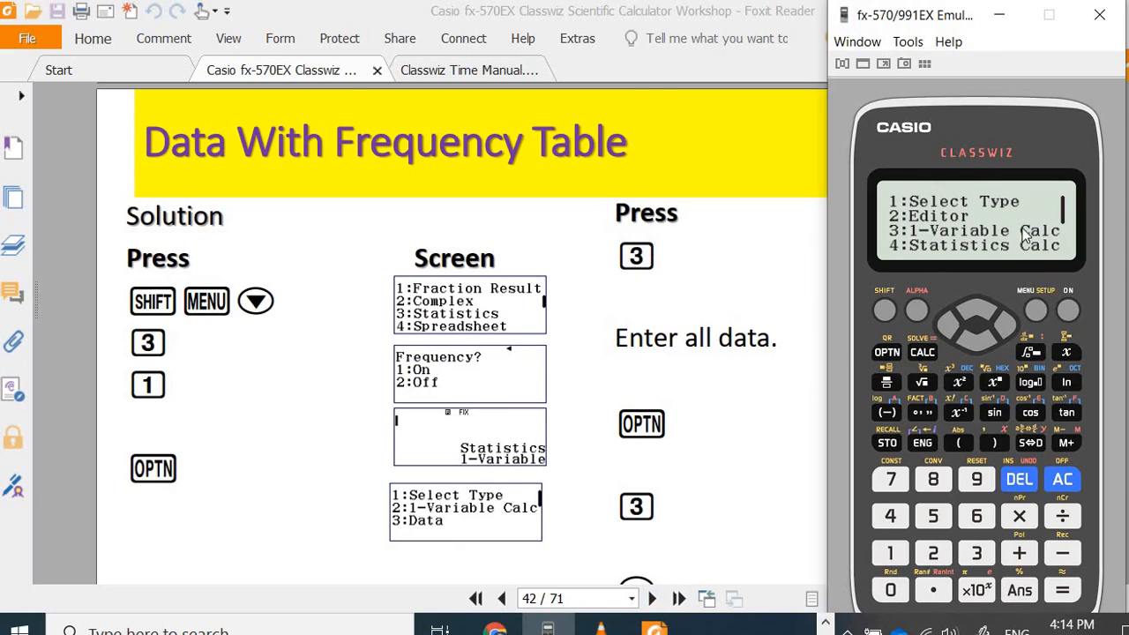
mouse_move(944, 569)
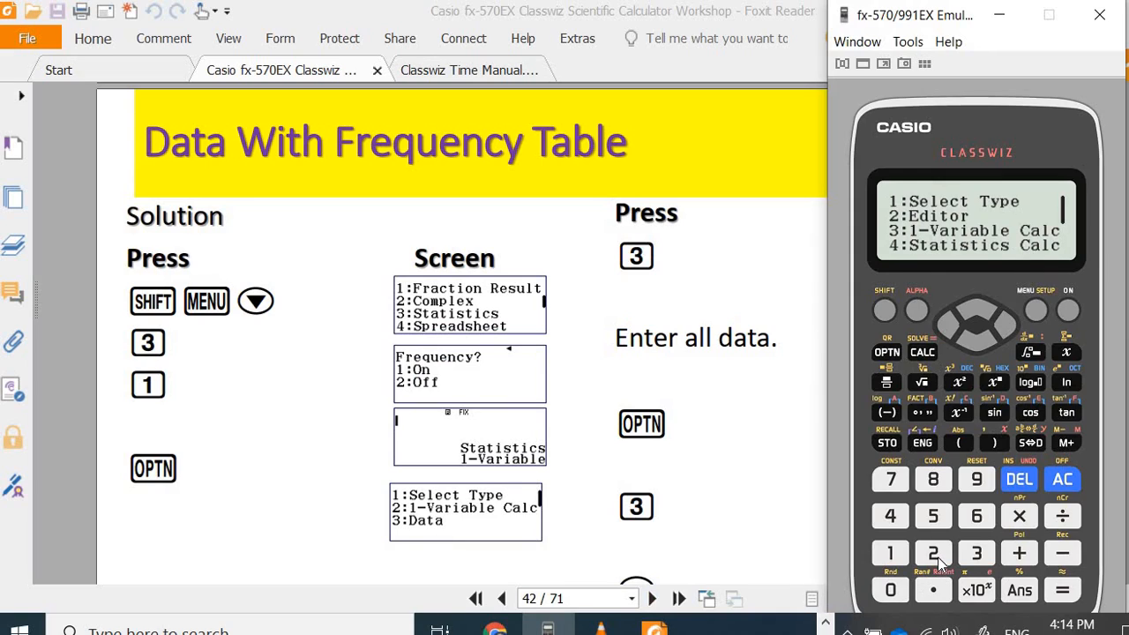
mouse_move(971, 565)
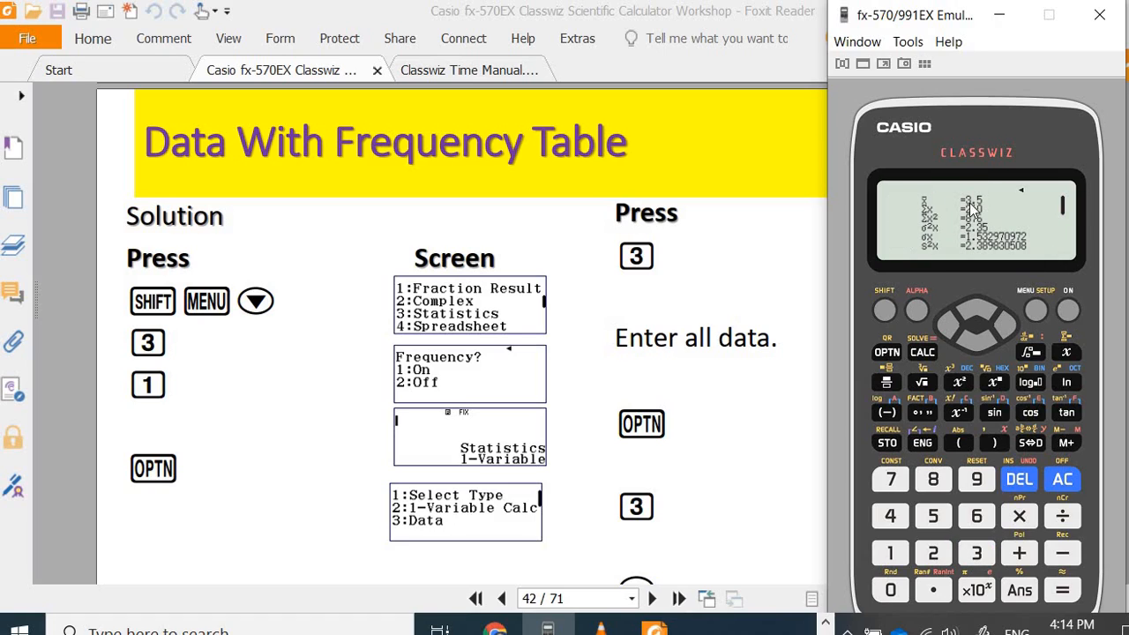
mouse_move(996, 205)
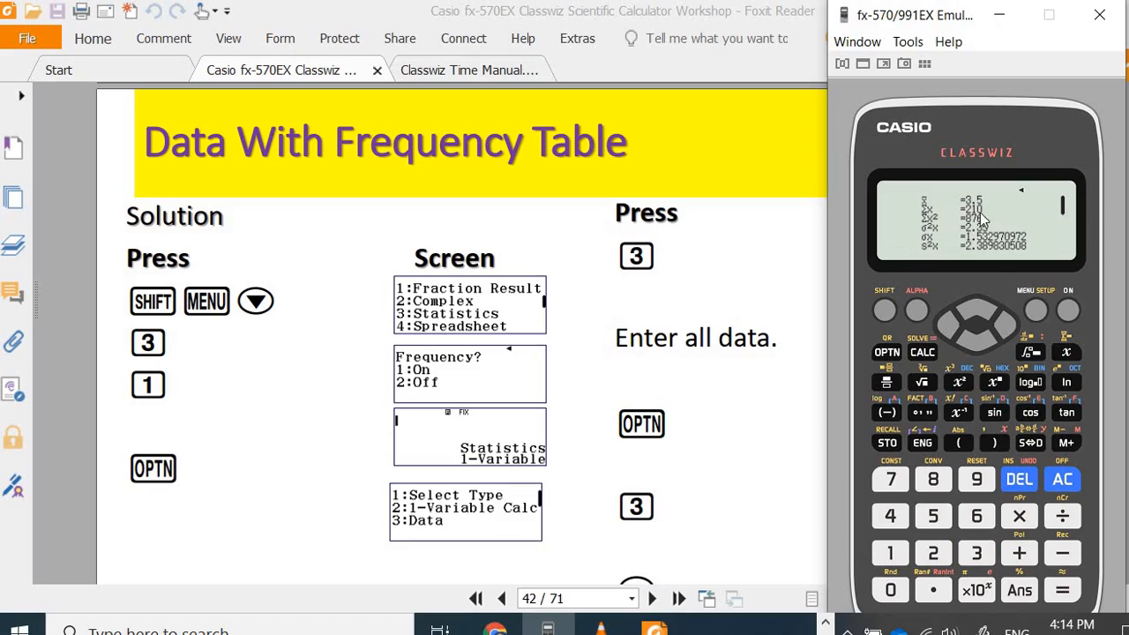
mouse_move(992, 216)
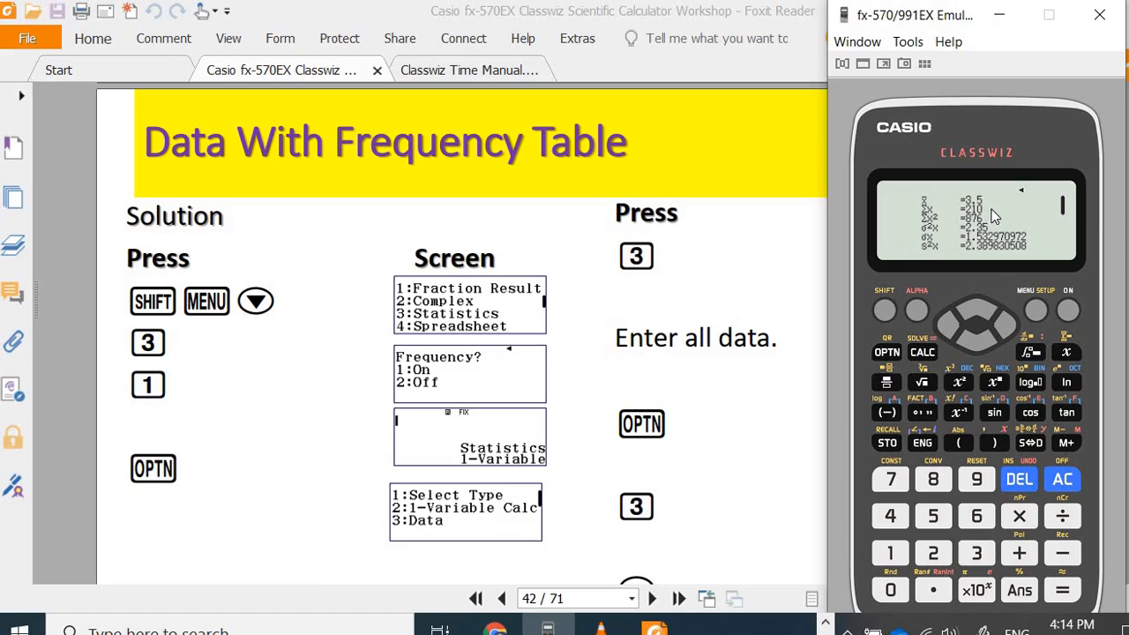
mouse_move(933, 230)
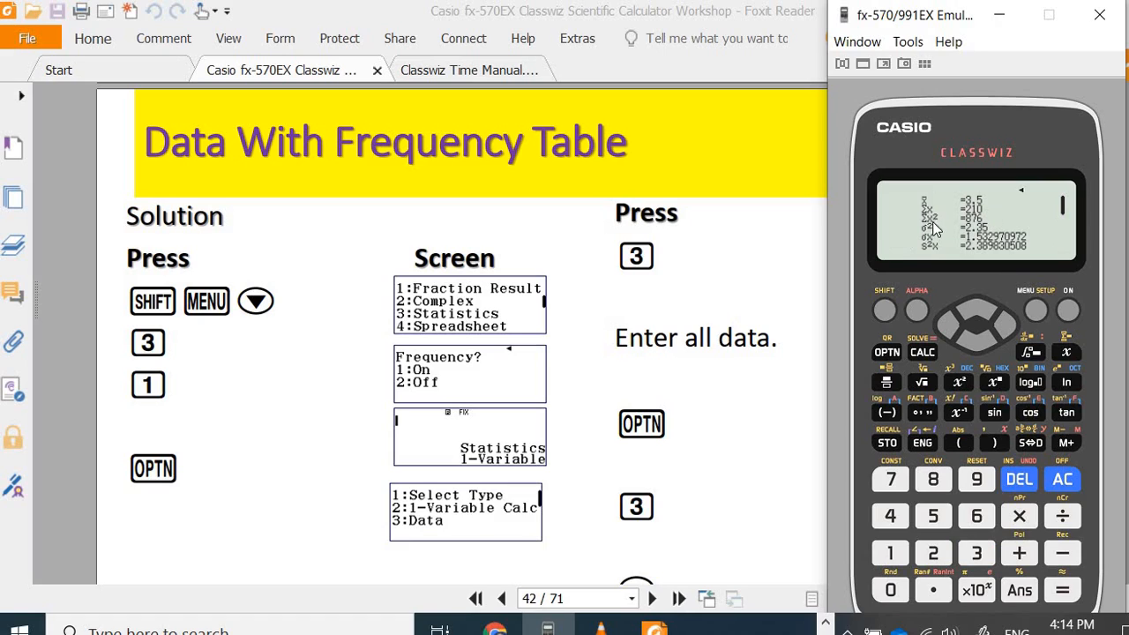
mouse_move(944, 231)
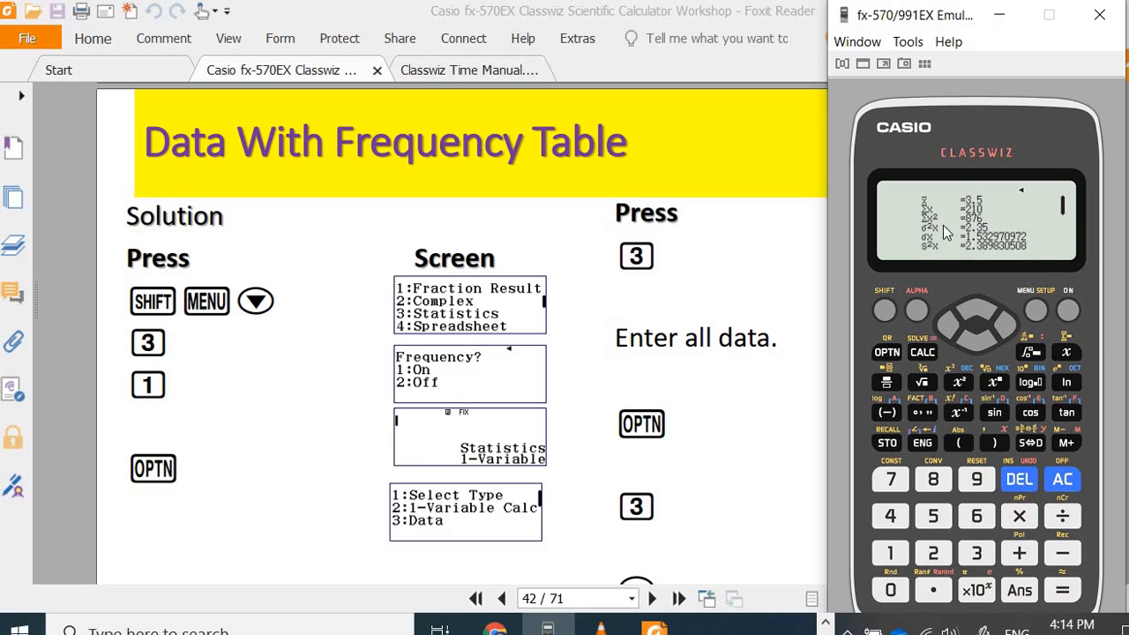
mouse_move(1034, 224)
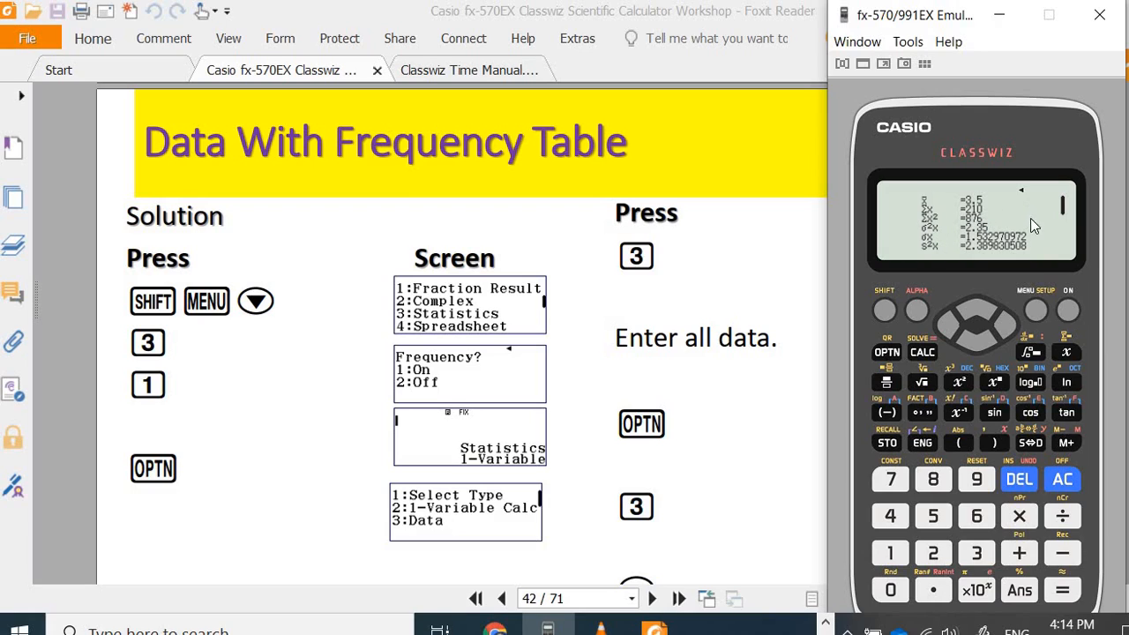
mouse_move(924, 244)
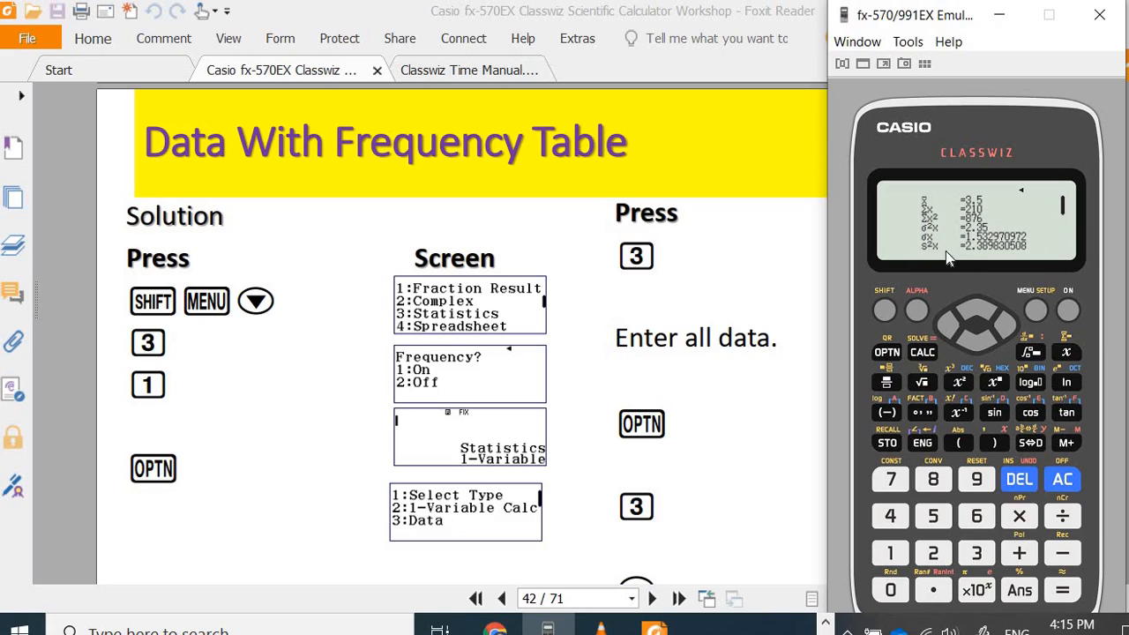
mouse_move(920, 254)
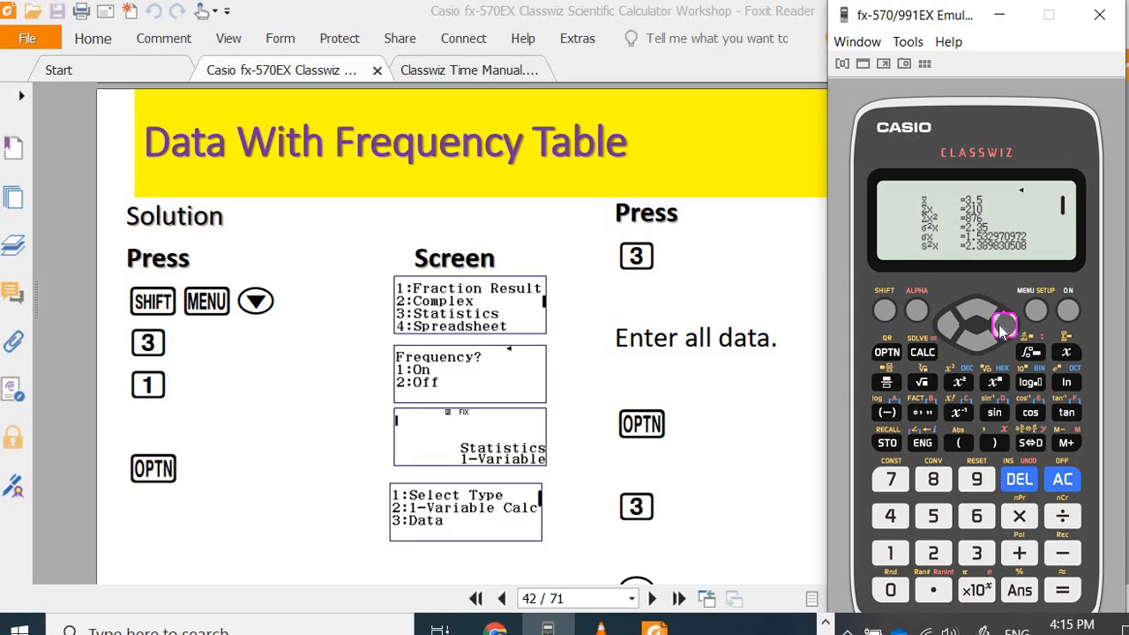
click(1004, 322)
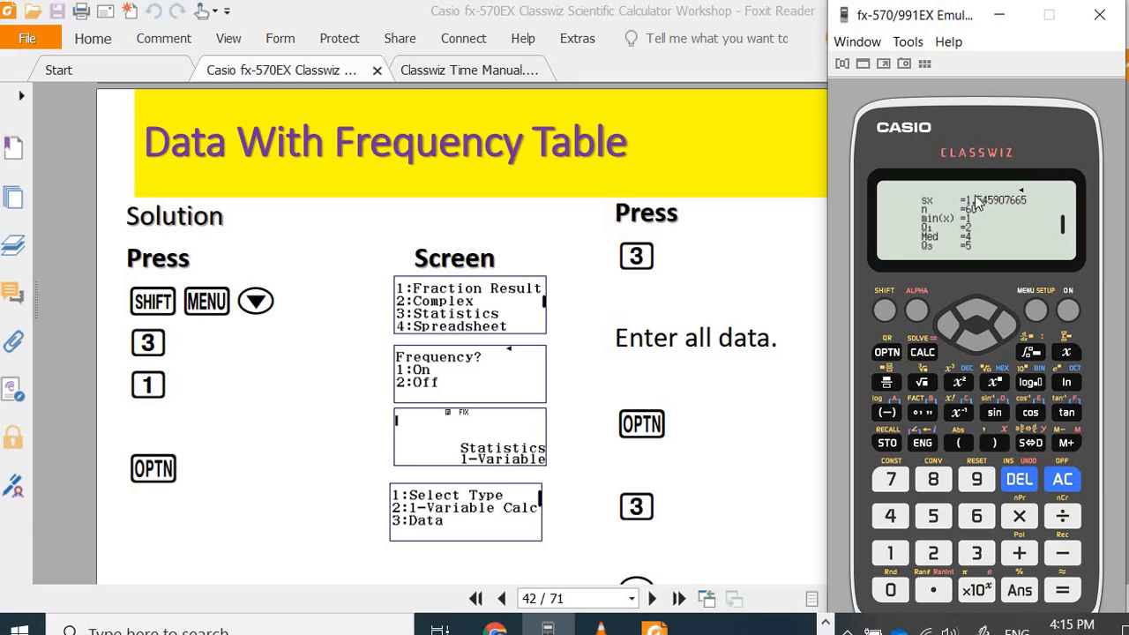
mouse_move(973, 211)
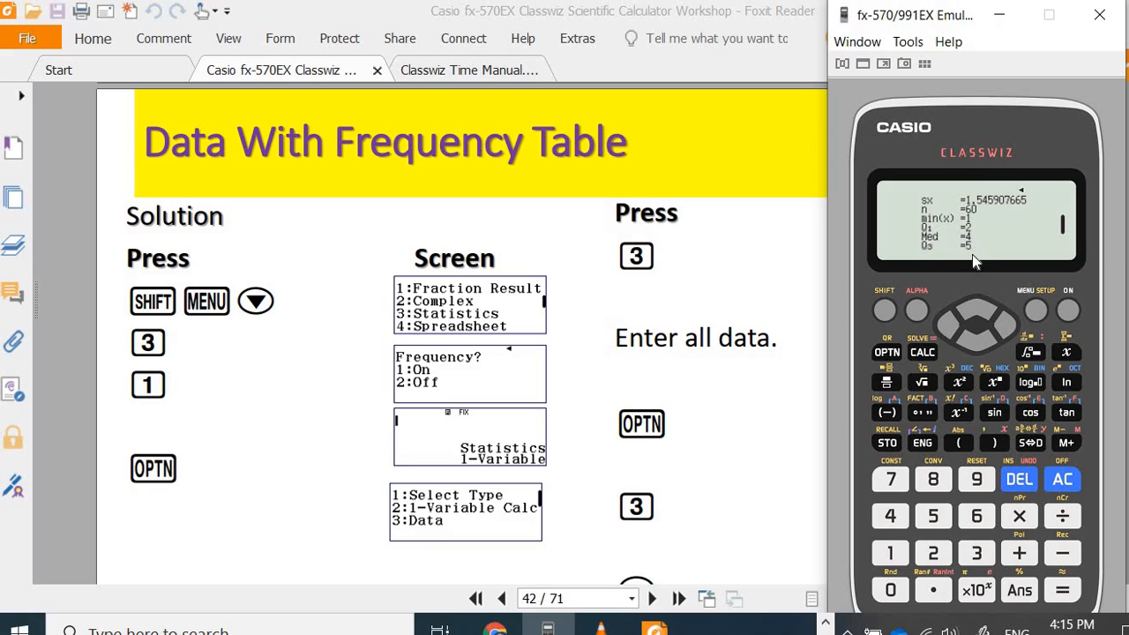
click(977, 328)
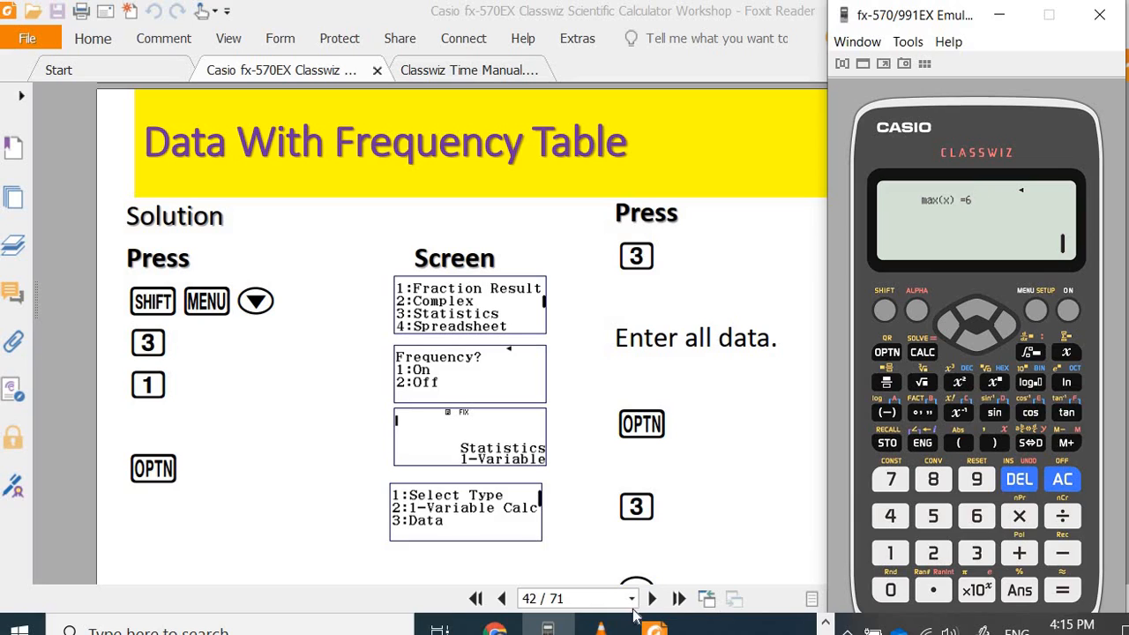
- Advance the notes to page 43 and generate the die-score statistics QR code
click(652, 598)
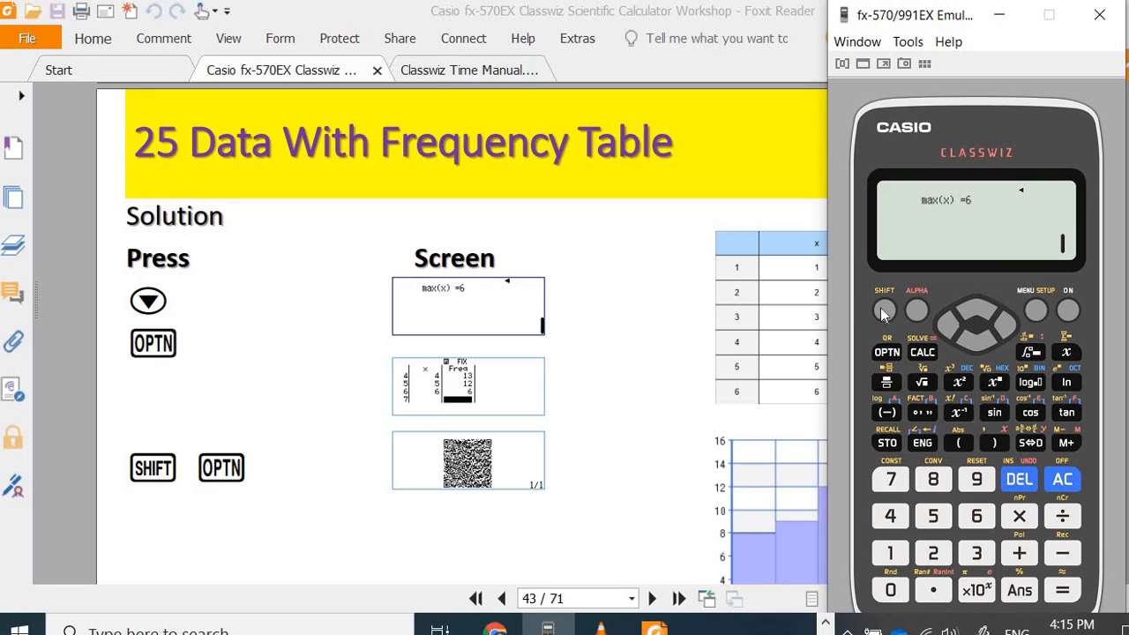
click(887, 352)
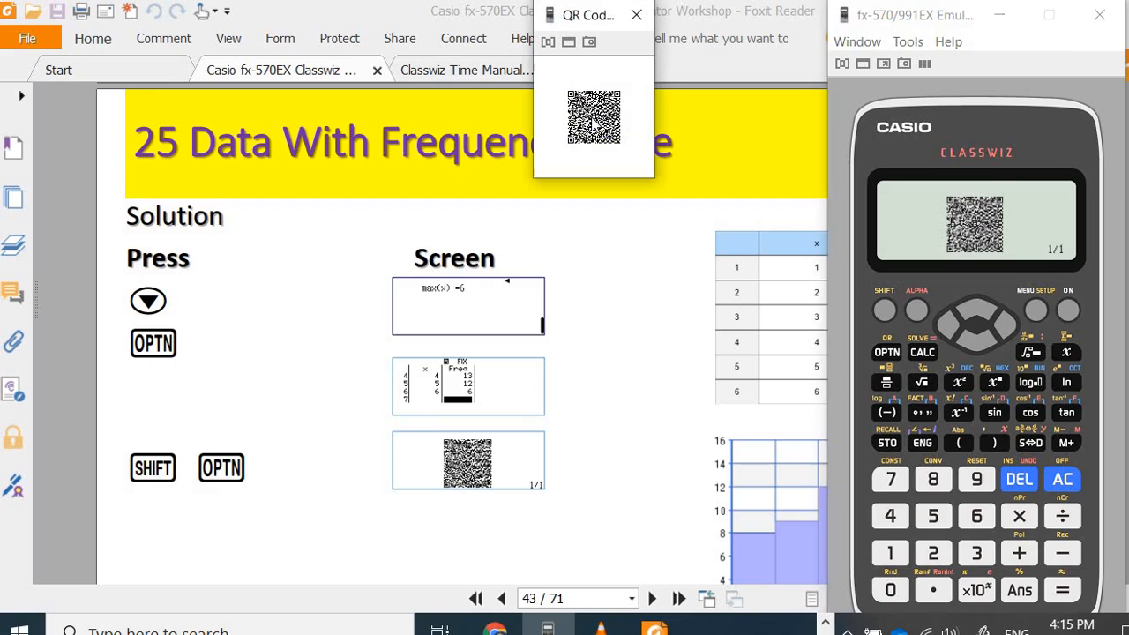
mouse_move(587, 157)
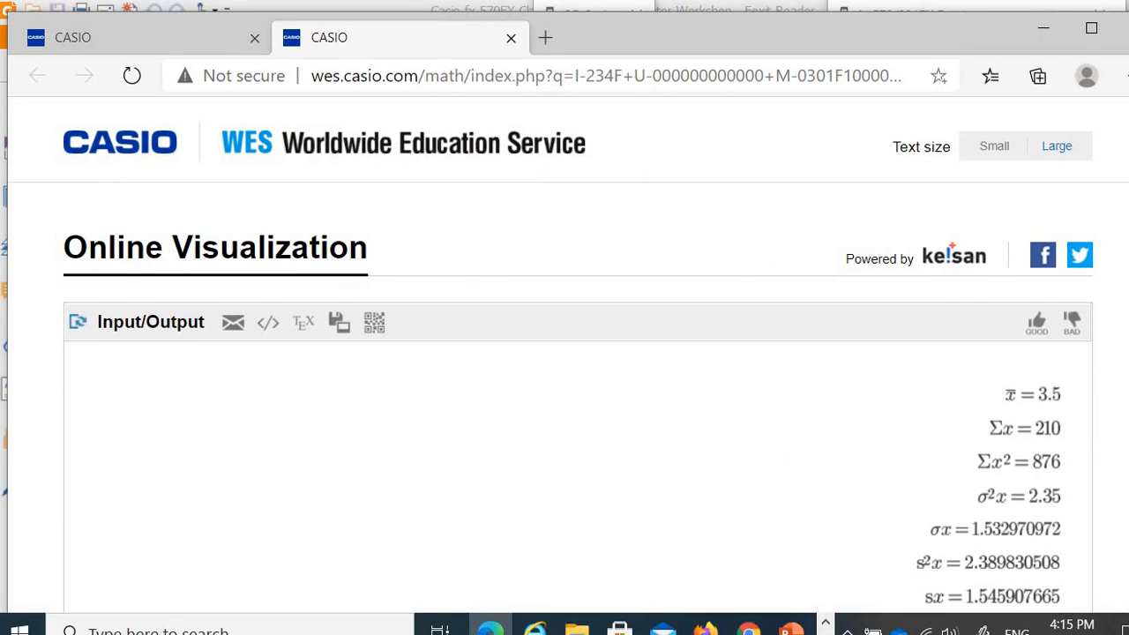
- Review the online die-score results (mean 3.5, n = 60, max 6) and box plot
scroll(down, 3)
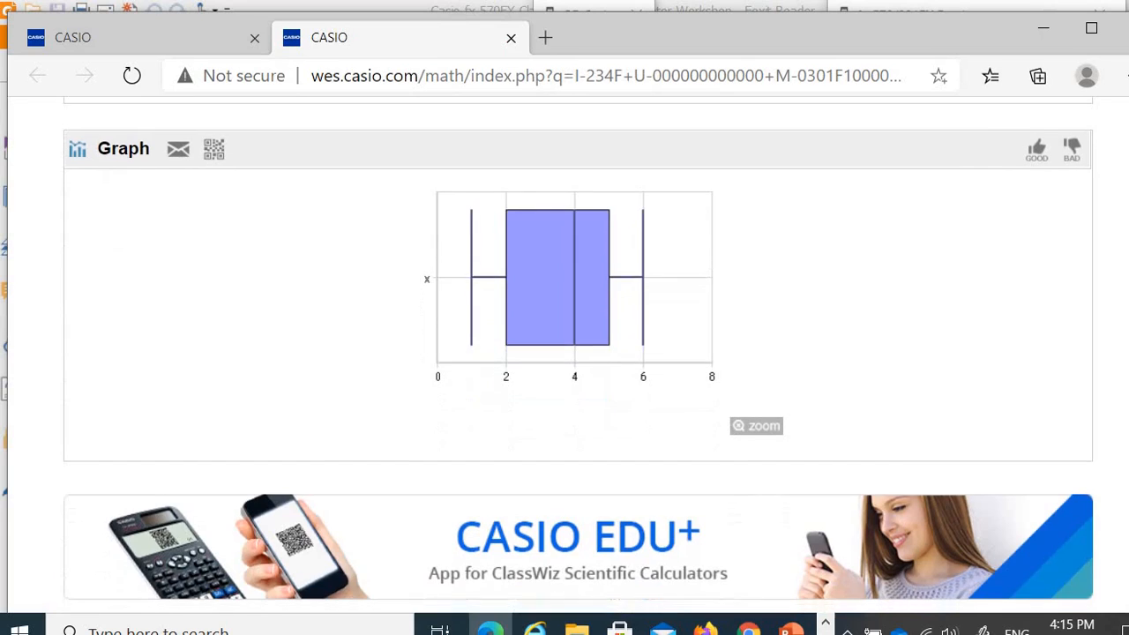
scroll(down, 3)
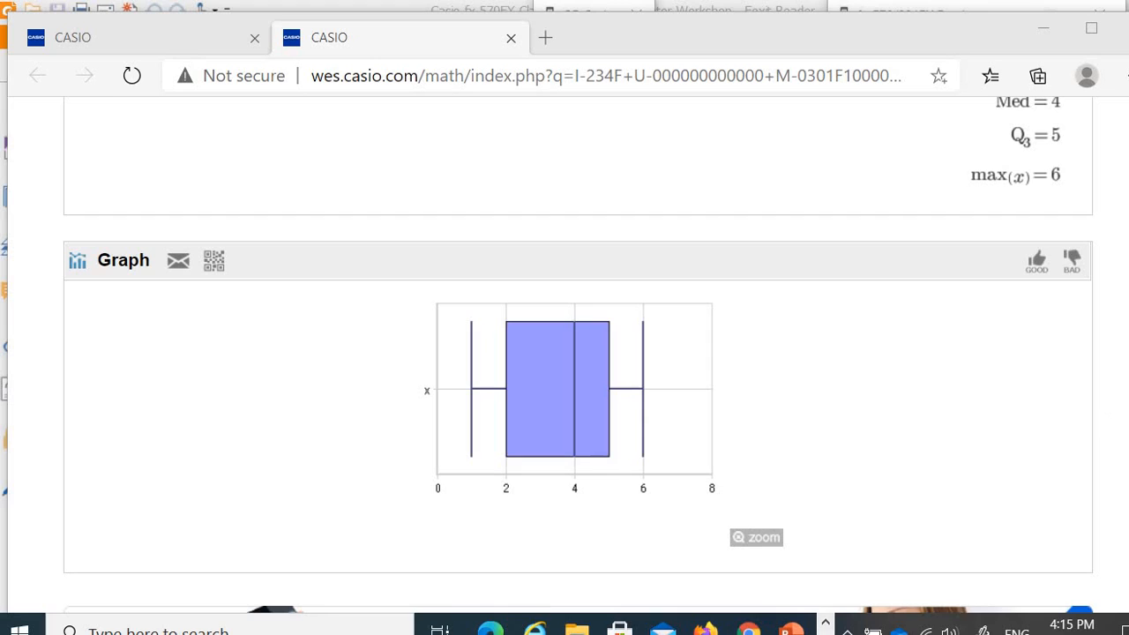
scroll(up, 3)
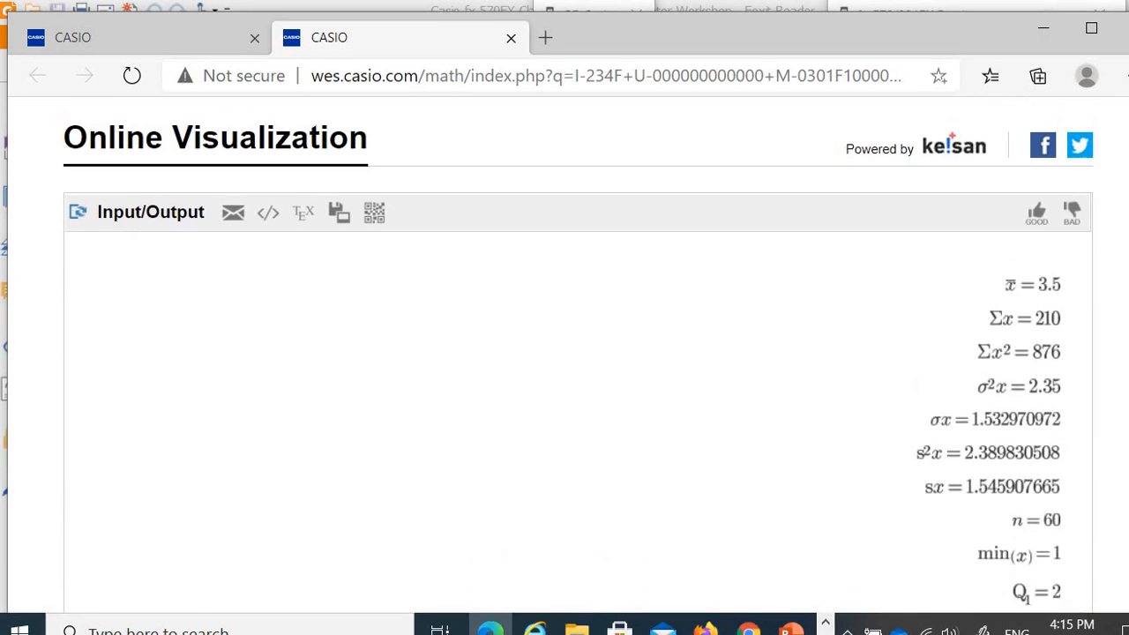
- Return to the emulator and follow its QR link to the frequency histogram page
scroll(down, 3)
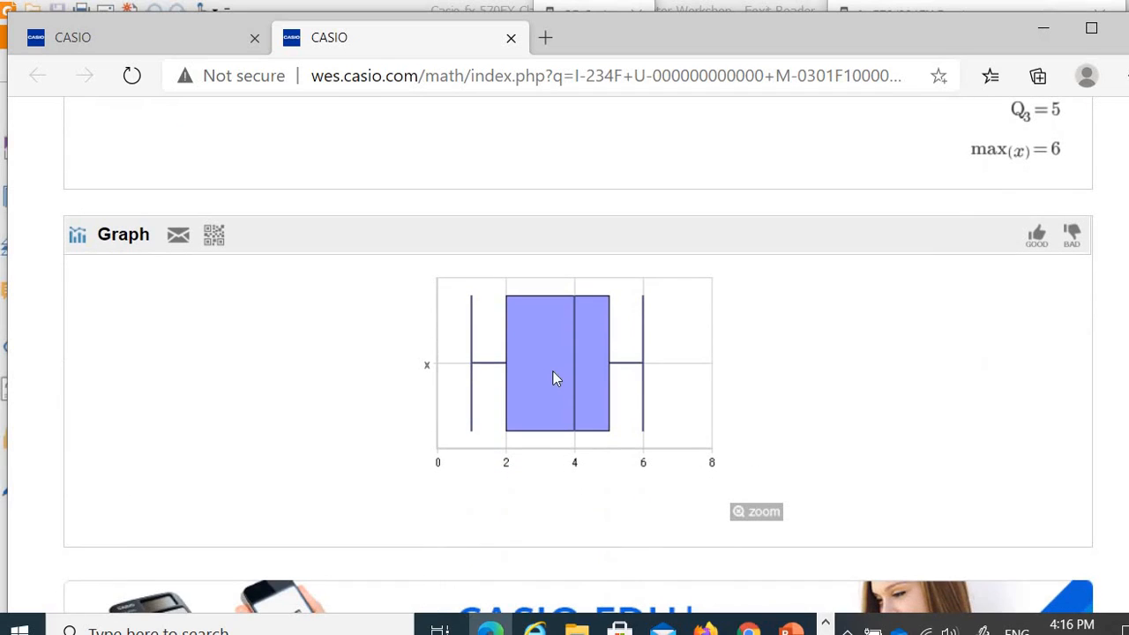
mouse_move(543, 363)
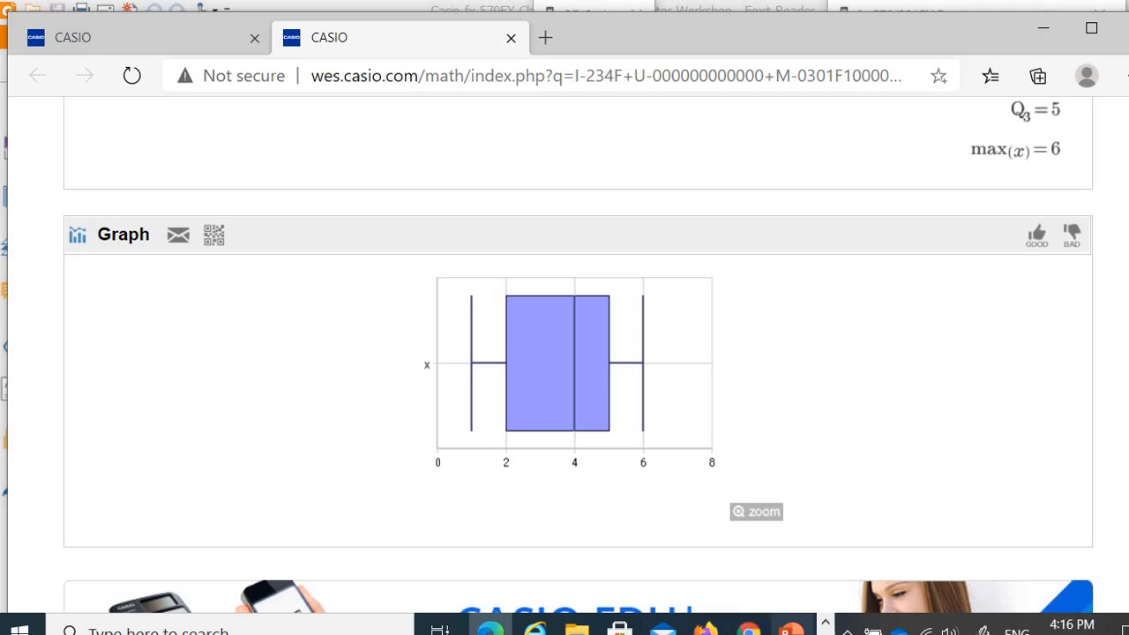
click(213, 235)
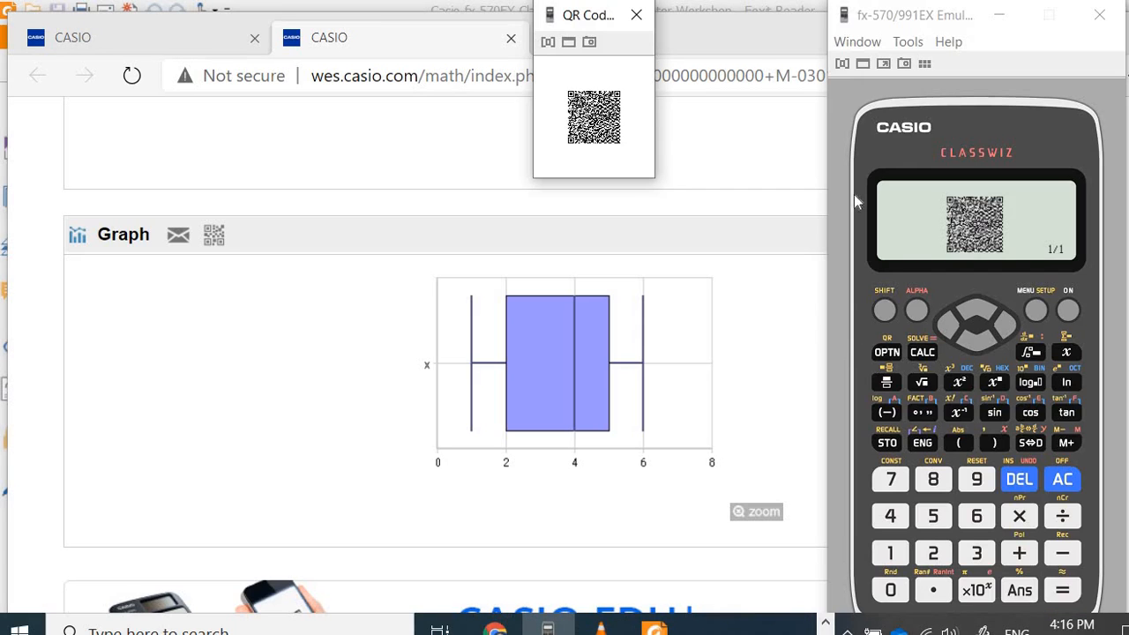
click(636, 15)
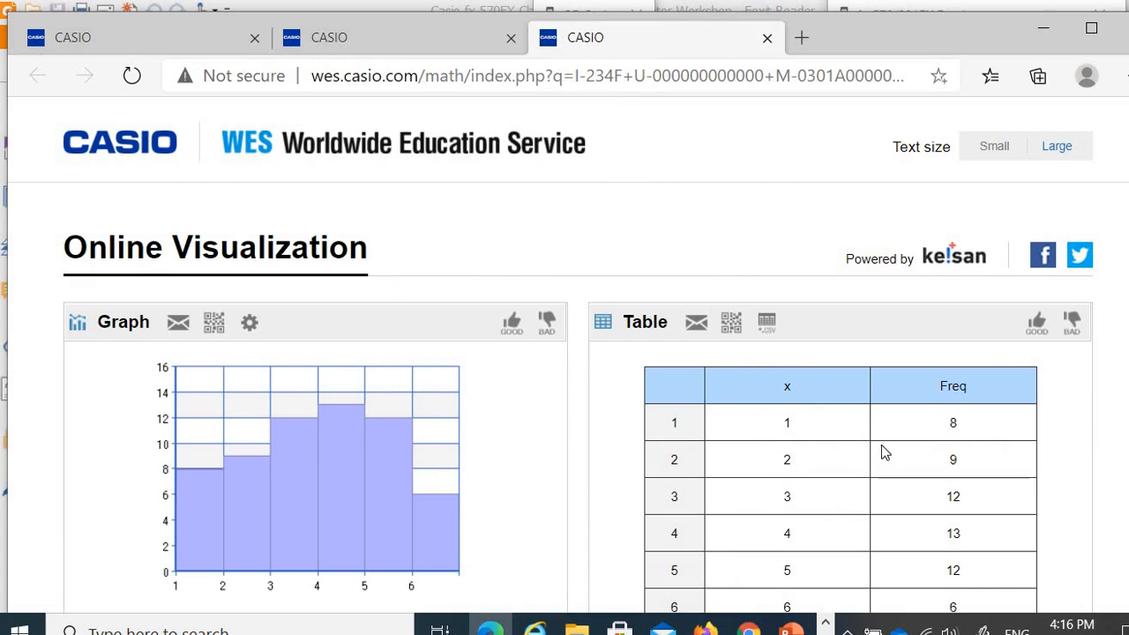
mouse_move(483, 391)
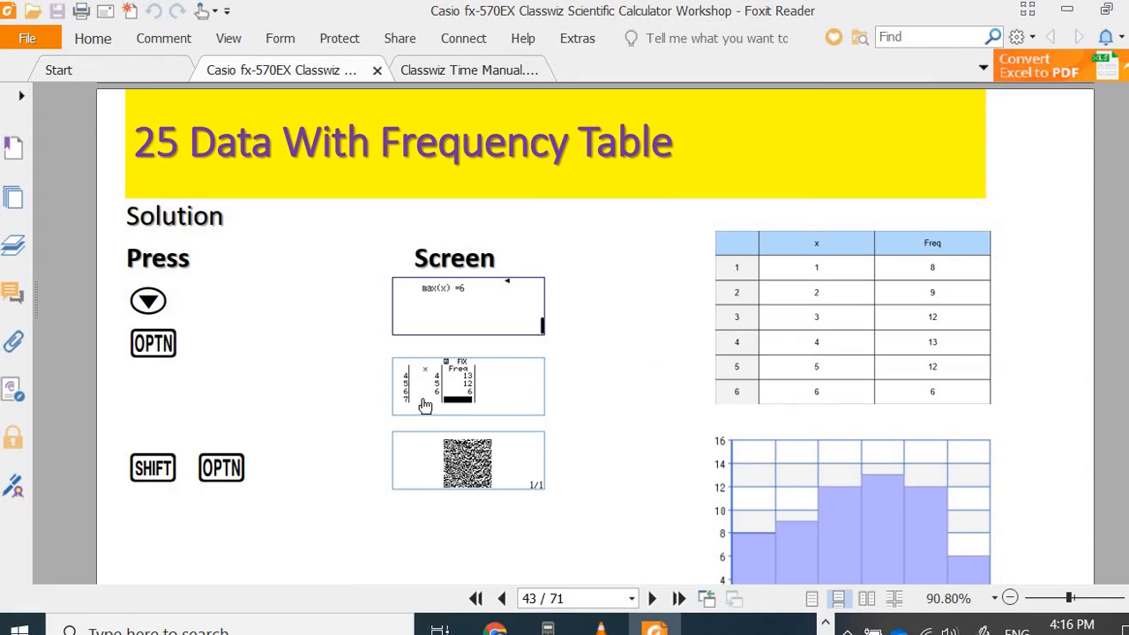
mouse_move(481, 462)
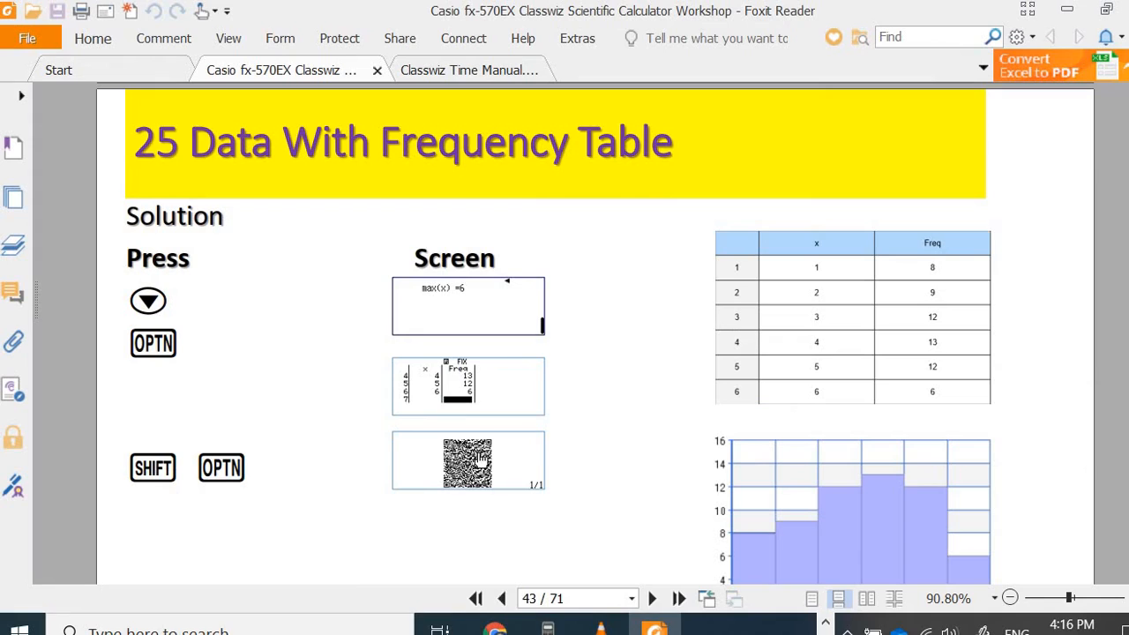
mouse_move(553, 457)
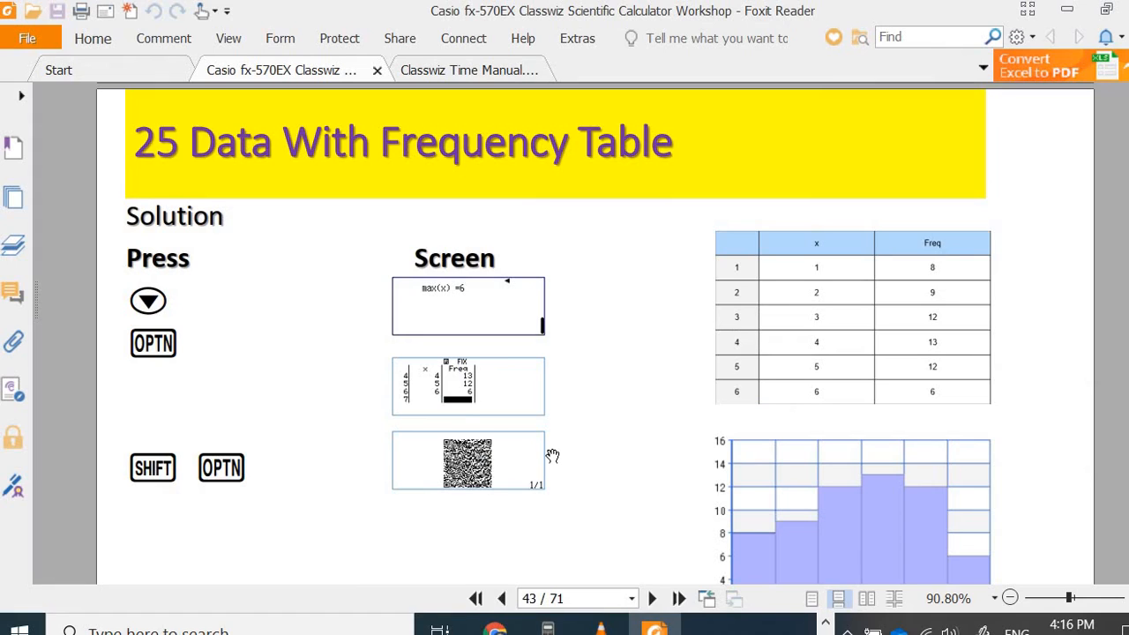
mouse_move(704, 522)
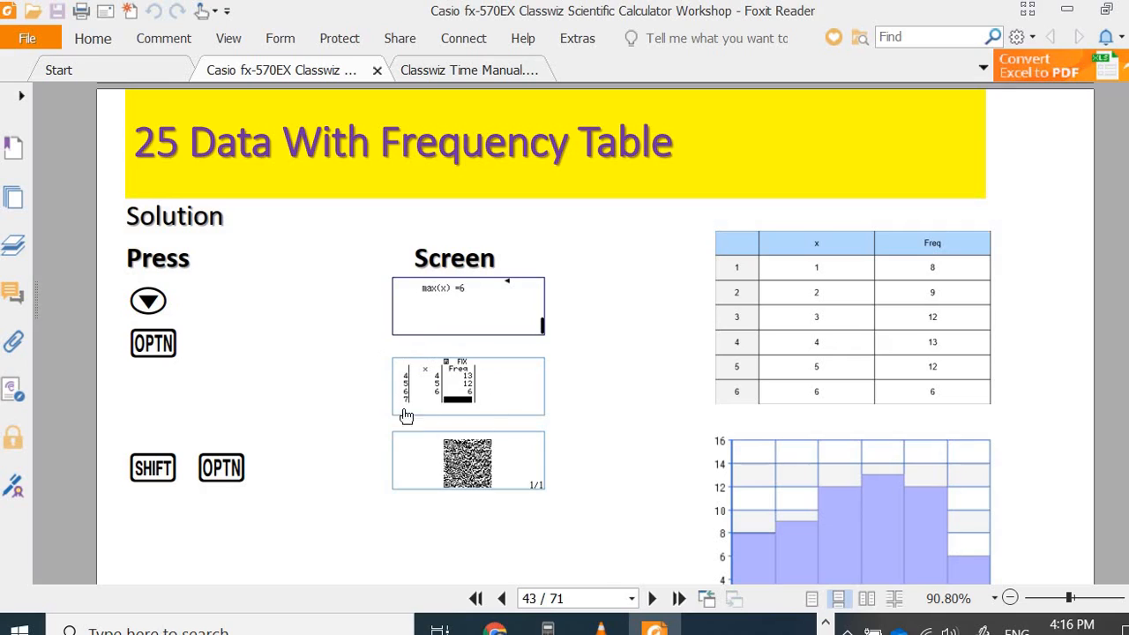
mouse_move(492, 399)
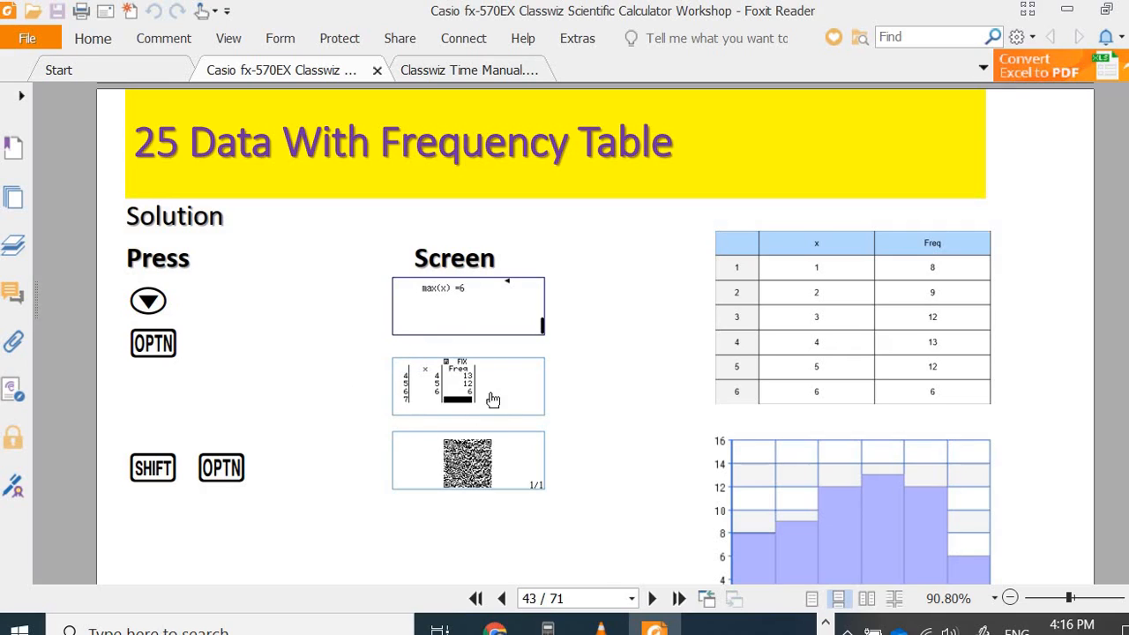
mouse_move(432, 405)
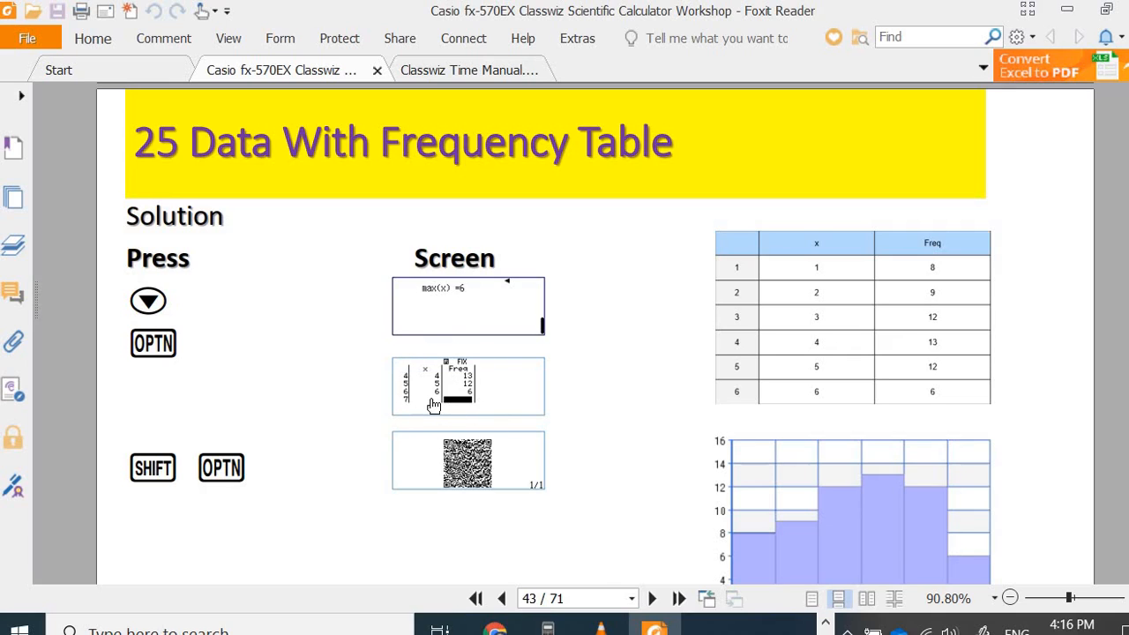
mouse_move(782, 450)
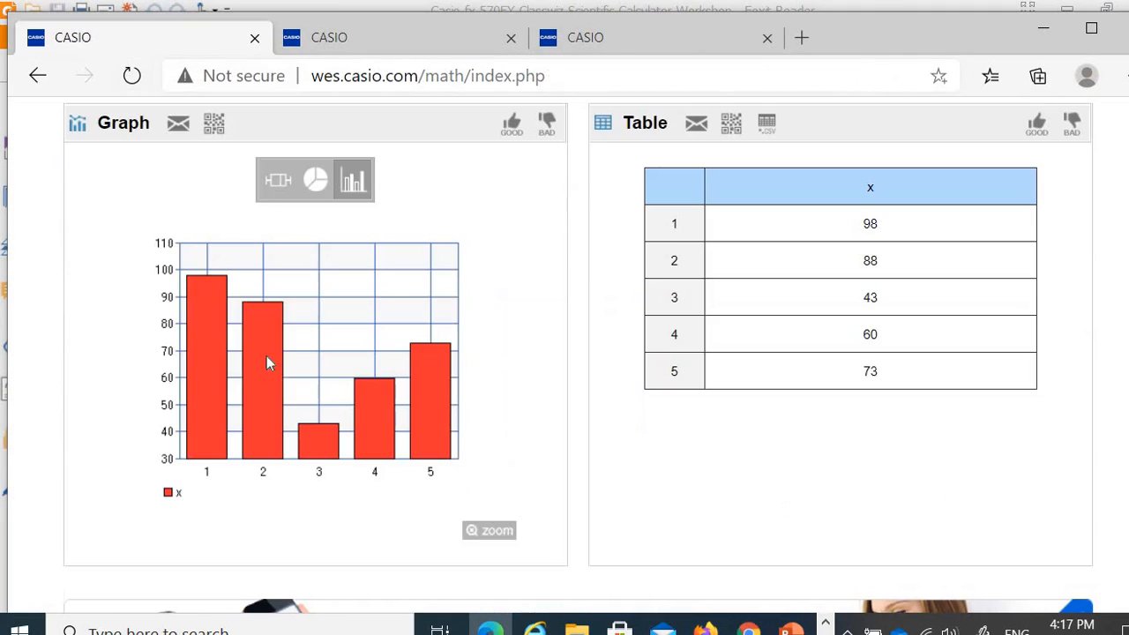
mouse_move(378, 322)
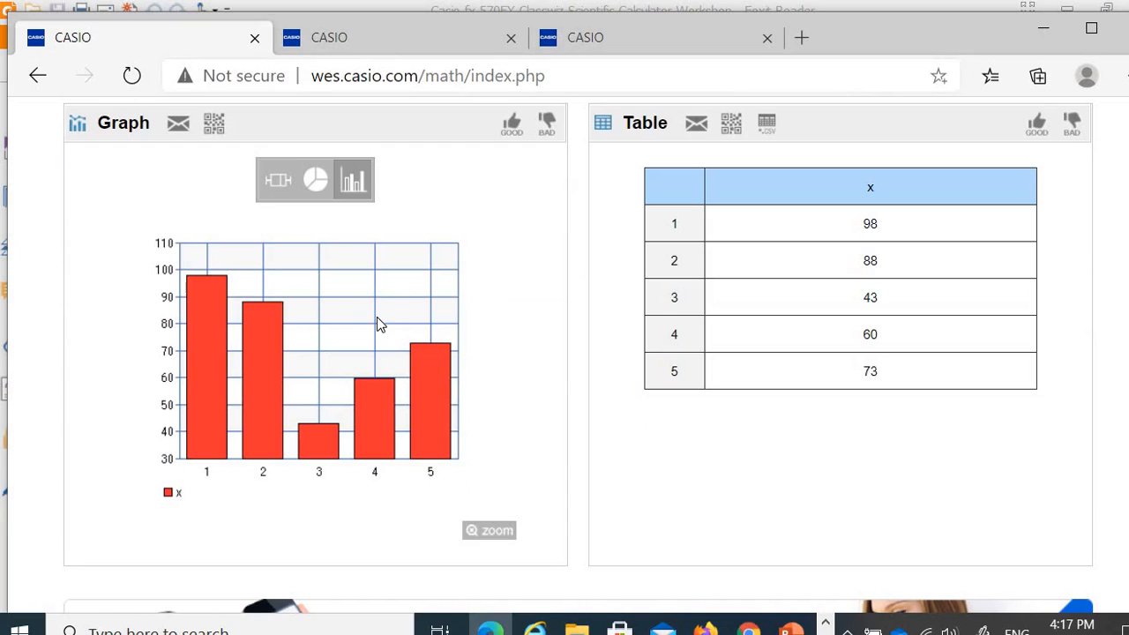
mouse_move(567, 239)
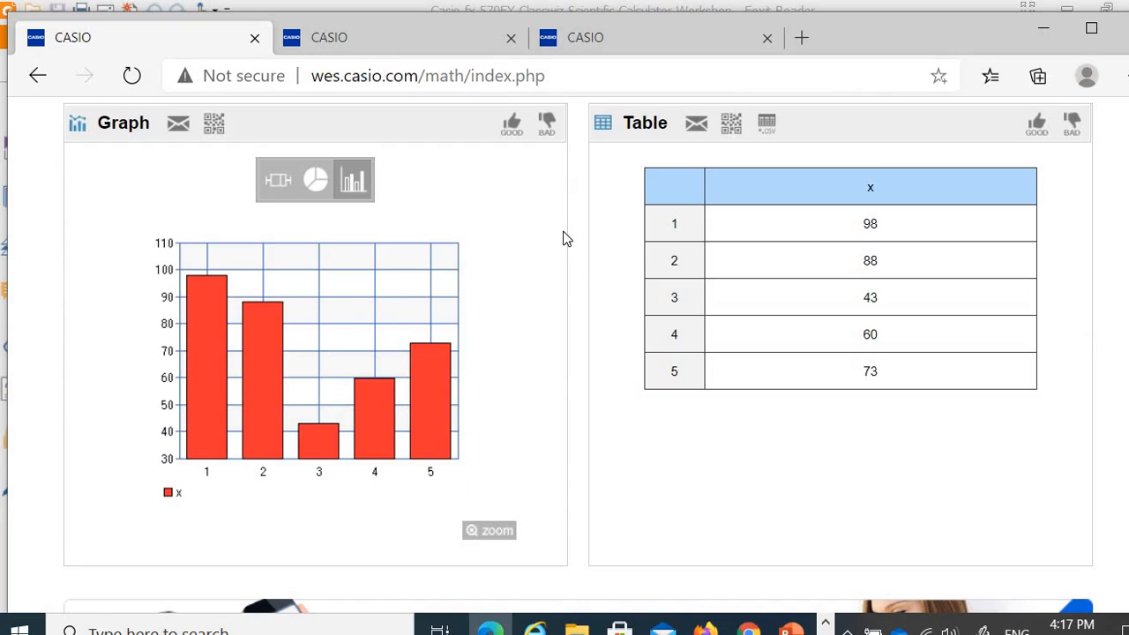
scroll(up, 3)
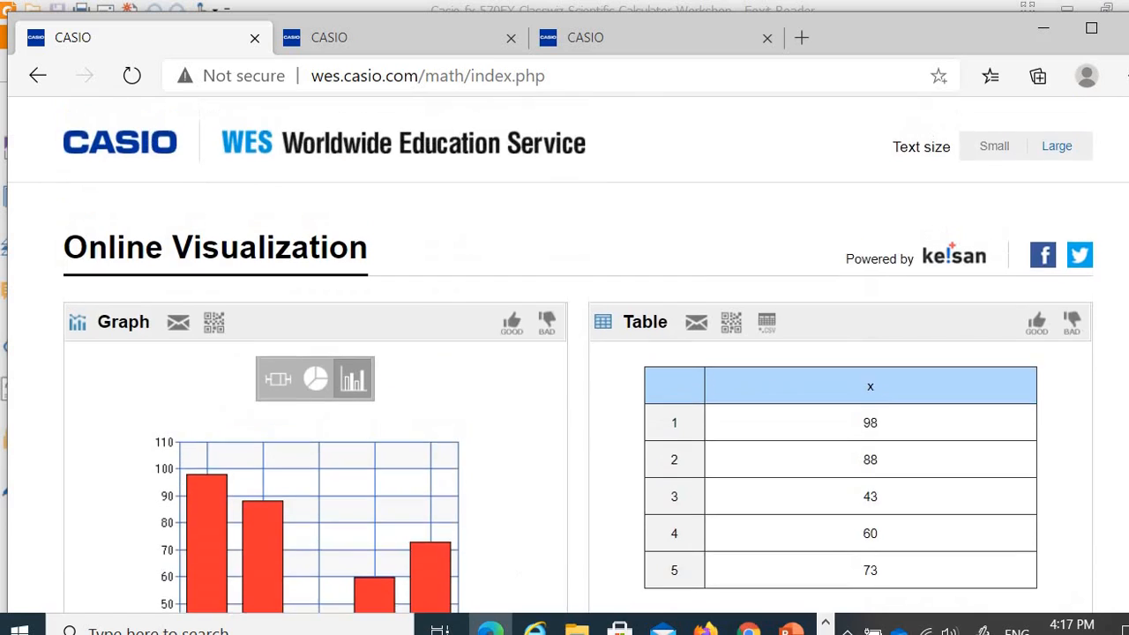
scroll(down, 3)
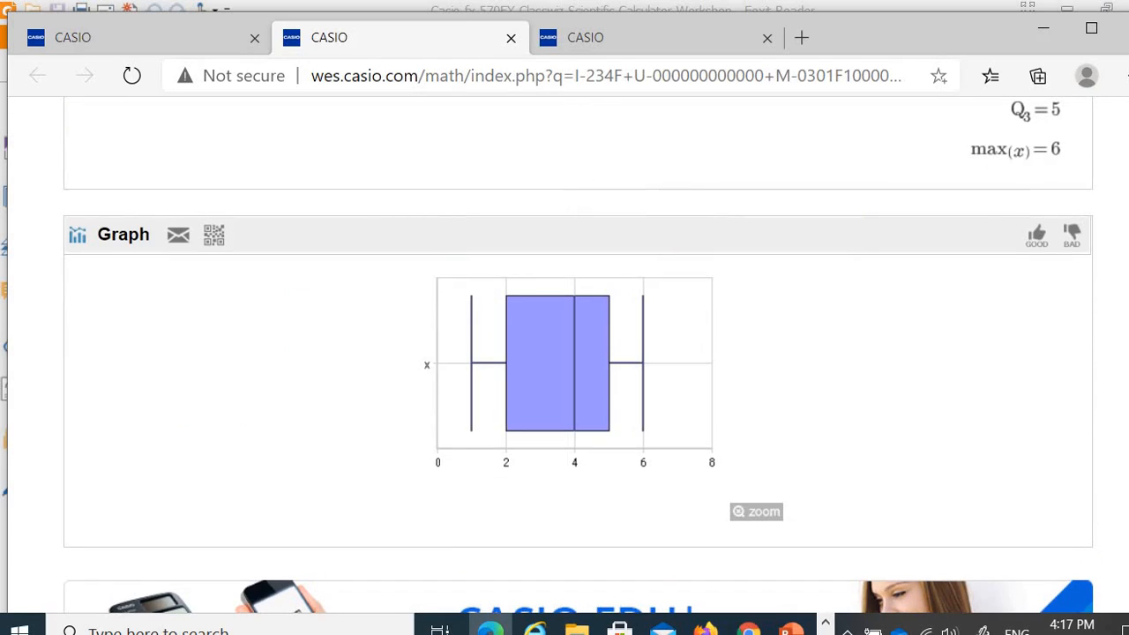
scroll(up, 3)
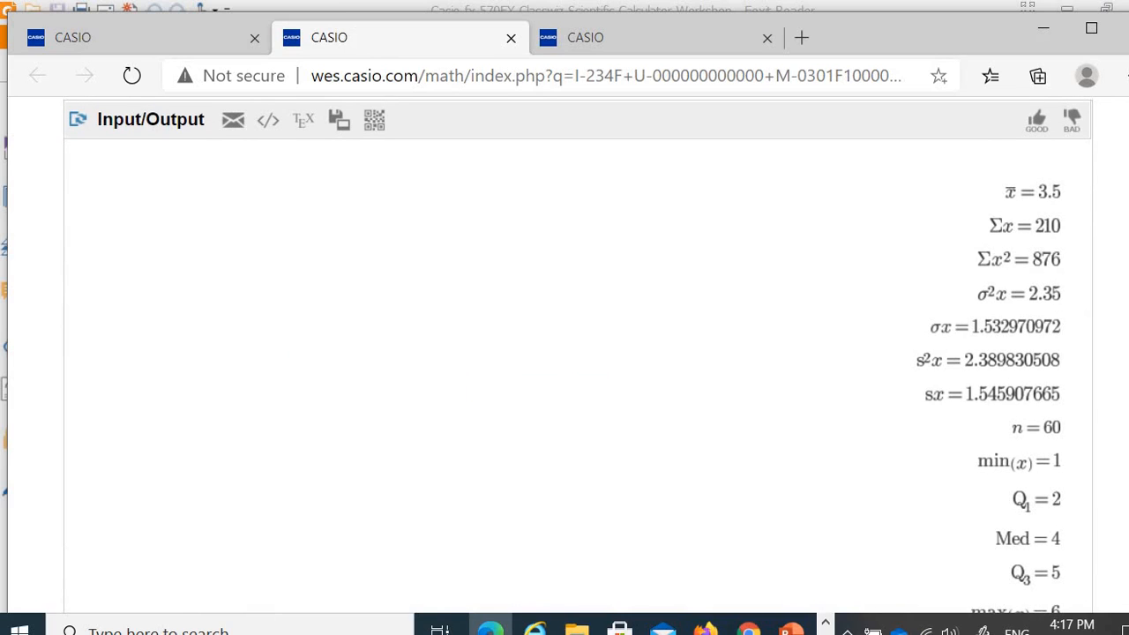
scroll(down, 3)
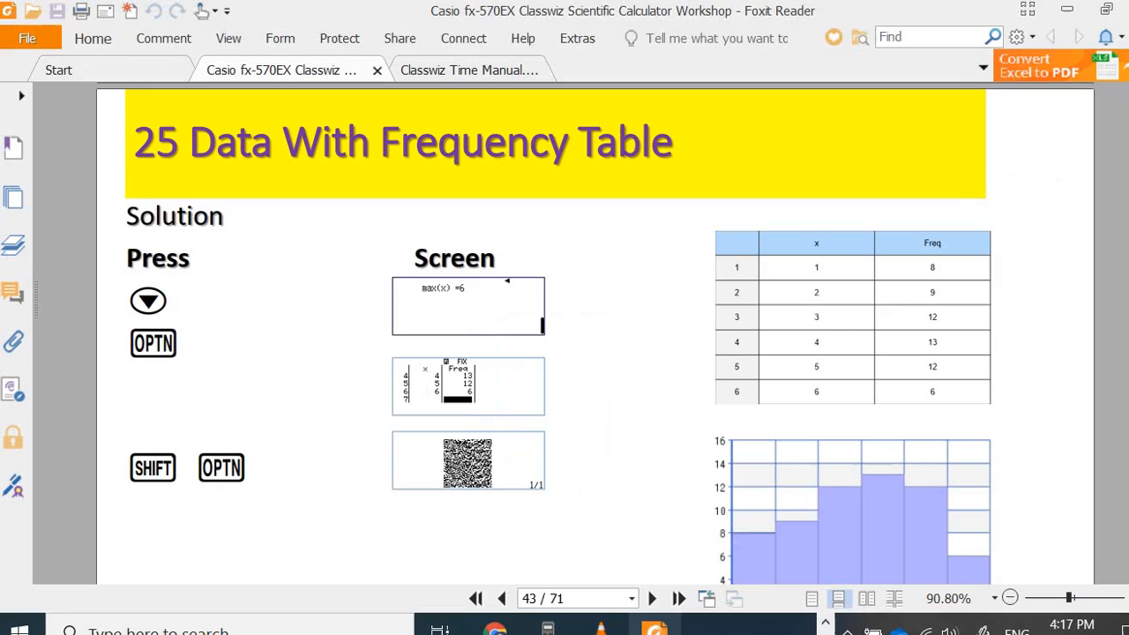
- Advance Foxit Reader to page 44, the ten-patient Simple Linear Regression example
click(652, 599)
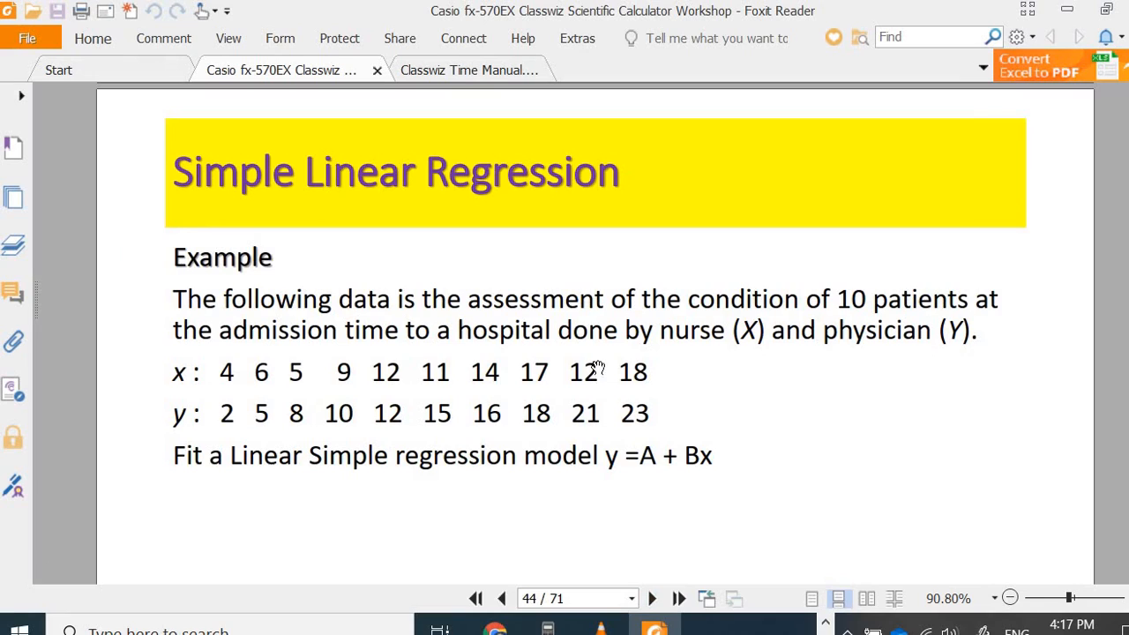
mouse_move(671, 383)
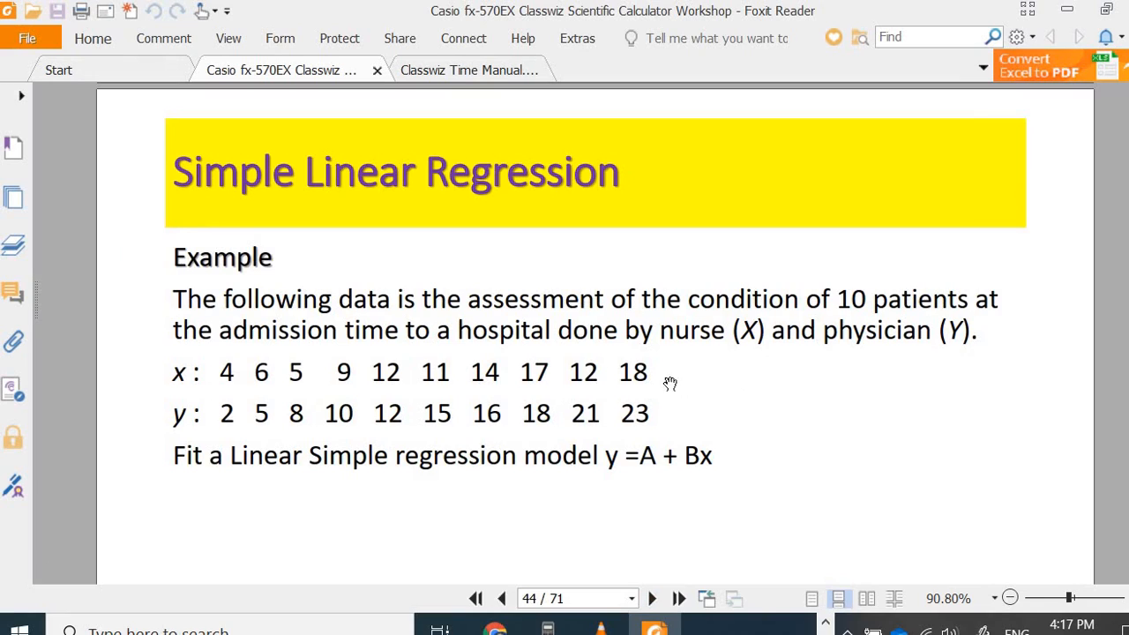
mouse_move(361, 342)
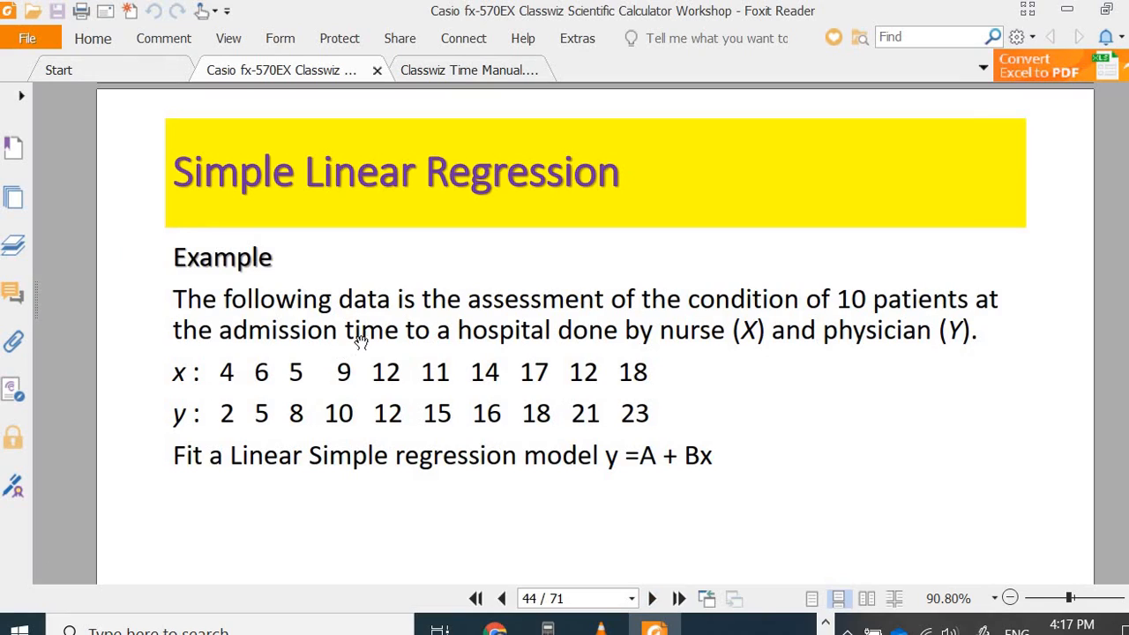
mouse_move(736, 327)
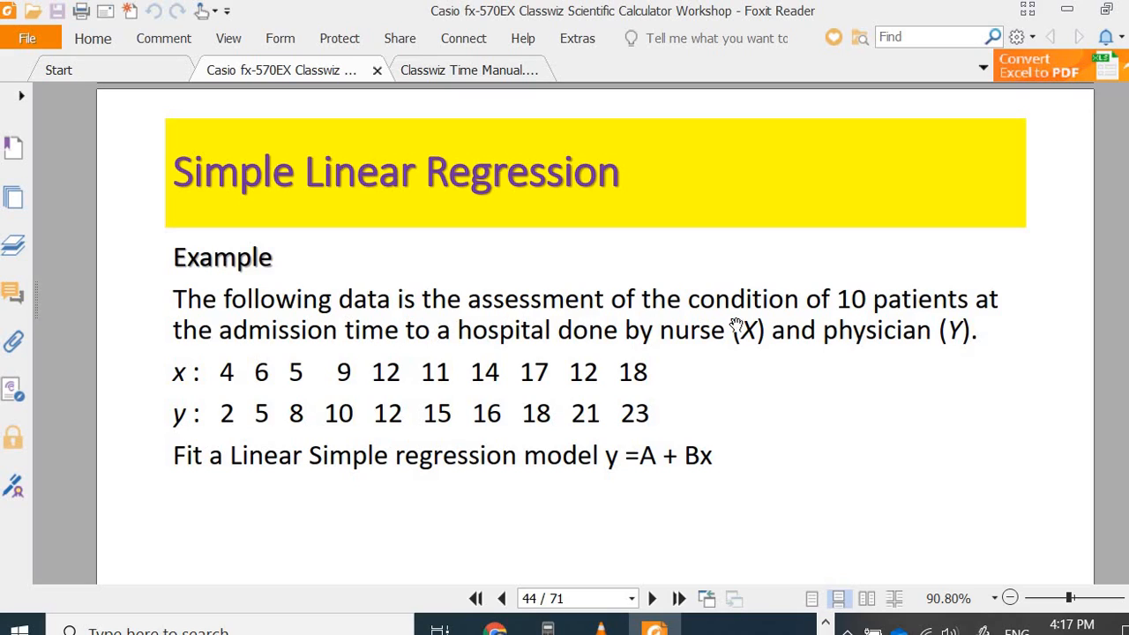
mouse_move(837, 342)
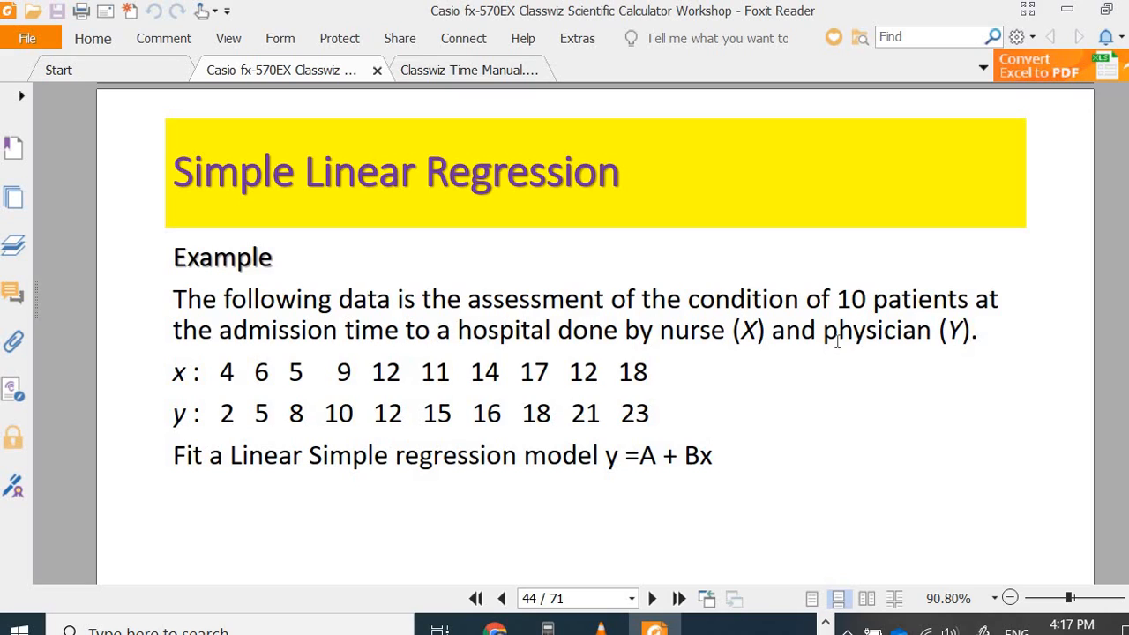
mouse_move(334, 467)
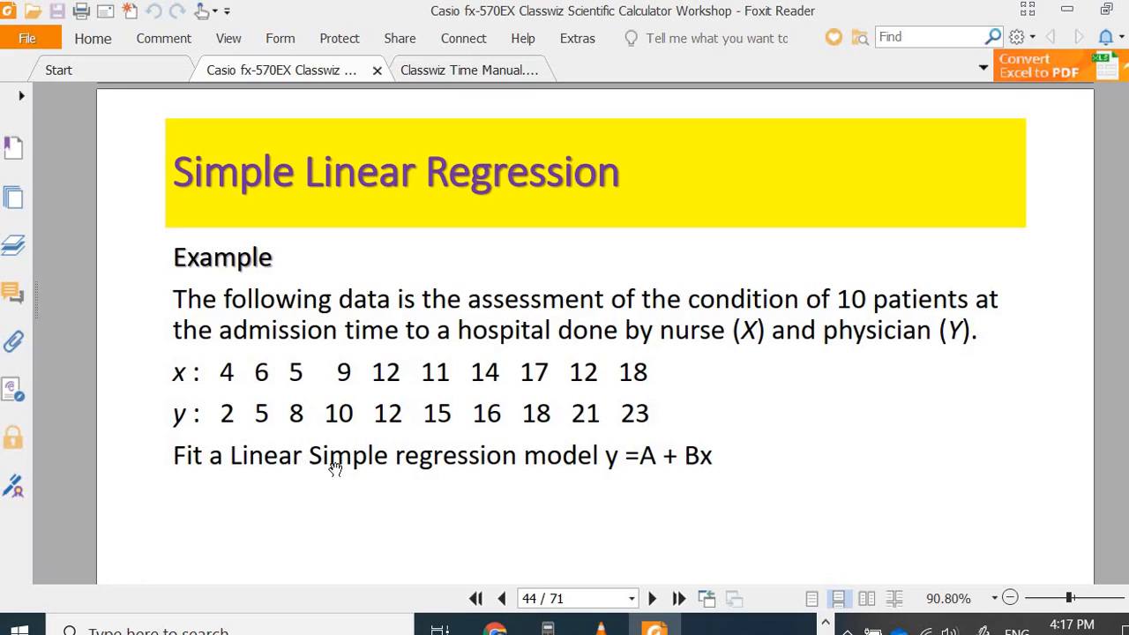
mouse_move(605, 472)
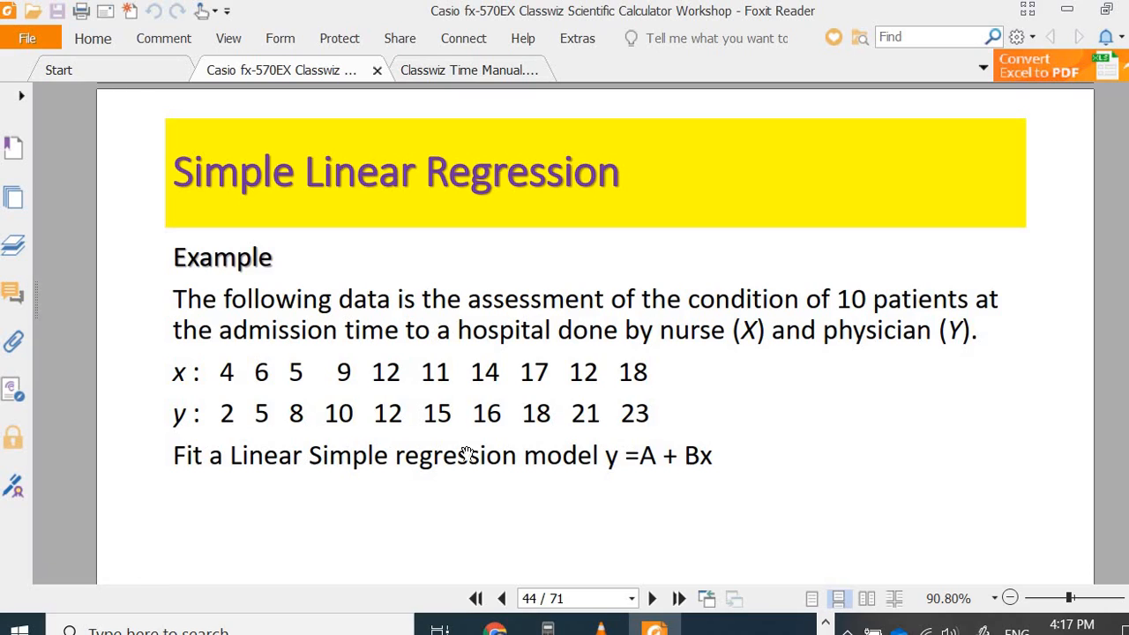
mouse_move(644, 462)
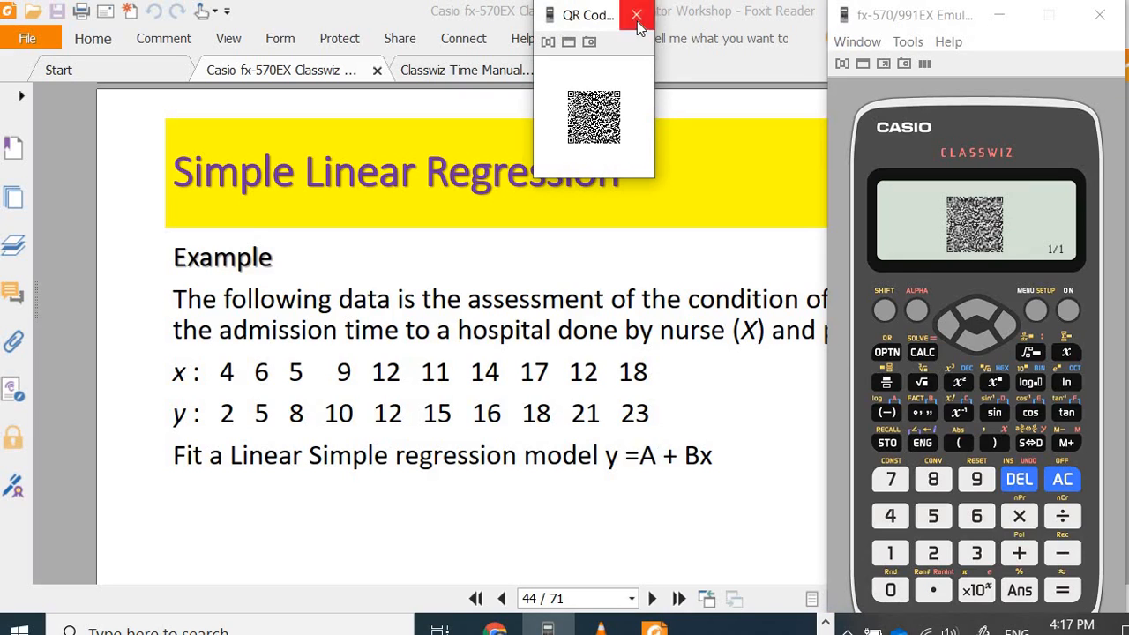
- Dismiss the QR code and switch the emulator to Statistics mode
click(636, 16)
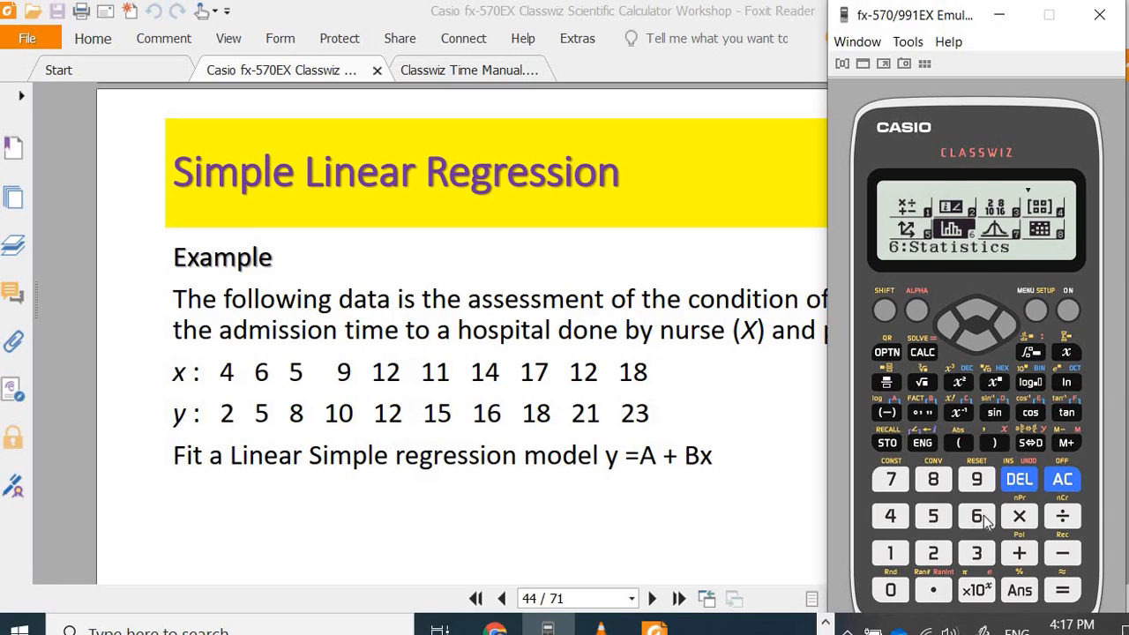
click(975, 517)
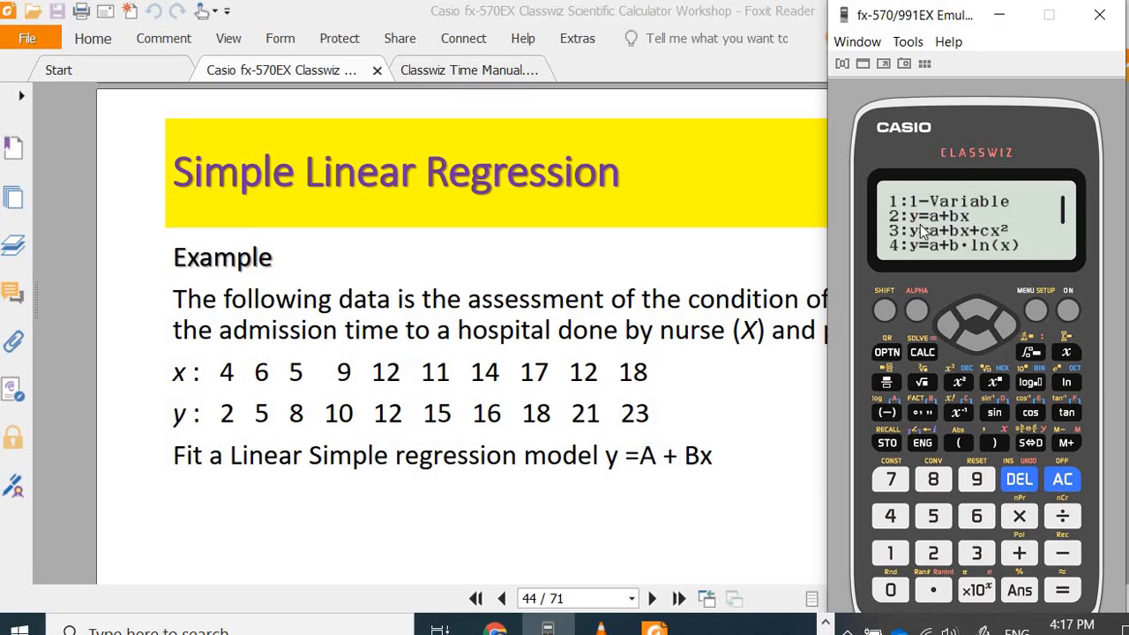
mouse_move(959, 228)
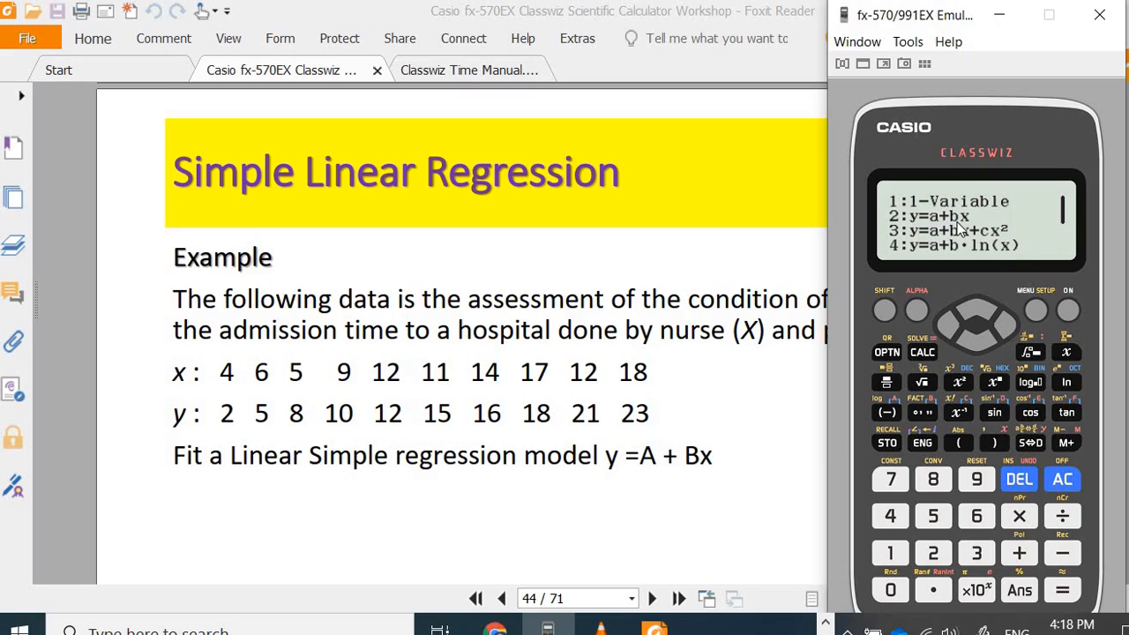
mouse_move(1001, 247)
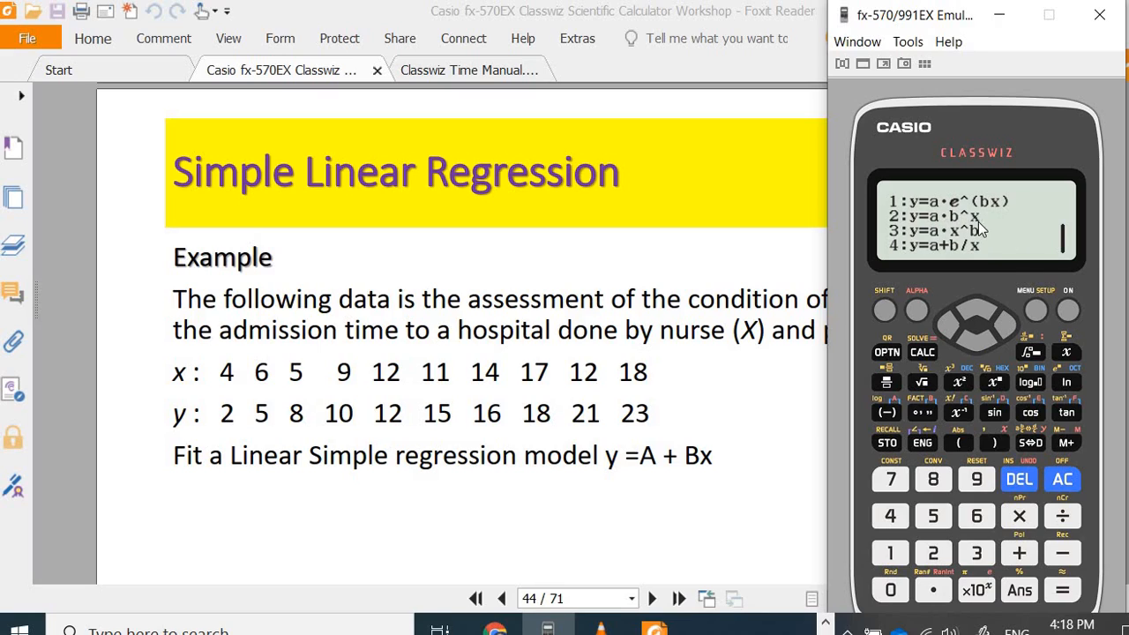
mouse_move(976, 231)
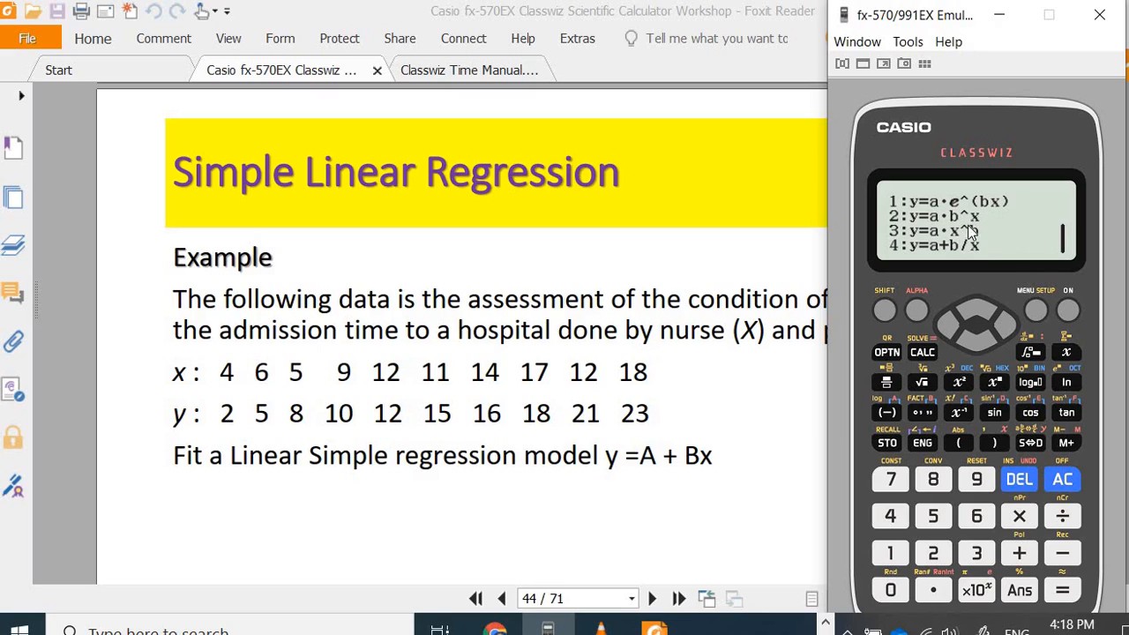
mouse_move(937, 244)
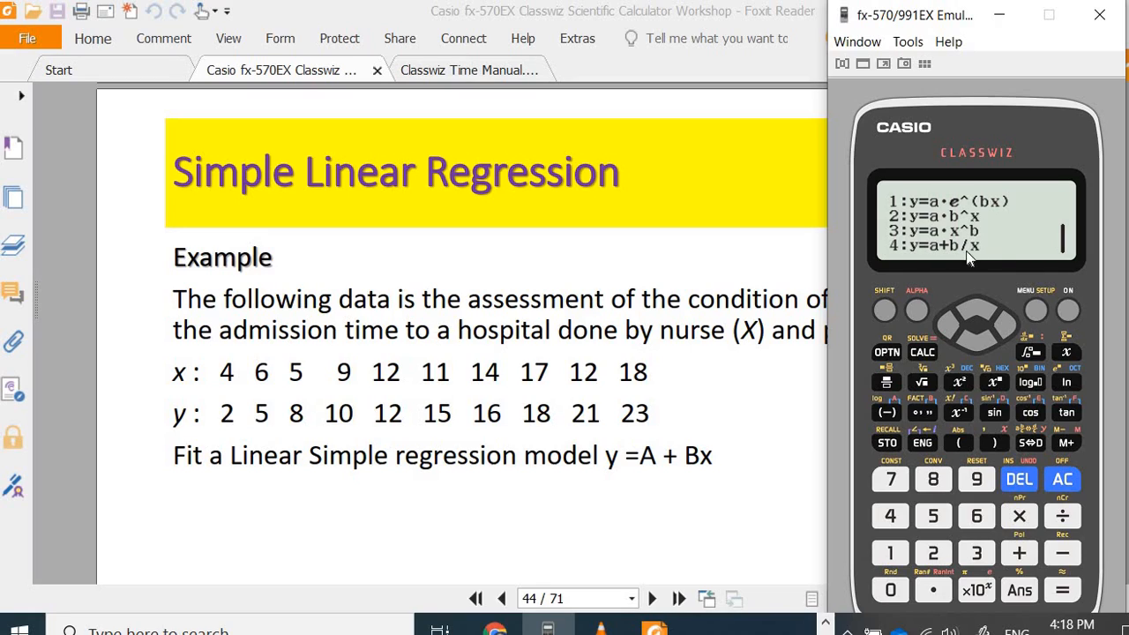
mouse_move(951, 333)
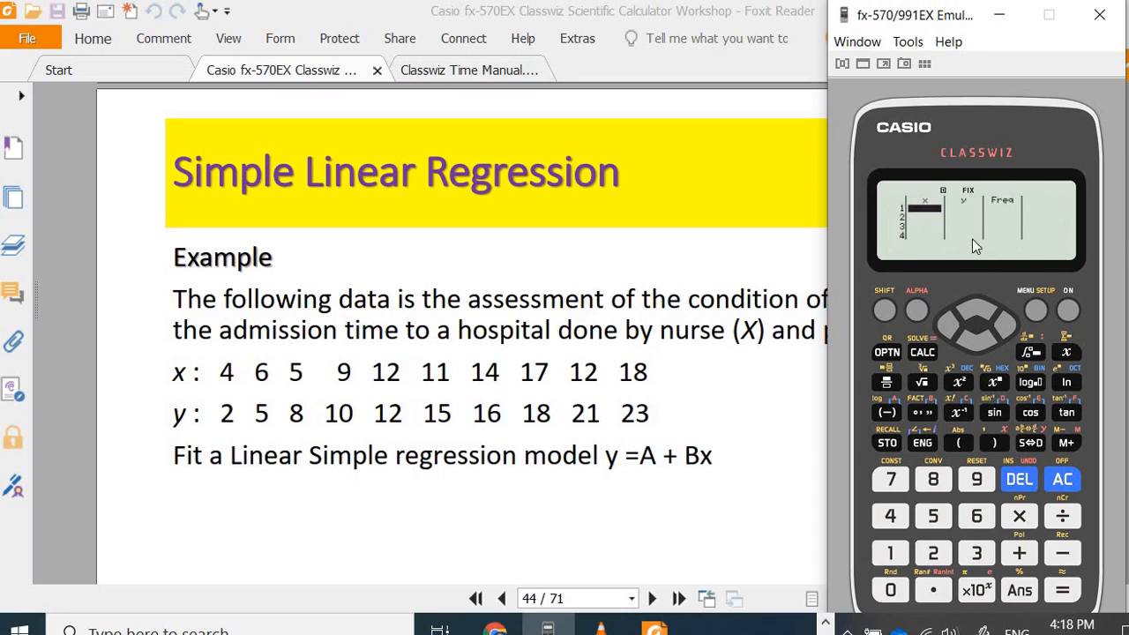
mouse_move(982, 221)
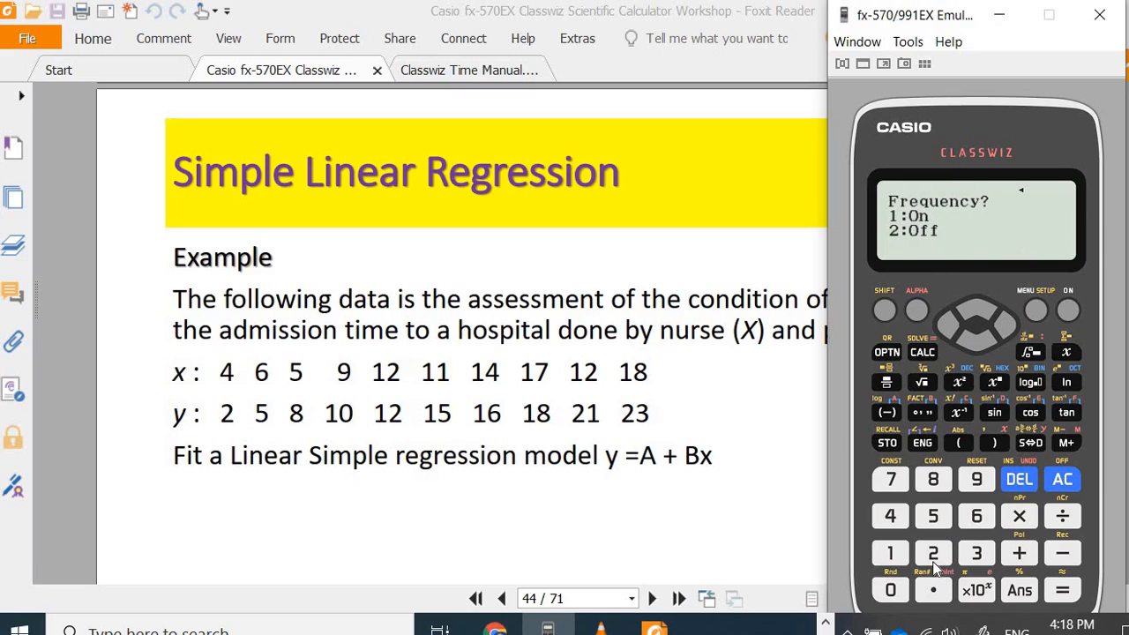
- Turn the frequency column off and enter the nurse scores as x values, ending with 18
click(933, 553)
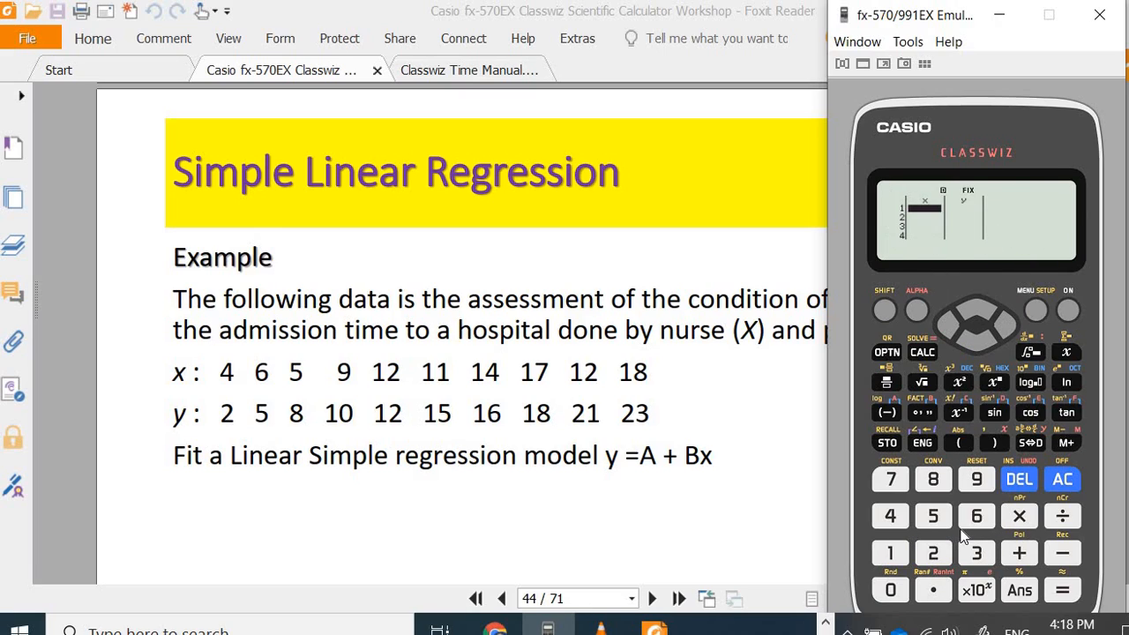
mouse_move(1099, 492)
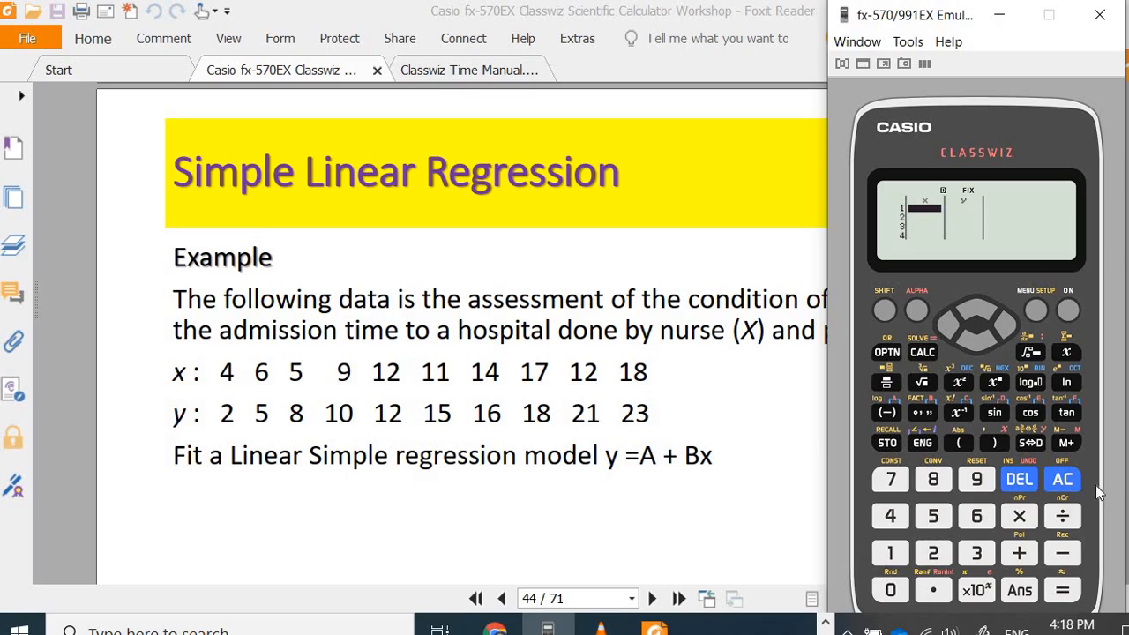
click(1062, 589)
text(6)
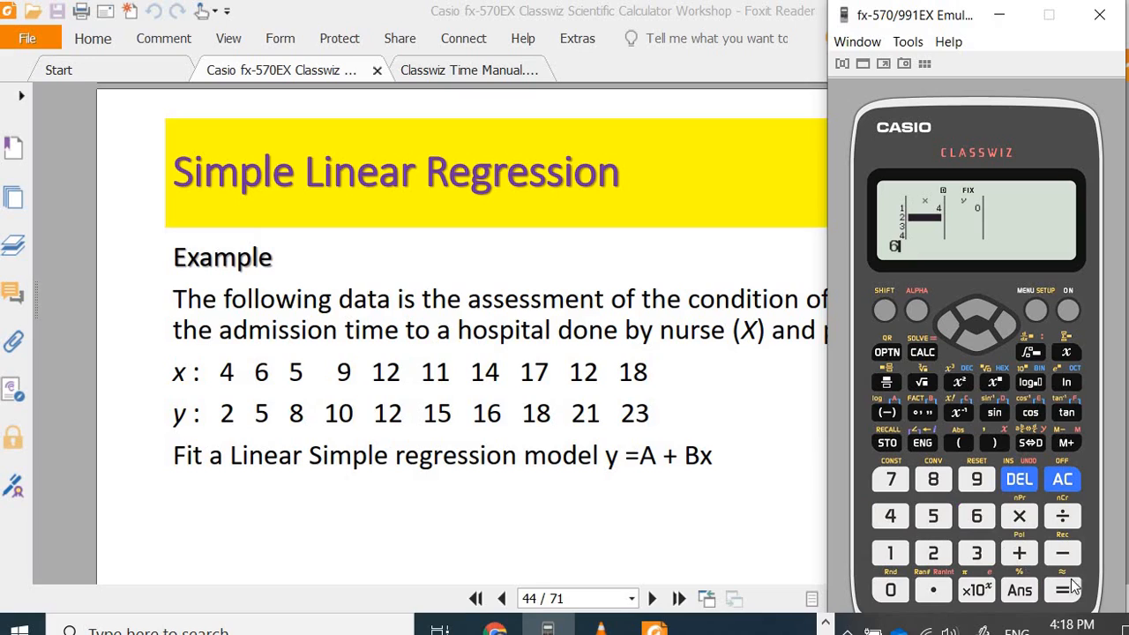
click(1062, 589)
text(12)
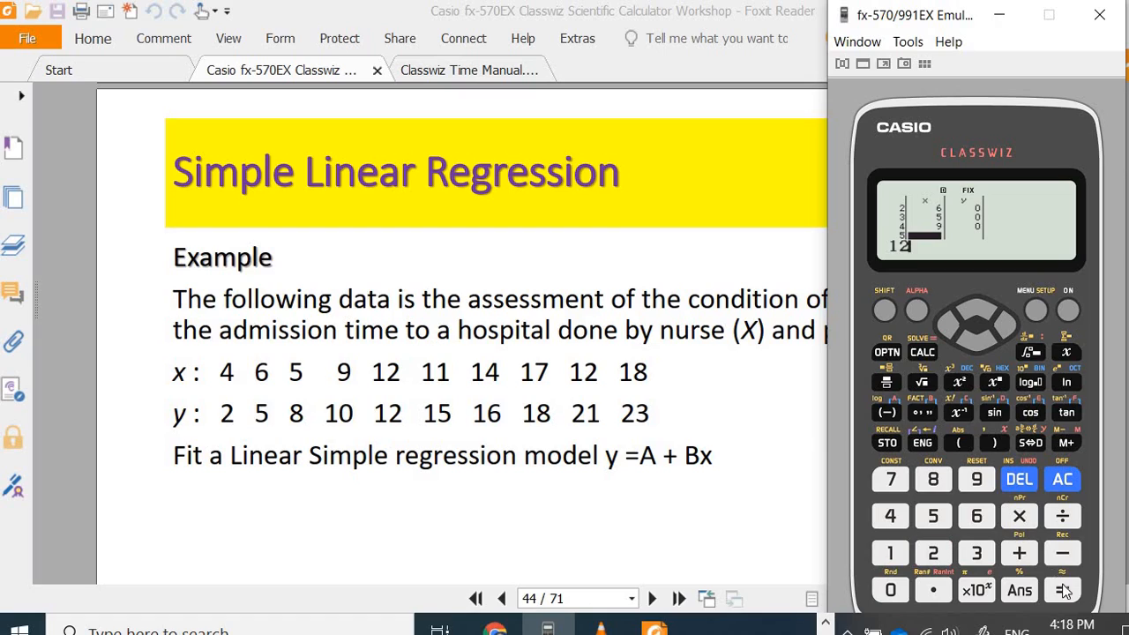
click(1062, 590)
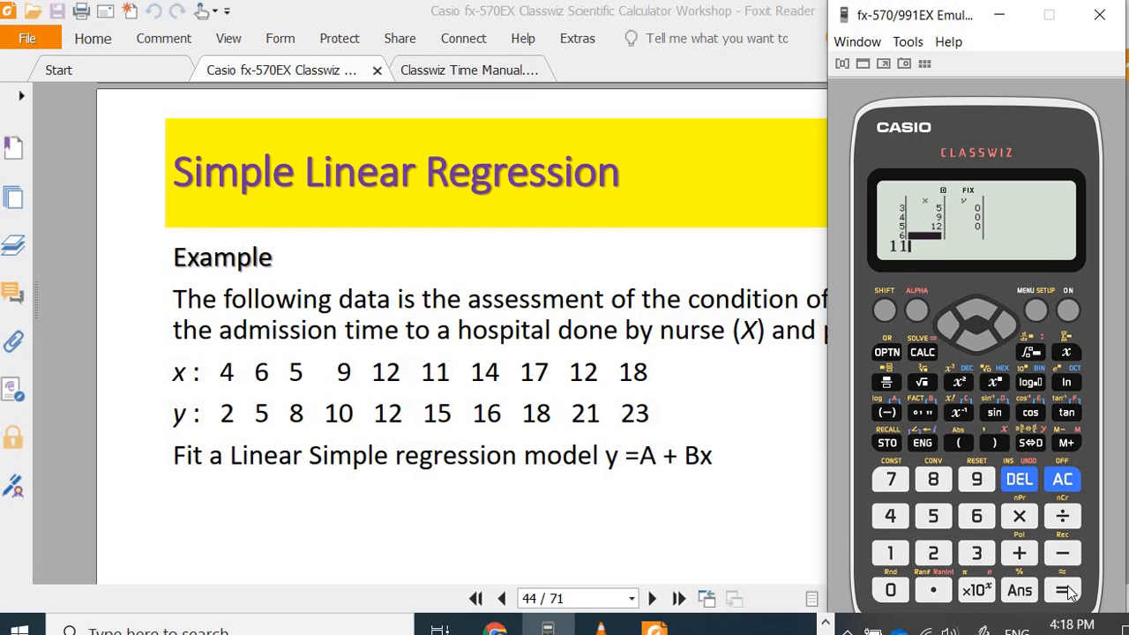
click(1062, 590)
text(17)
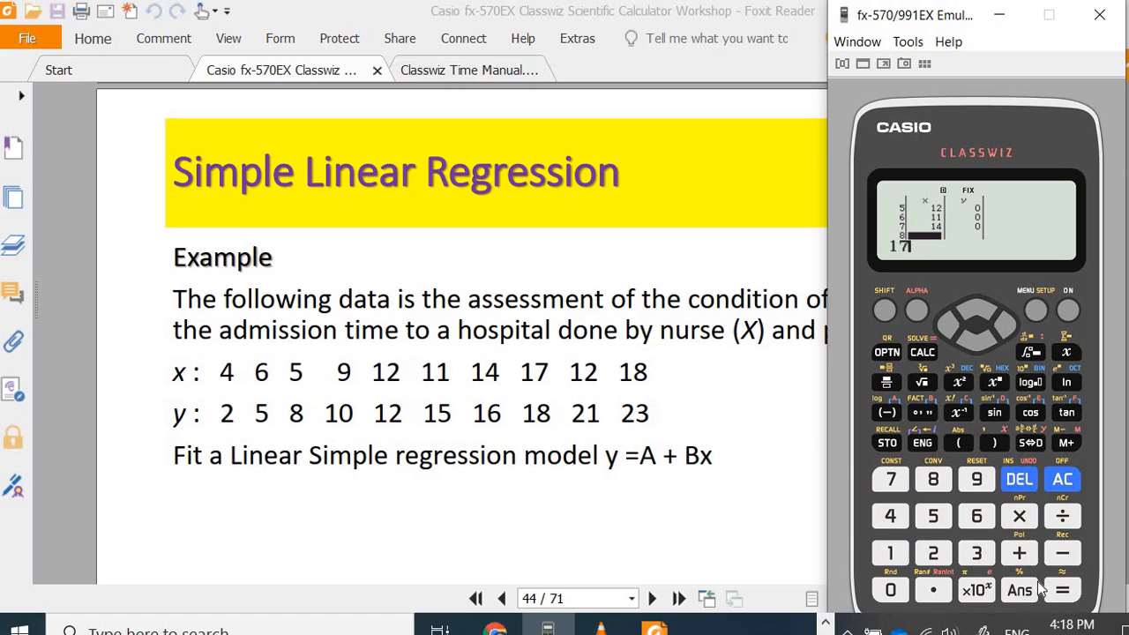
click(933, 553)
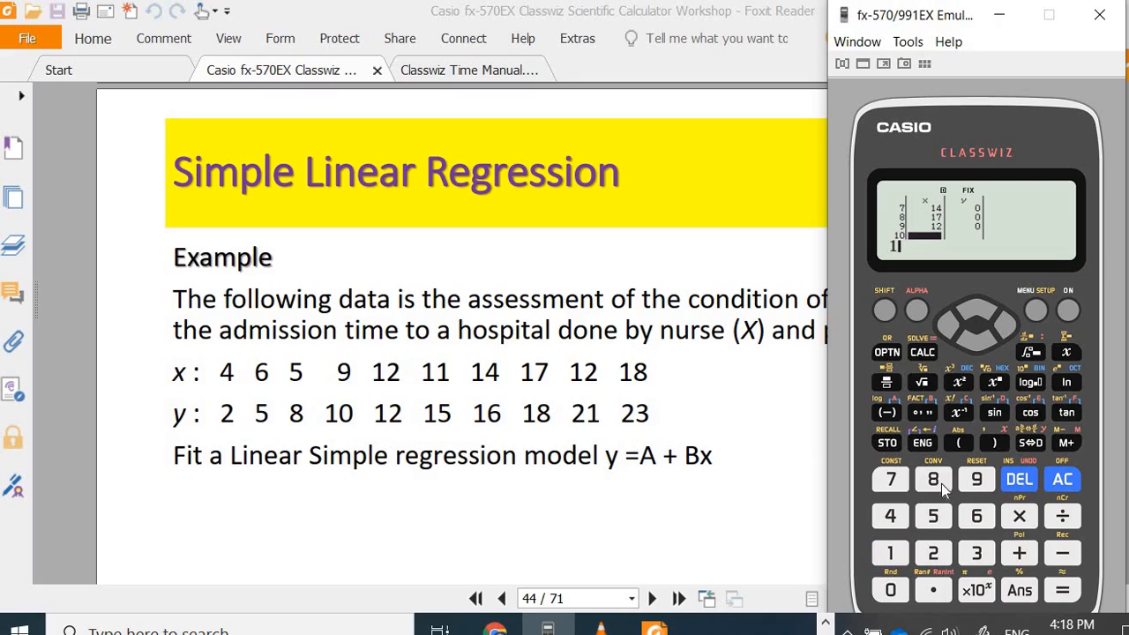
click(976, 328)
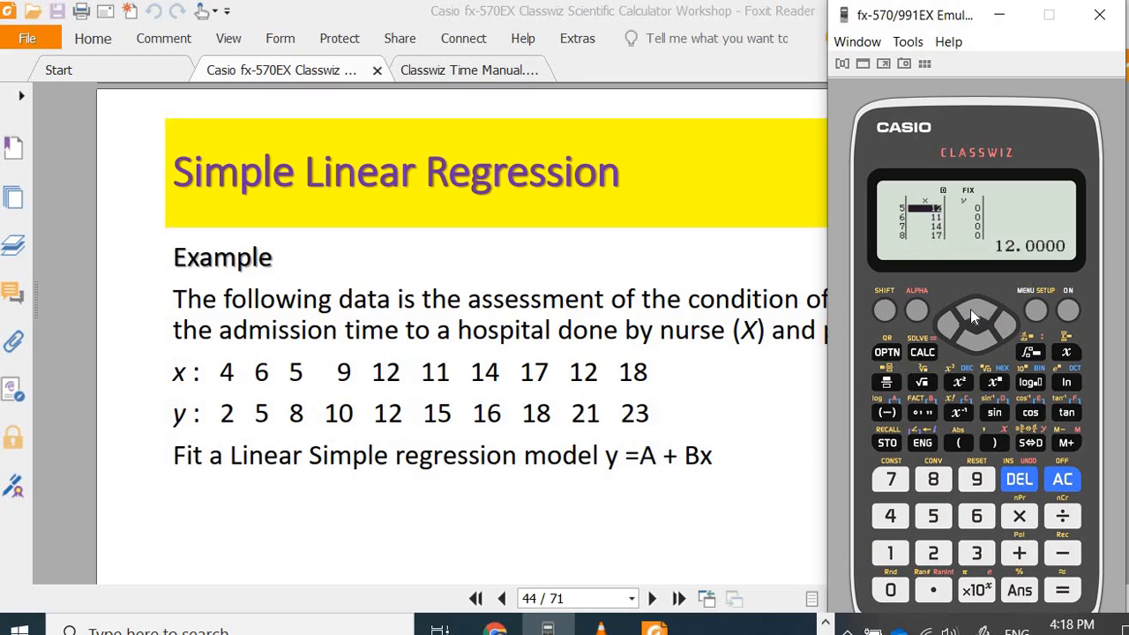
- Enter the physician scores in the y column, ending with 23
click(976, 329)
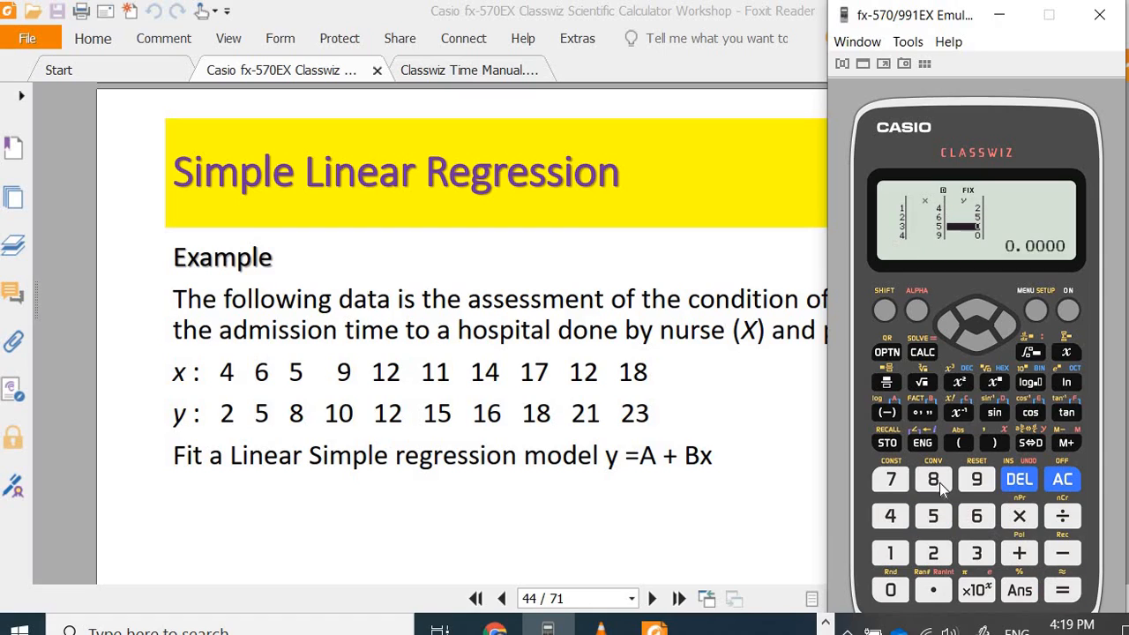
click(890, 554)
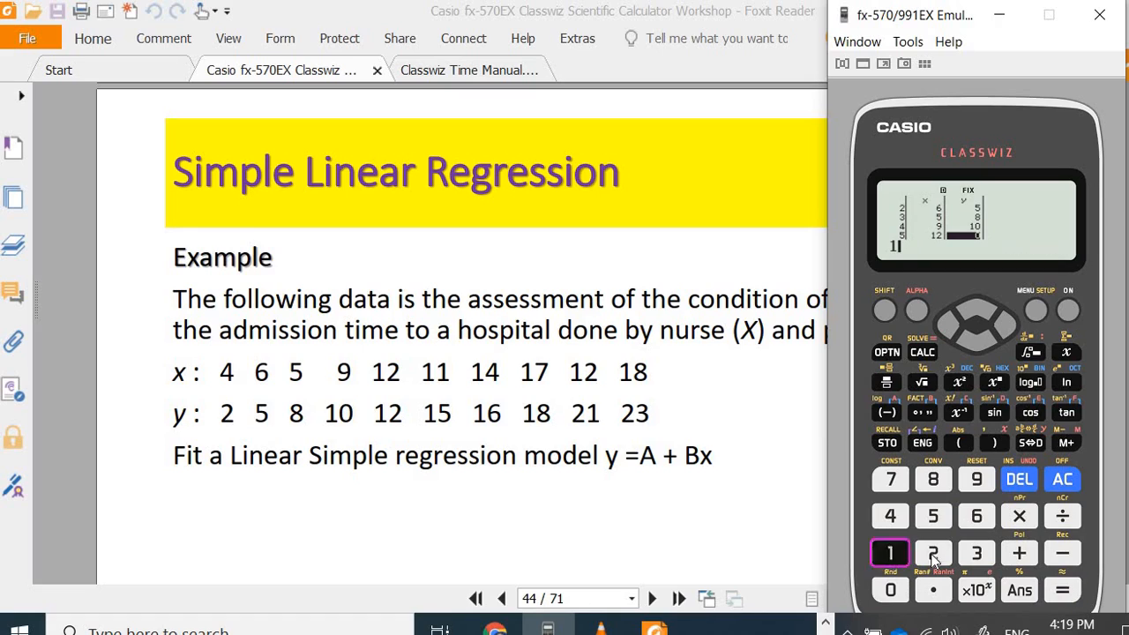
click(890, 553)
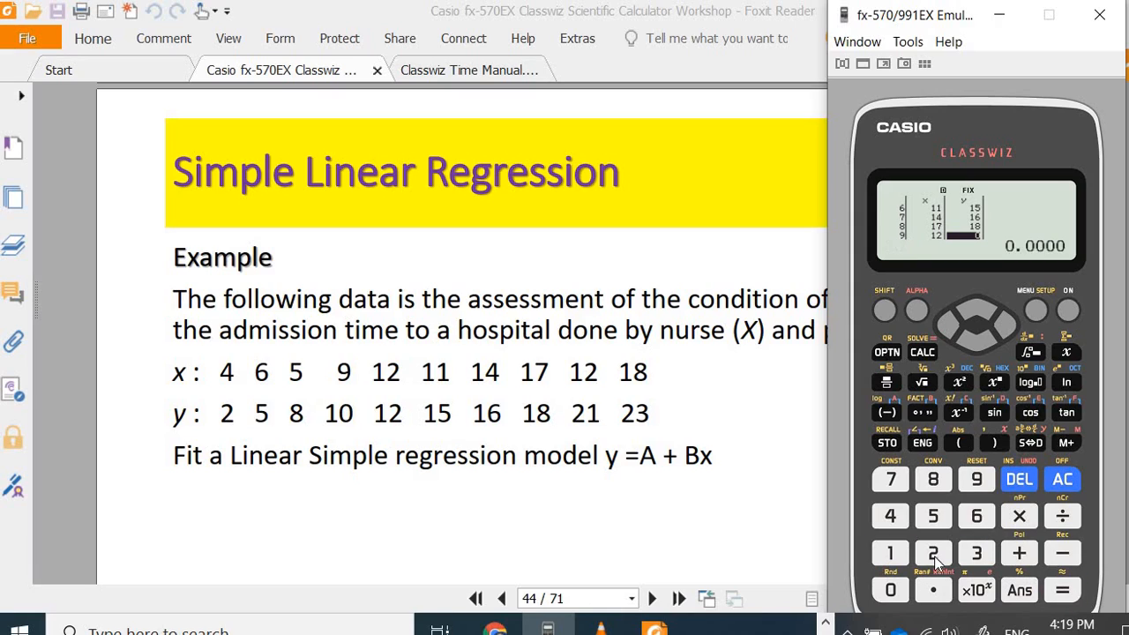
click(933, 553)
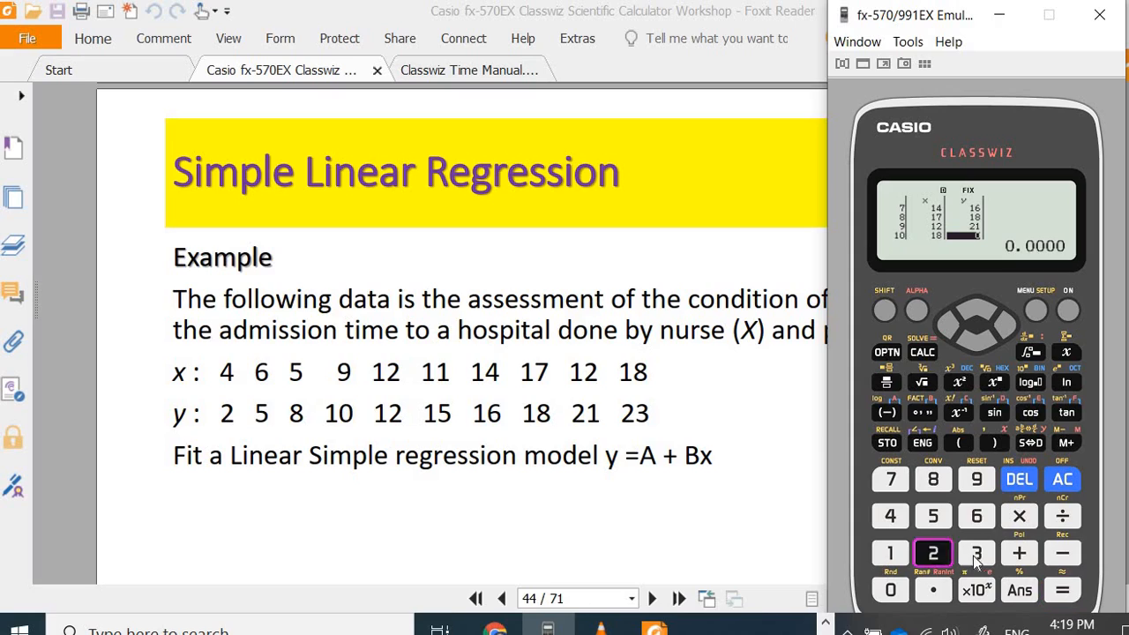
click(977, 322)
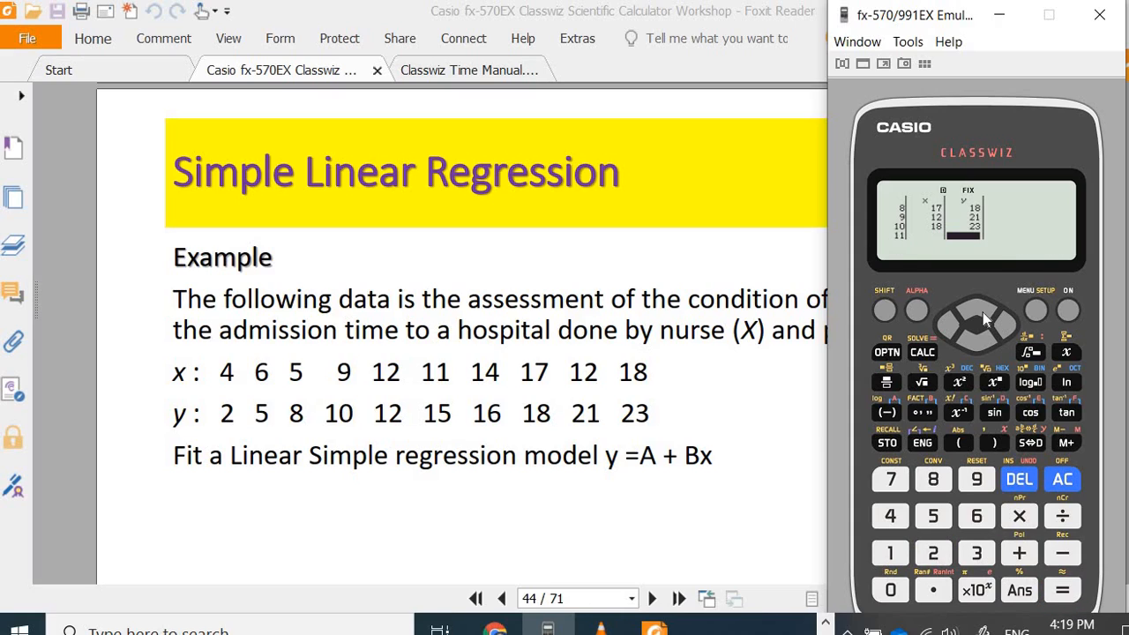
- Step back through the y column to check the entered values
click(976, 324)
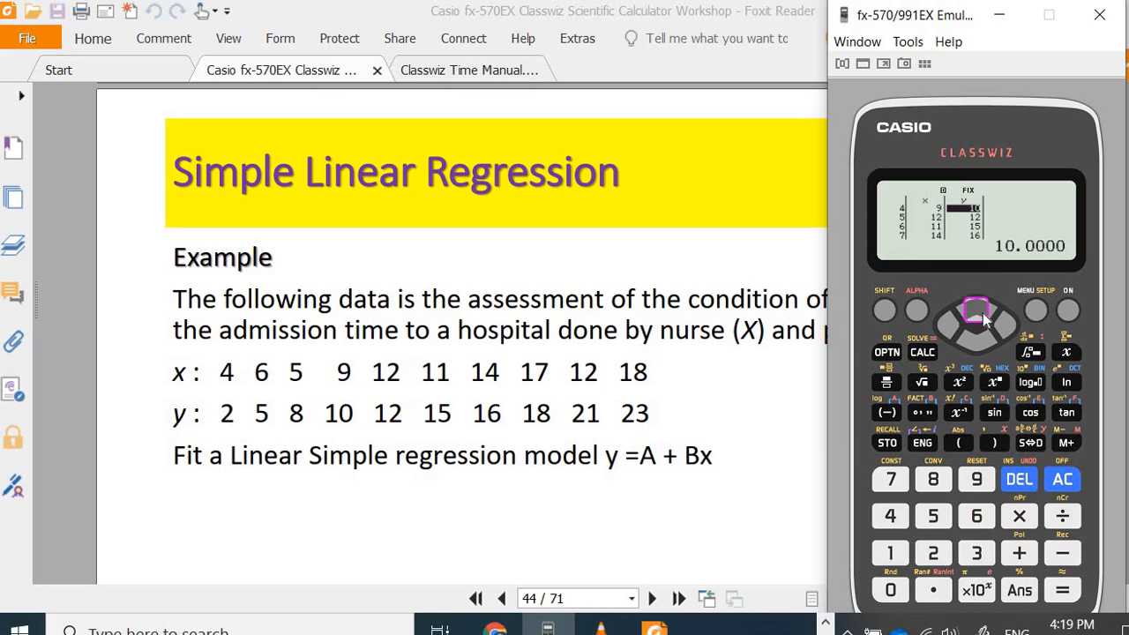
click(977, 310)
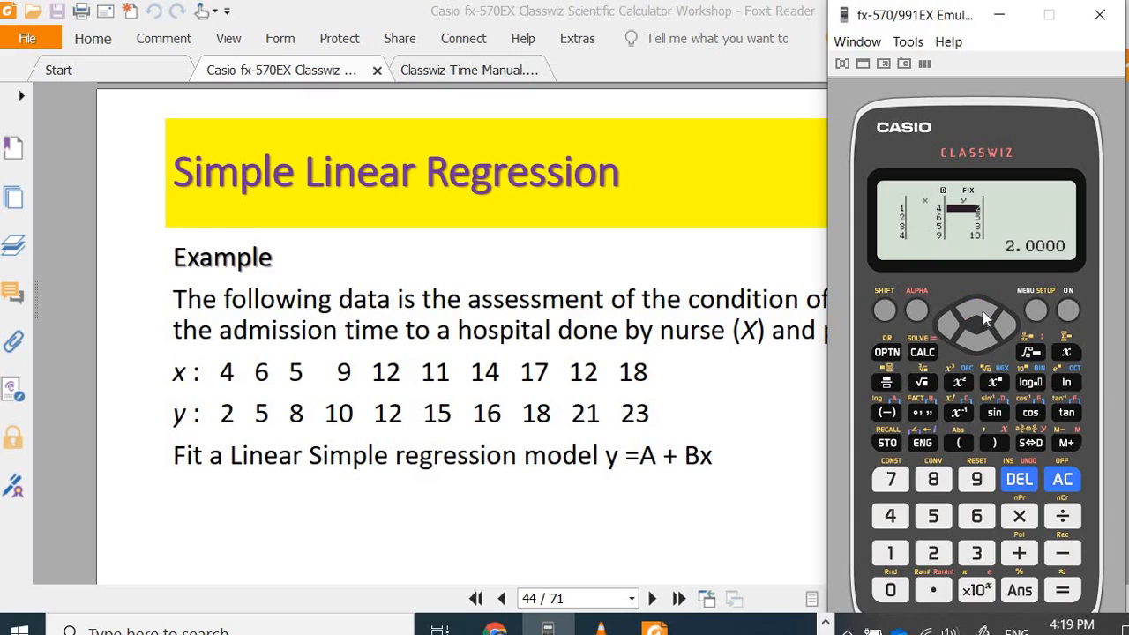
click(977, 331)
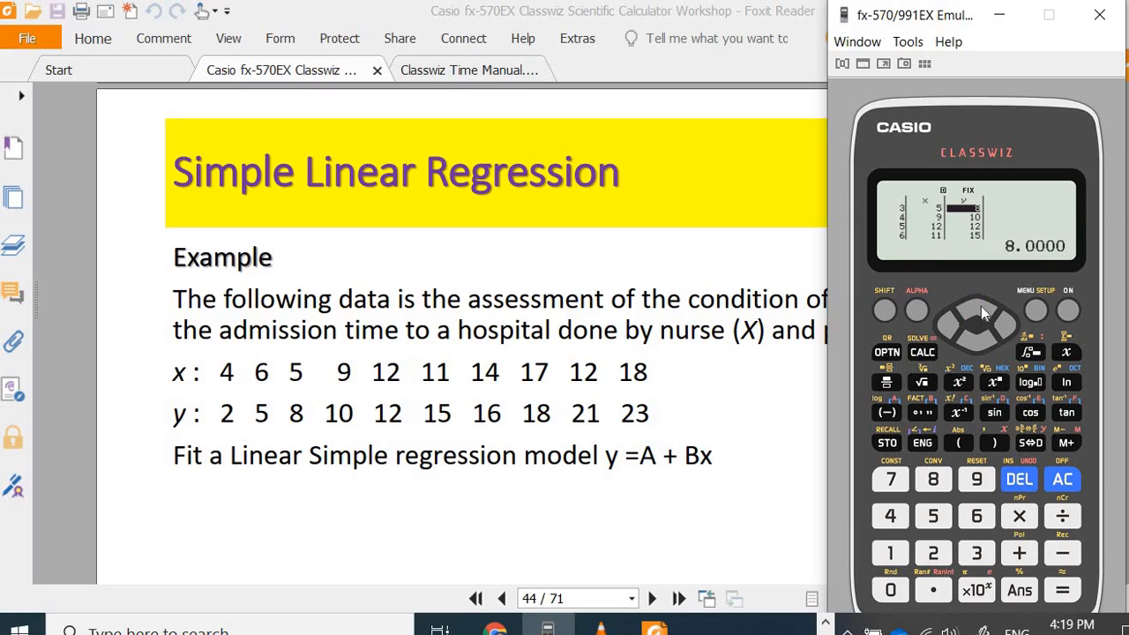
click(976, 329)
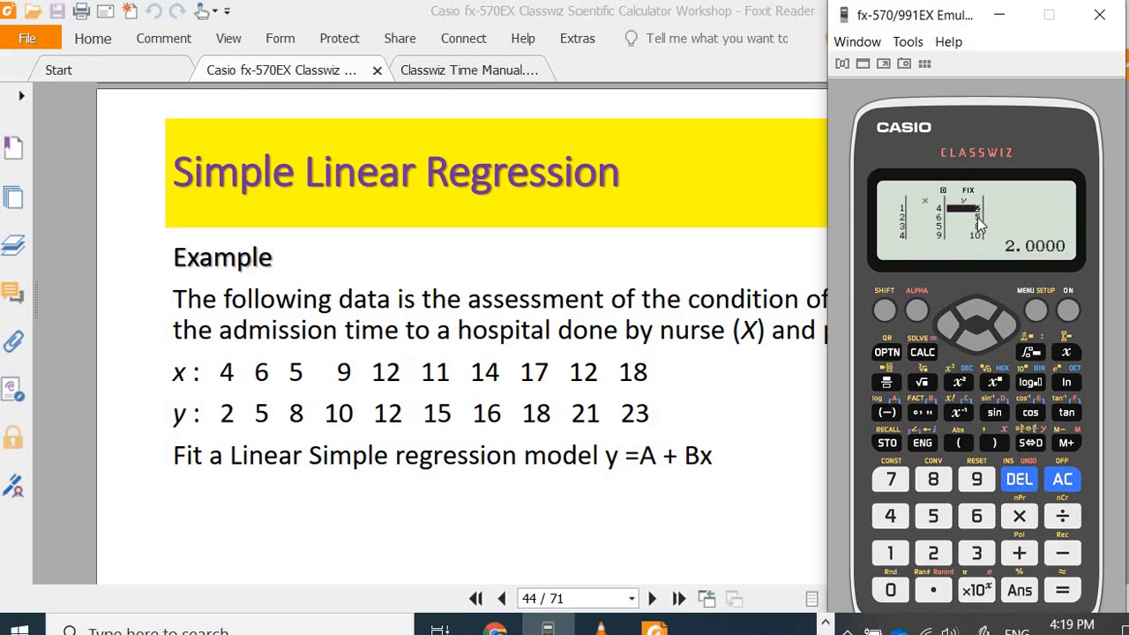
click(976, 342)
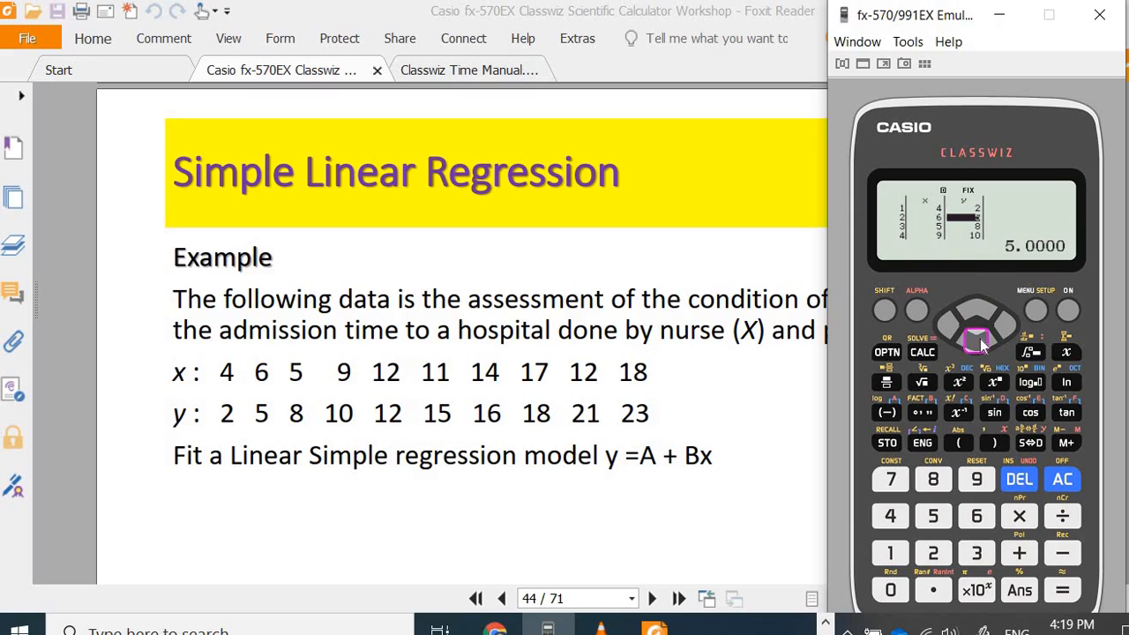
click(977, 340)
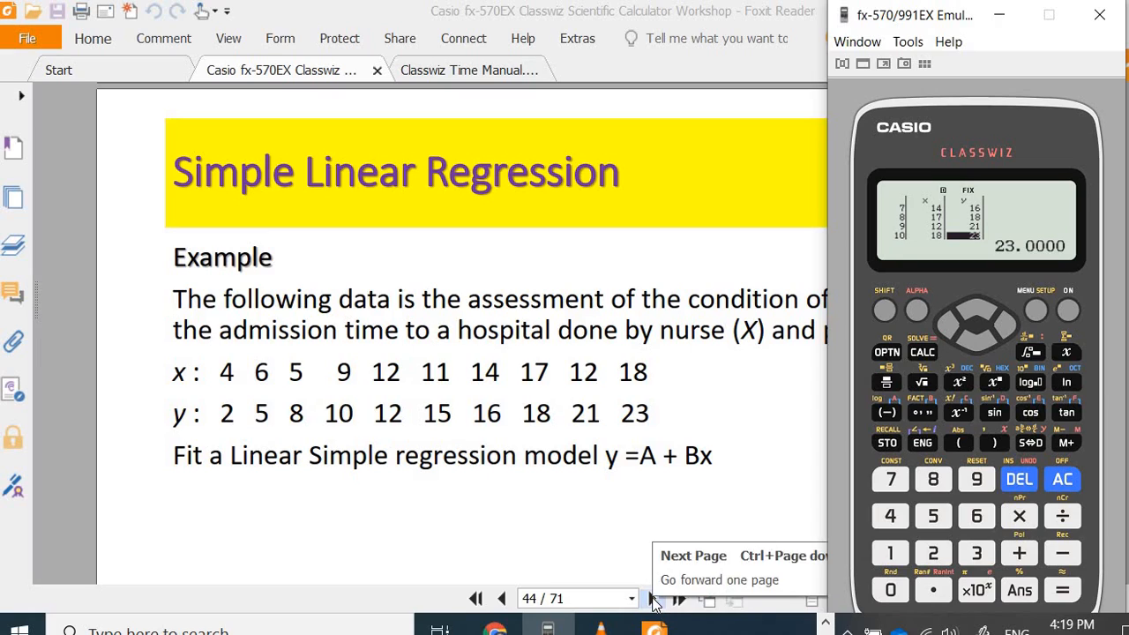
mouse_move(679, 568)
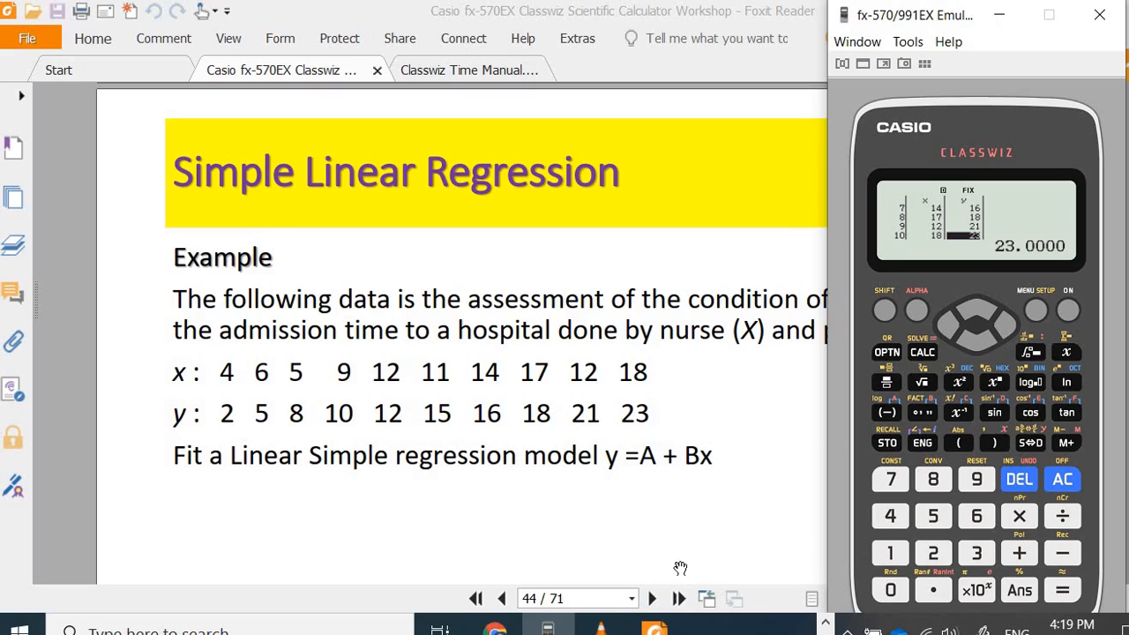
mouse_move(1073, 488)
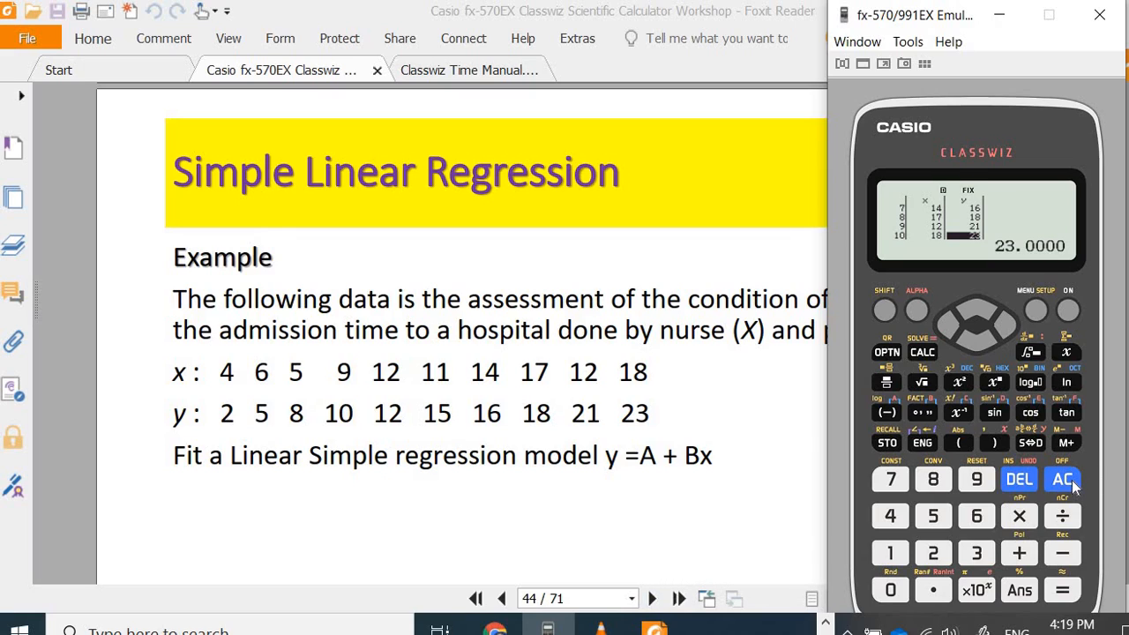
- Bring up the statistics options menu with Regression Calc and Data
click(1062, 479)
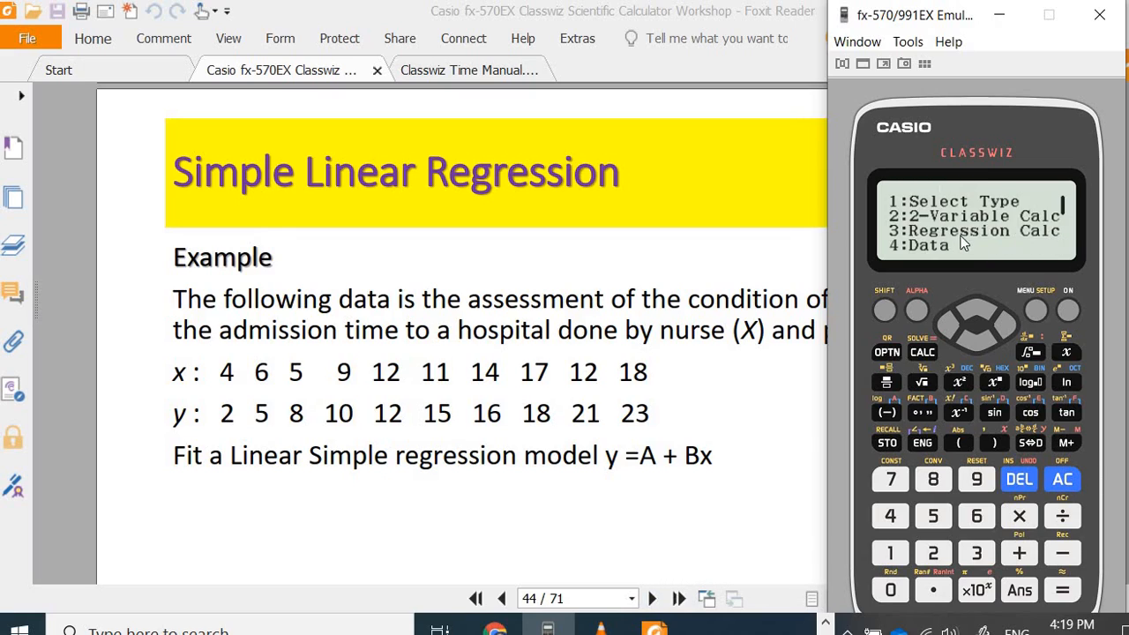
mouse_move(970, 569)
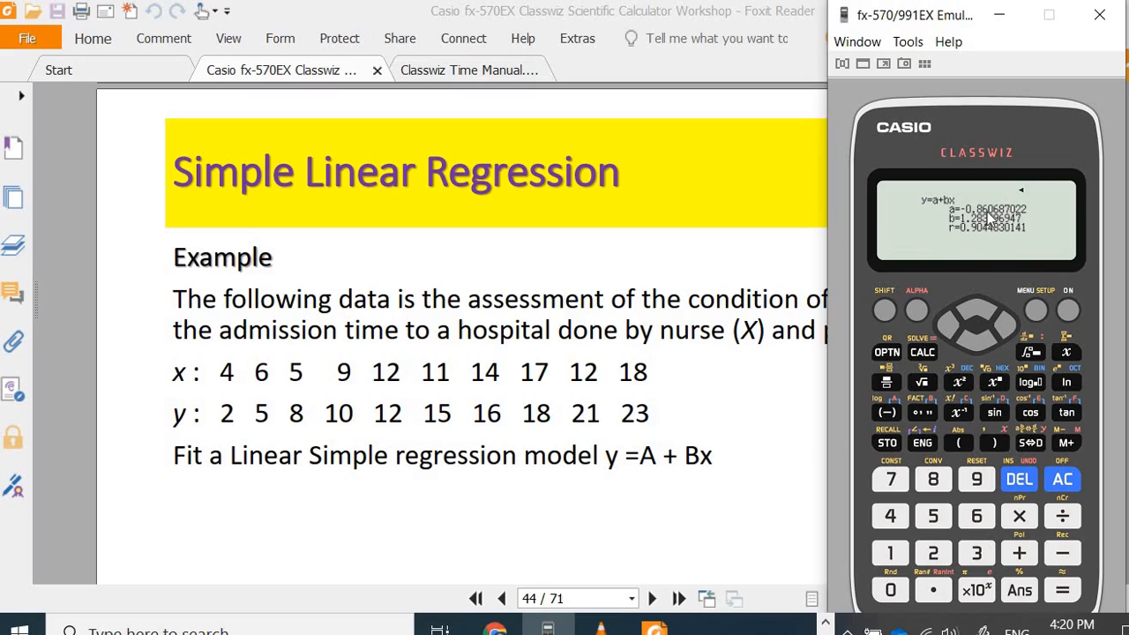
mouse_move(955, 239)
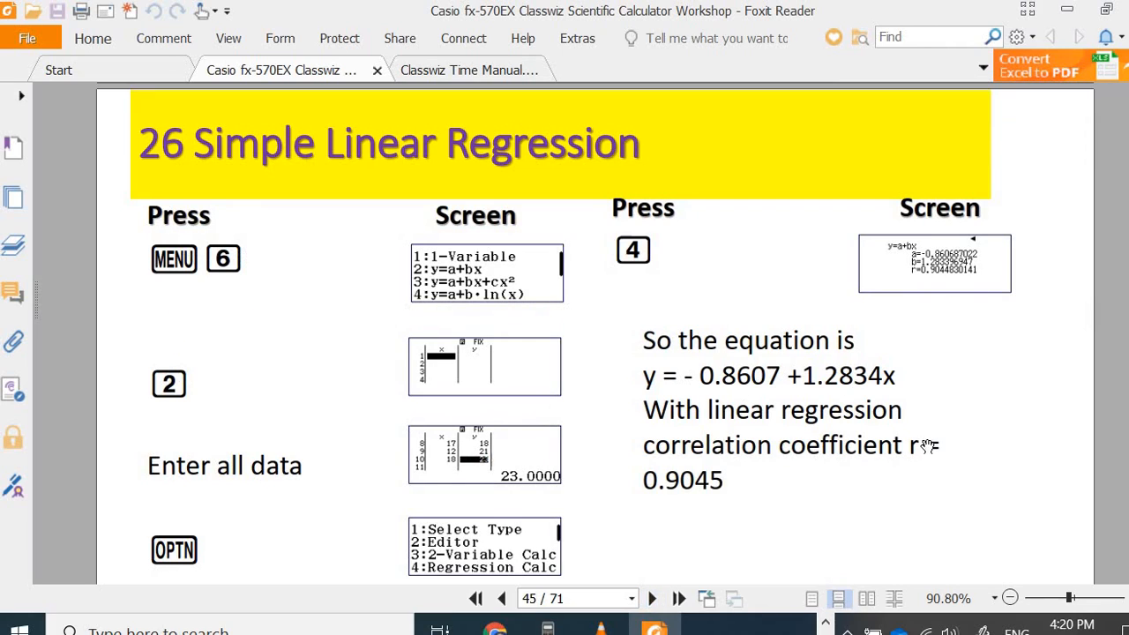
mouse_move(883, 377)
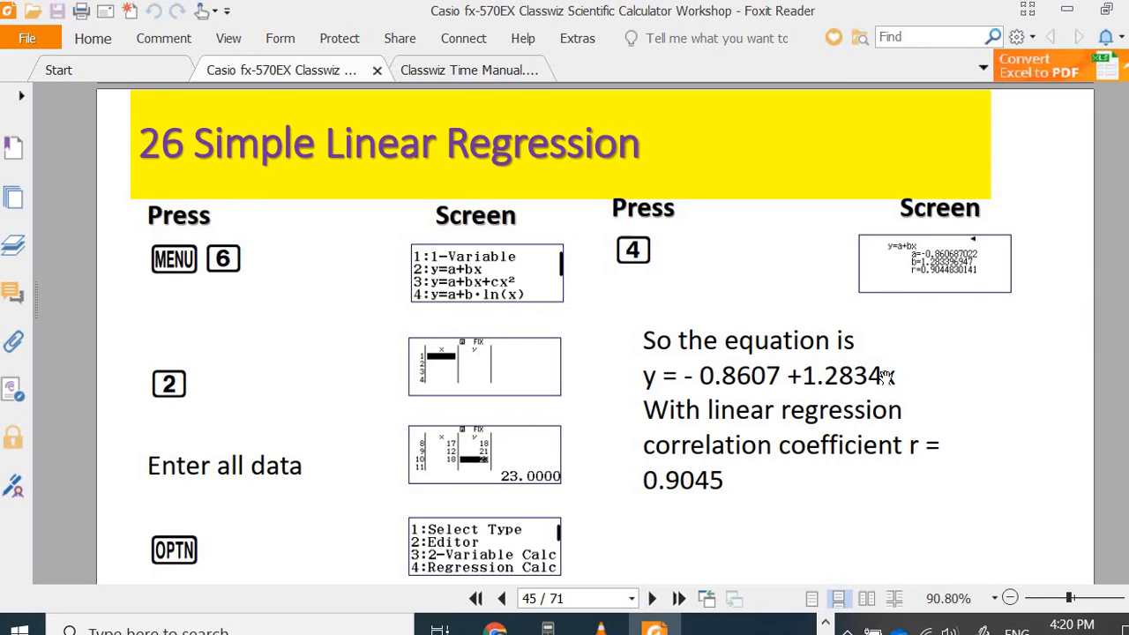
mouse_move(681, 523)
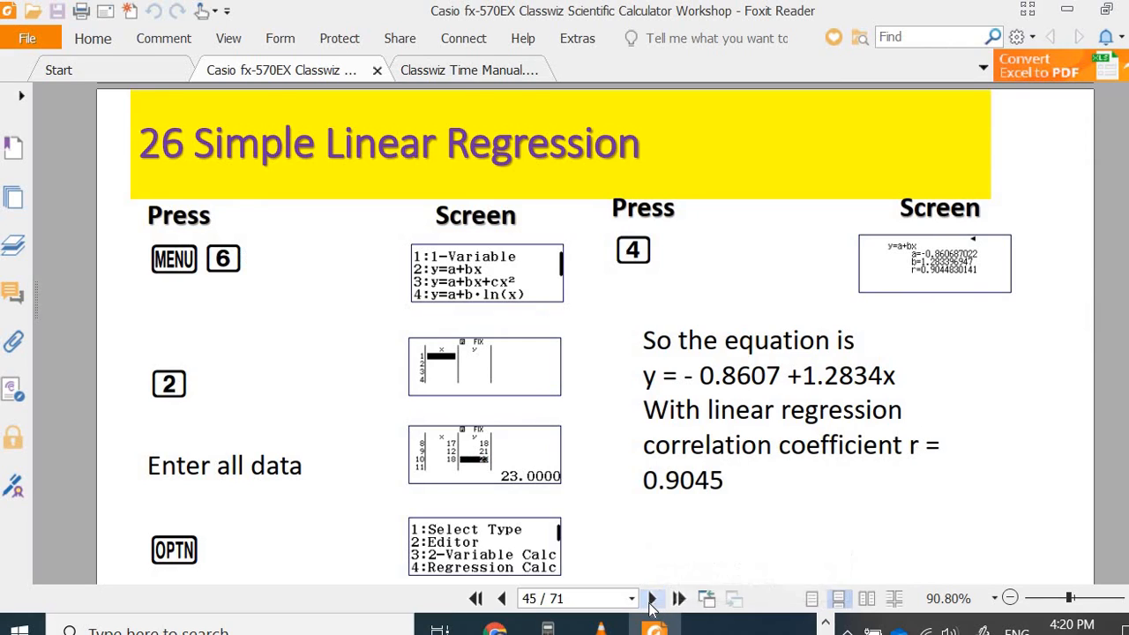
- Advance Foxit Reader to page 46 with the scatter plot and data table
click(653, 598)
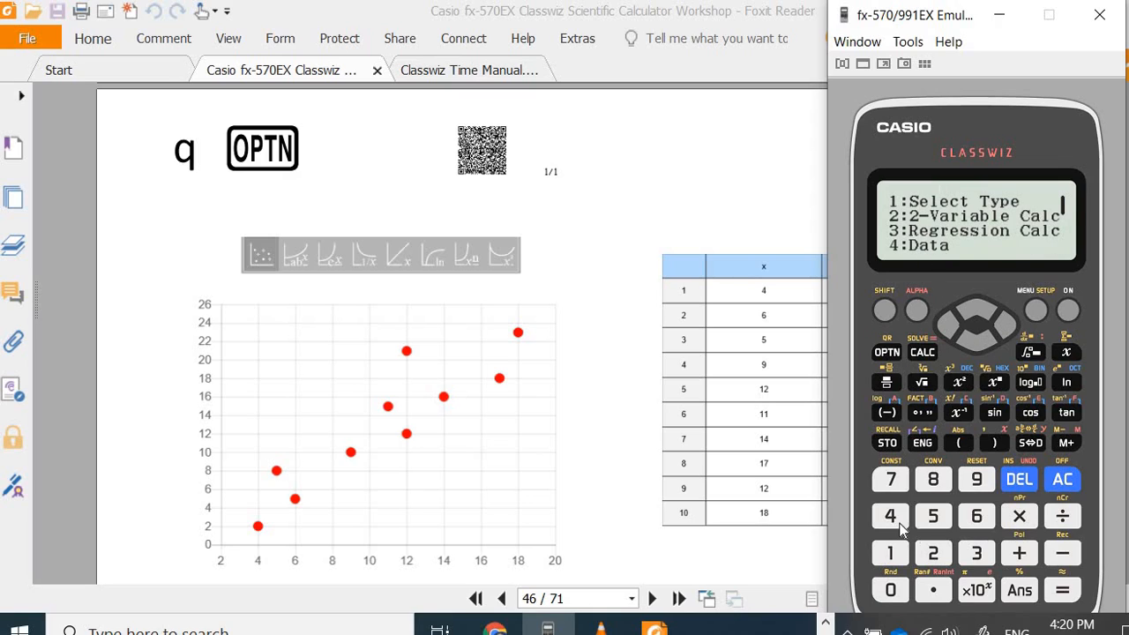
- Reopen the emulator's data editor showing the pairs starting with 4 and 2
click(890, 516)
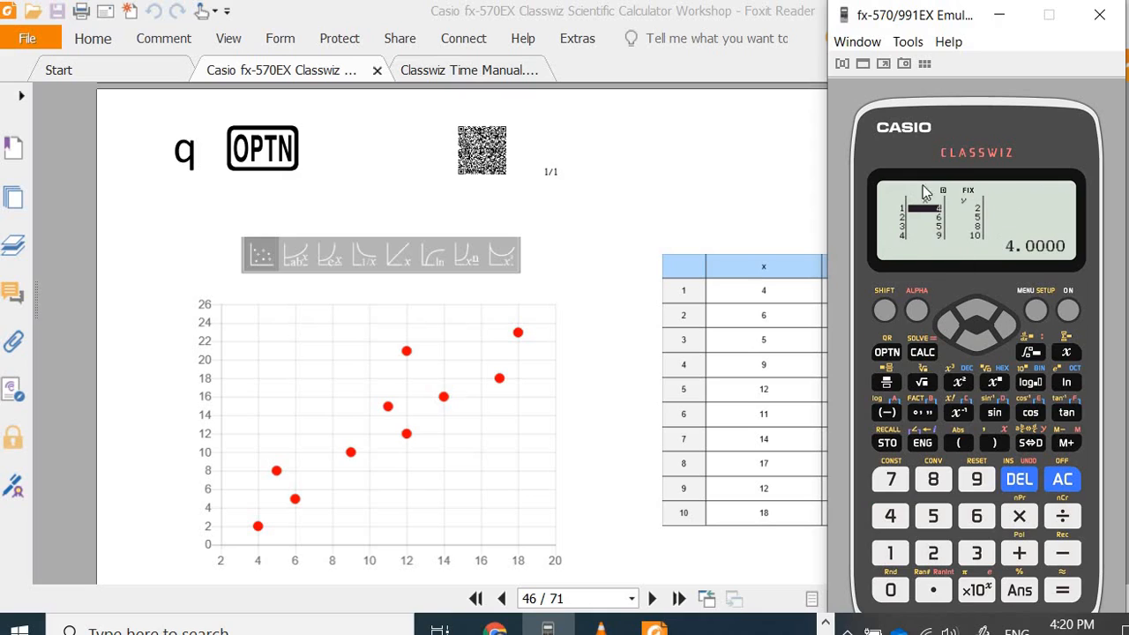
mouse_move(888, 316)
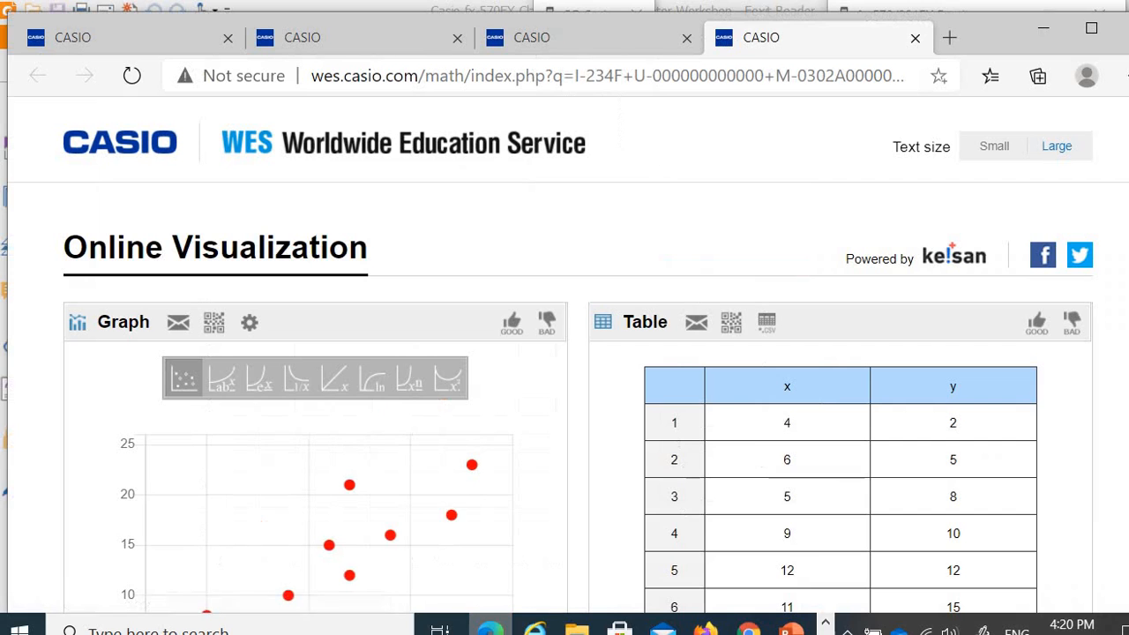
- Apply the linear a+bx curve fit to the ten-point scatter plot in the Graph panel
scroll(down, 3)
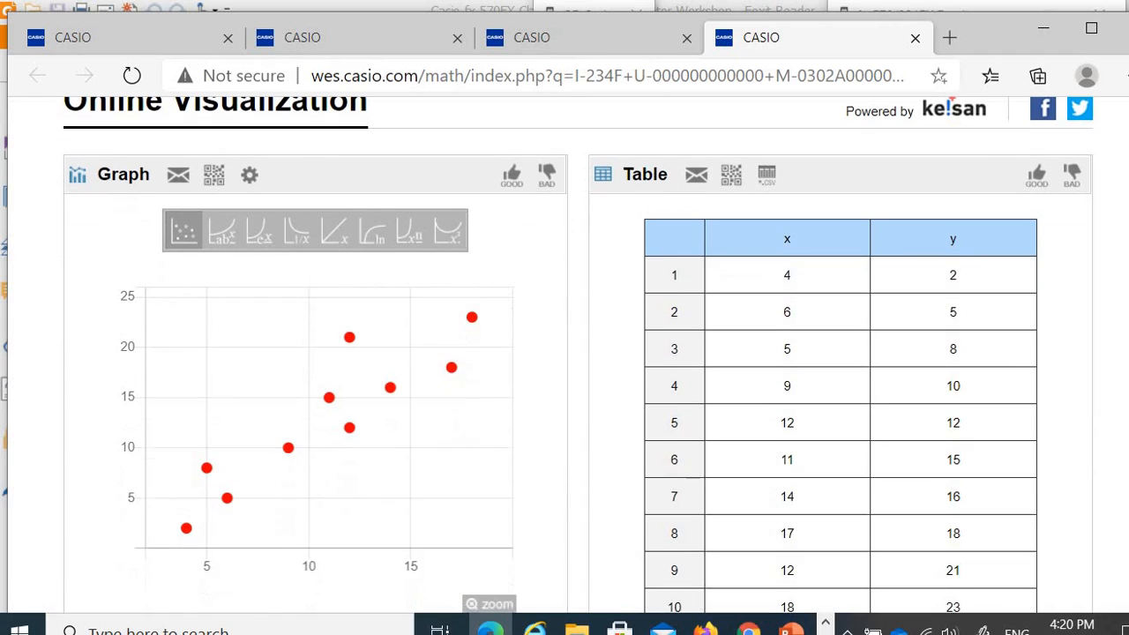
mouse_move(866, 232)
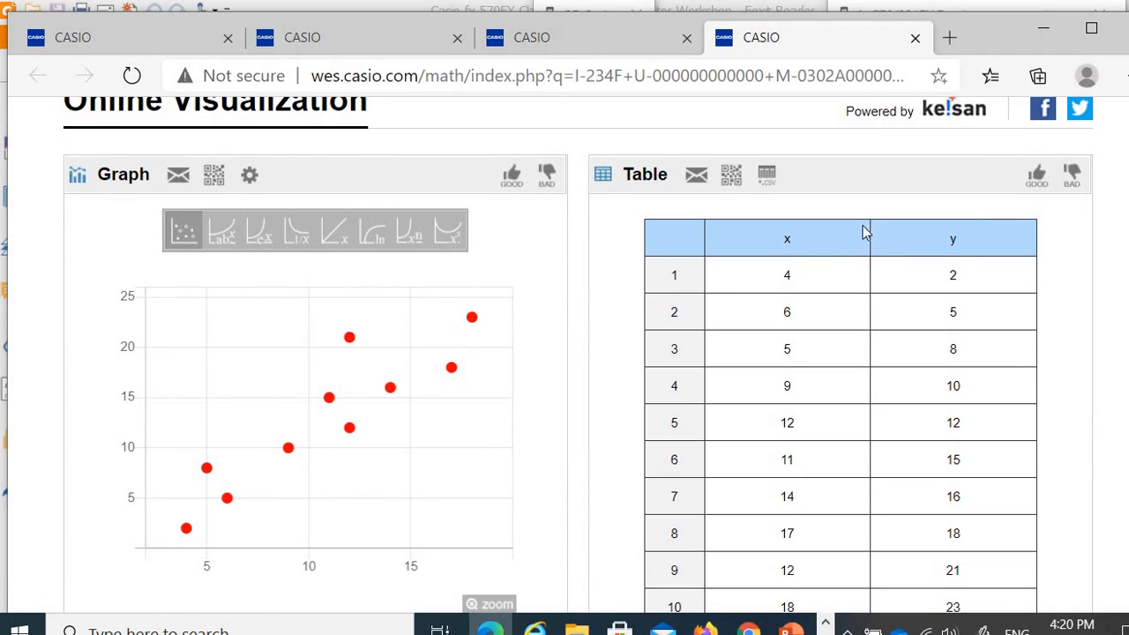
mouse_move(330, 548)
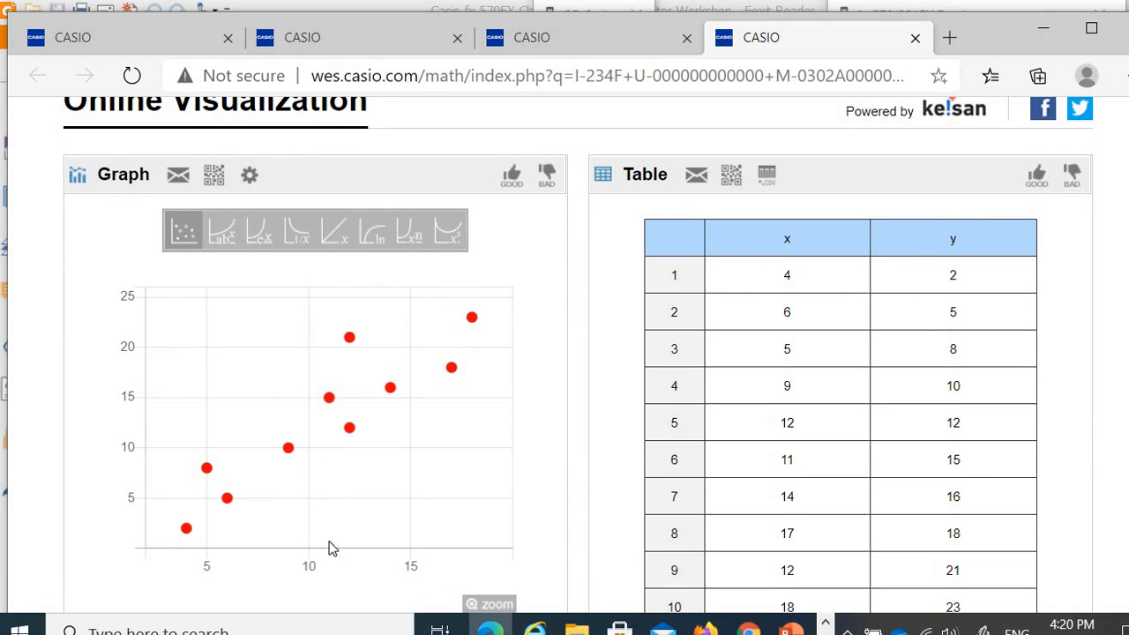
mouse_move(195, 521)
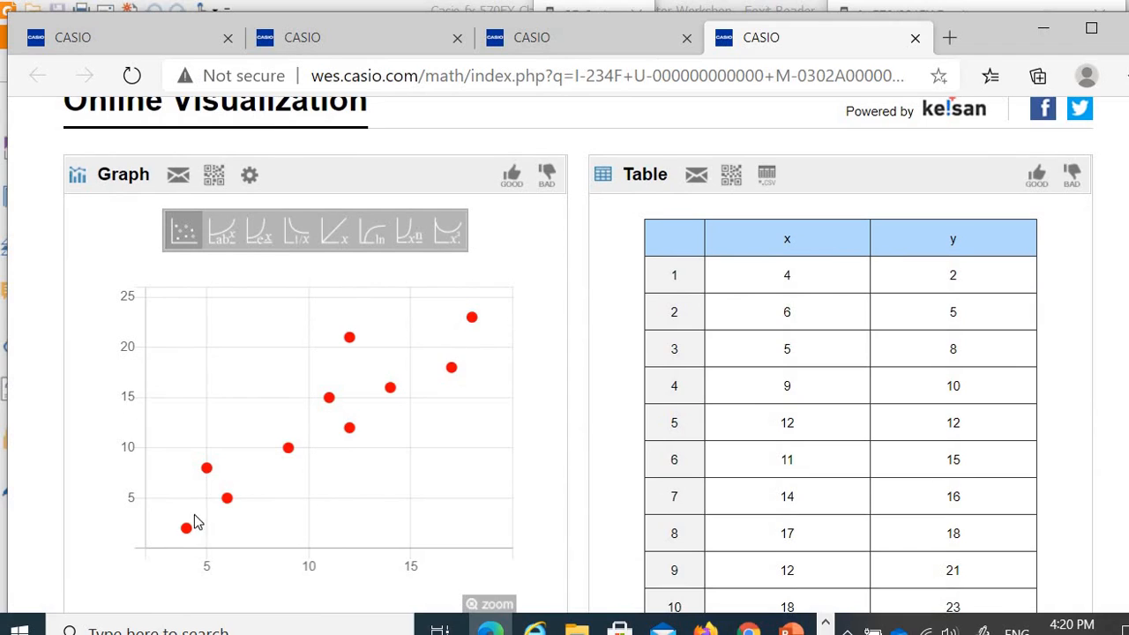
mouse_move(442, 276)
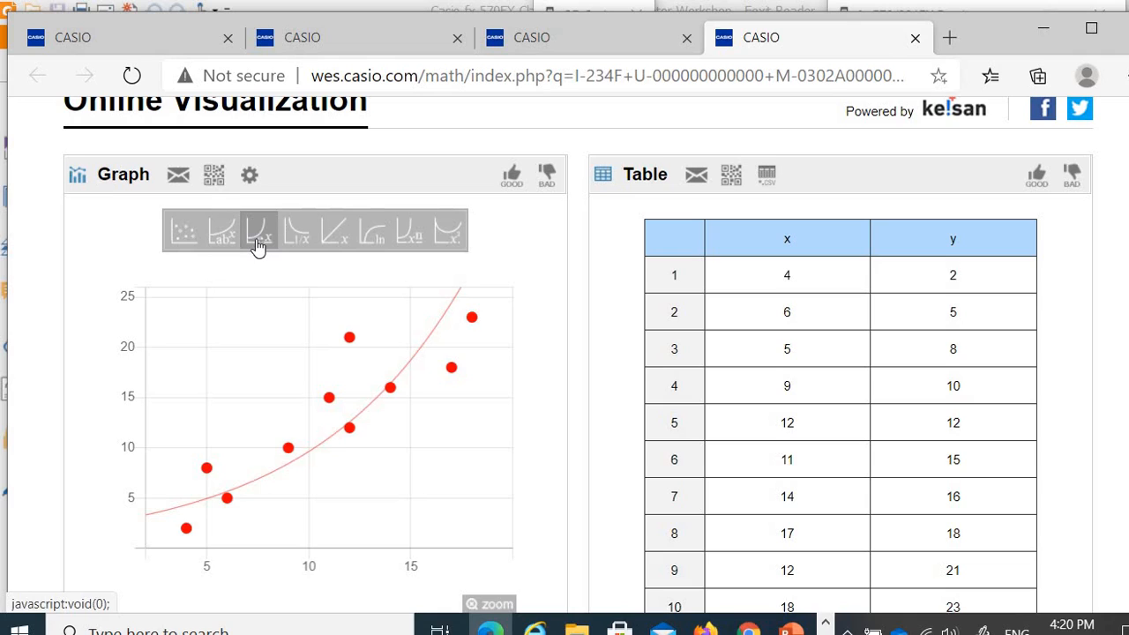
click(333, 232)
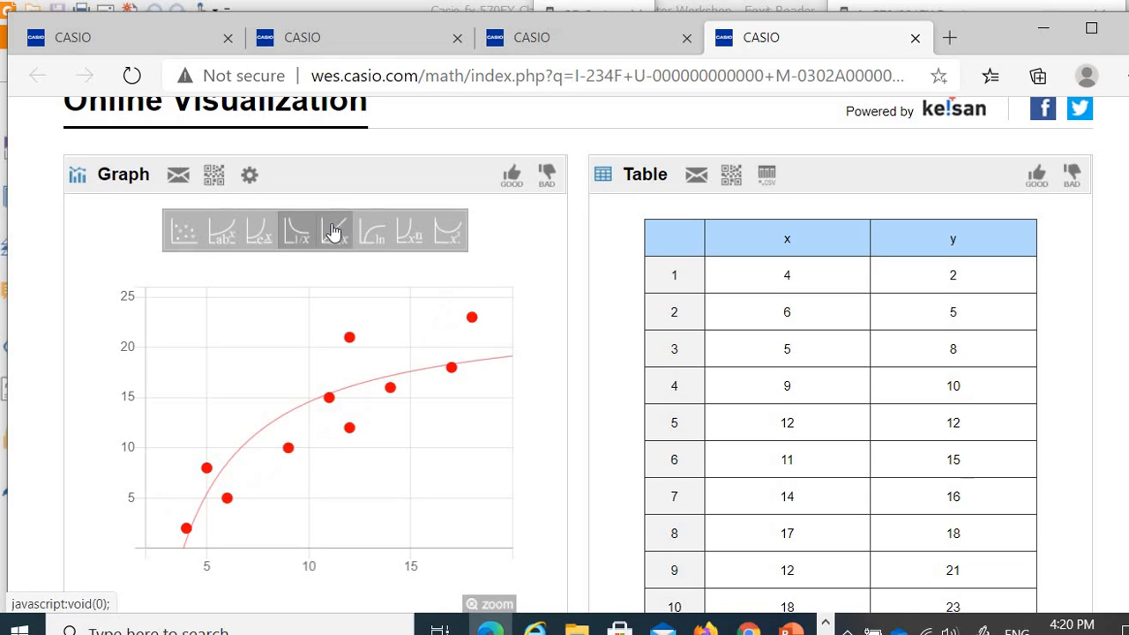
click(333, 230)
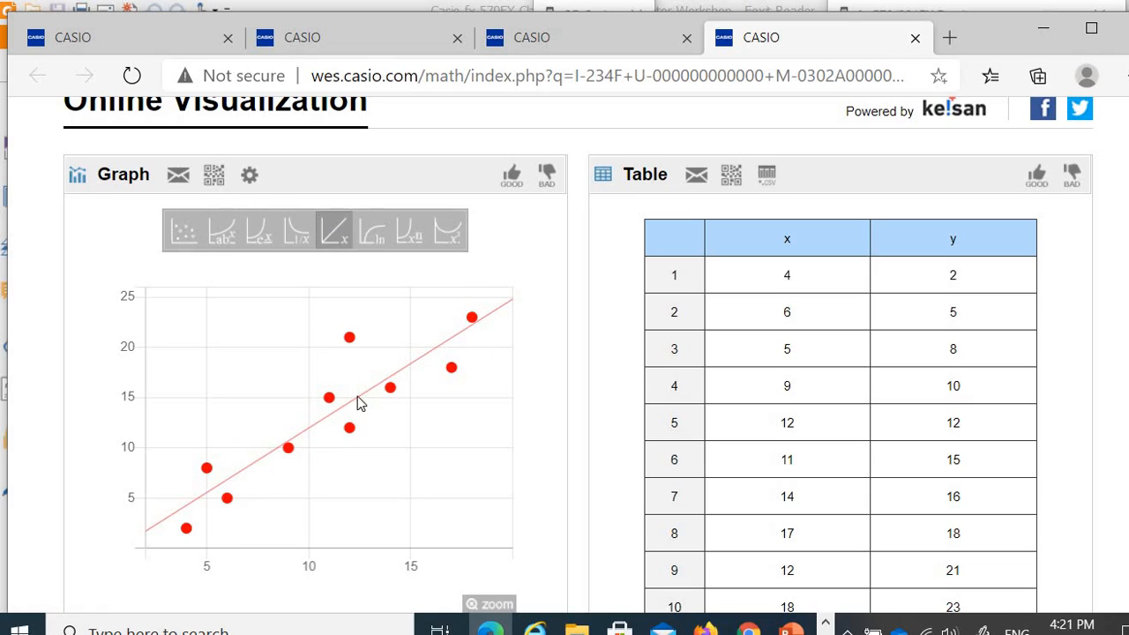
mouse_move(501, 318)
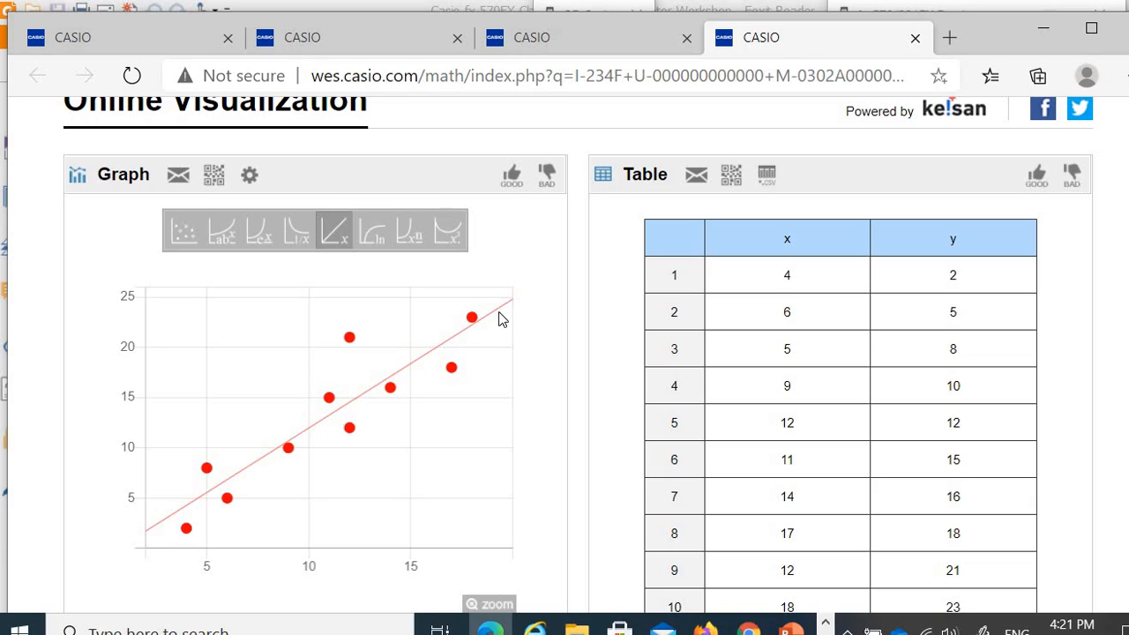
mouse_move(501, 328)
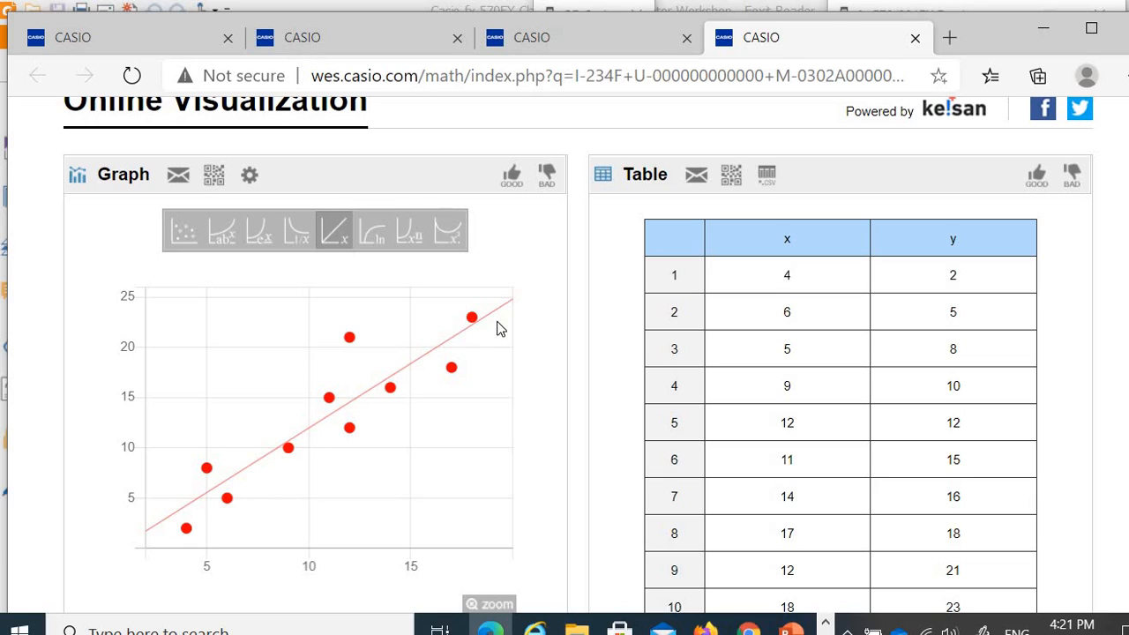
mouse_move(501, 321)
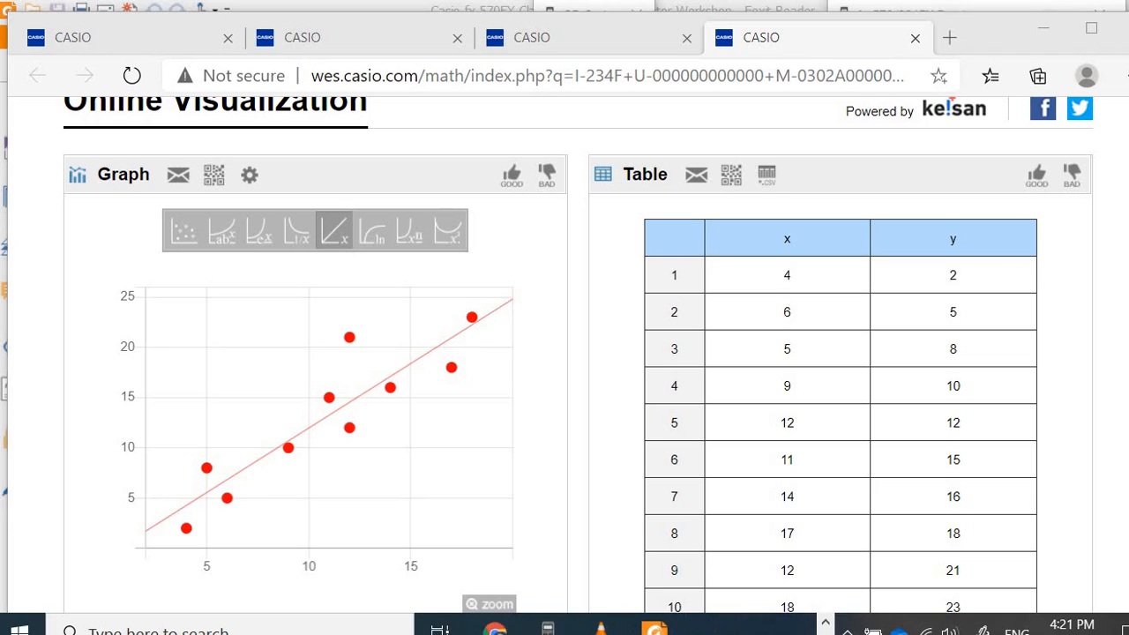
- Switch back to the workshop PDF slide showing the scatter plot and data table
click(655, 629)
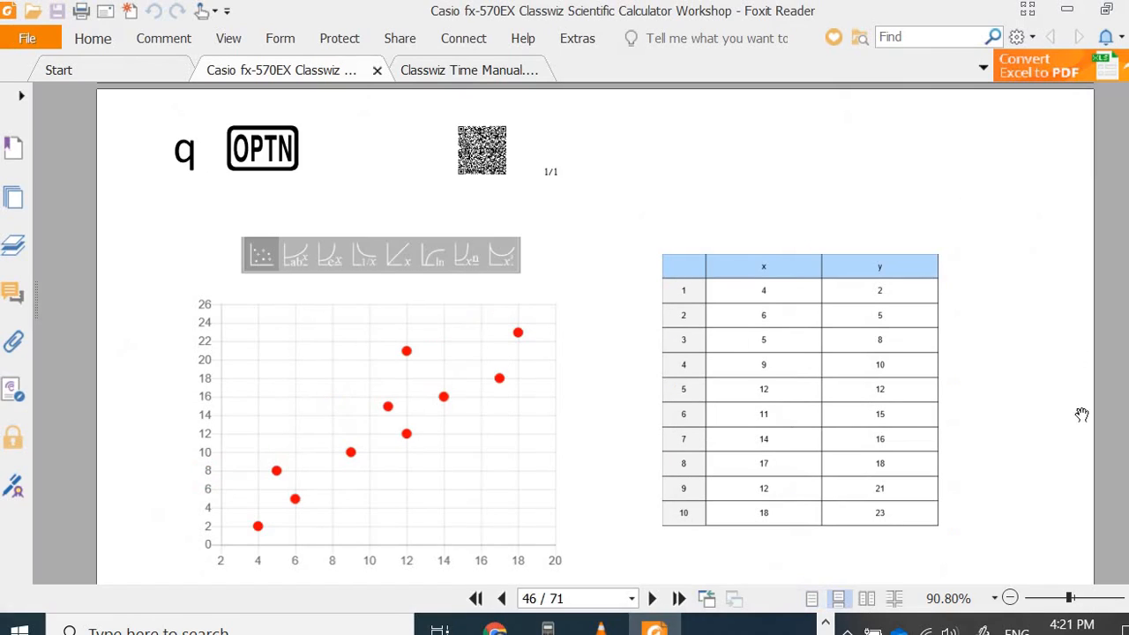
click(501, 599)
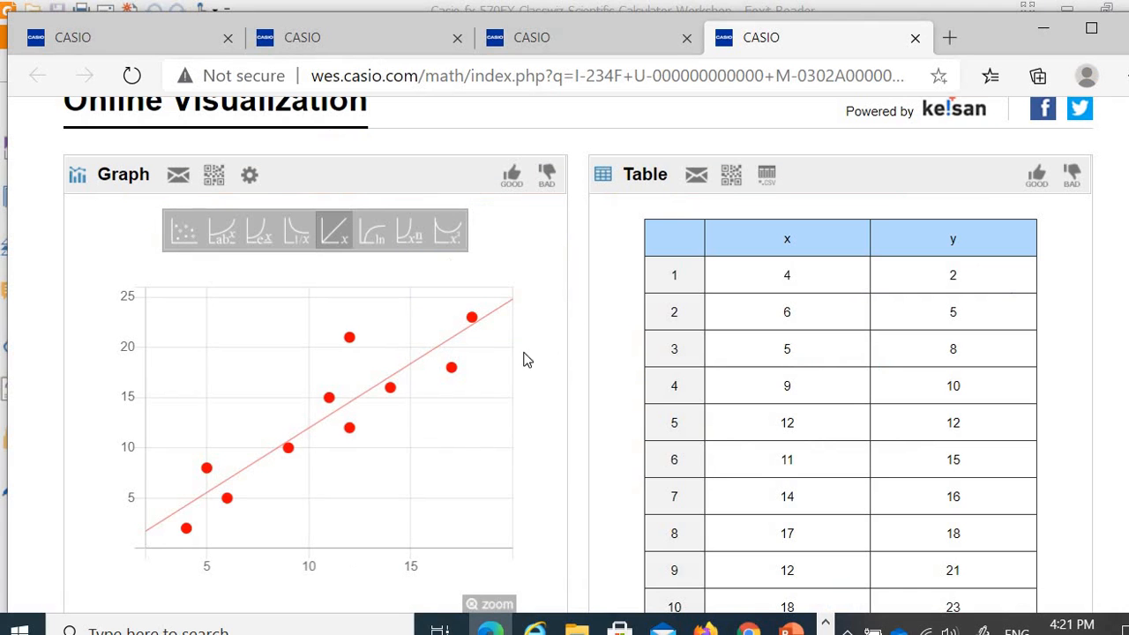
mouse_move(70, 585)
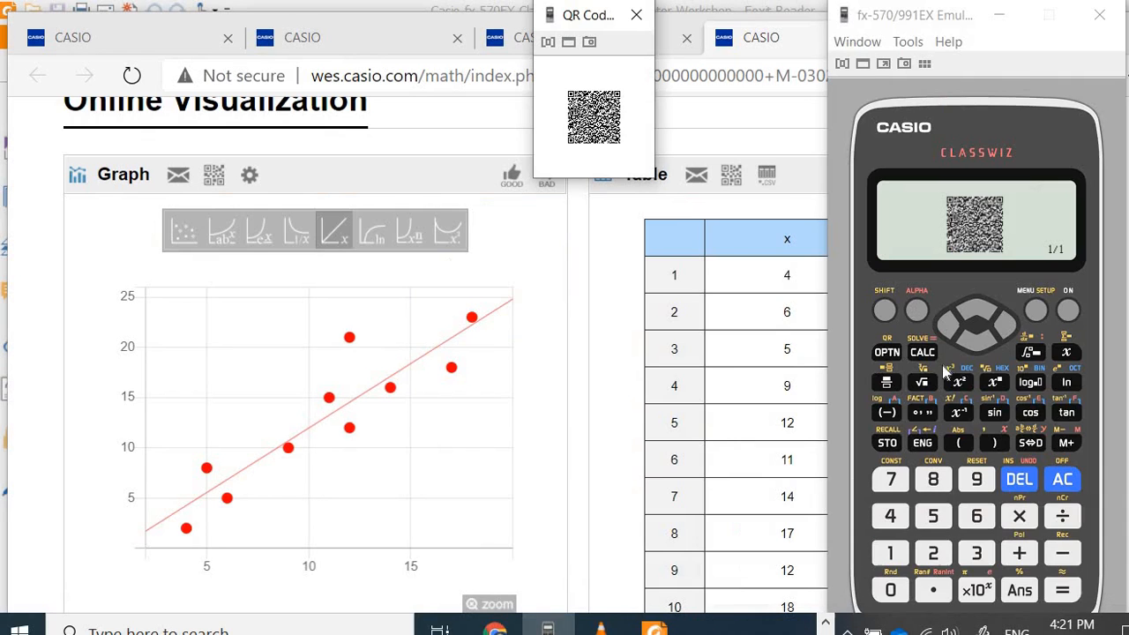
- Exit the emulator's QR code screen to return toward the statistics type list
click(636, 15)
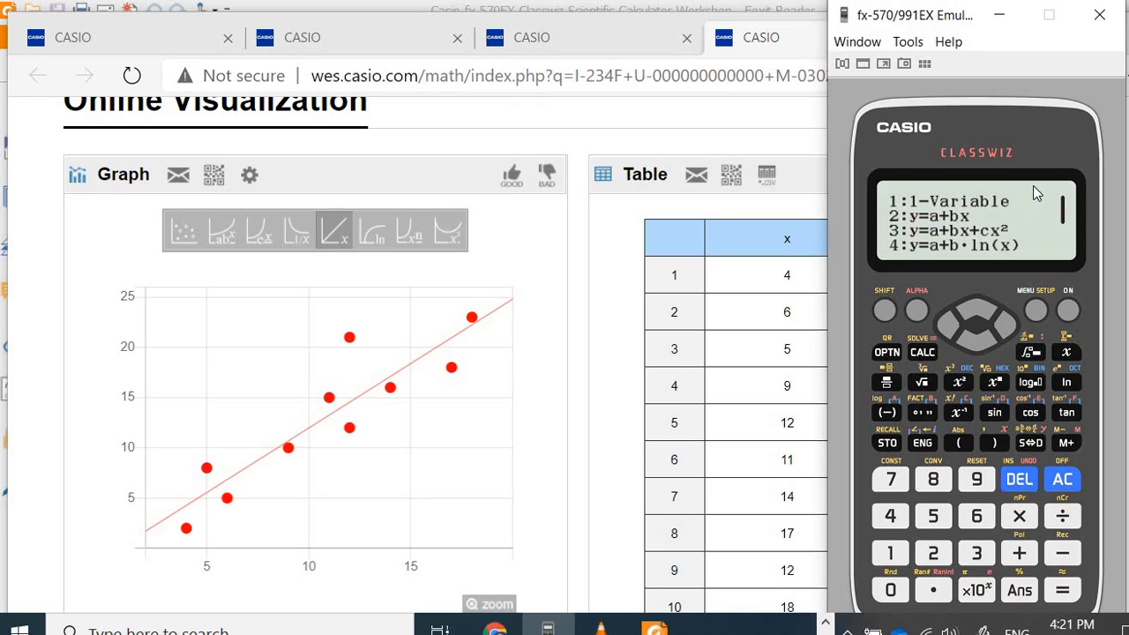
mouse_move(1023, 212)
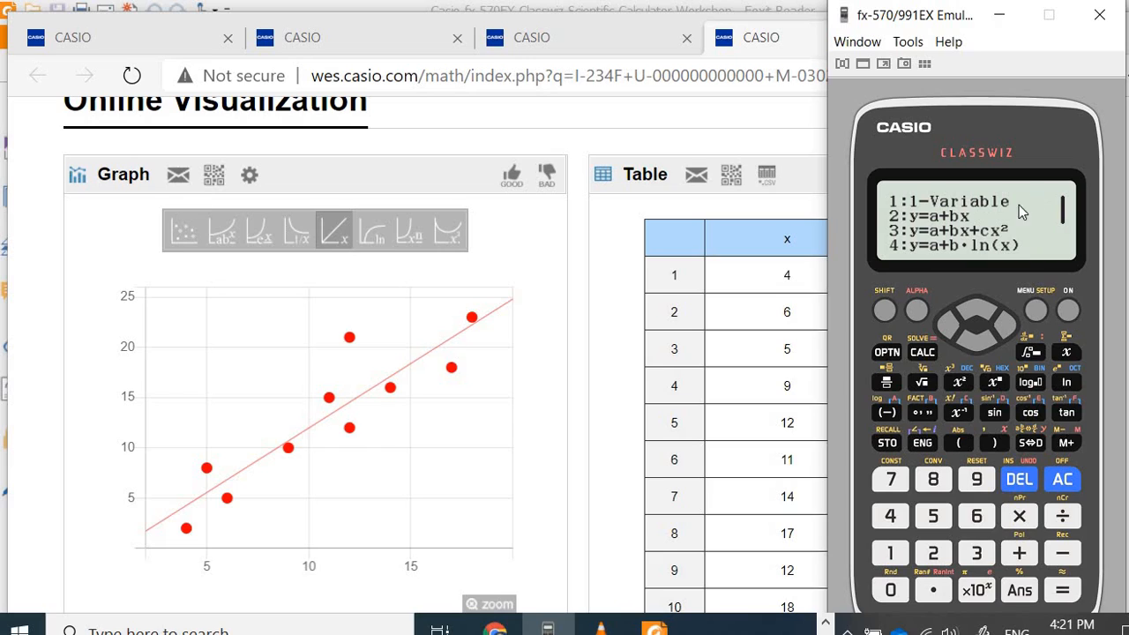
mouse_move(983, 225)
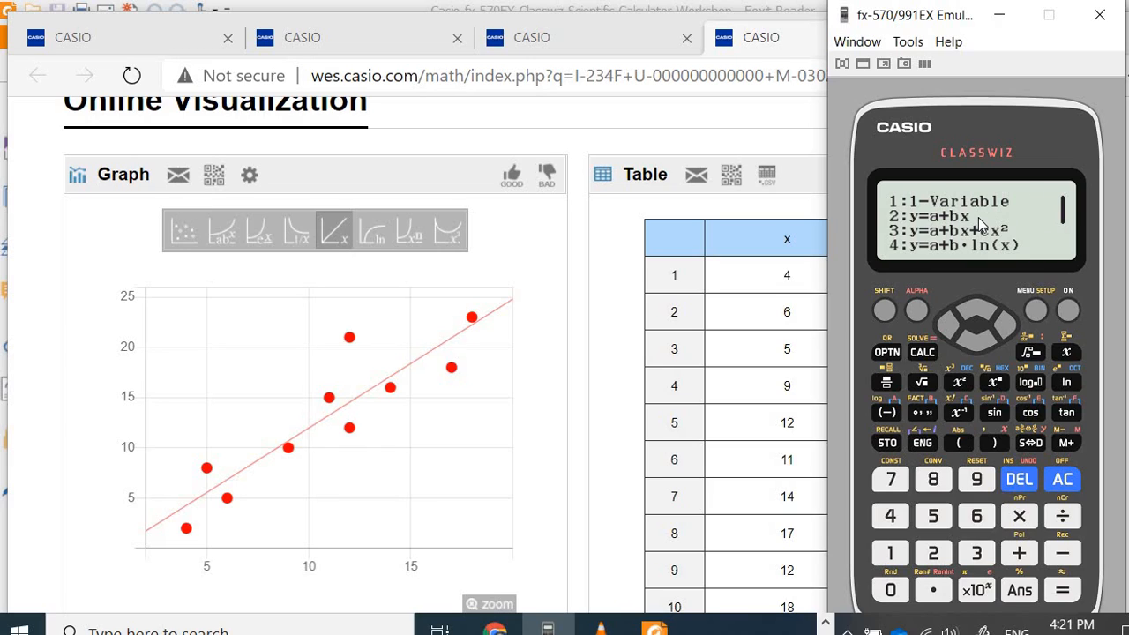